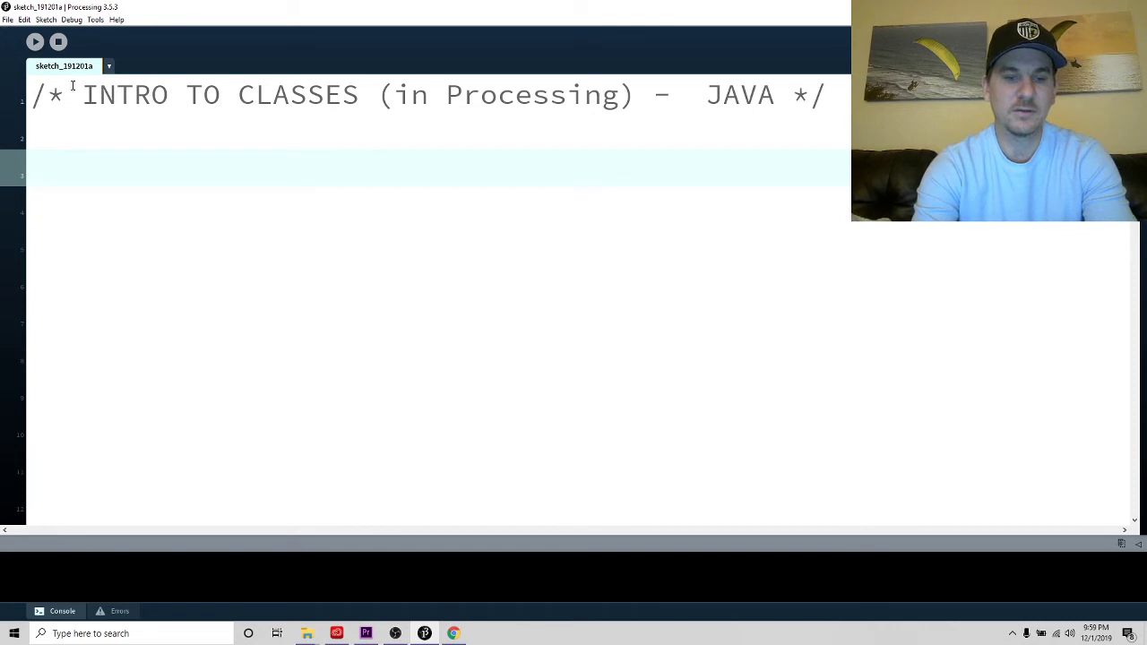
# Write a setup() function that sets size(600,600)
pyautogui.write('void setujp')
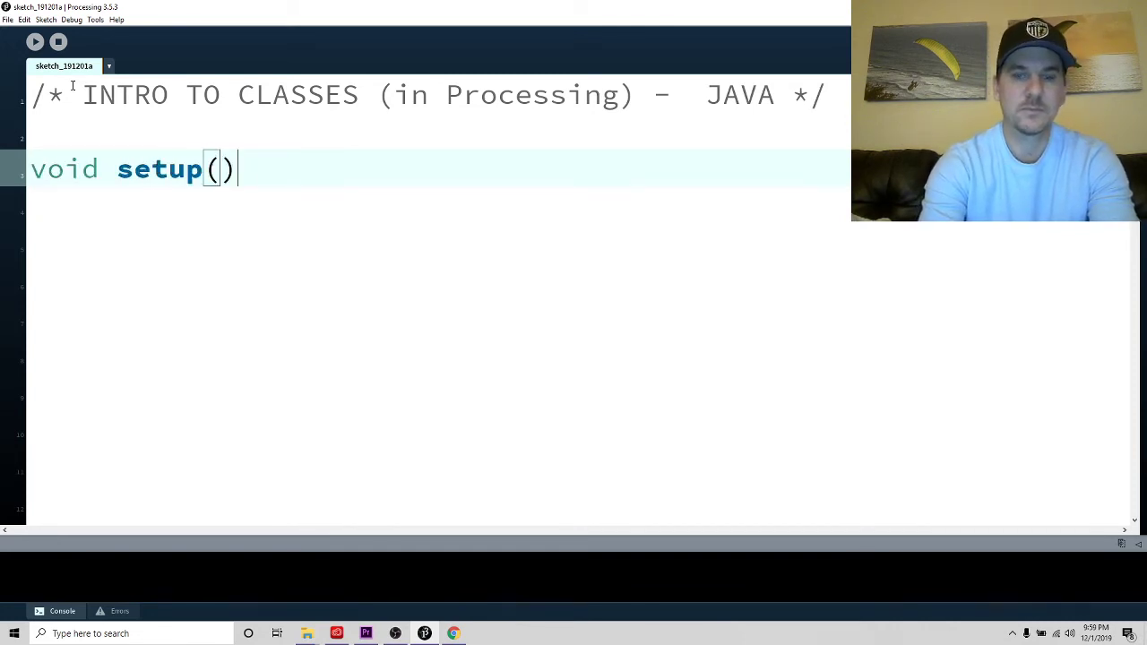
pyautogui.write('{')
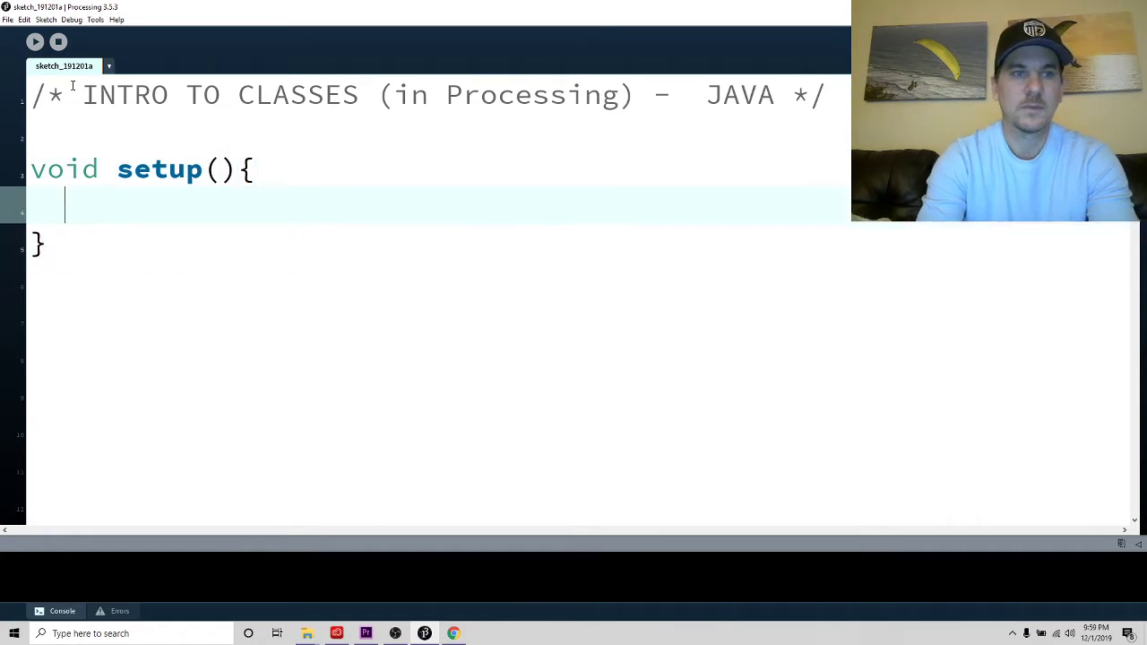
pyautogui.write('siuz')
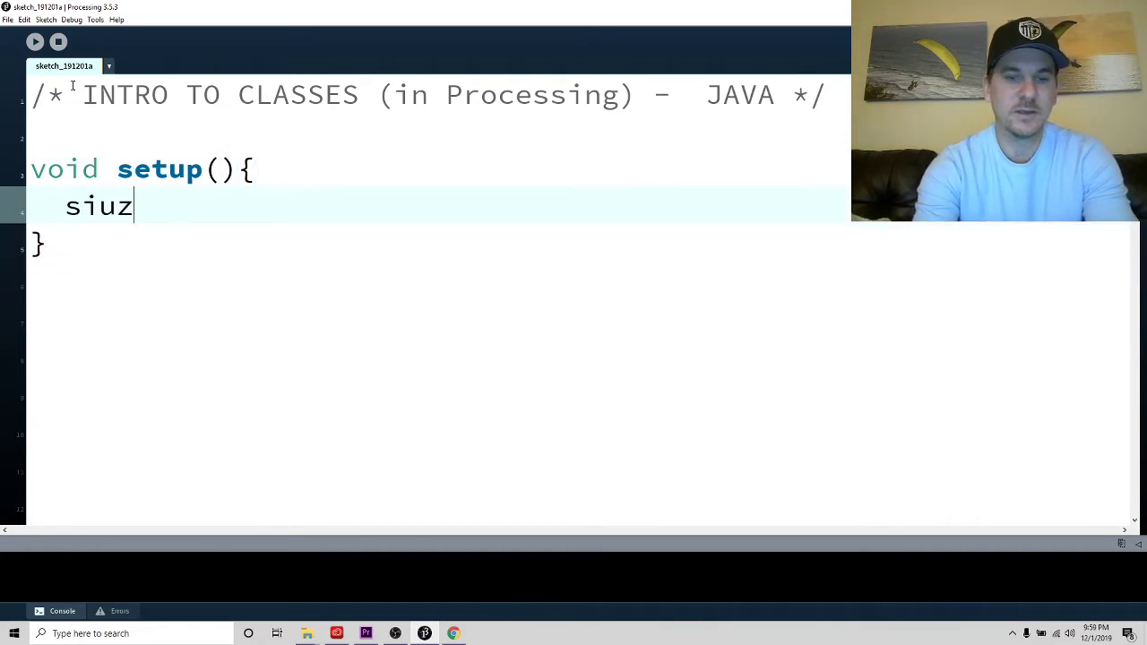
pyautogui.write('size(60')
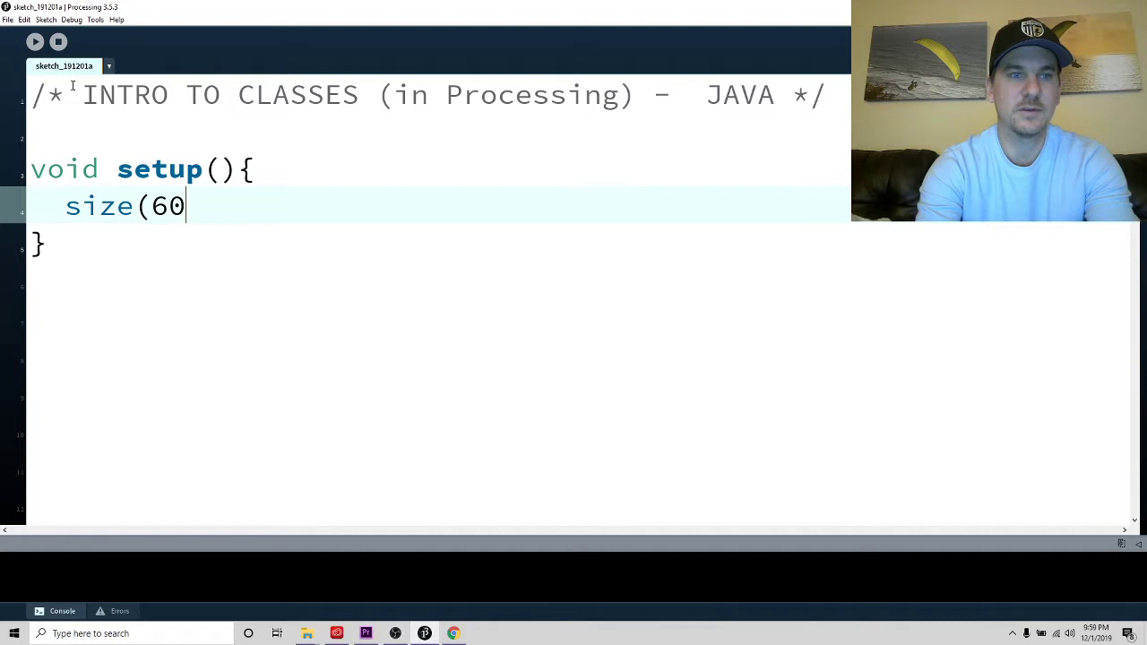
pyautogui.write('0,600);')
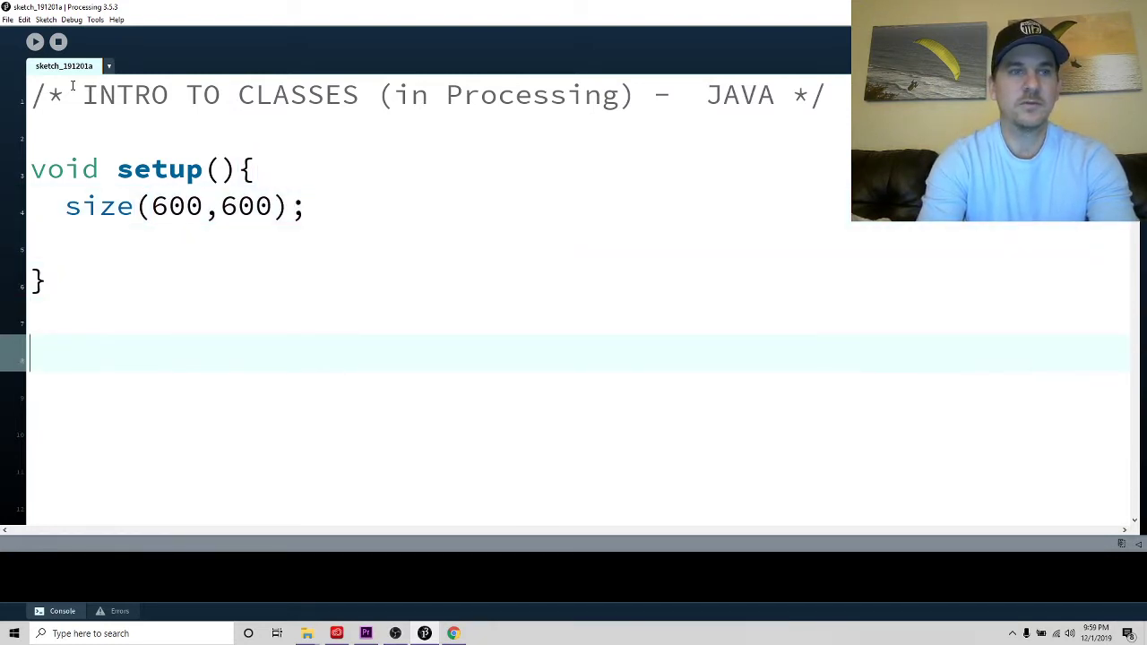
# Write draw() with background(155,0,0) and an //(r,g,b); comment
pyautogui.write('void dr')
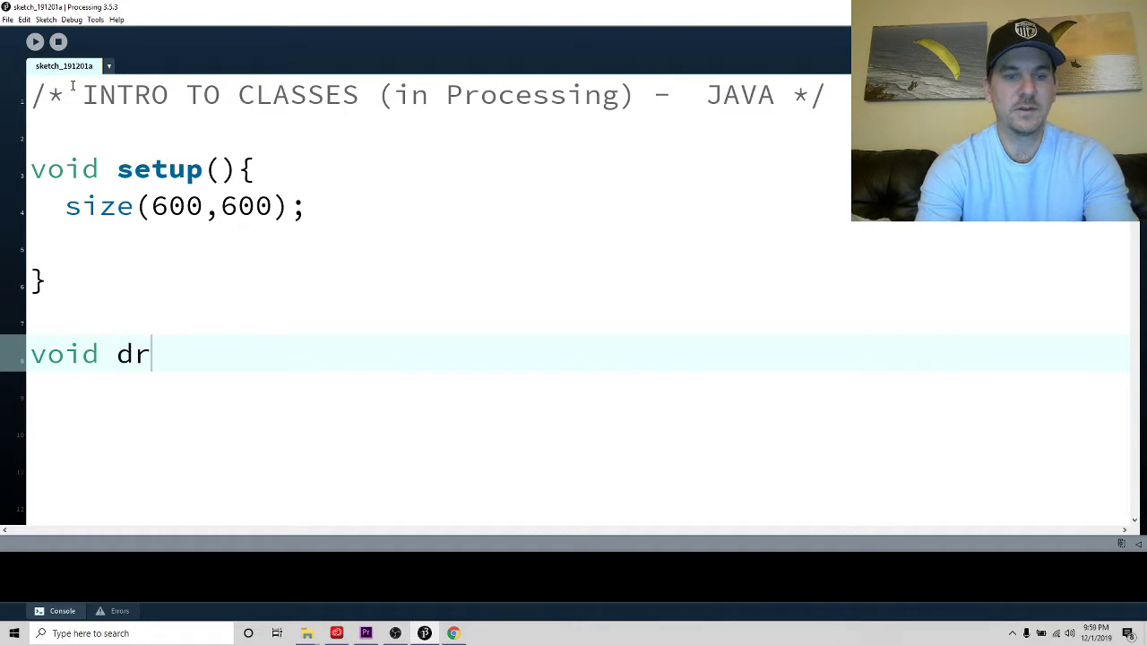
pyautogui.write('aw(){')
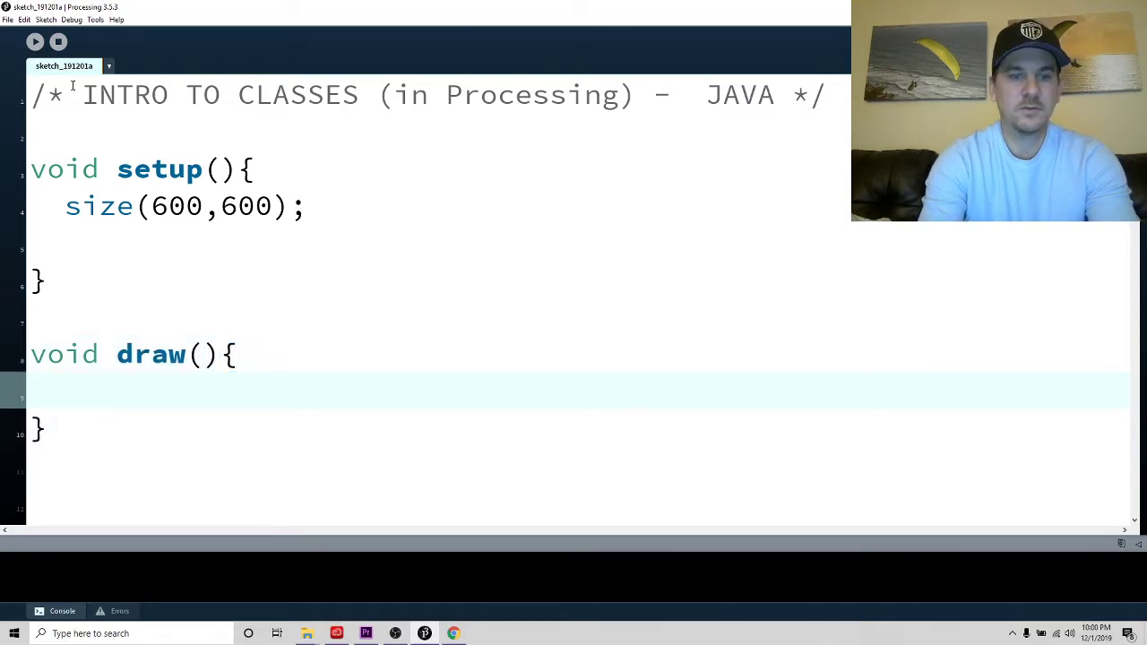
pyautogui.write('backgrounf')
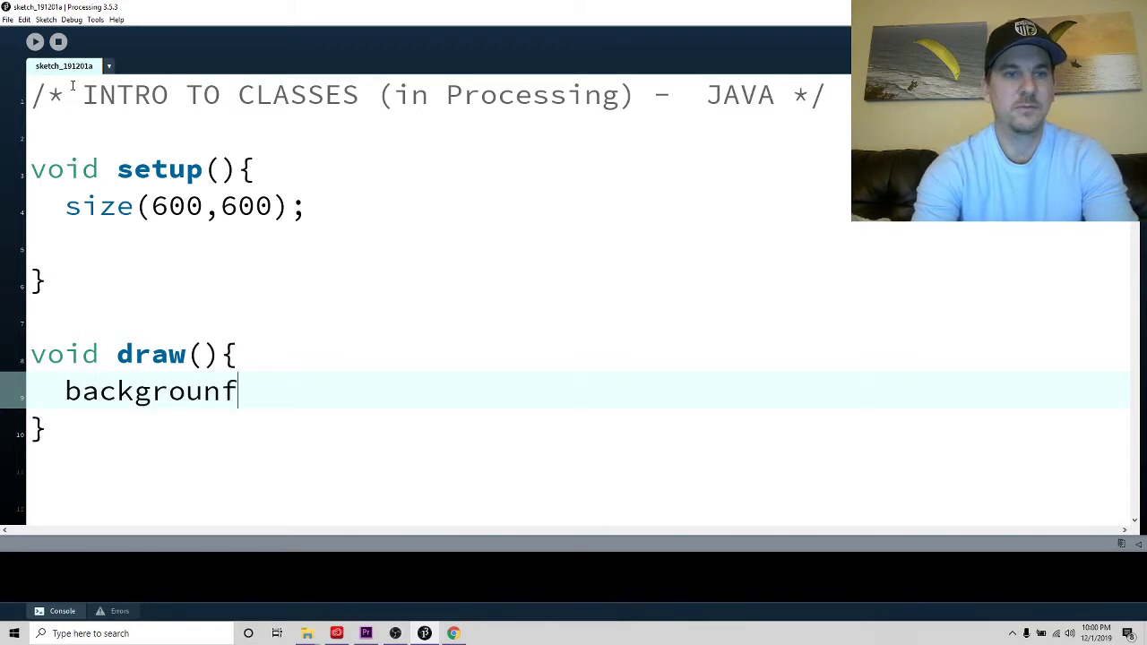
pyautogui.write('(15')
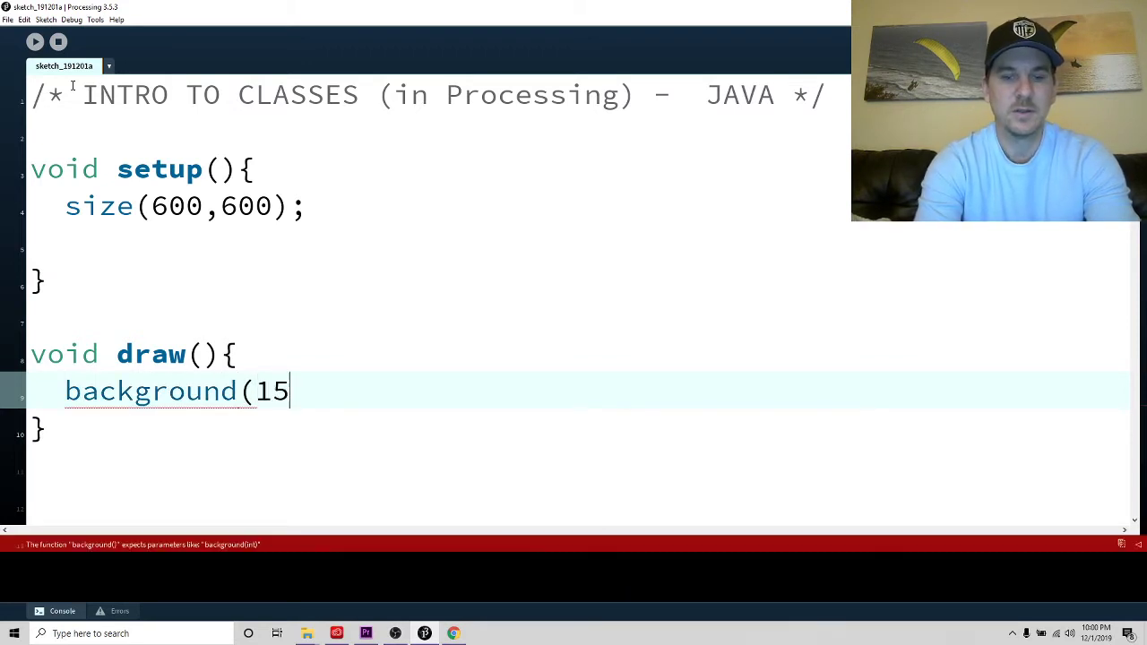
pyautogui.write('5,0,0);')
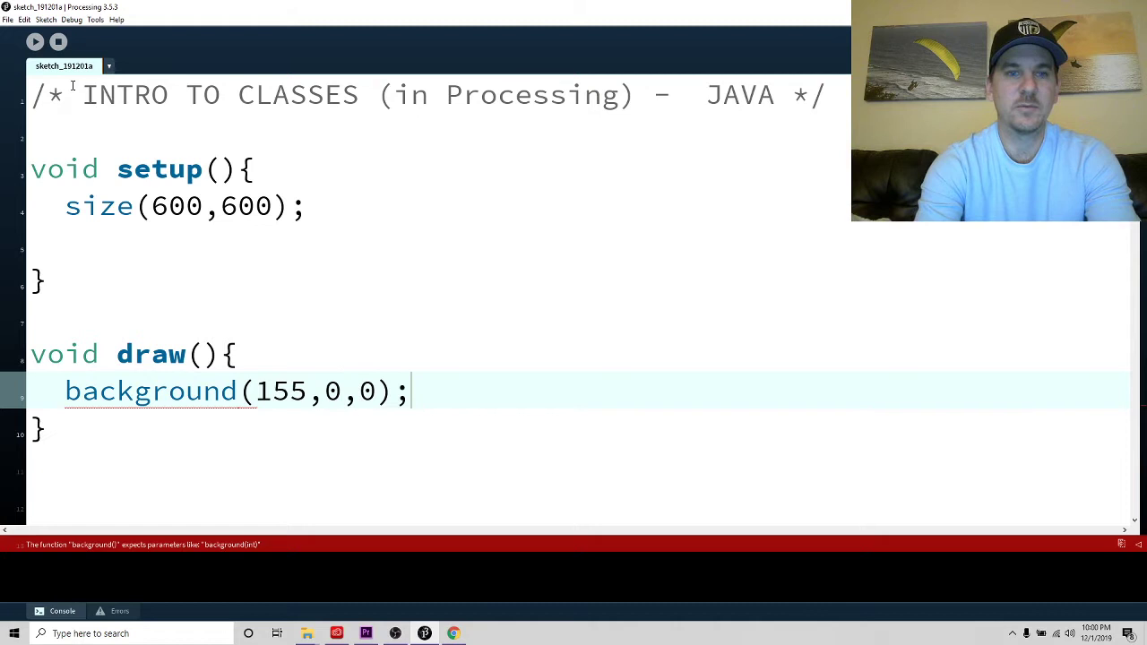
pyautogui.write('//')
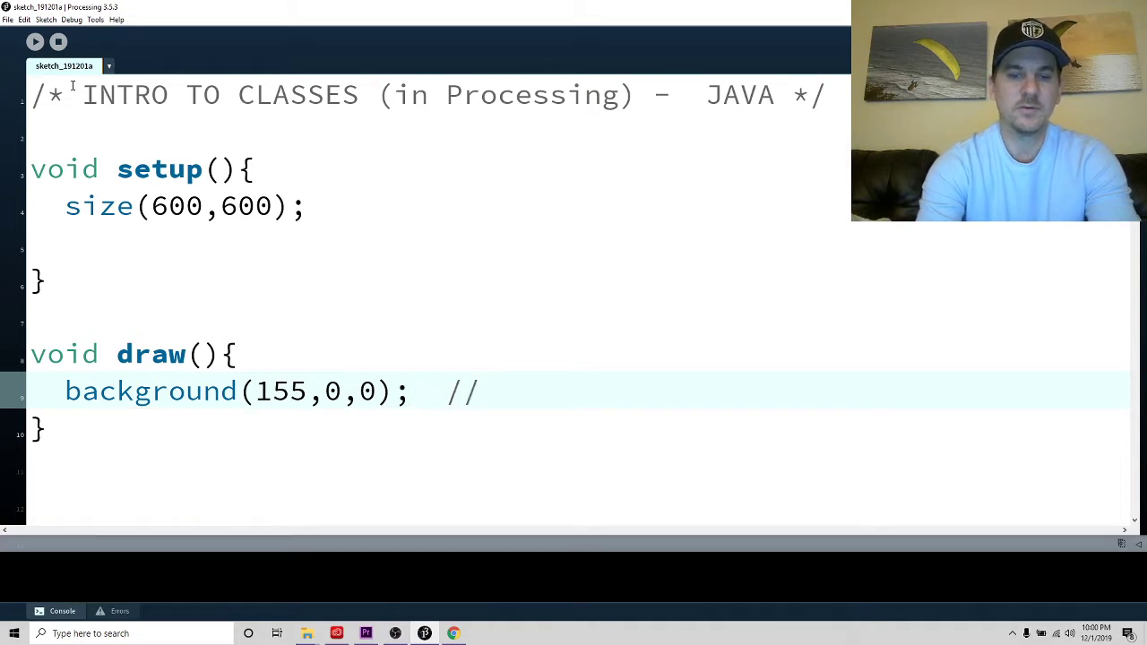
pyautogui.write('(r')
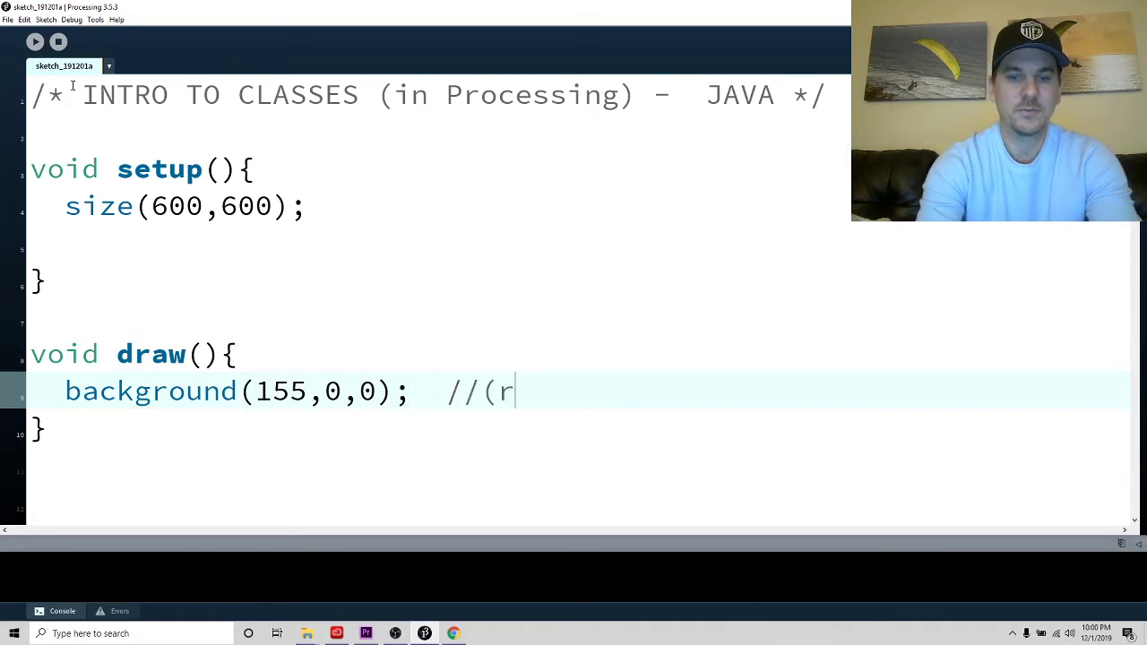
pyautogui.write(',g,b_')
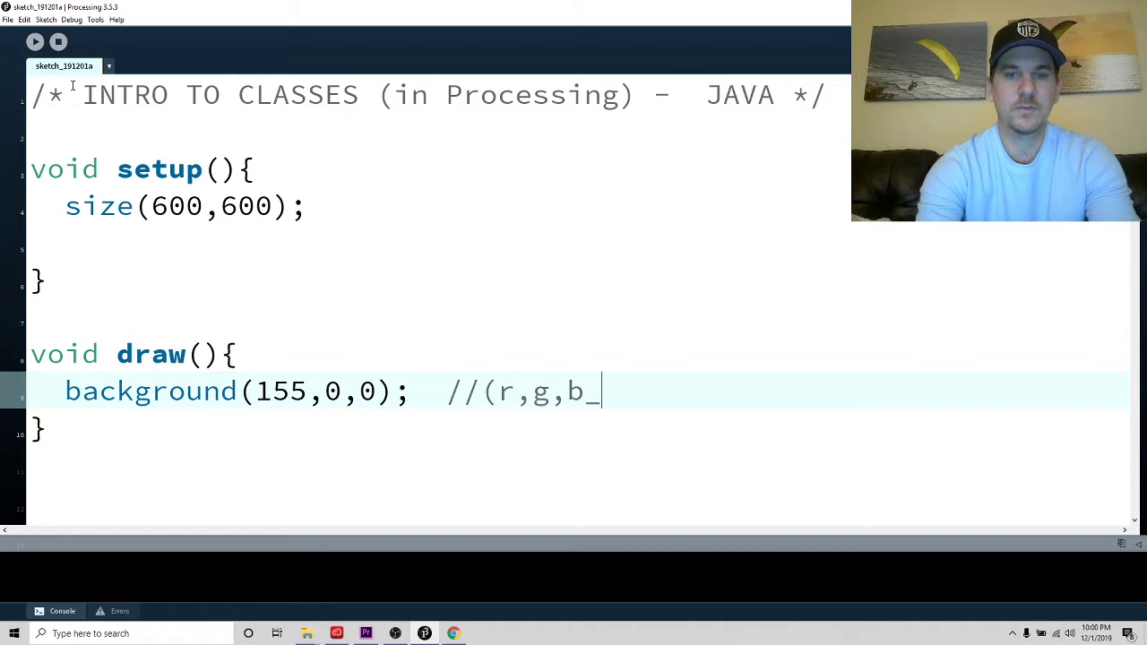
pyautogui.write(')')
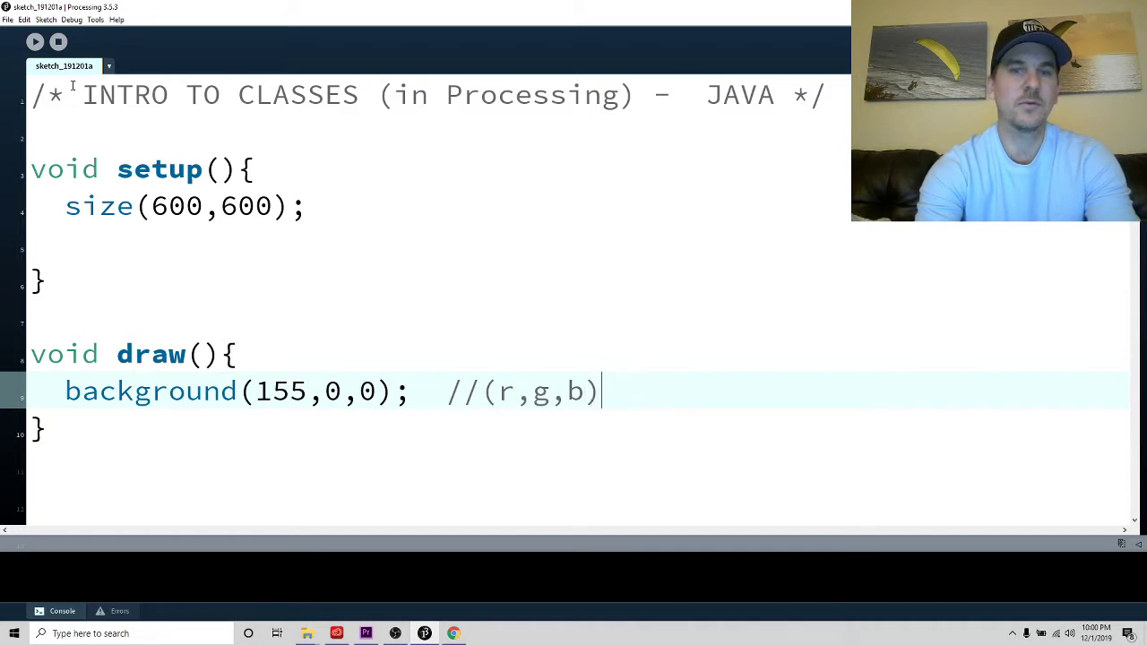
pyautogui.write(';')
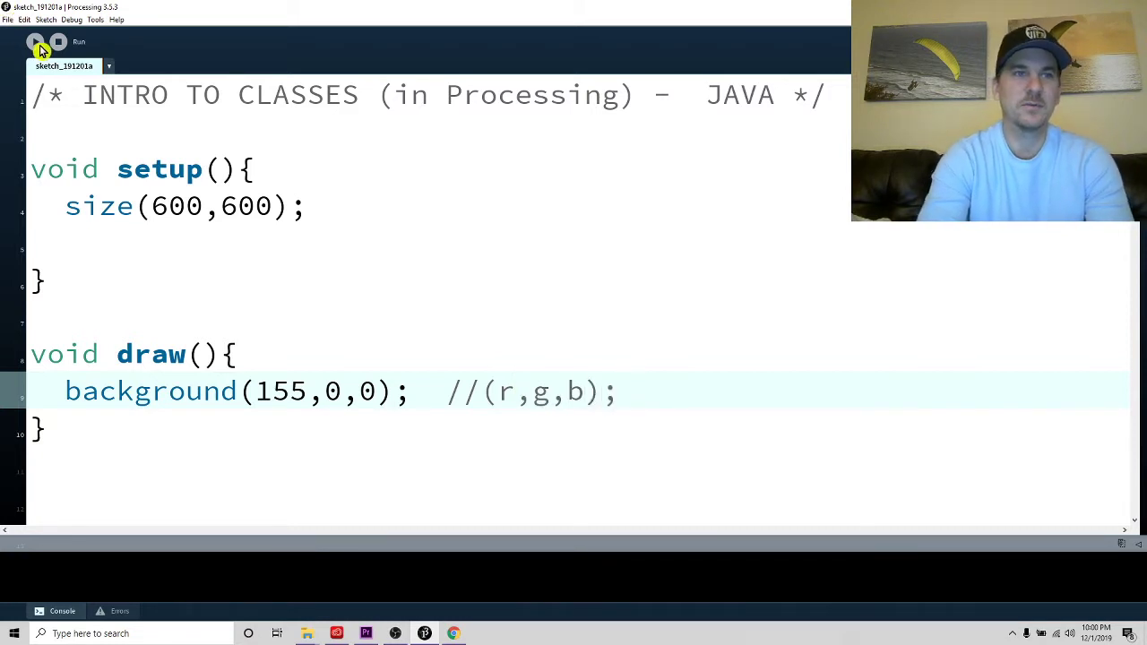
# Run the sketch to preview the 600×600 dark red window
pyautogui.click(36, 41)
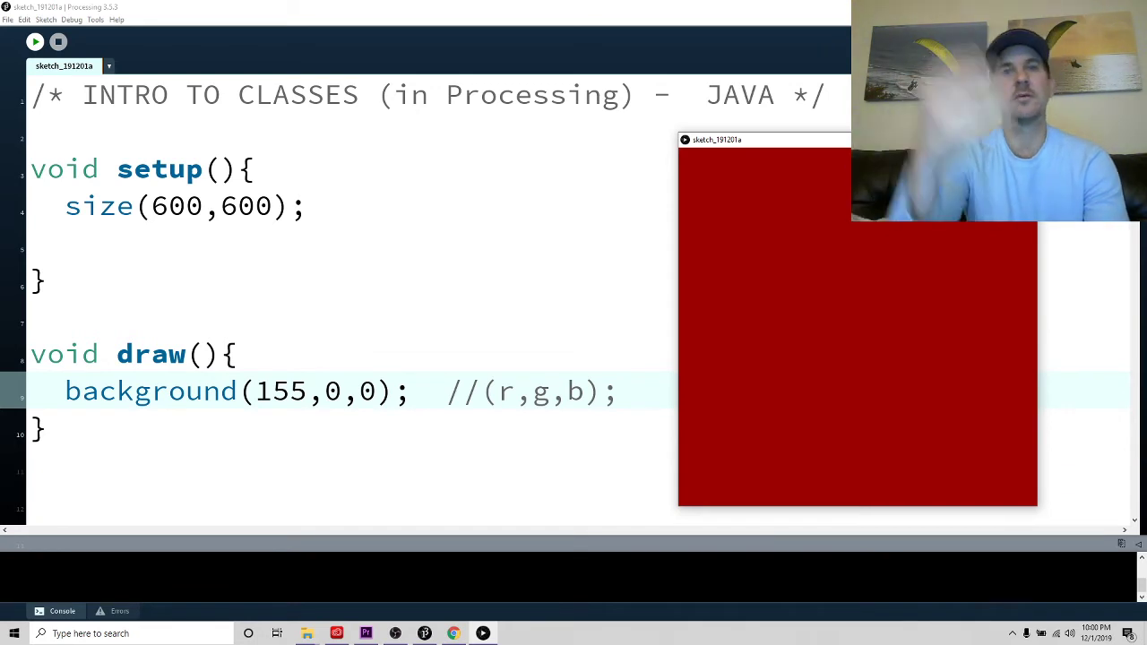
pyautogui.moveTo(173, 59)
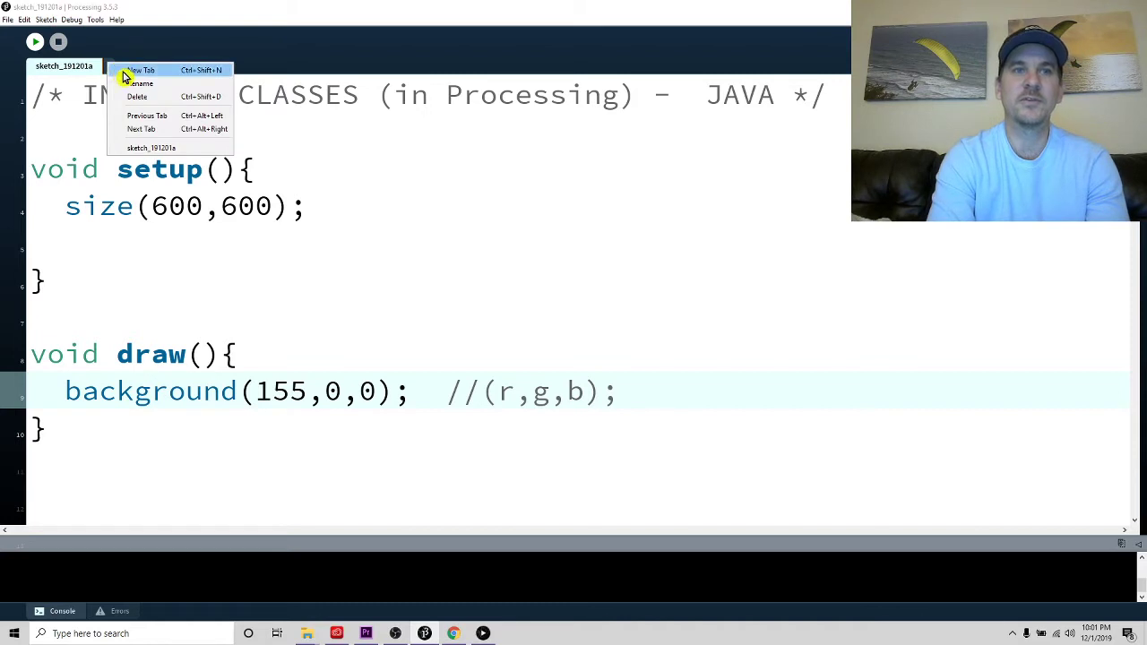
# Create a new sketch tab named 'Ball'
pyautogui.click(142, 83)
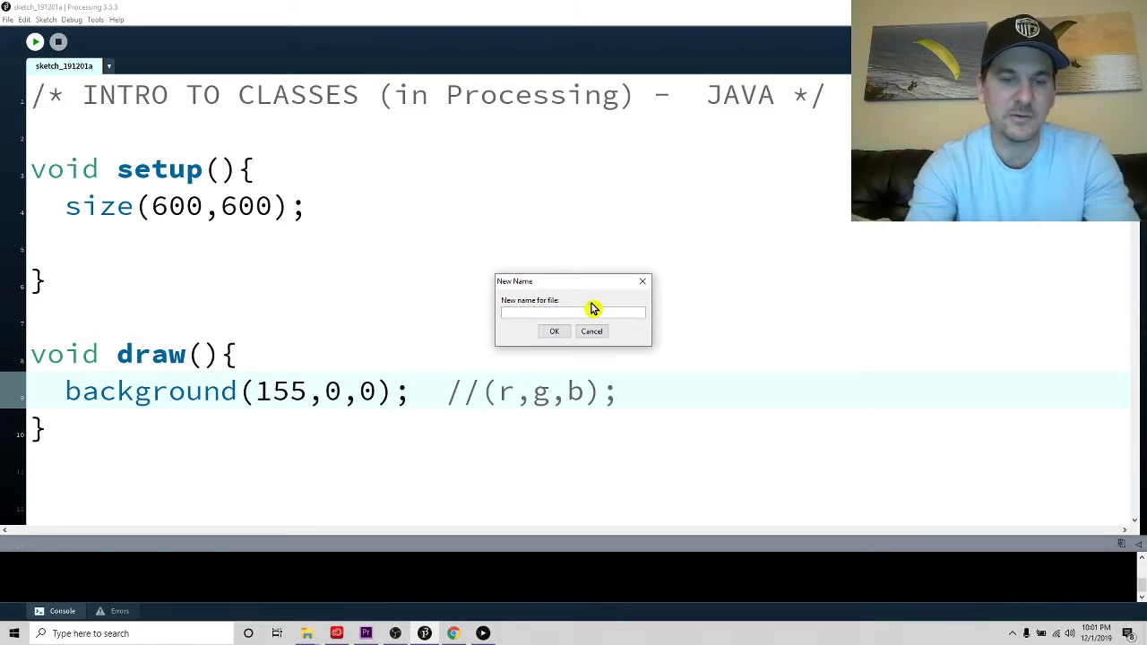
pyautogui.write('Ball')
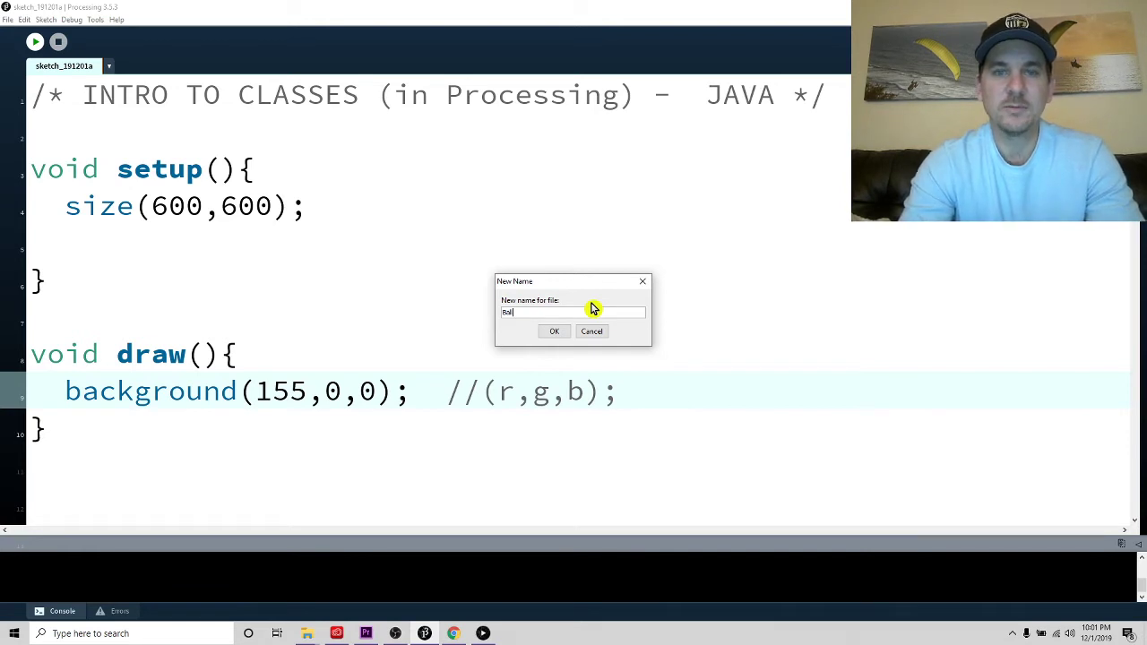
pyautogui.moveTo(553, 331)
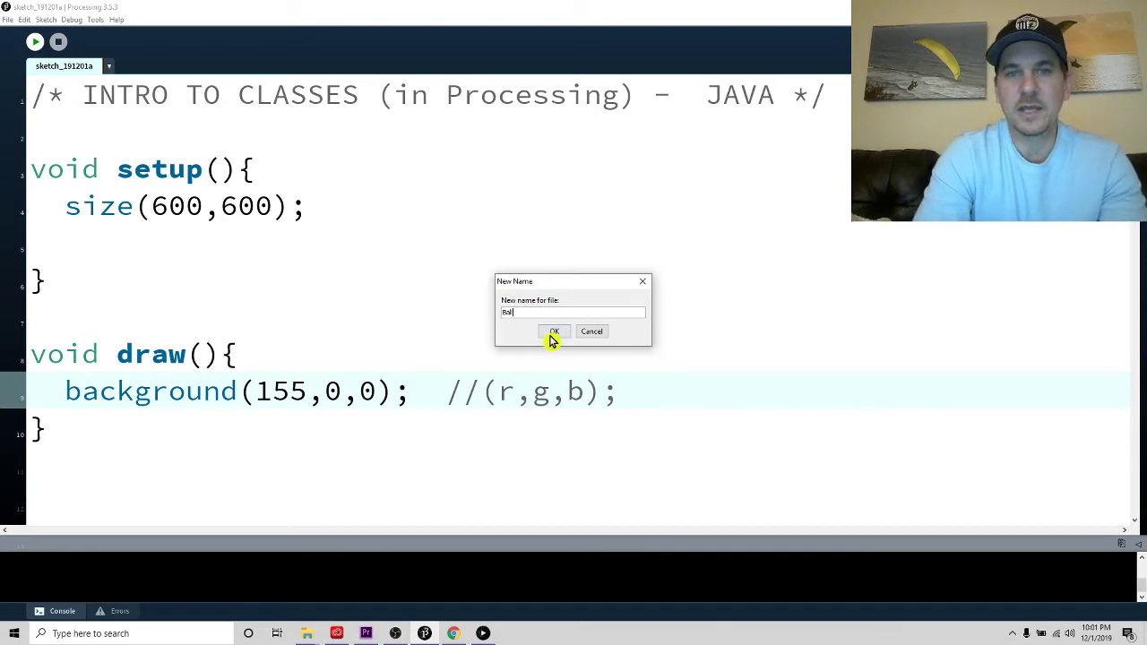
pyautogui.click(553, 331)
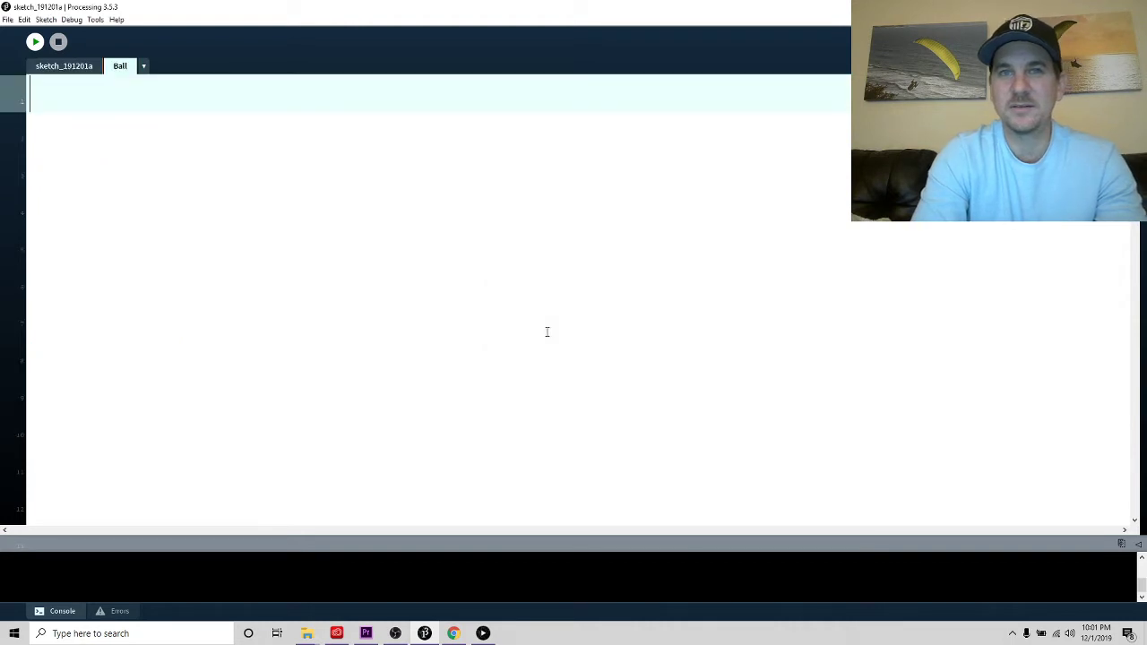
# In the Ball tab, declare class Ball{ } with an empty body
pyautogui.write('cl')
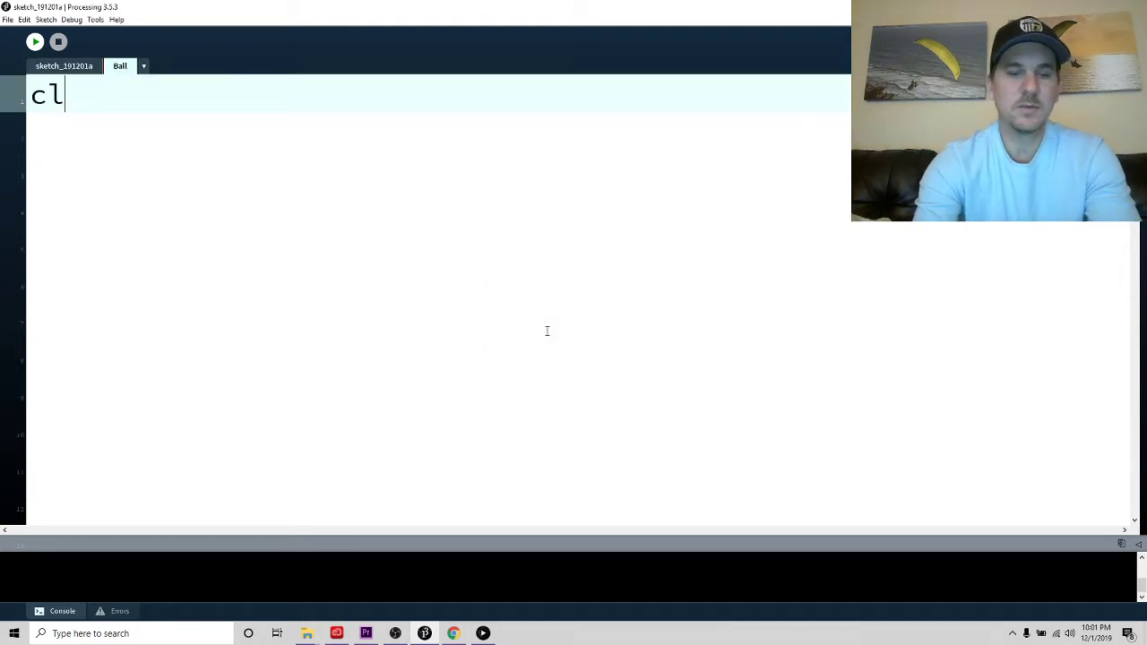
pyautogui.write('ass')
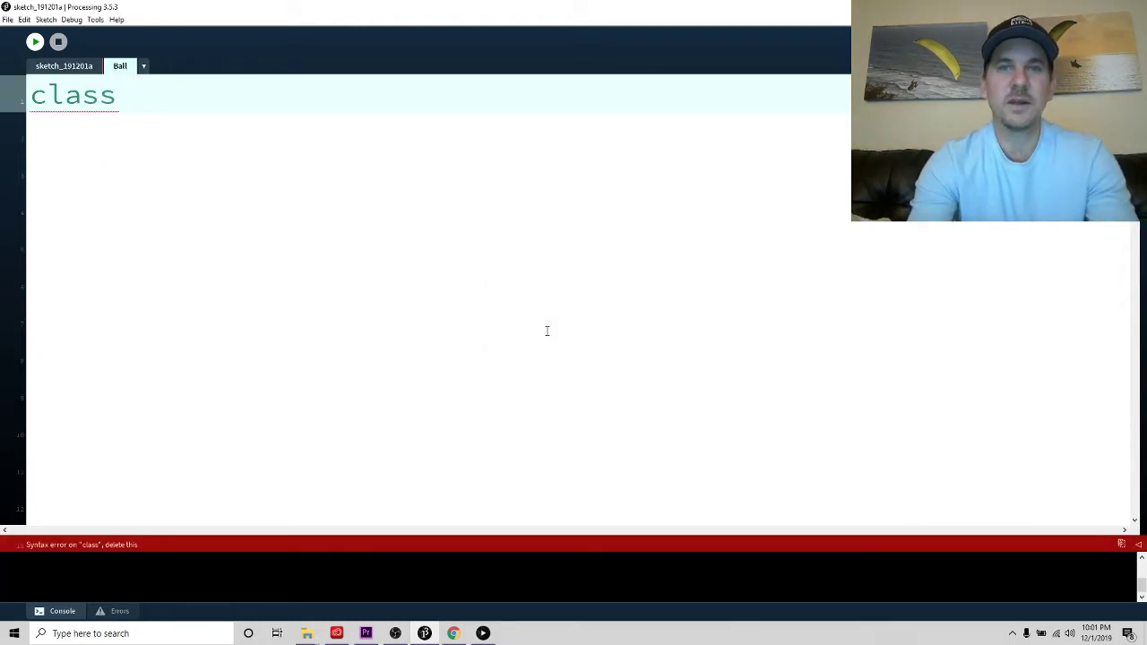
pyautogui.write('Bal')
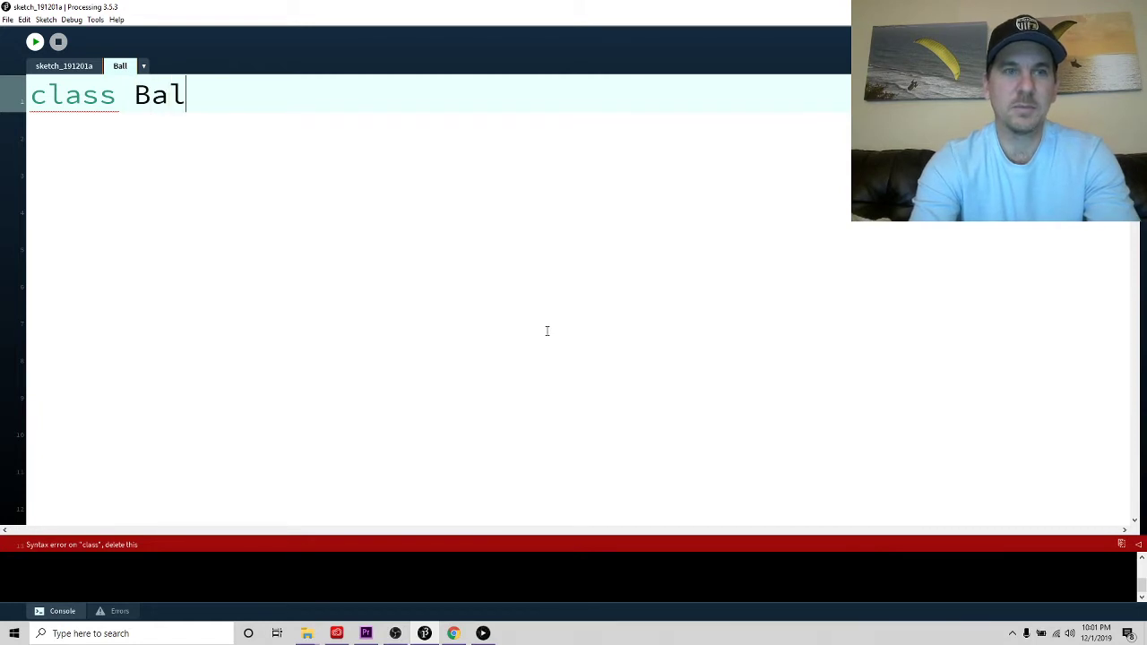
pyautogui.write('l')
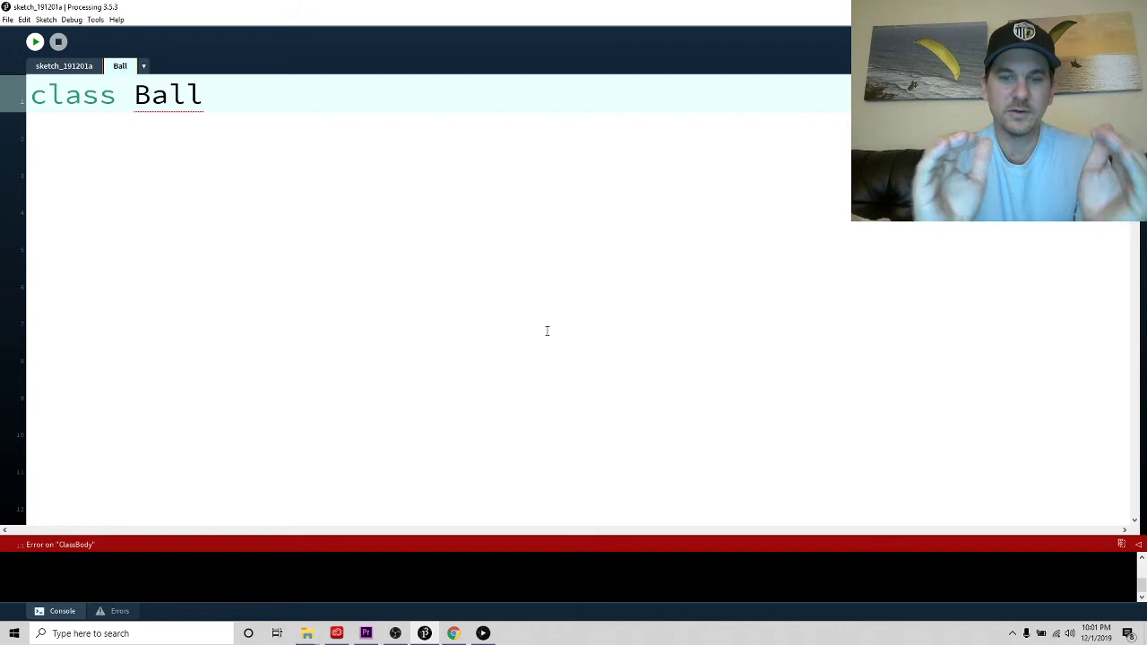
pyautogui.write('{')
pyautogui.click(439, 282)
pyautogui.write('}')
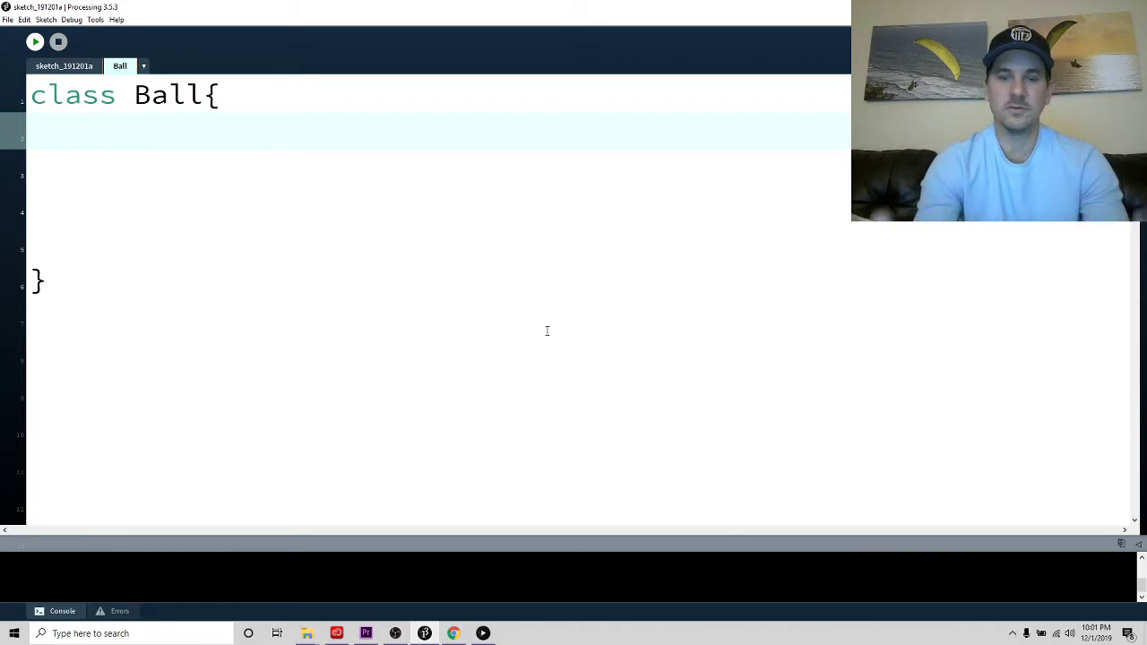
# Add section comments //1 Variables or fields and //2 Constructor inside the class
pyautogui.write('//')
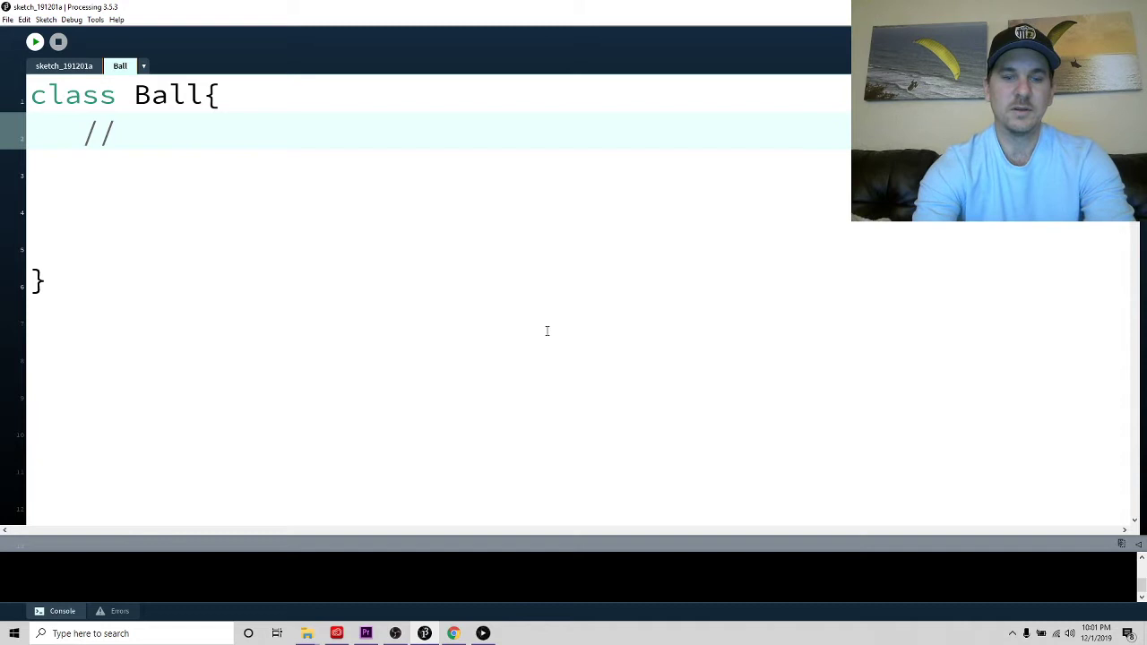
pyautogui.write('1 Variables or fie')
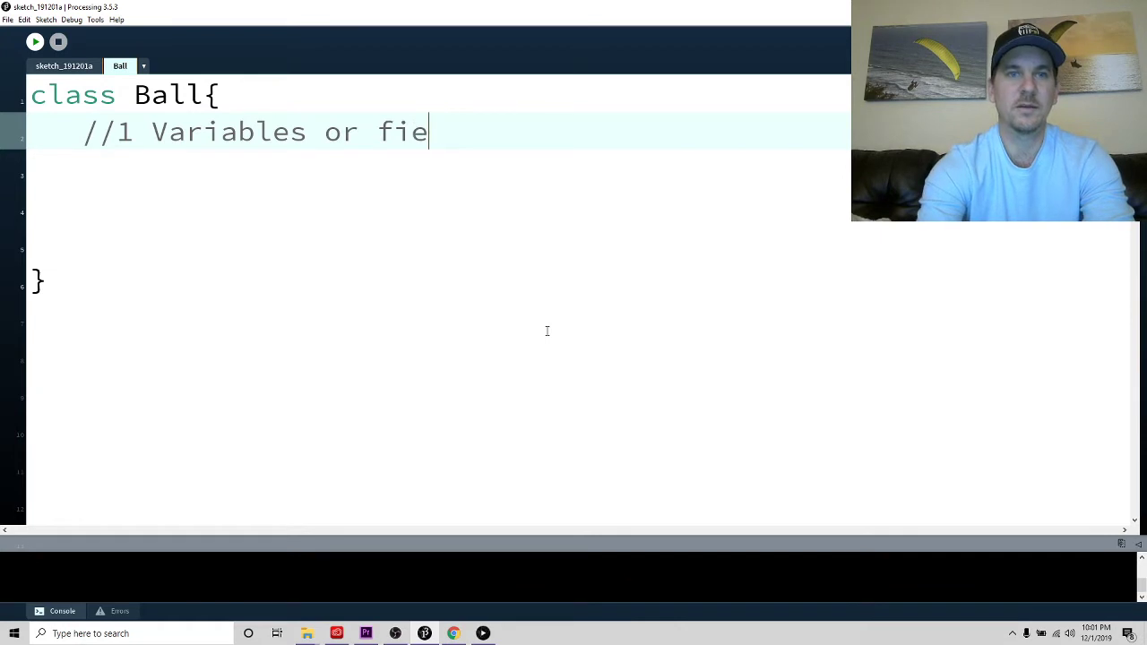
pyautogui.write('lds')
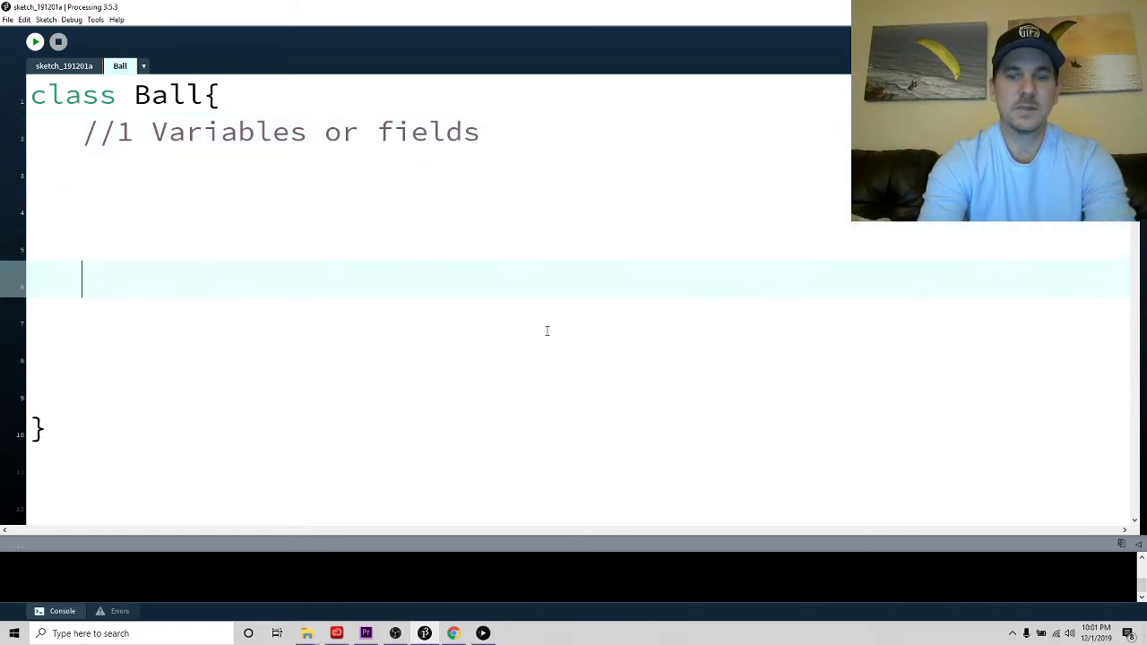
pyautogui.write('//@')
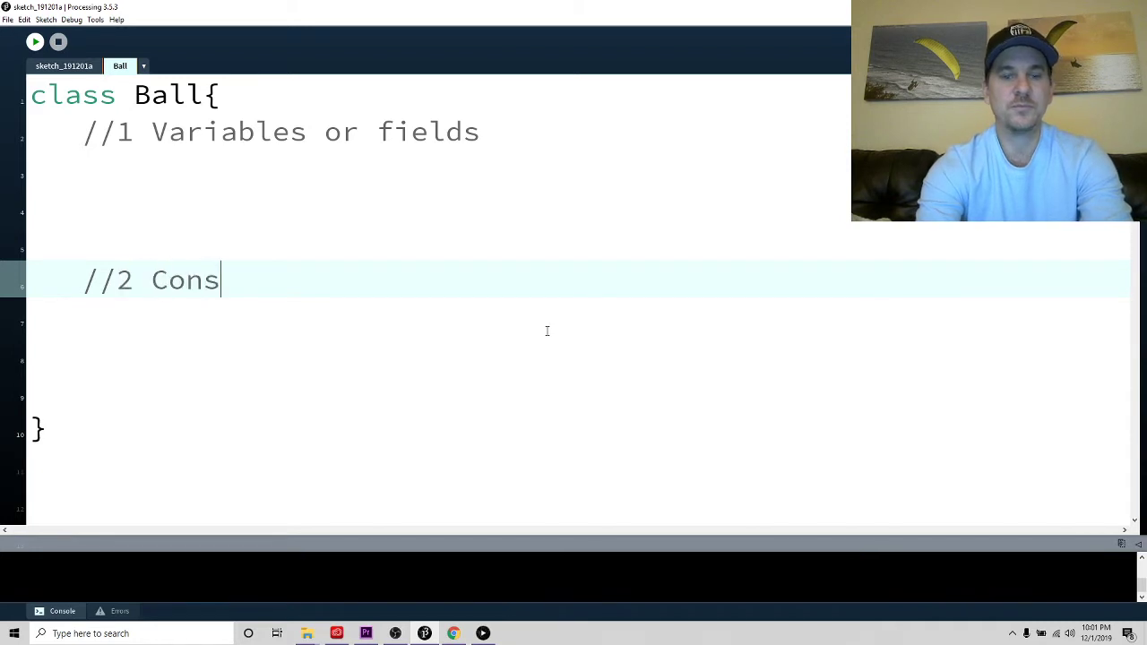
pyautogui.write('tructort')
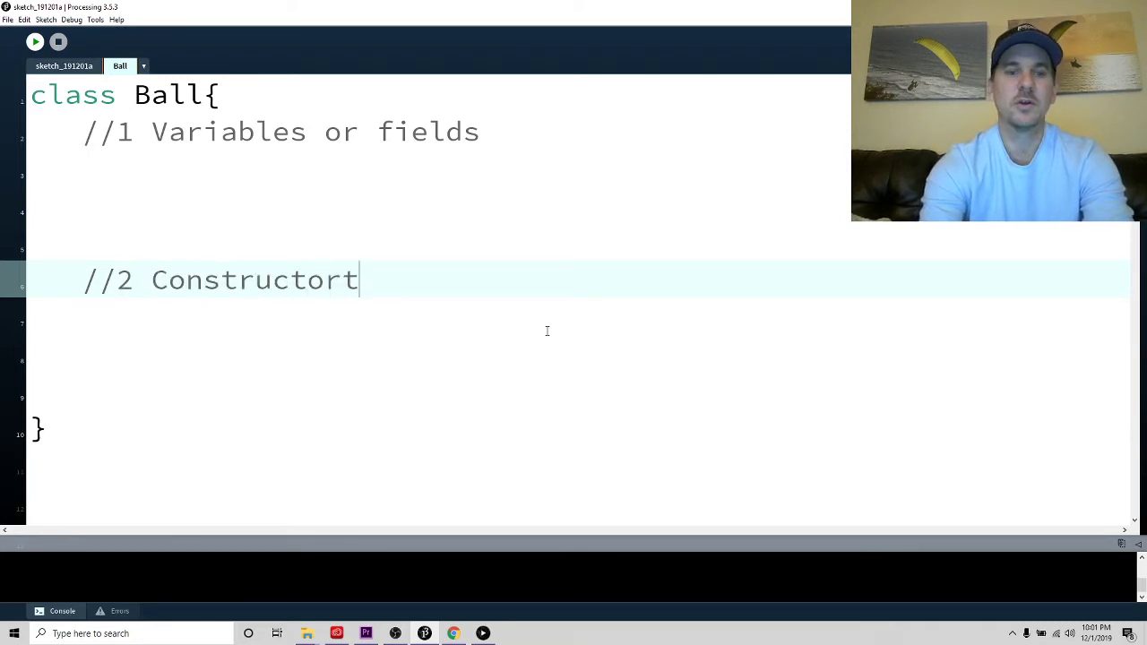
# Add a //3 Methods comment and return under the Variables or fields comment
pyautogui.press('Backspace')
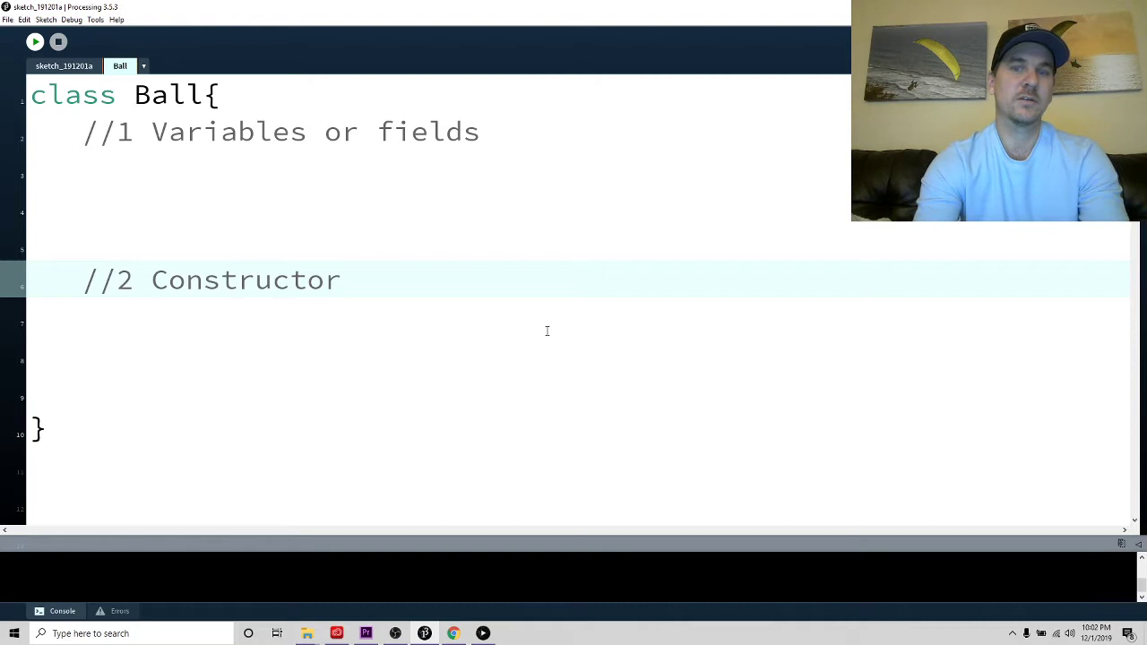
pyautogui.write('//')
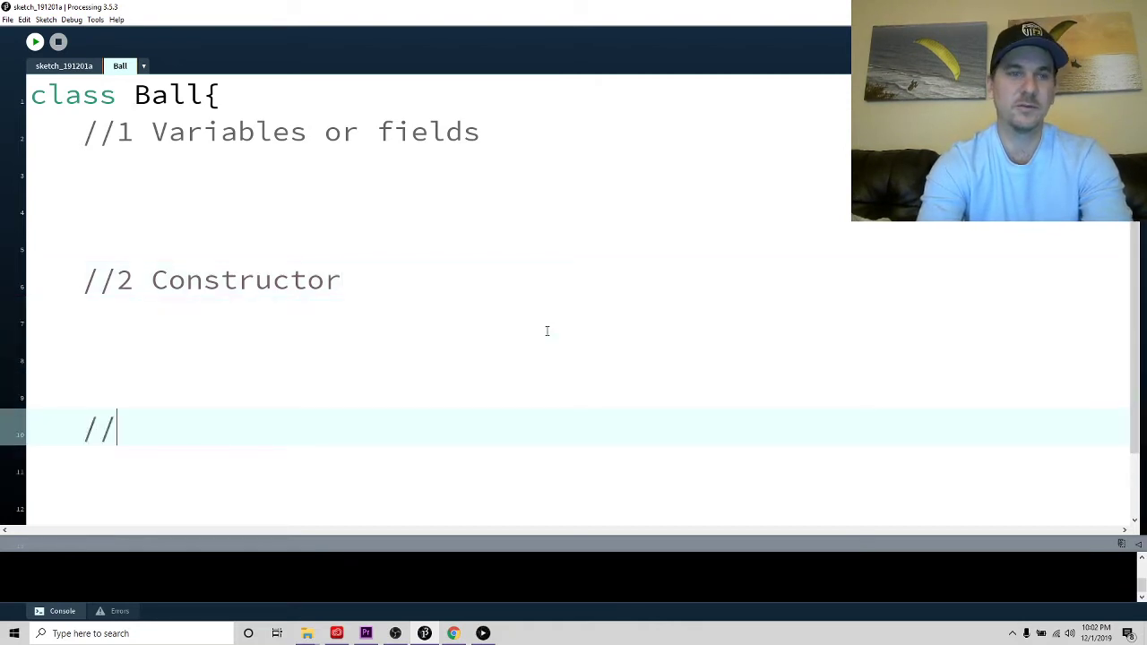
pyautogui.write('3')
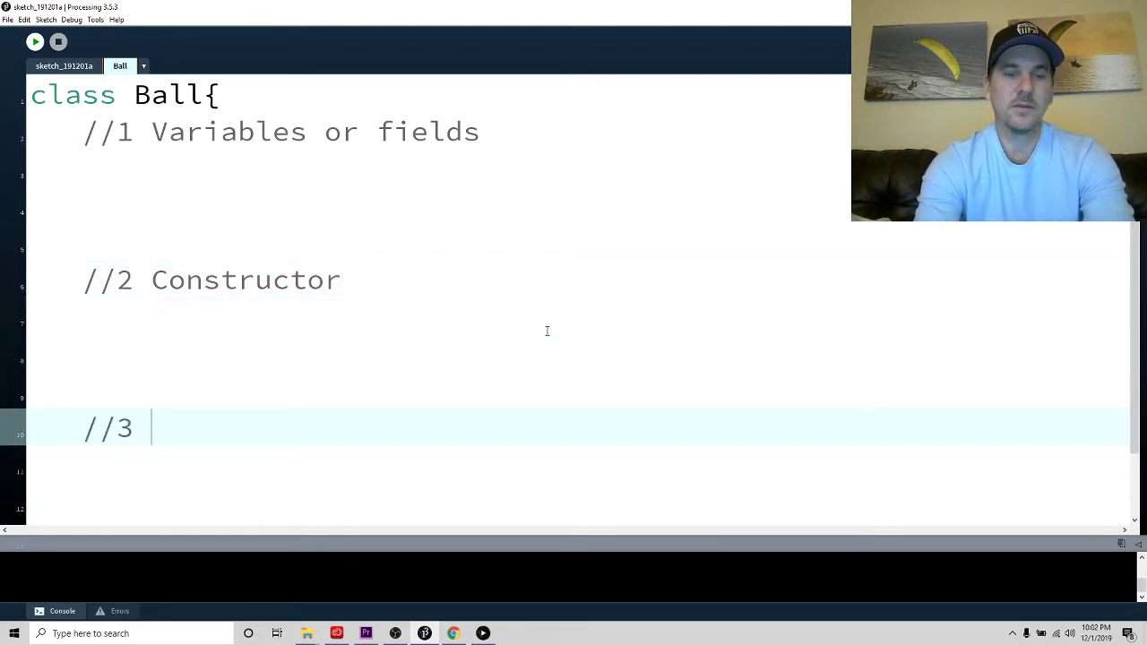
pyautogui.write('Meth')
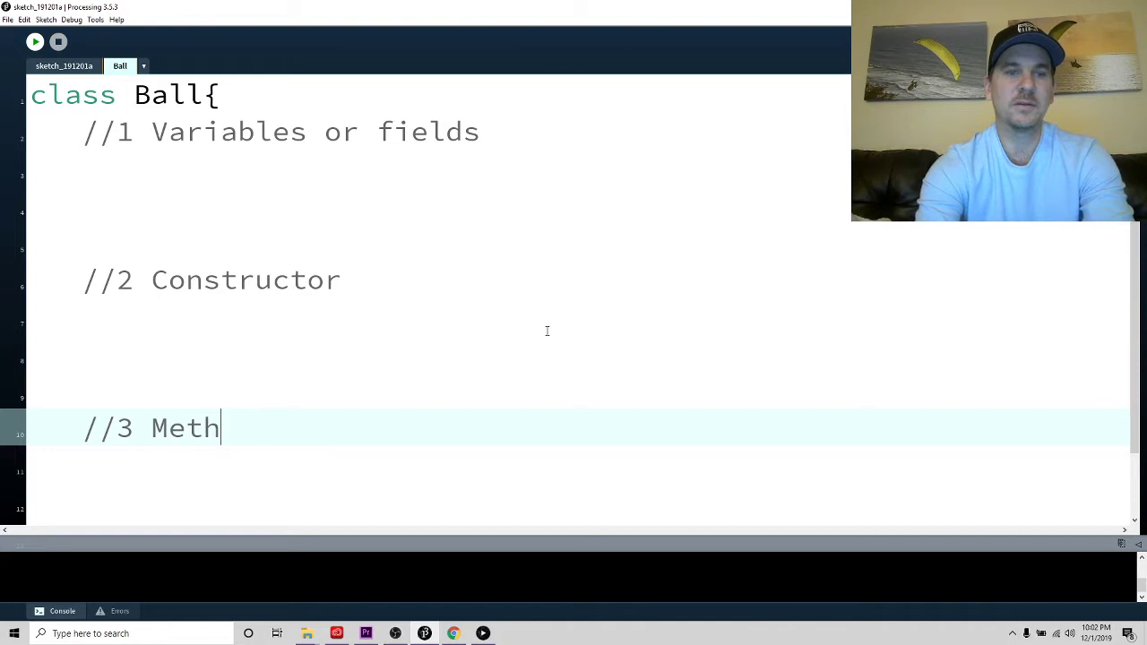
pyautogui.write('ods')
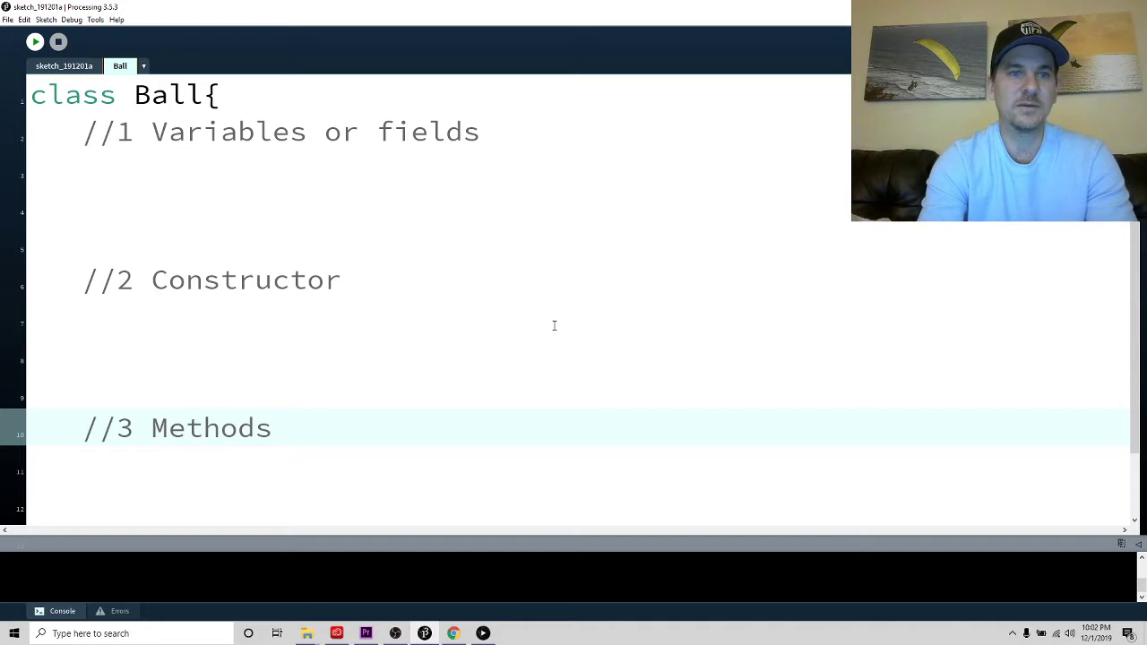
pyautogui.click(52, 496)
pyautogui.write('}')
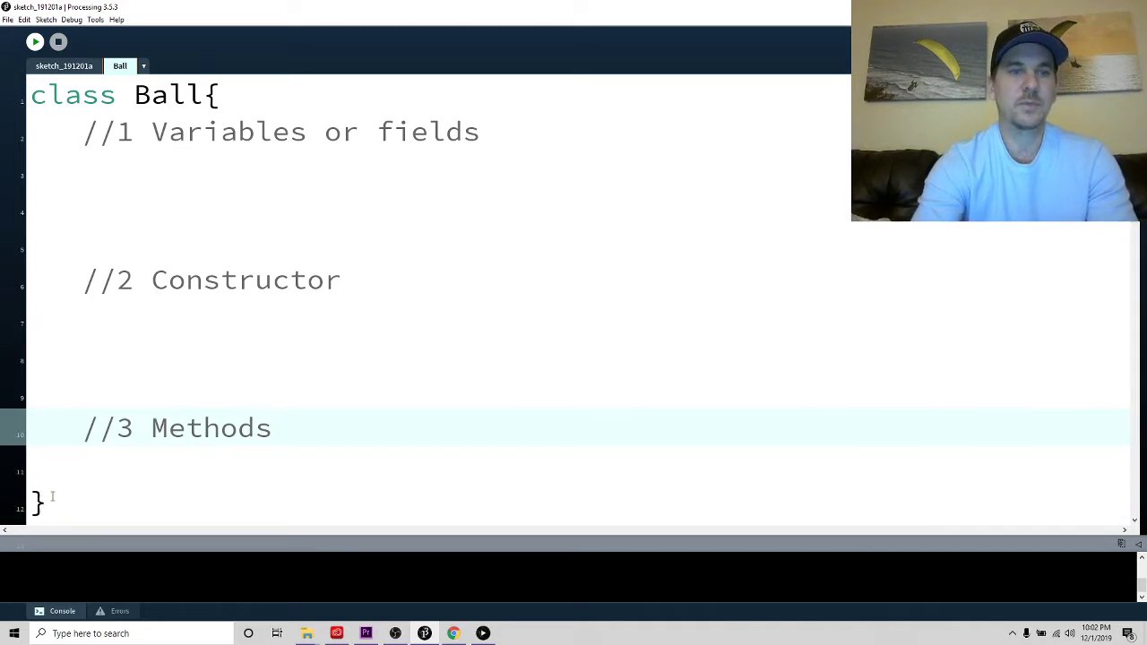
pyautogui.click(97, 168)
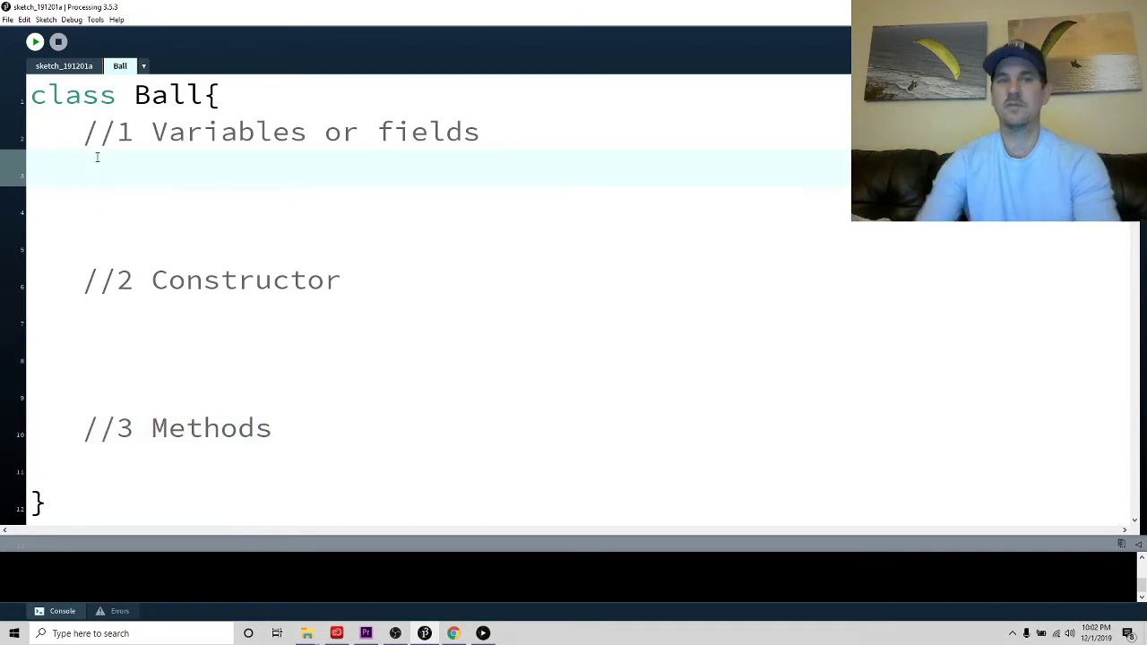
# Declare float x;, float y; and float diamter; as Ball fields
pyautogui.write('float x;')
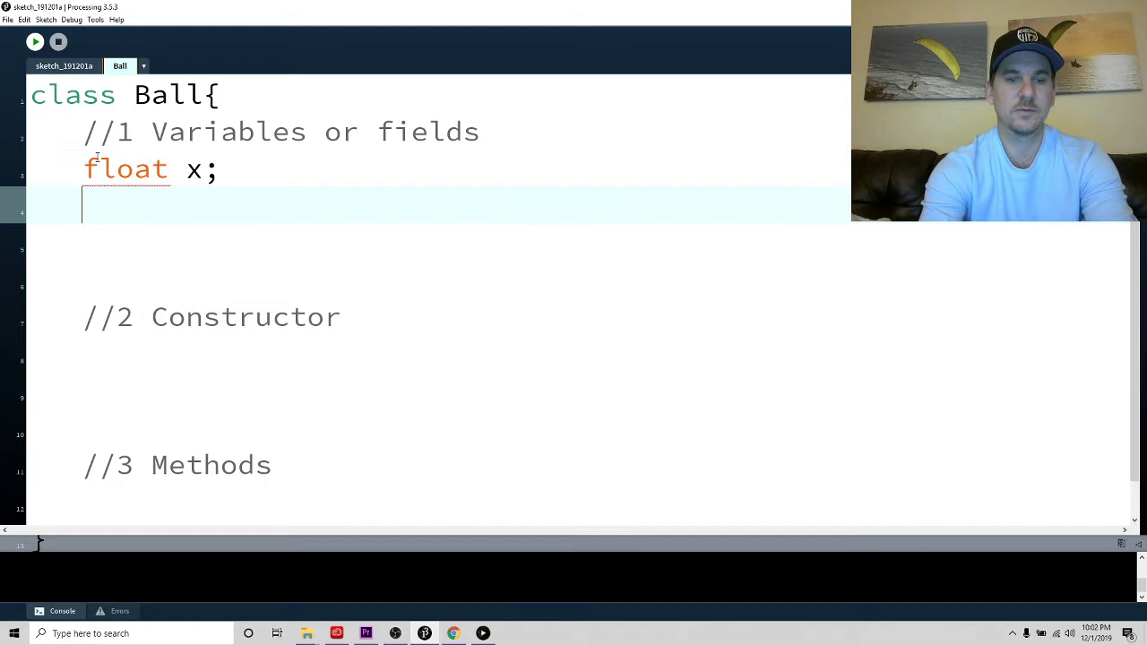
pyautogui.write('float y')
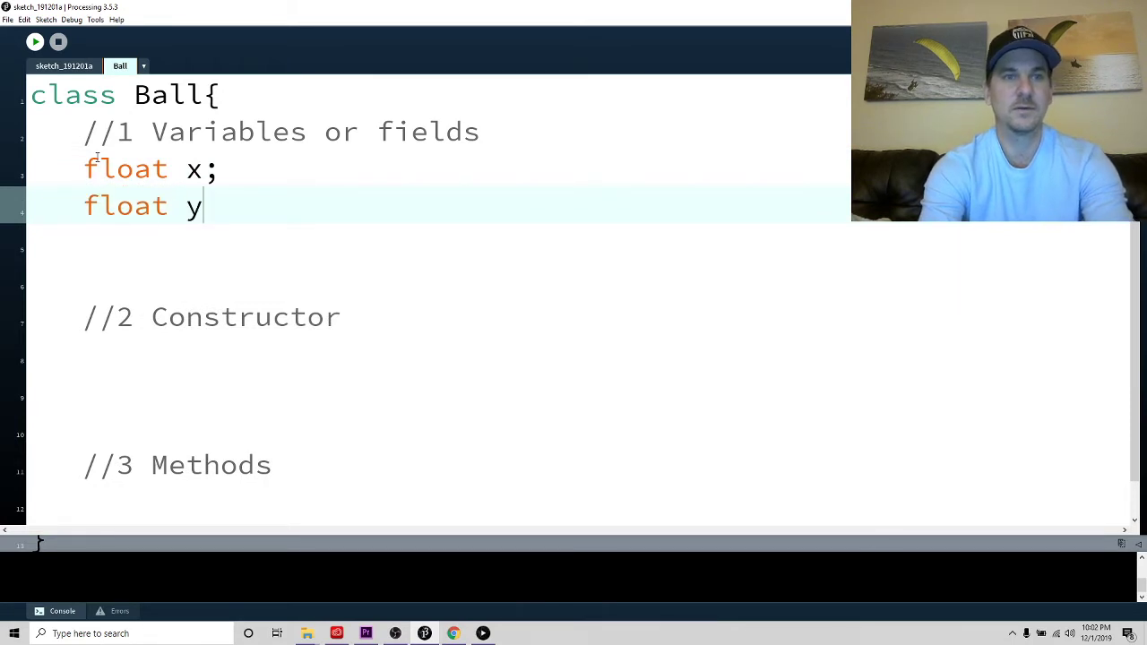
pyautogui.write(';')
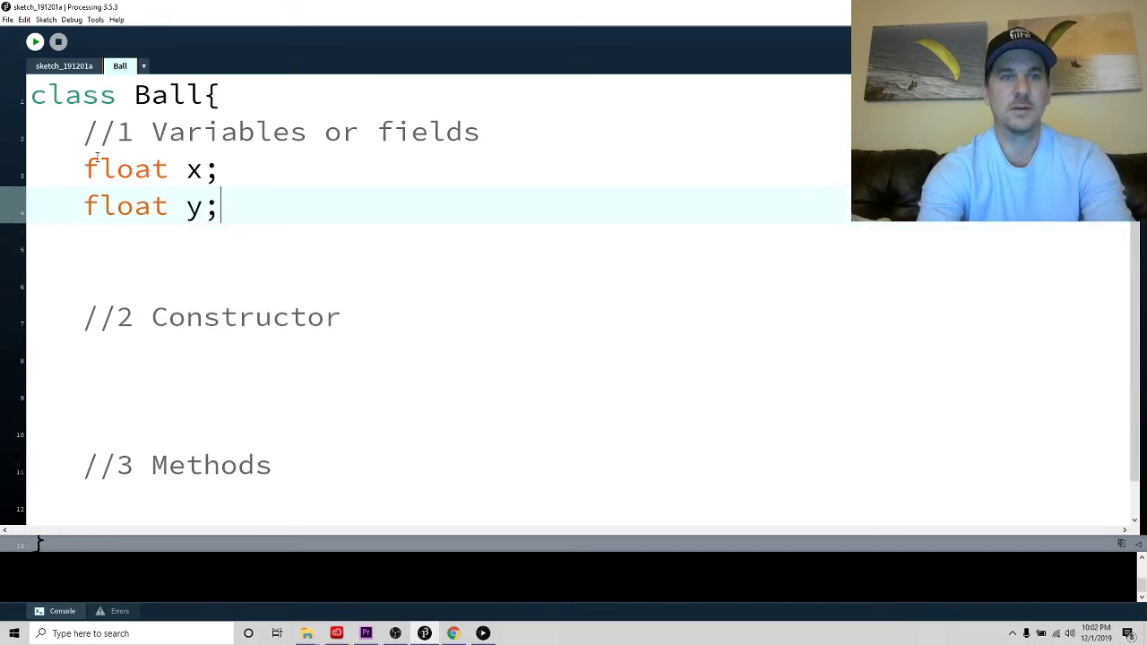
pyautogui.write('float')
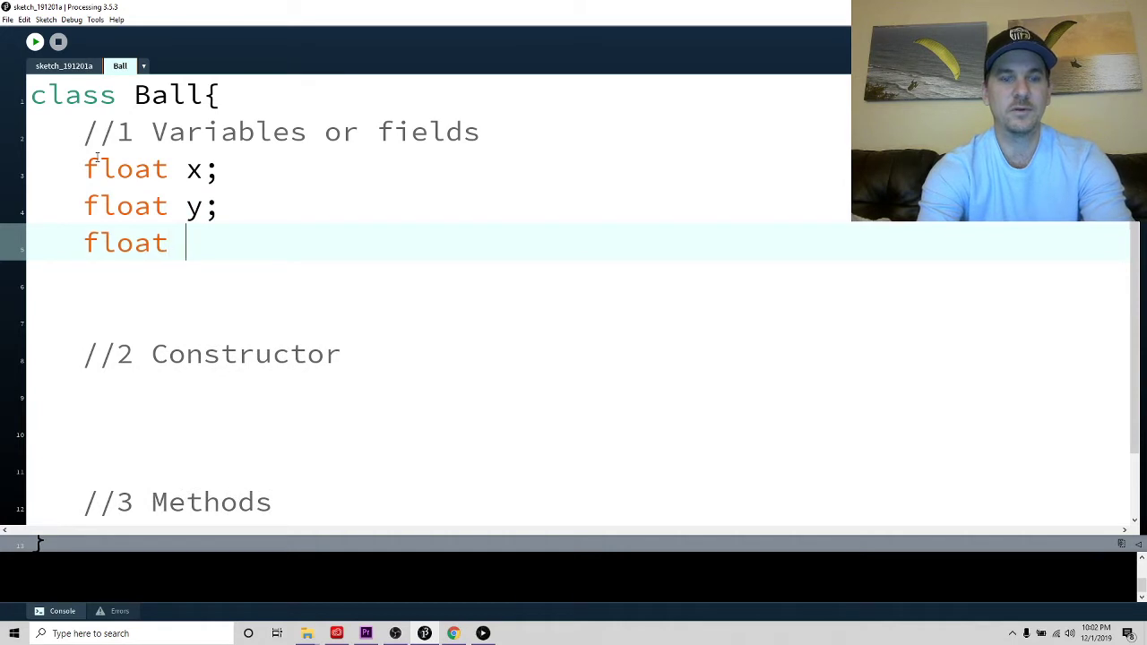
pyautogui.write('diamter;')
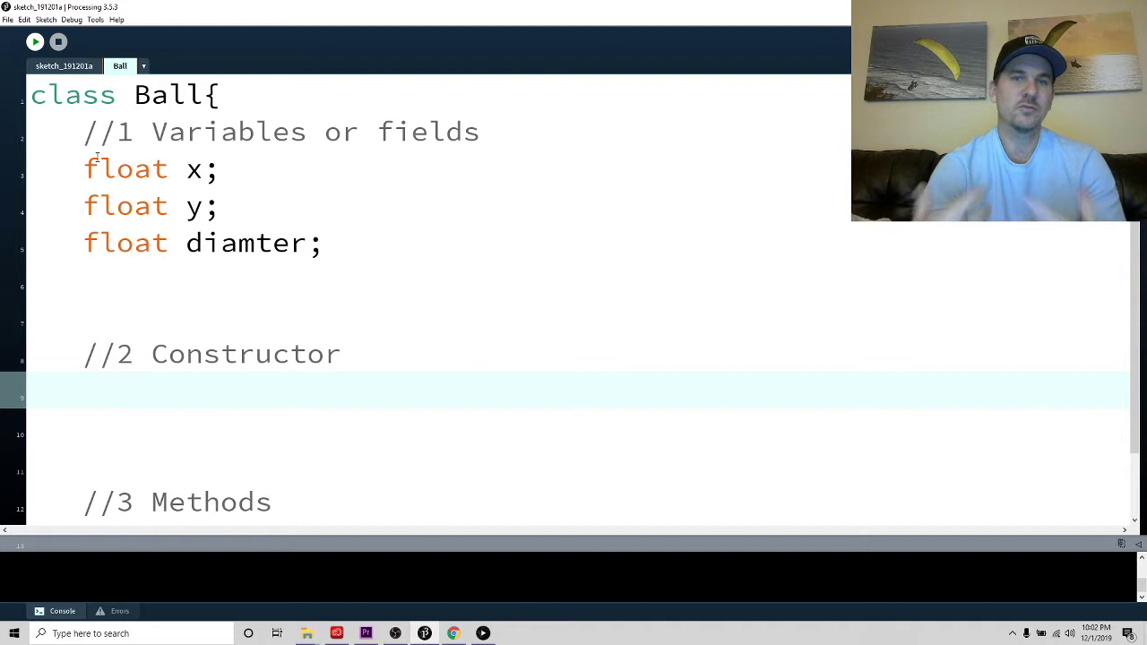
# Type Ball() under the constructor comment and annotate it '-- NO RETURN TYPE'
pyautogui.write('B')
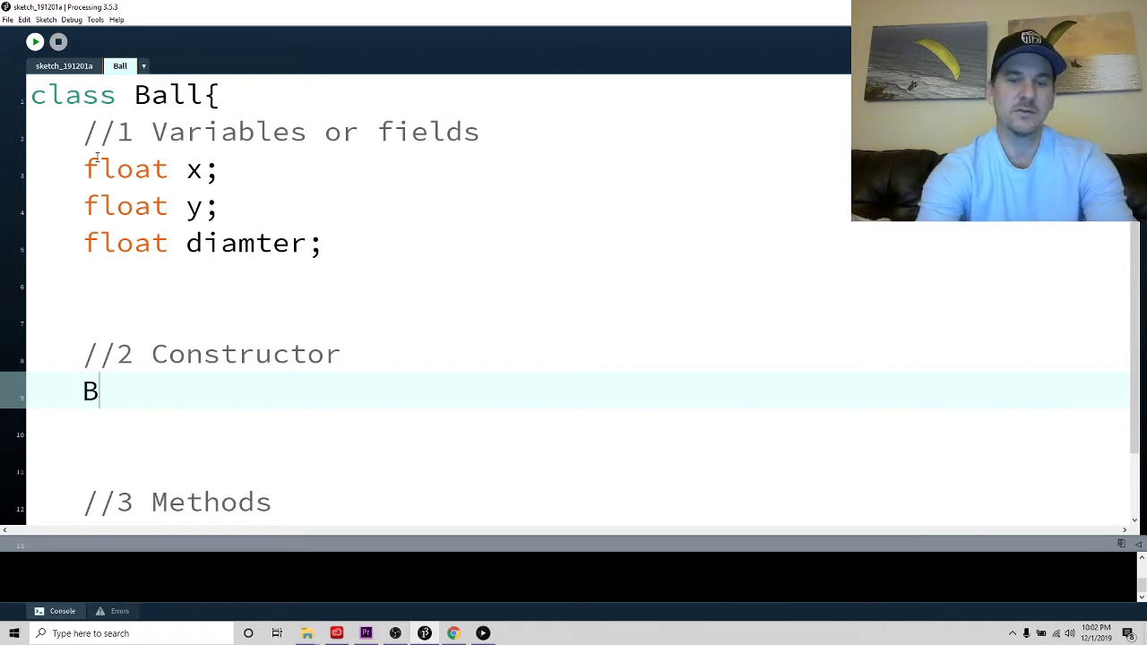
pyautogui.write('all')
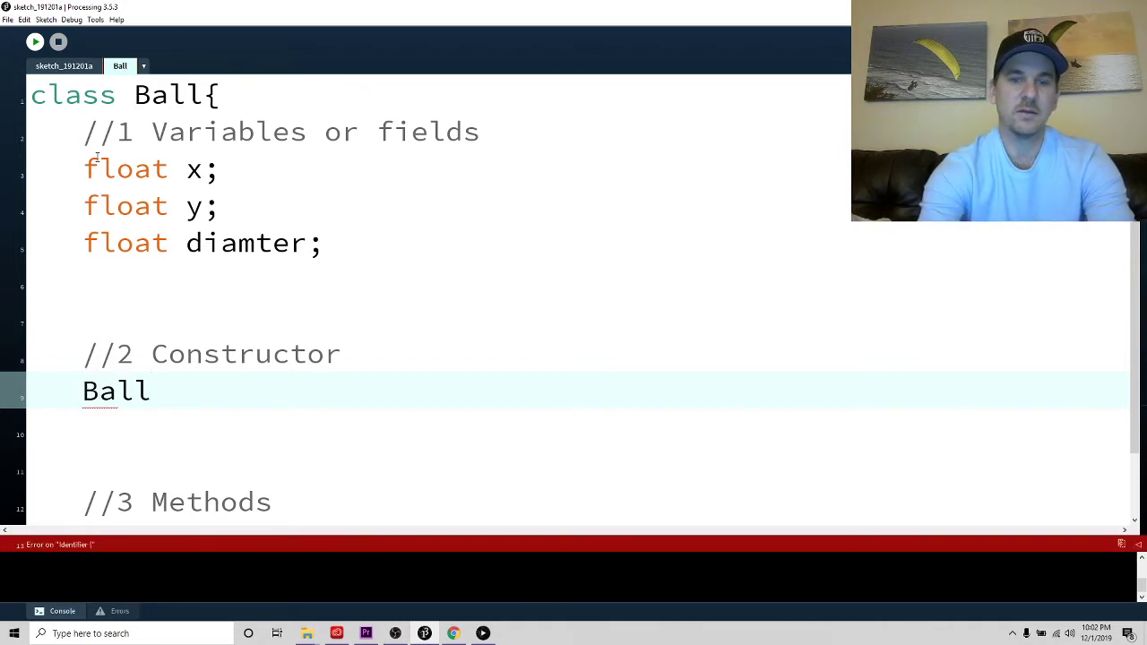
pyautogui.write('()')
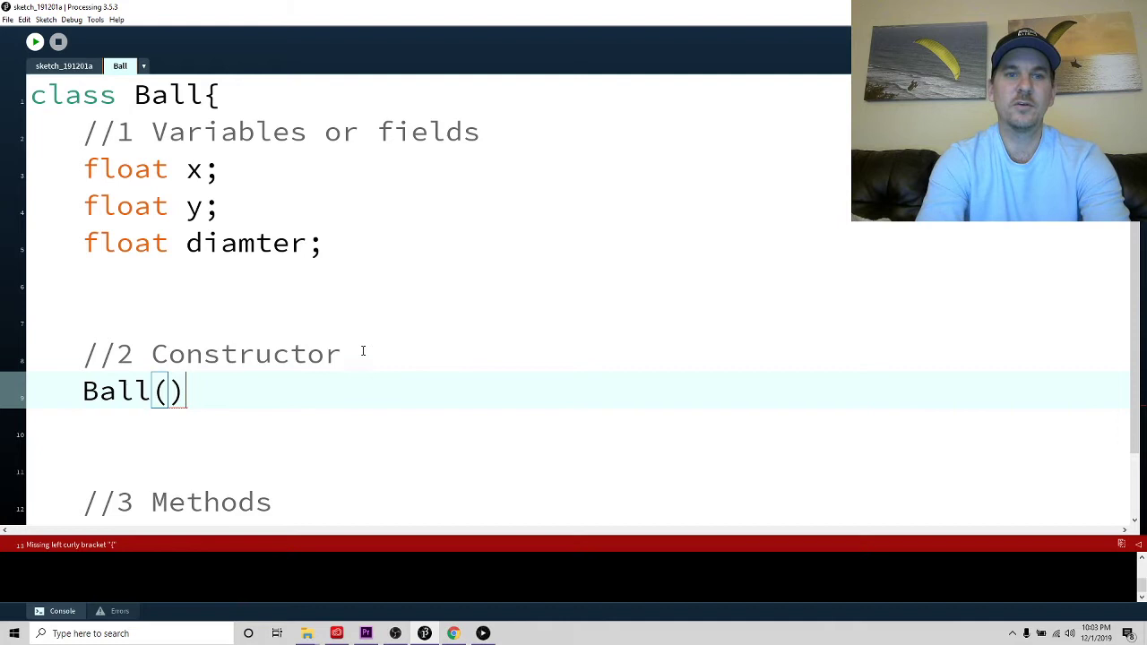
pyautogui.write('-- NO')
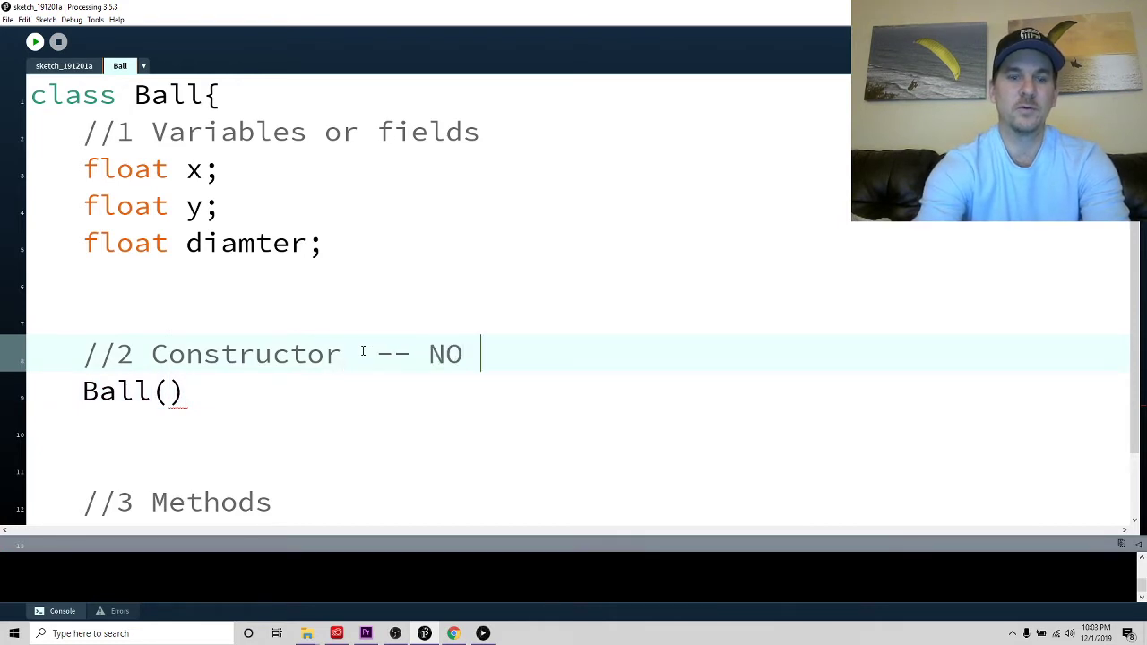
pyautogui.write('RETURN T')
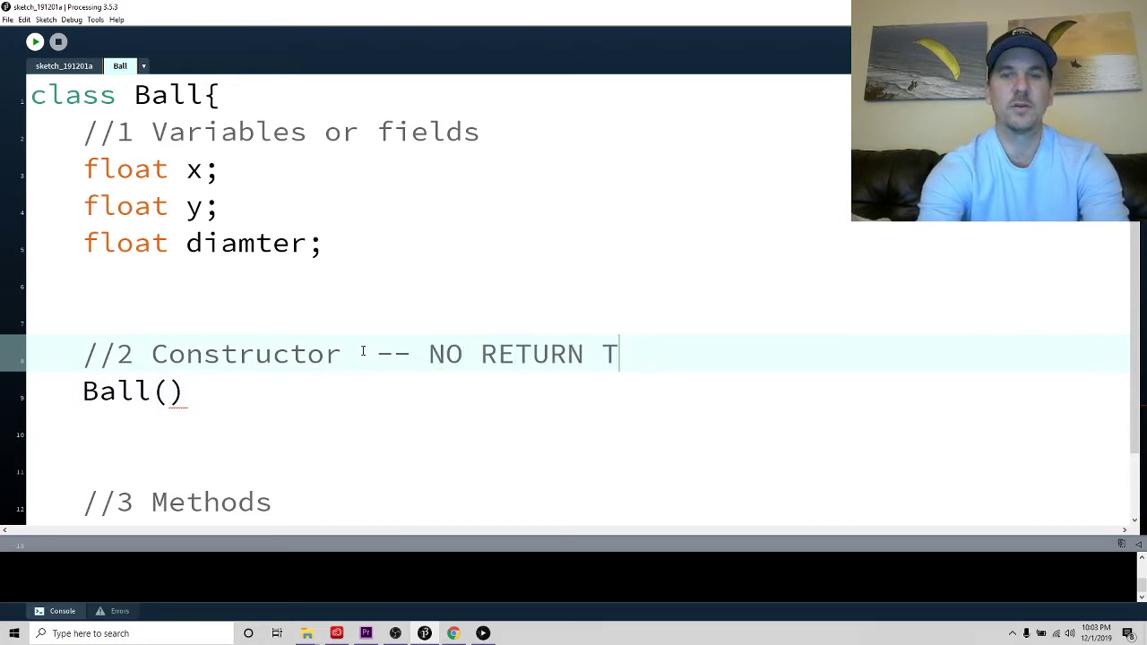
pyautogui.write('YPE')
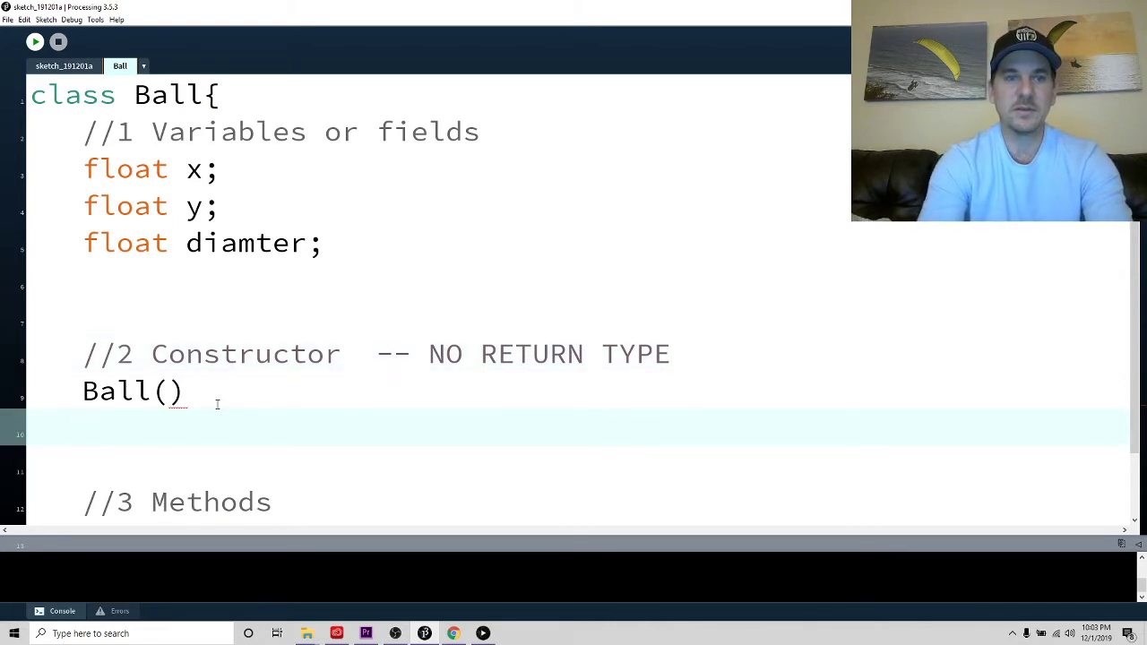
# Compare class and constructor names, then give Ball() an empty braced body
pyautogui.doubleClick(143, 94)
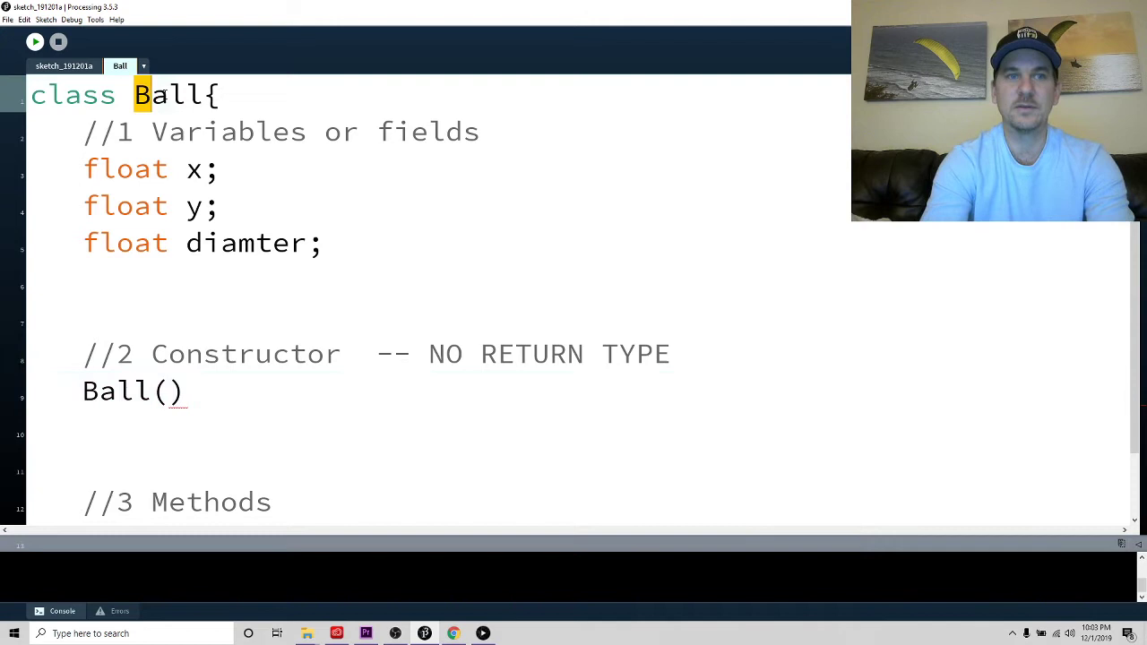
pyautogui.doubleClick(167, 94)
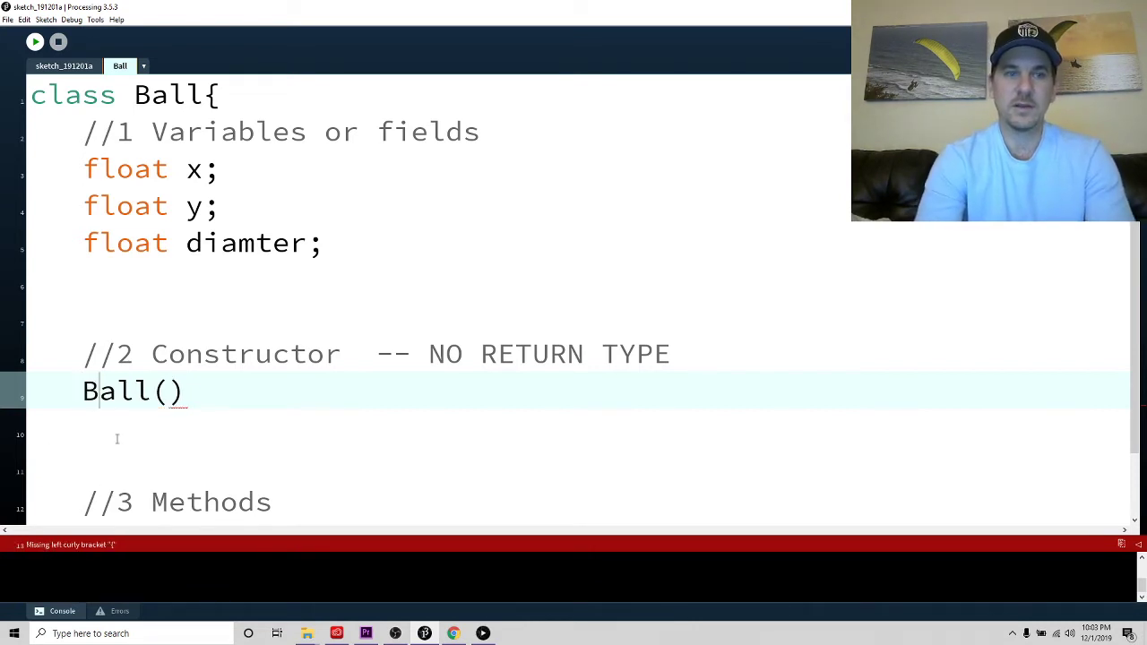
pyautogui.click(170, 391)
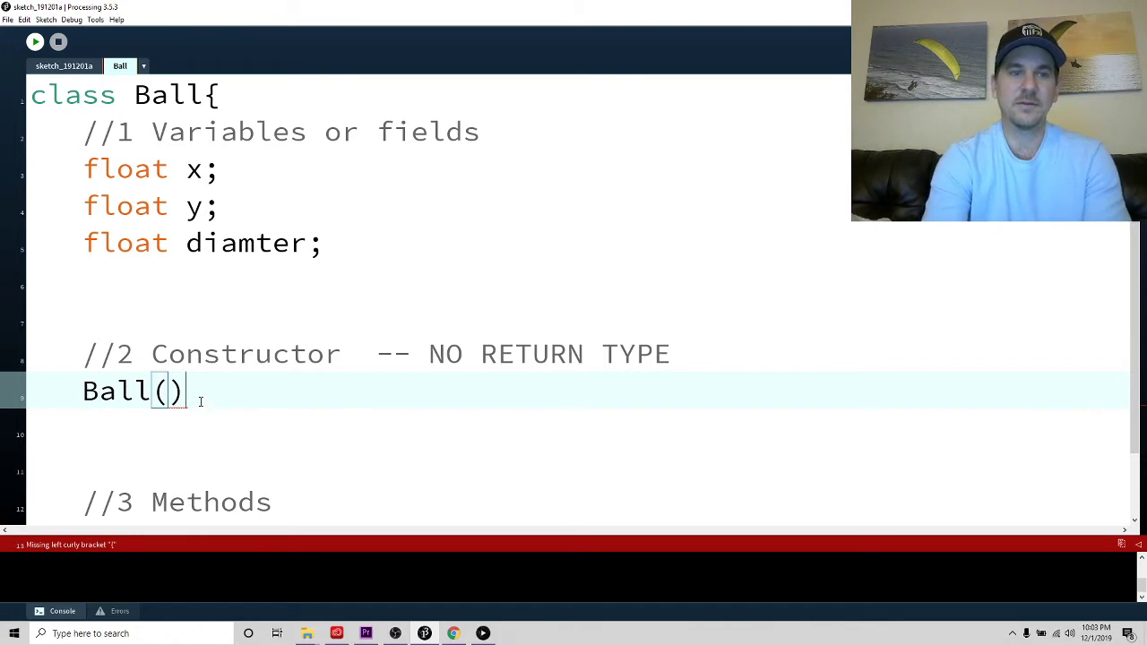
pyautogui.write('{')
pyautogui.click(578, 464)
pyautogui.write('}')
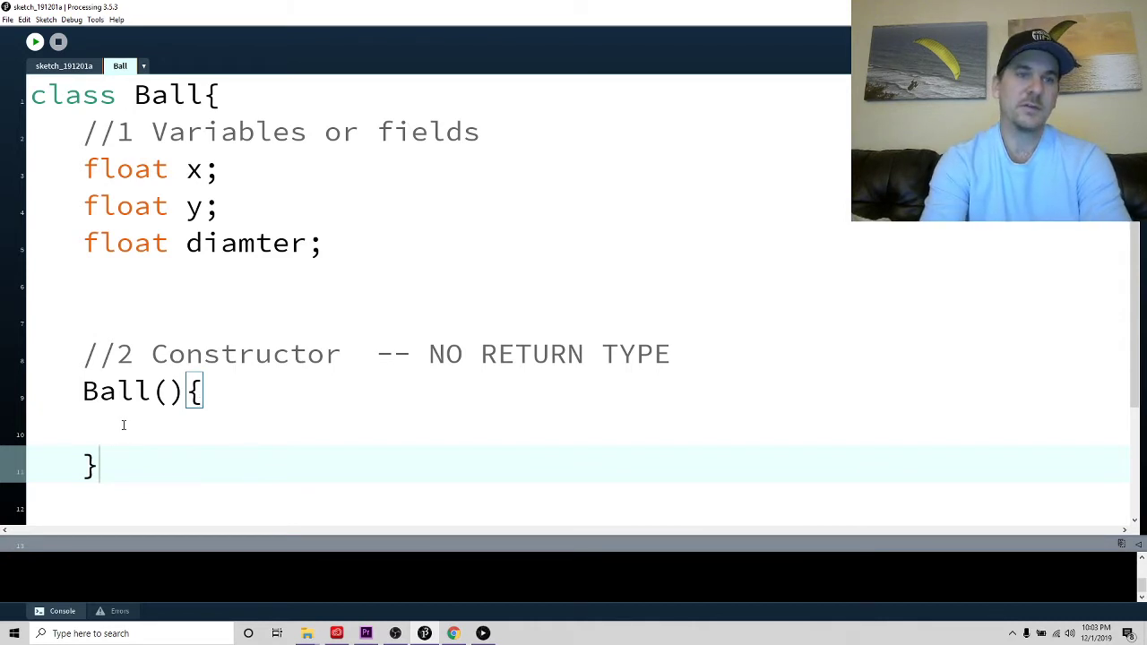
# In Ball(), assign x = random(width), y = random(height) and diamter = 30
pyautogui.click(124, 425)
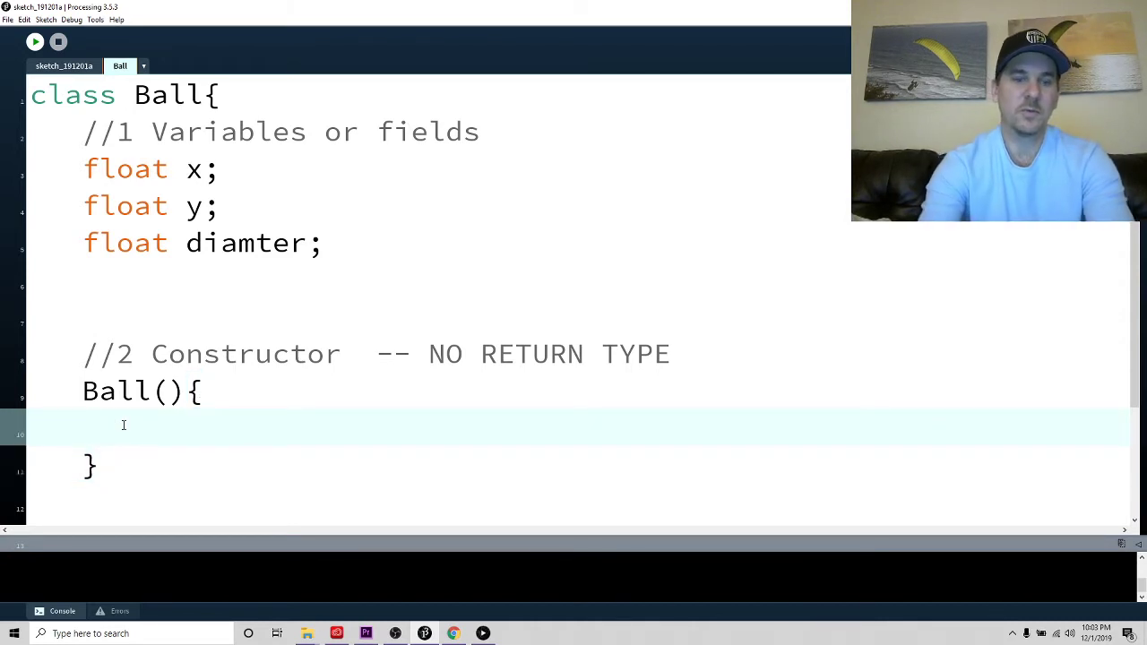
pyautogui.write('x =')
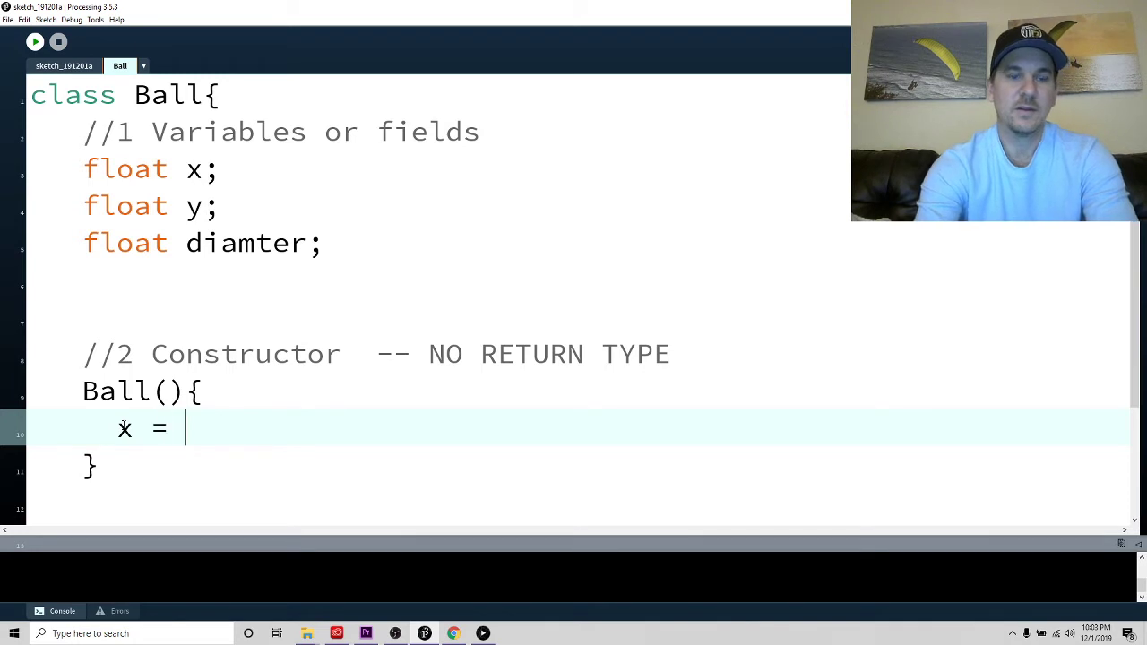
pyautogui.write('ra')
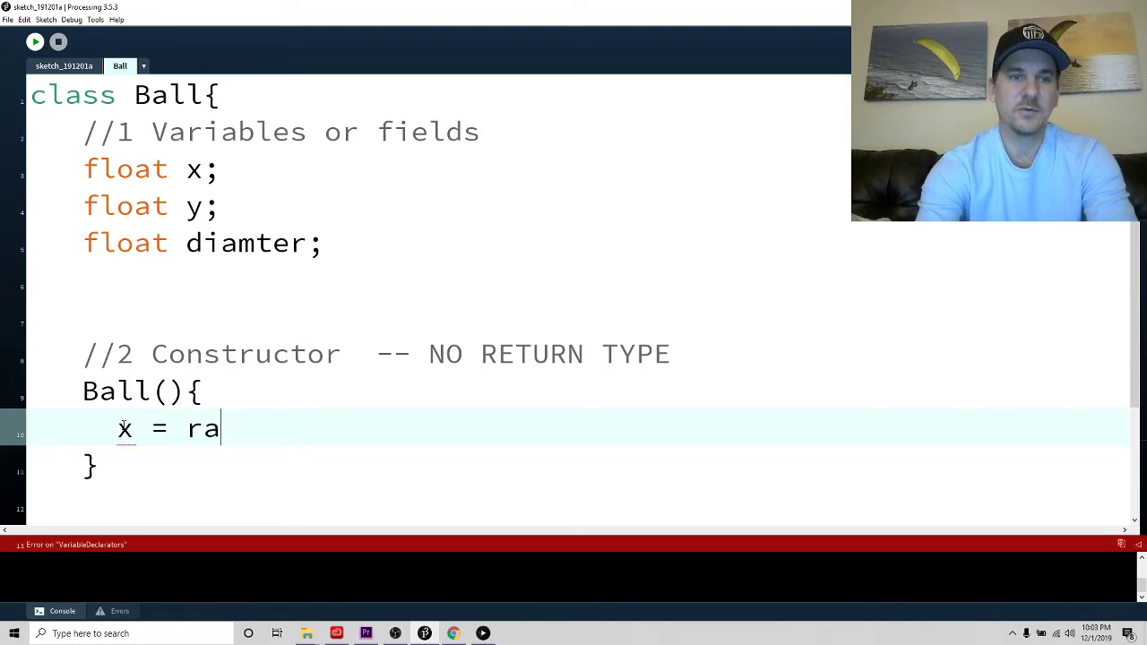
pyautogui.write('ndom(')
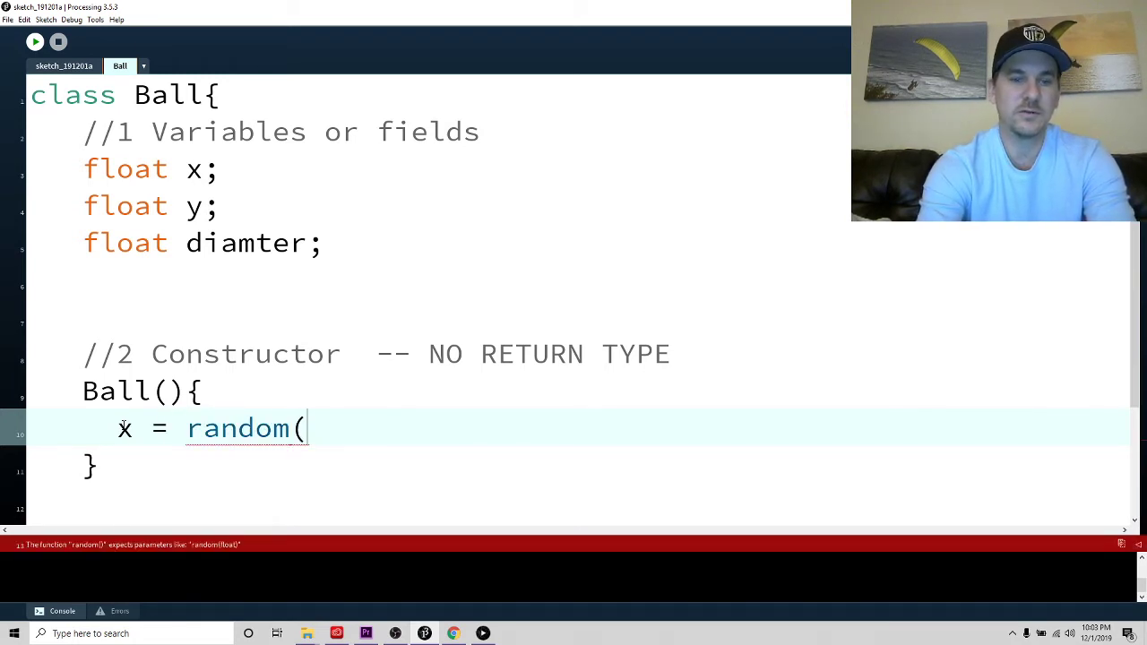
pyautogui.write('wid')
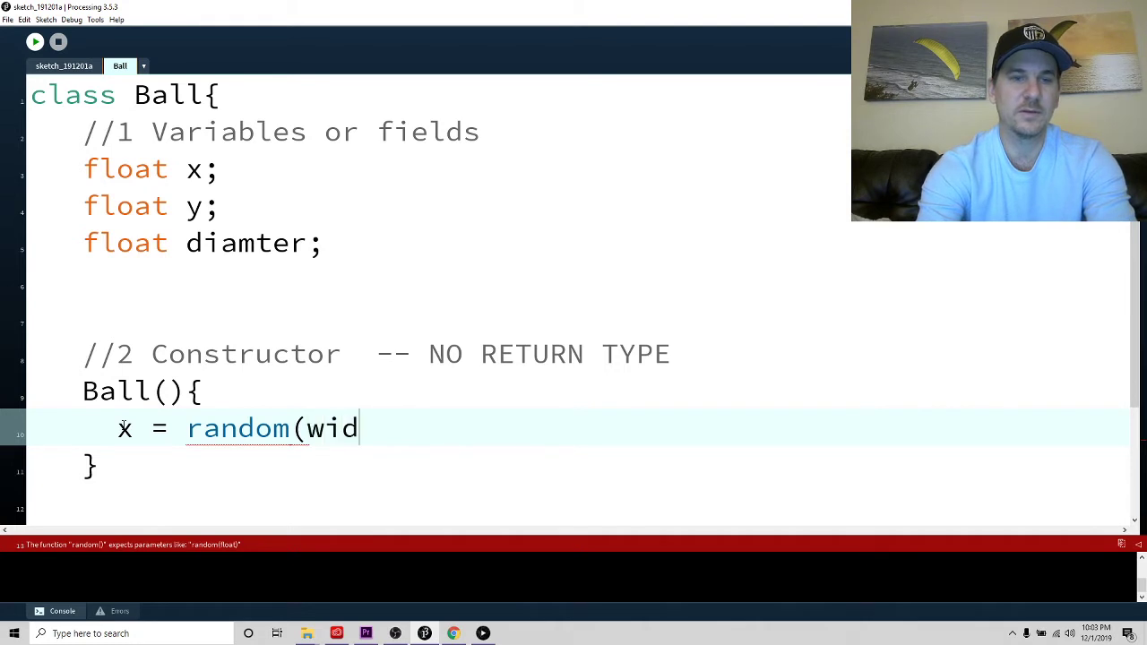
pyautogui.write('th);')
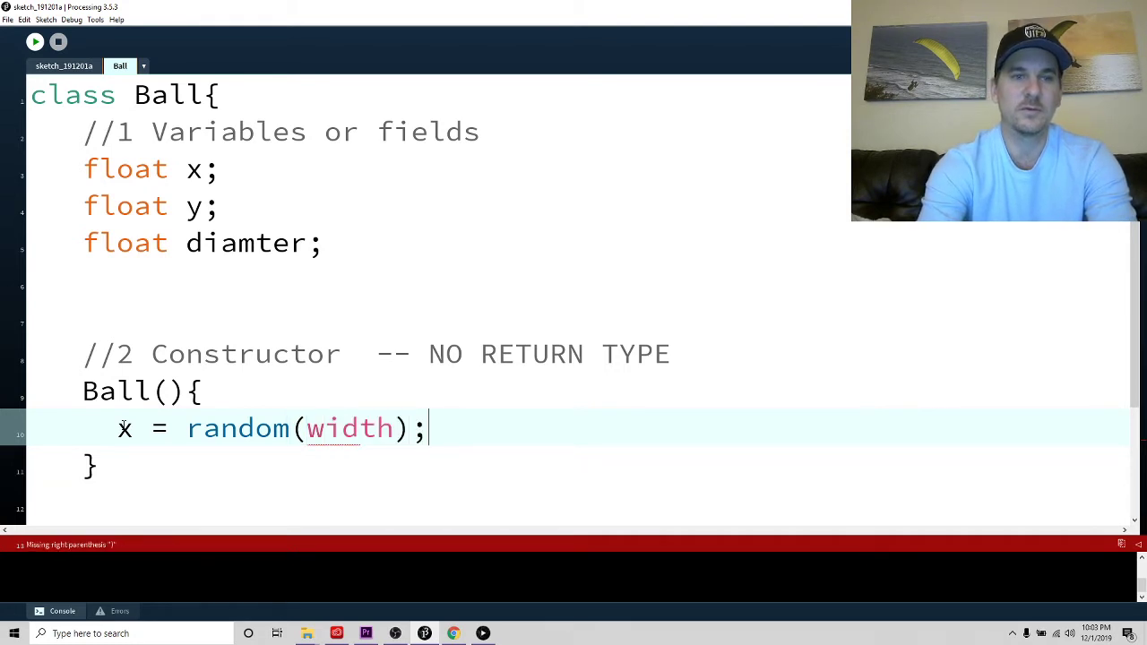
pyautogui.write('y = ra')
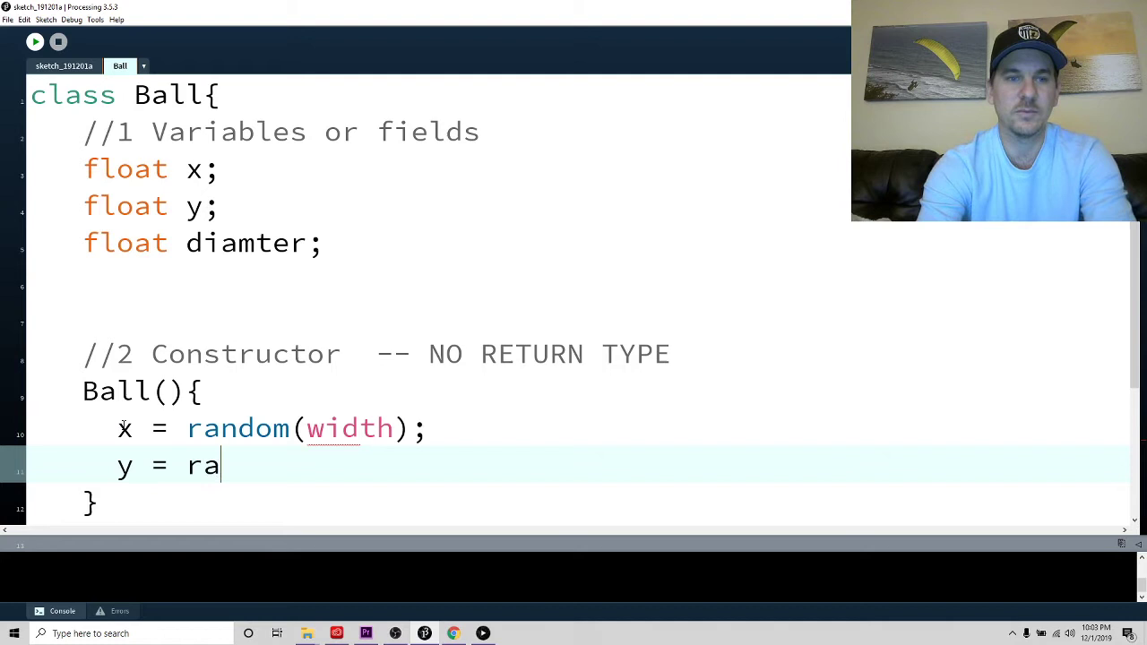
pyautogui.write('ndom(he')
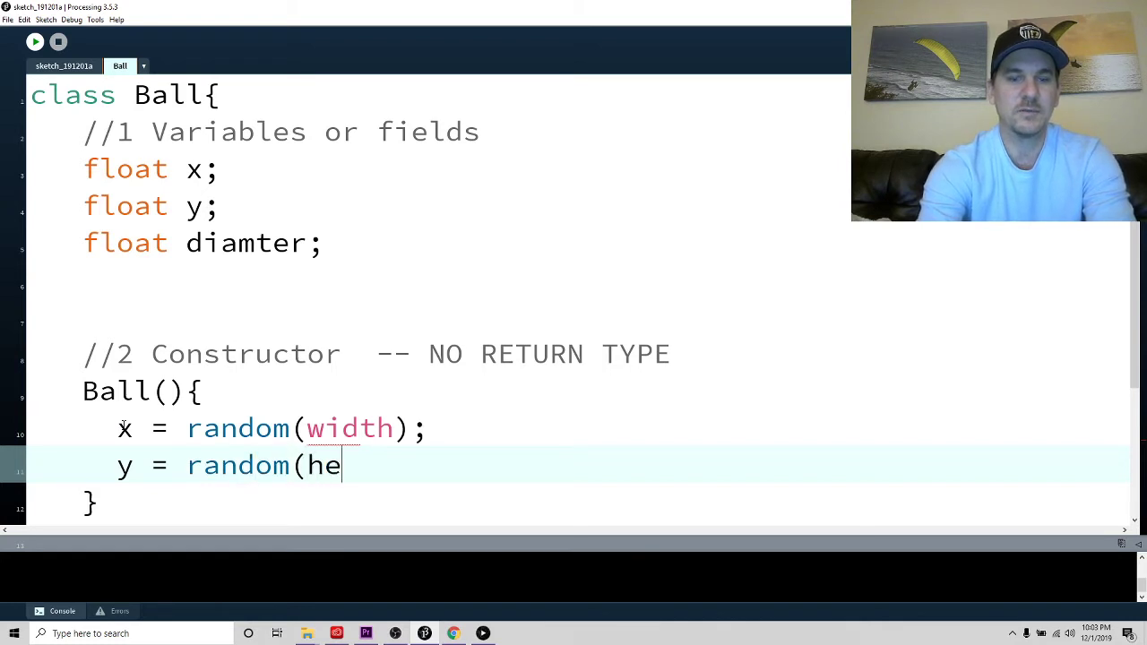
pyautogui.write('ight);')
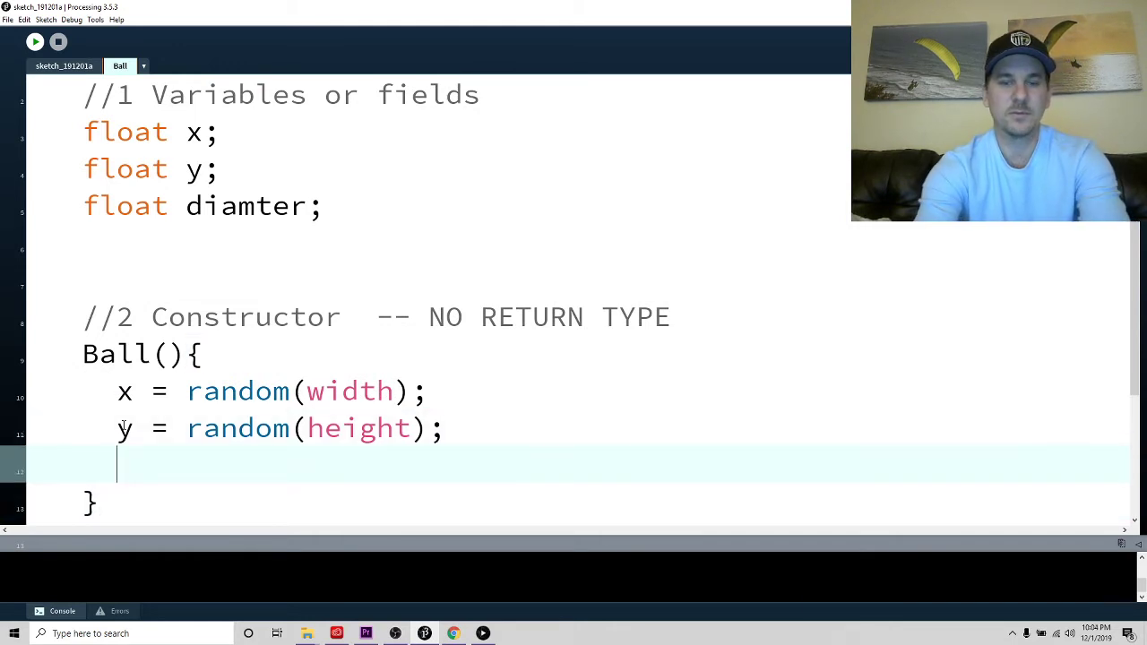
pyautogui.write('diamter =')
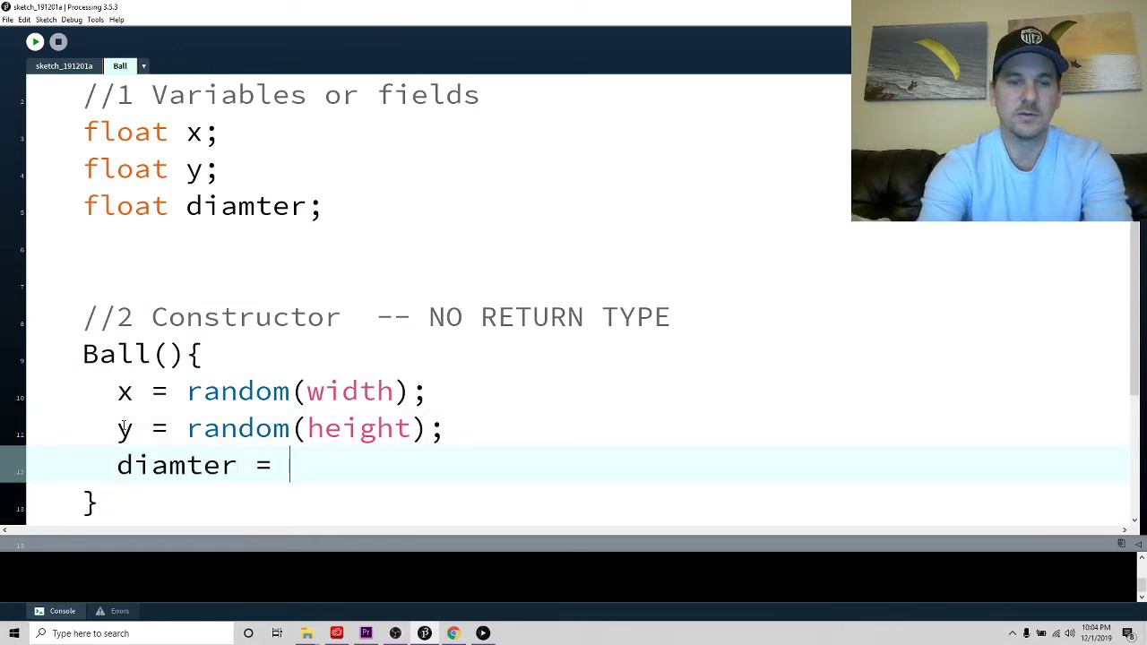
pyautogui.write('30;')
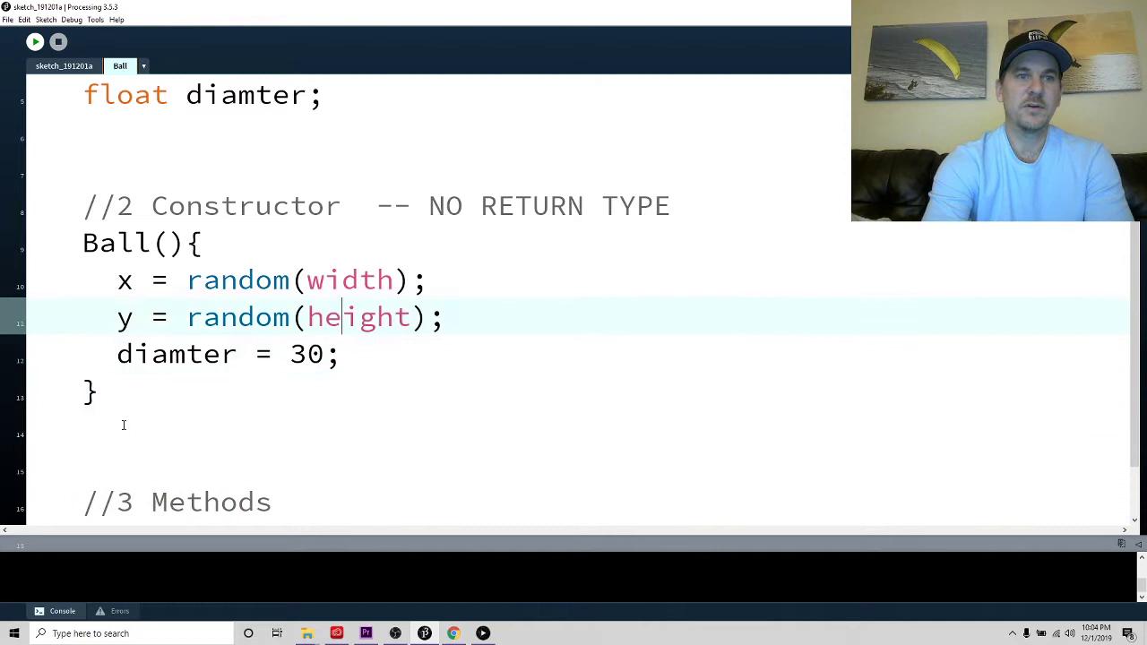
pyautogui.scroll(3)
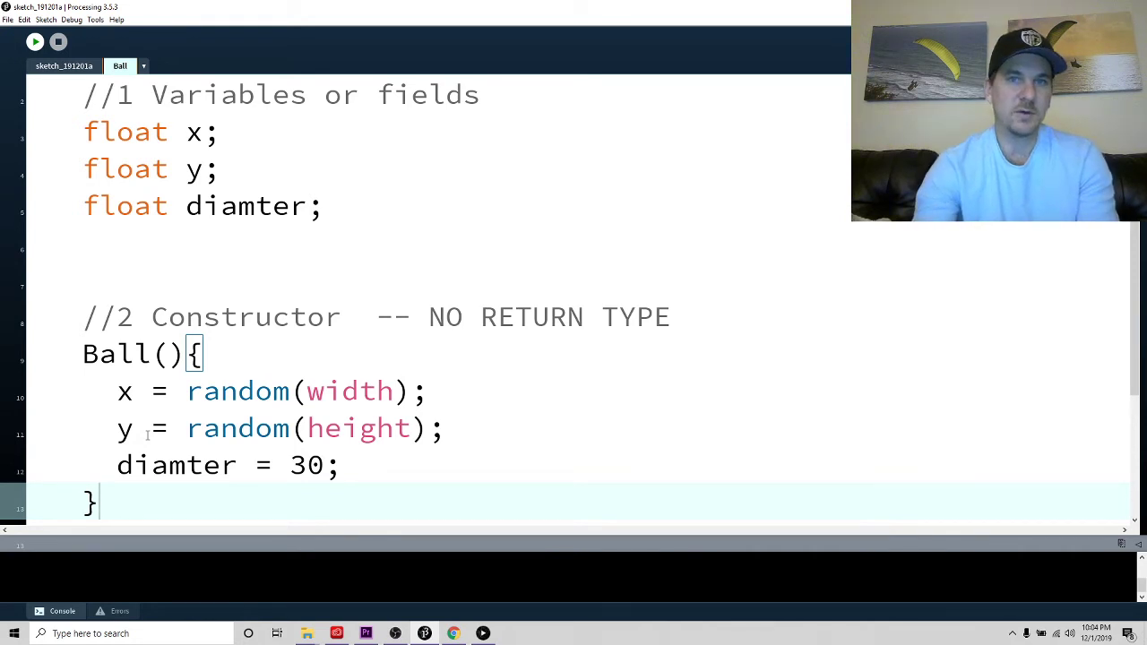
pyautogui.scroll(-3)
pyautogui.write('//3 Methods')
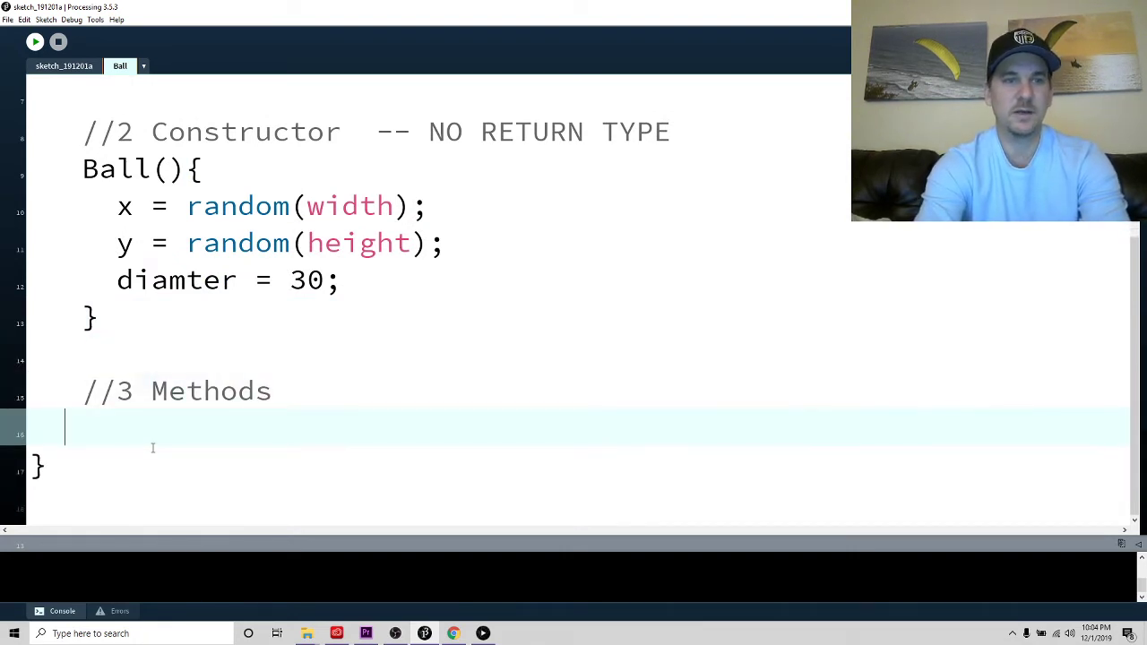
# Add void display() drawing circle(x, y, diamter), then return to sketch_191201a
pyautogui.write('void d')
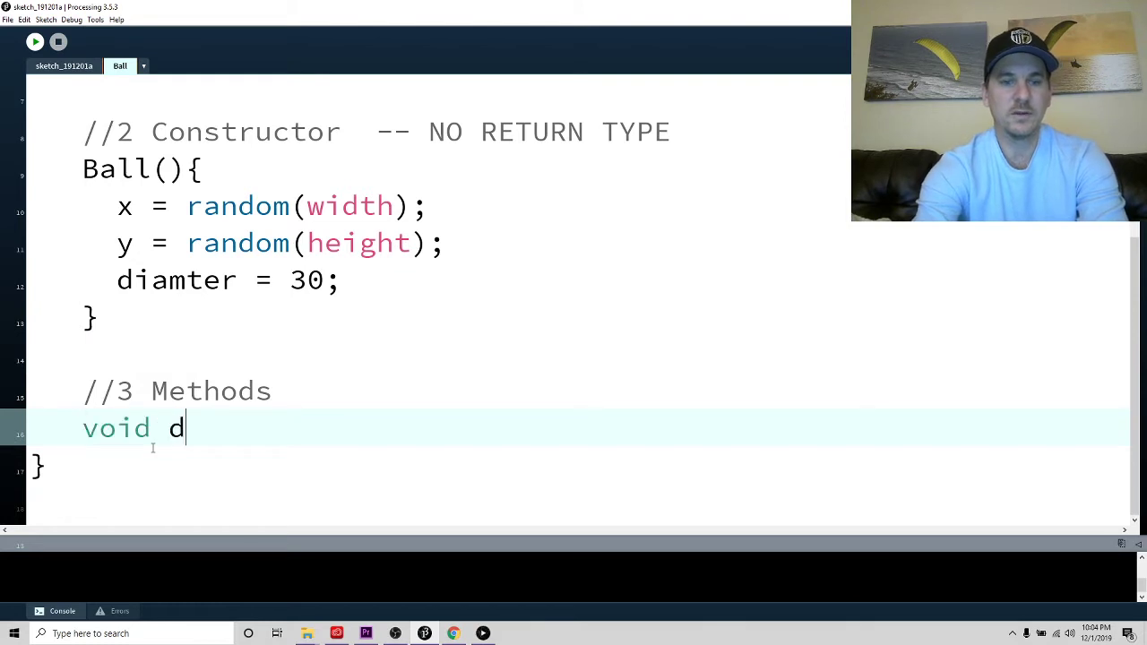
pyautogui.write('isplay(')
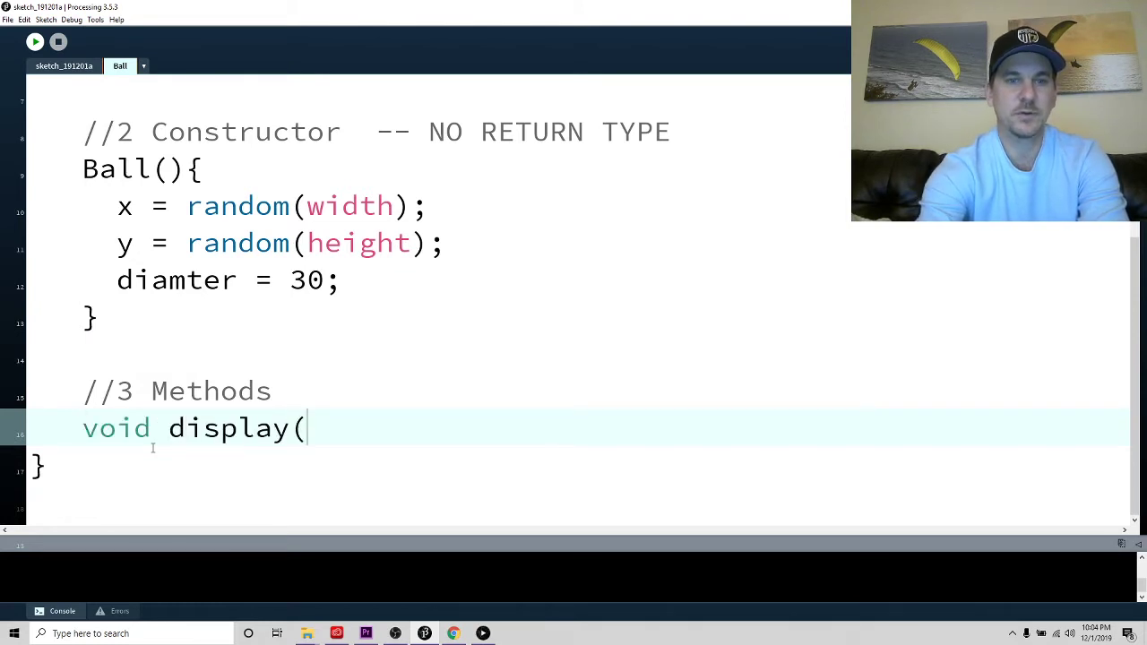
pyautogui.write('){')
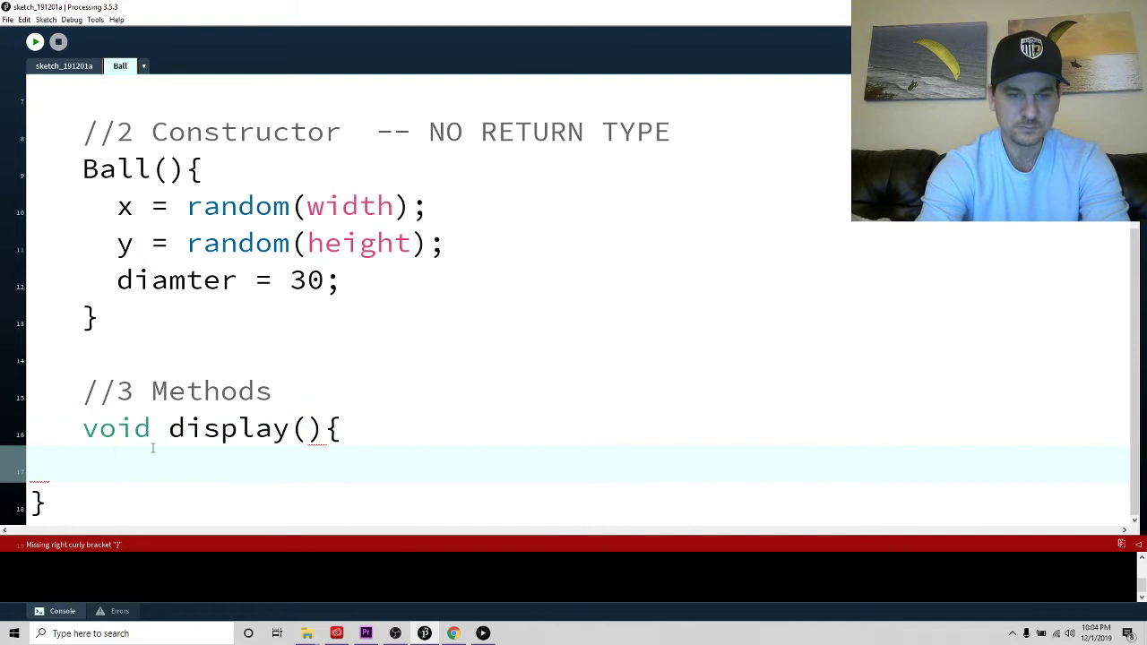
pyautogui.write('cirlce')
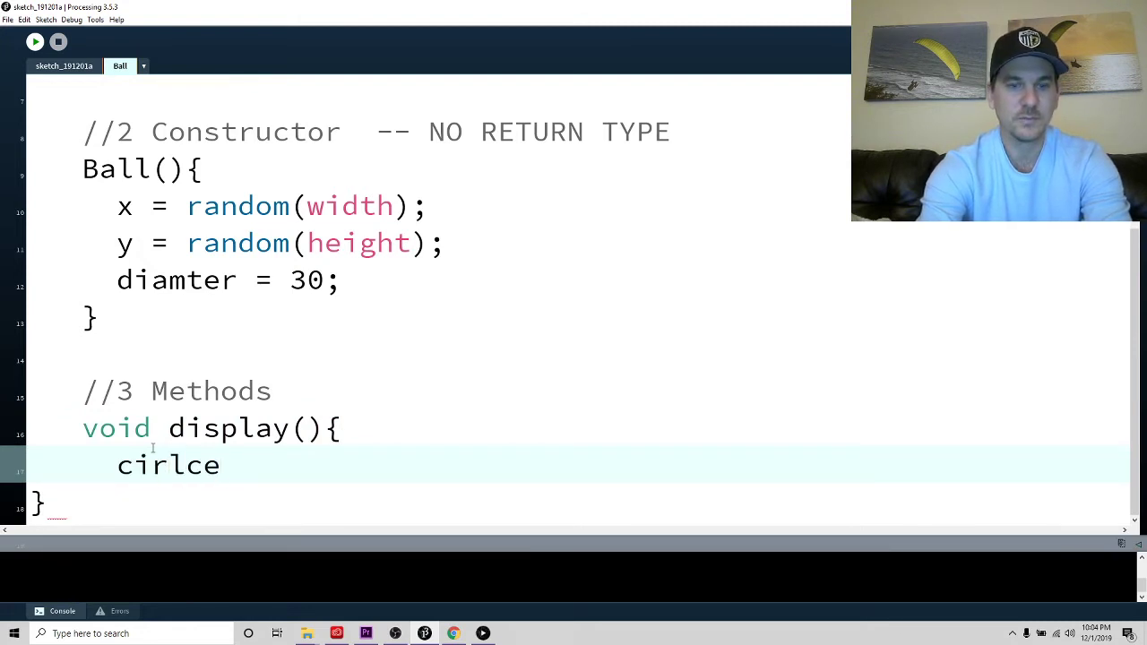
pyautogui.write('(x,y,')
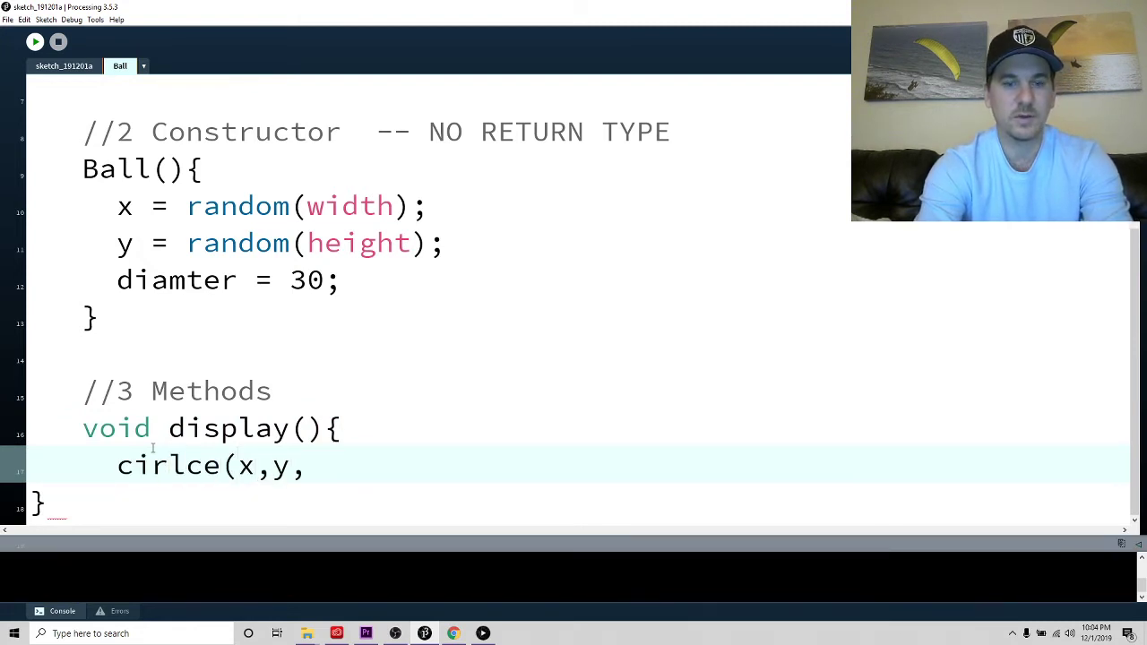
pyautogui.write('diamter);')
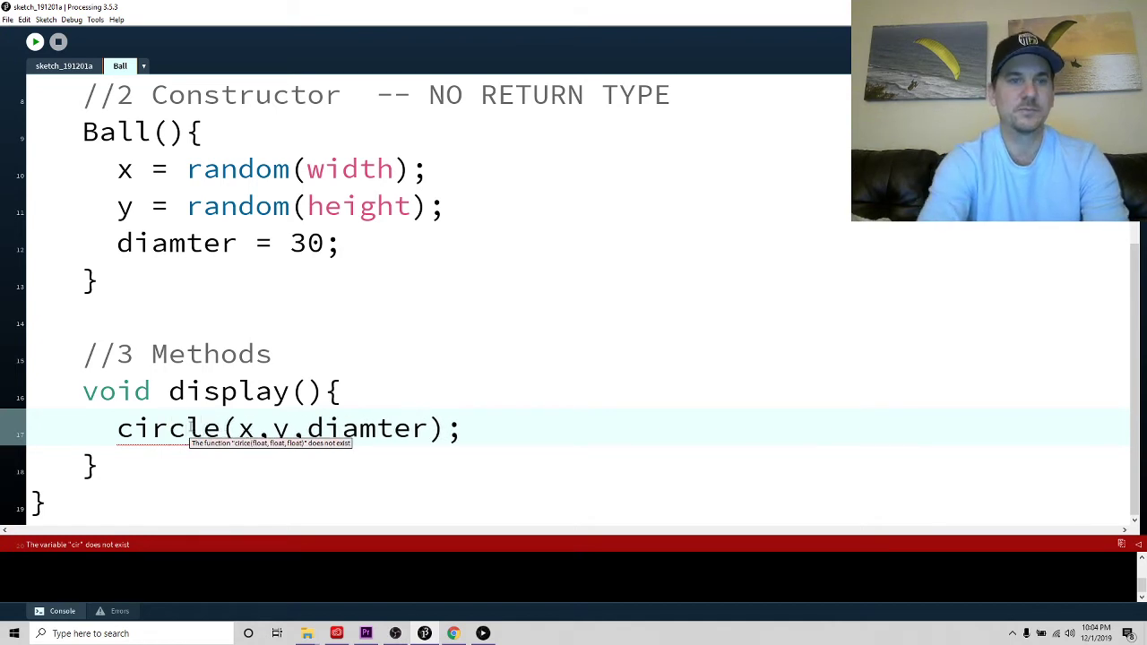
pyautogui.click(63, 65)
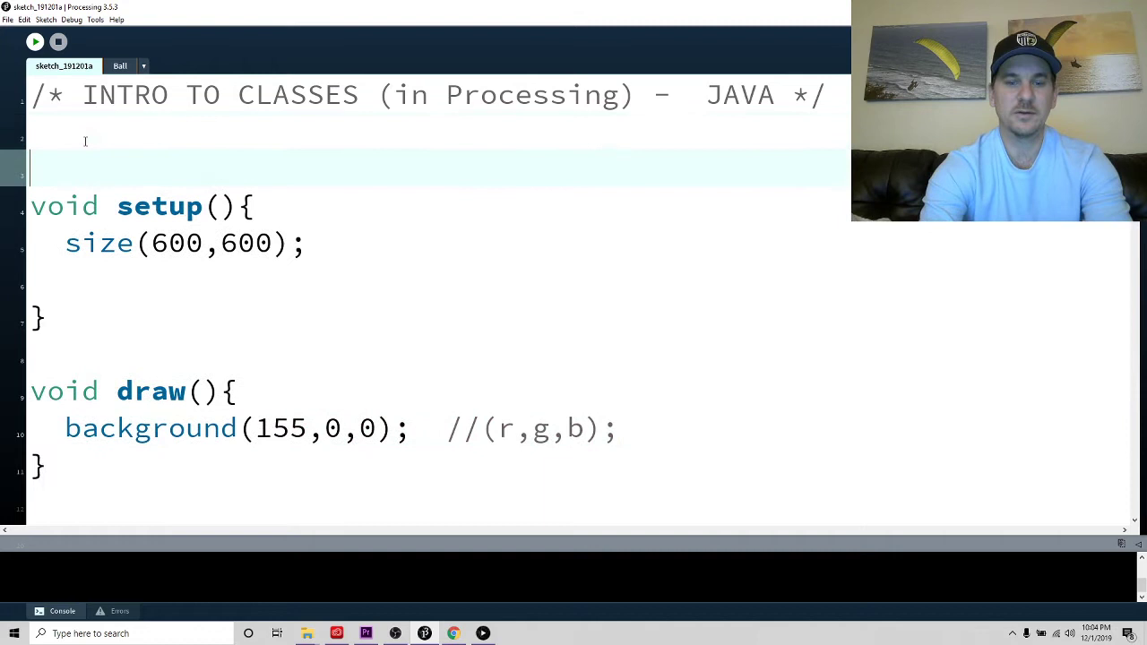
# Declare Ball anything globally and initialise it with new Ball() in setup()
pyautogui.write('Ball ball')
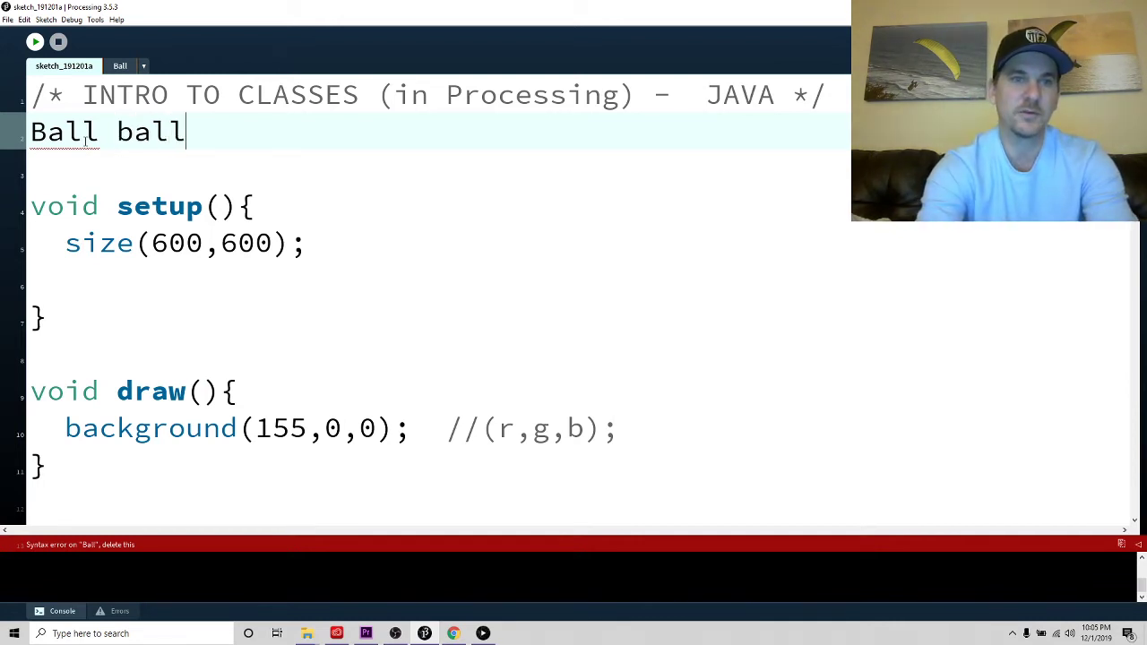
pyautogui.write(';')
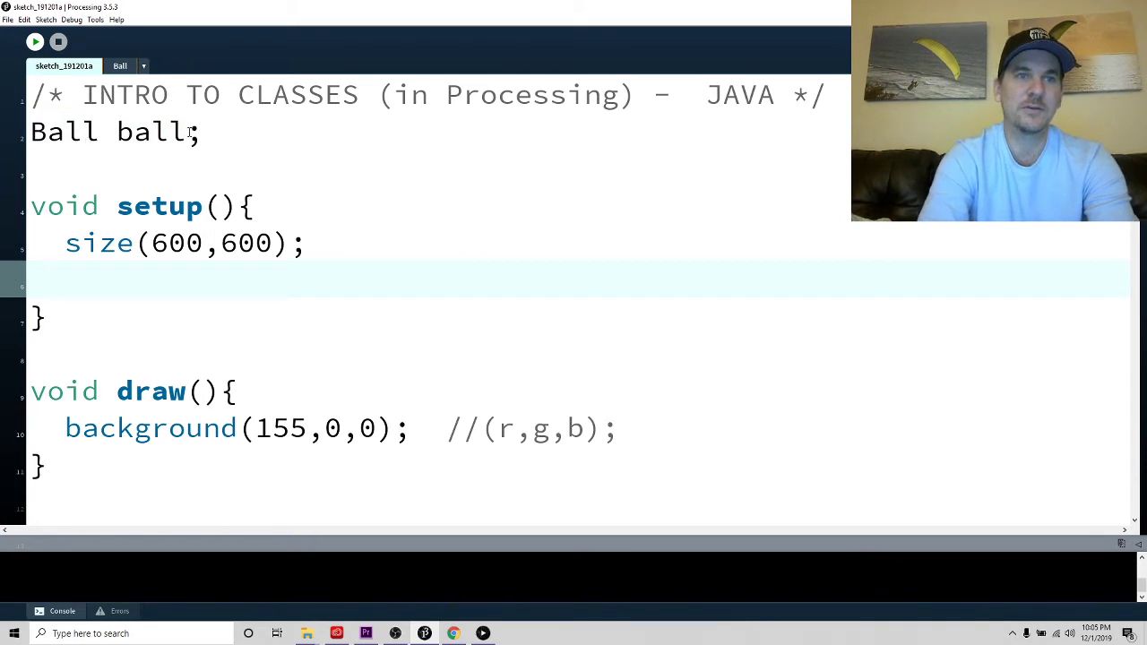
pyautogui.write('anything')
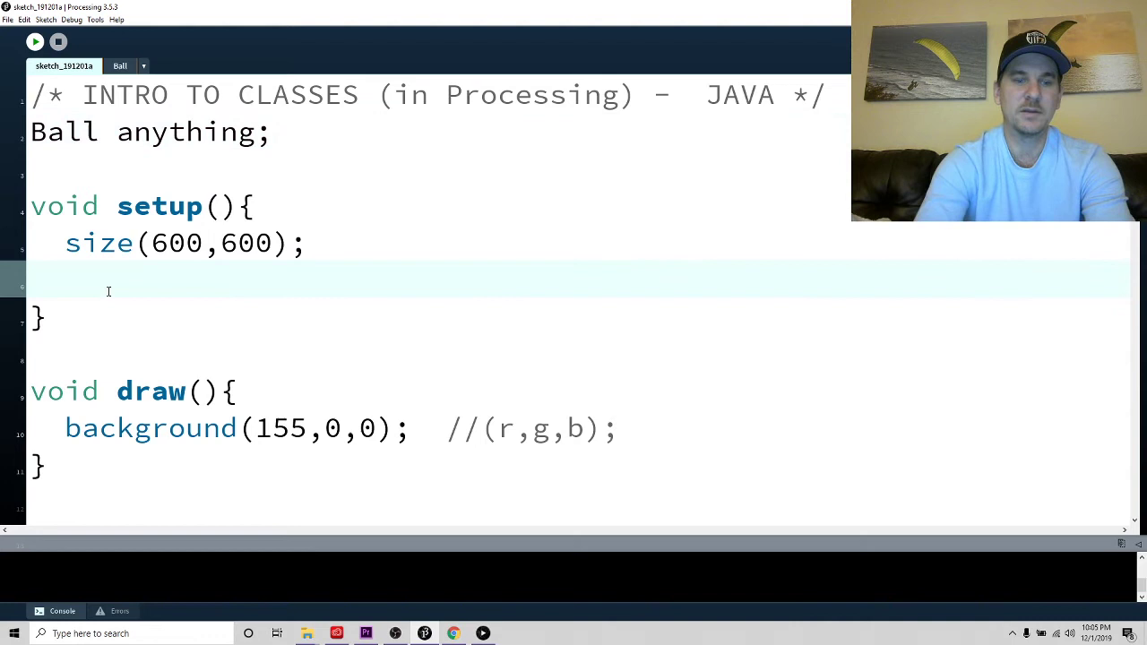
pyautogui.write('anythoing = n')
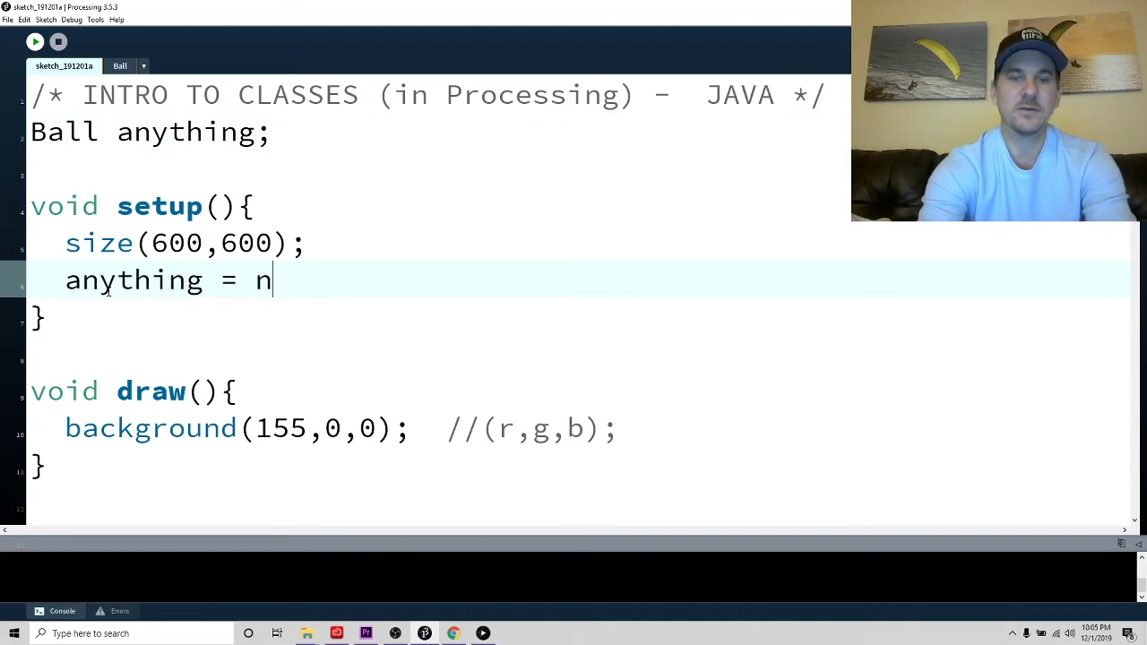
pyautogui.write('ew Ball();')
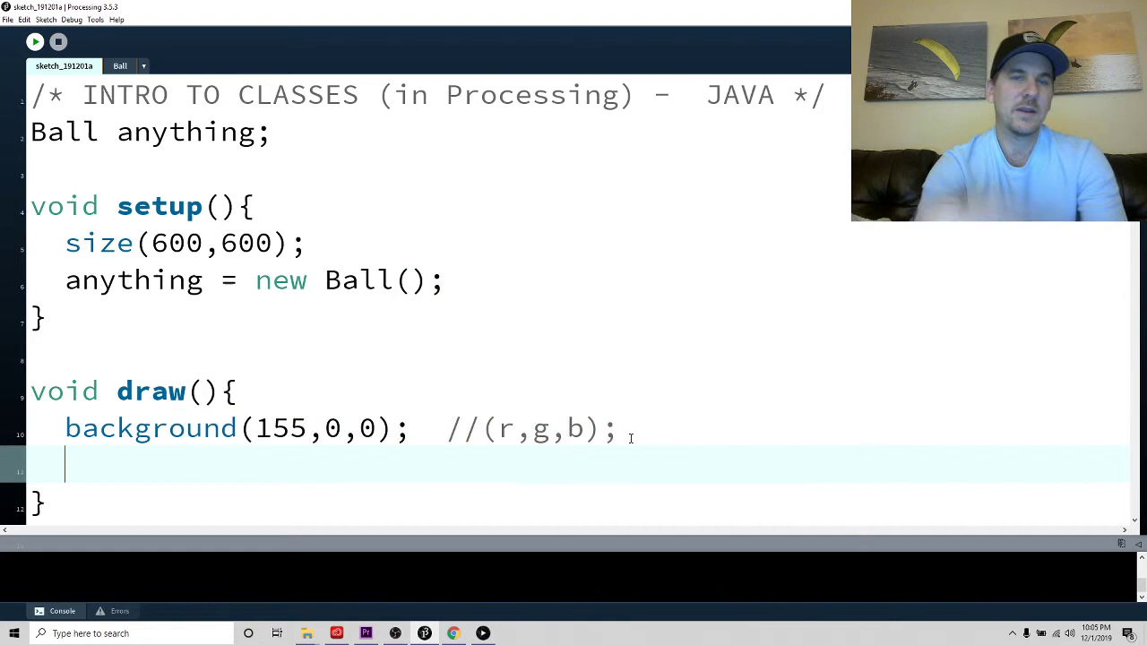
# Call anything.display(); inside draw()
pyautogui.write('anyt')
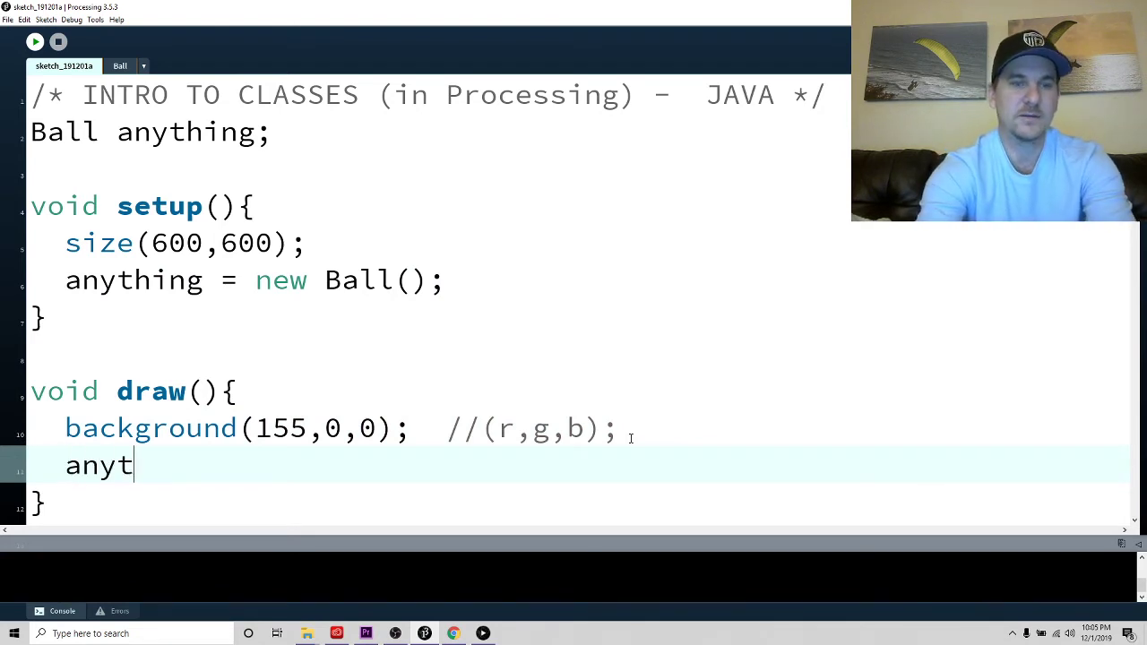
pyautogui.write('hing')
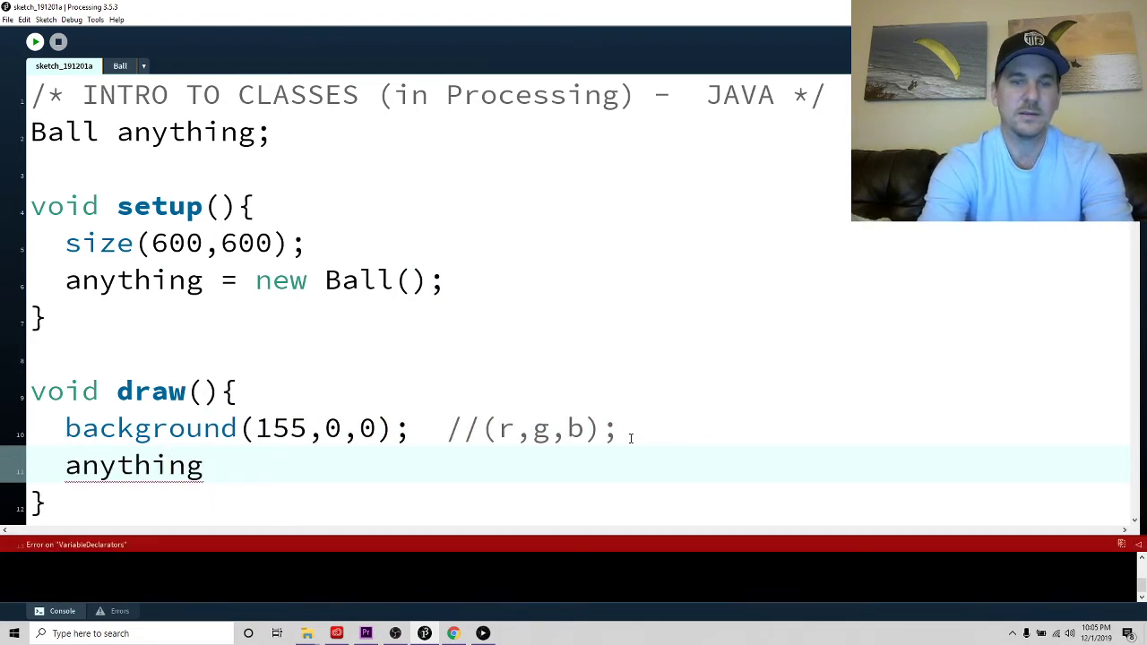
pyautogui.write('.d')
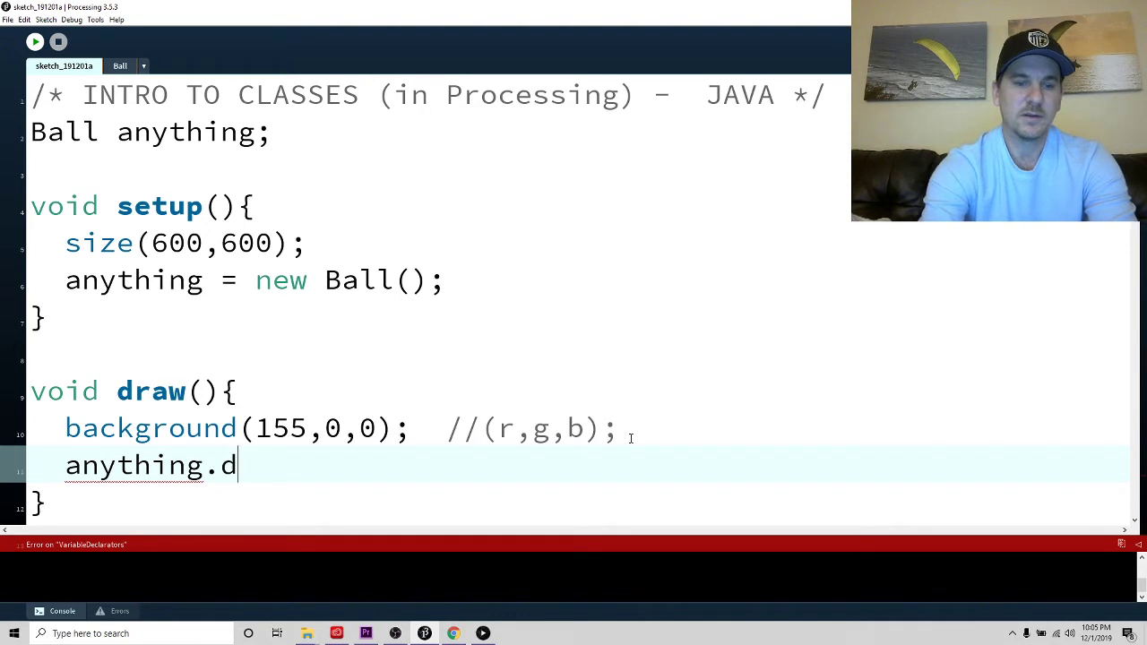
pyautogui.write('isplay();')
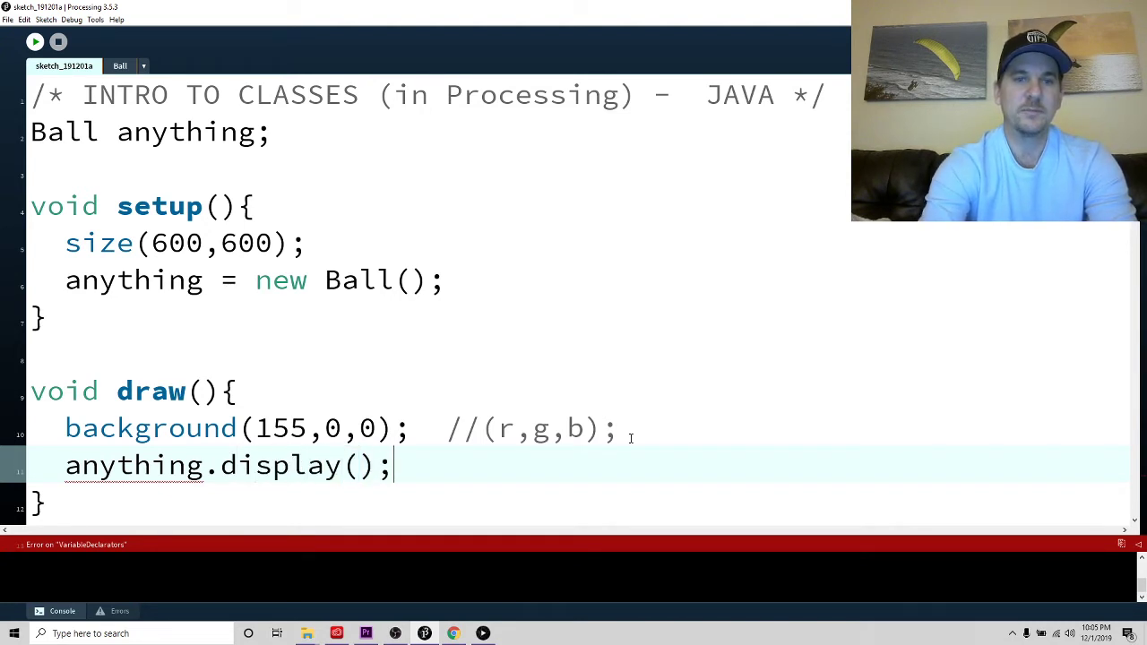
pyautogui.click(35, 41)
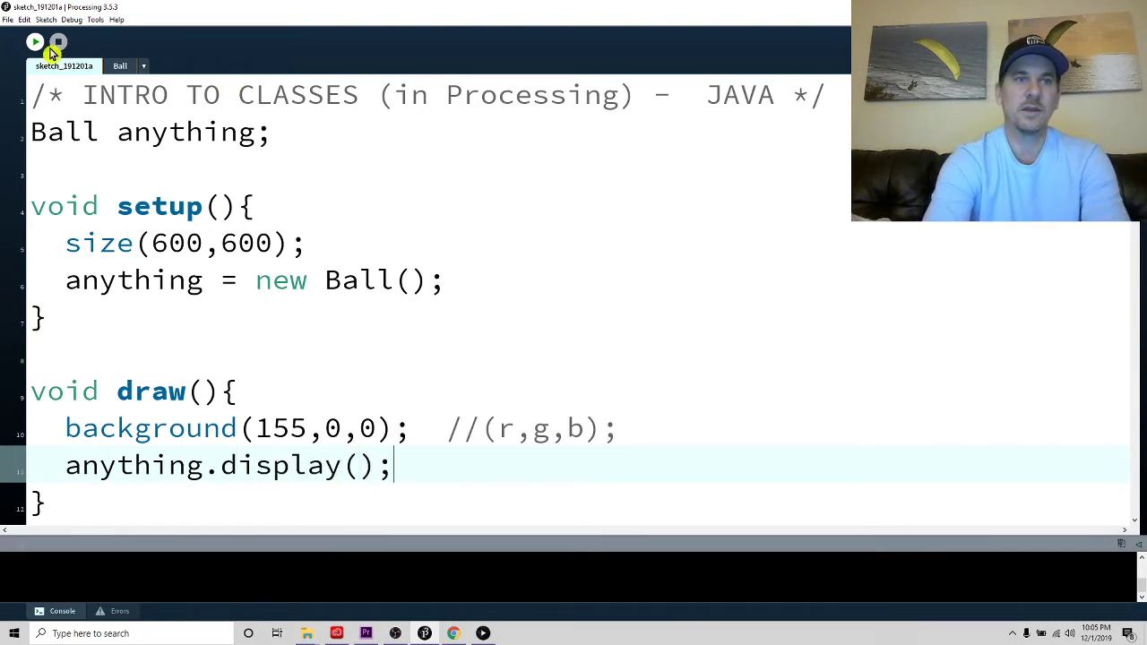
pyautogui.click(35, 41)
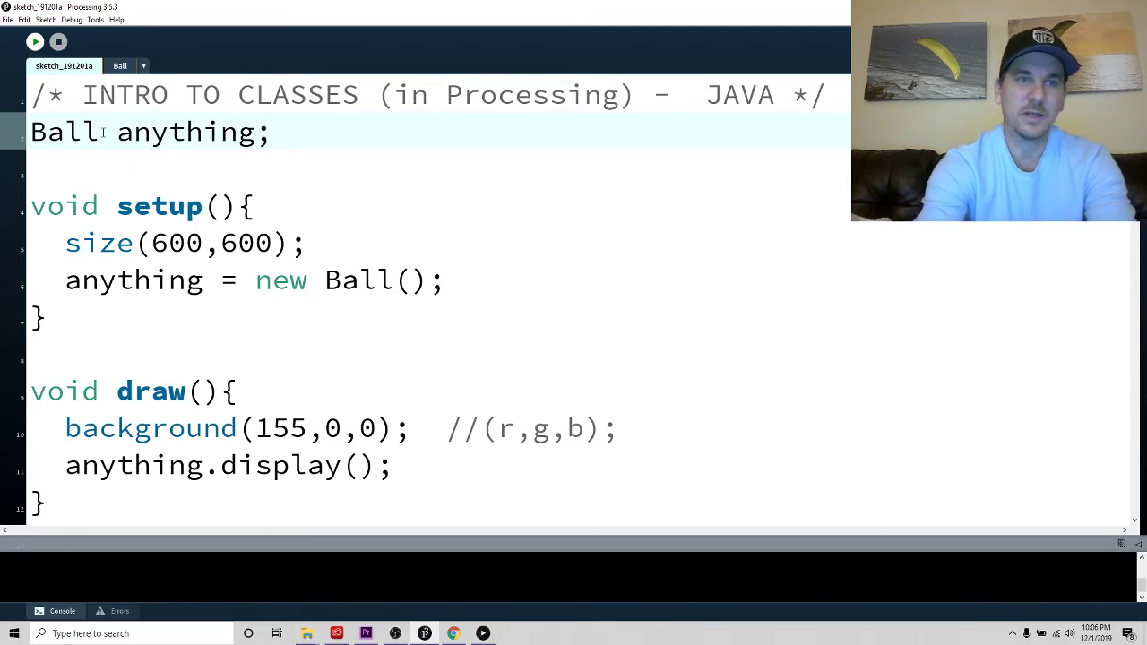
# Change the declaration to a Ball[] array named ball, with an array comment
pyautogui.write('[]')
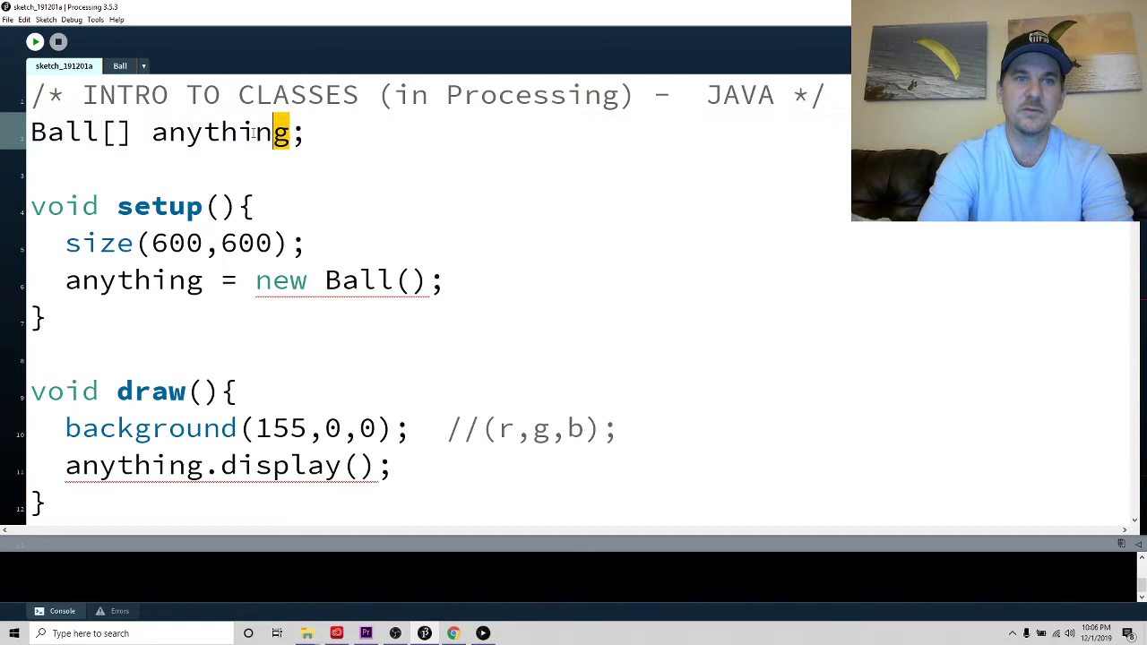
pyautogui.write('ball')
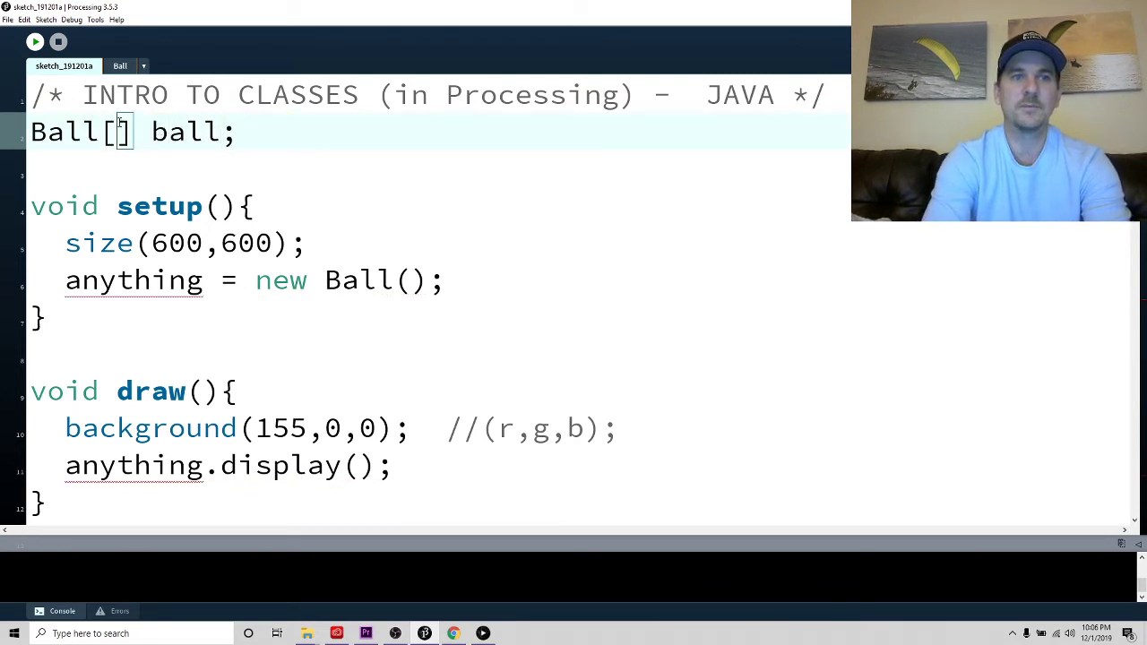
pyautogui.write('//')
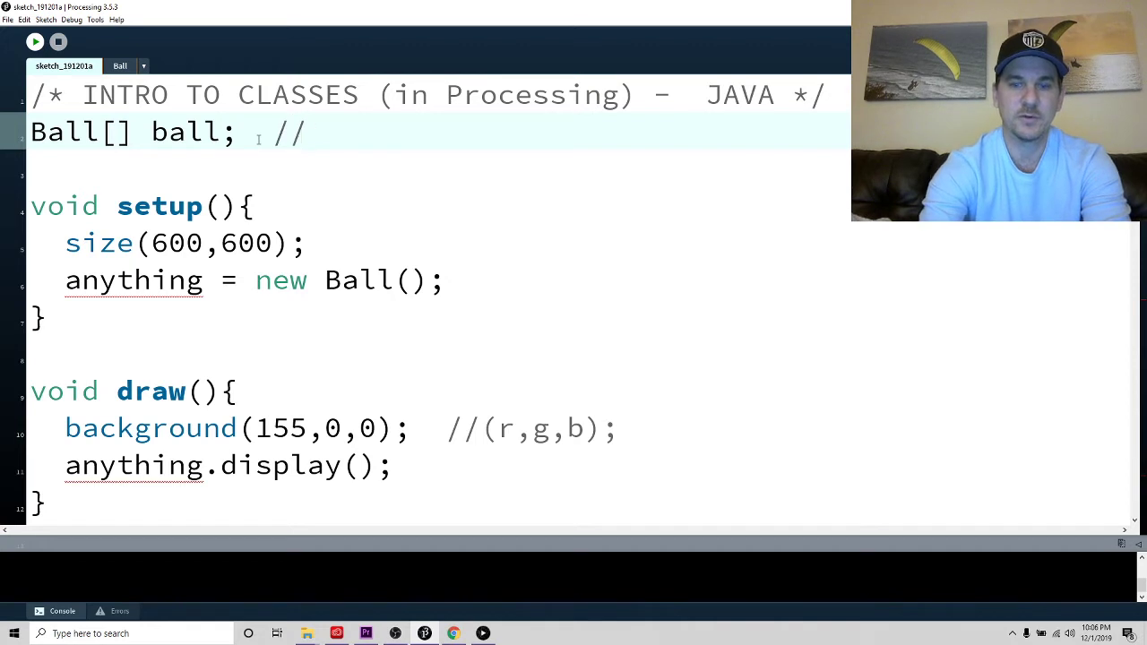
pyautogui.write('[ , , , , , ,')
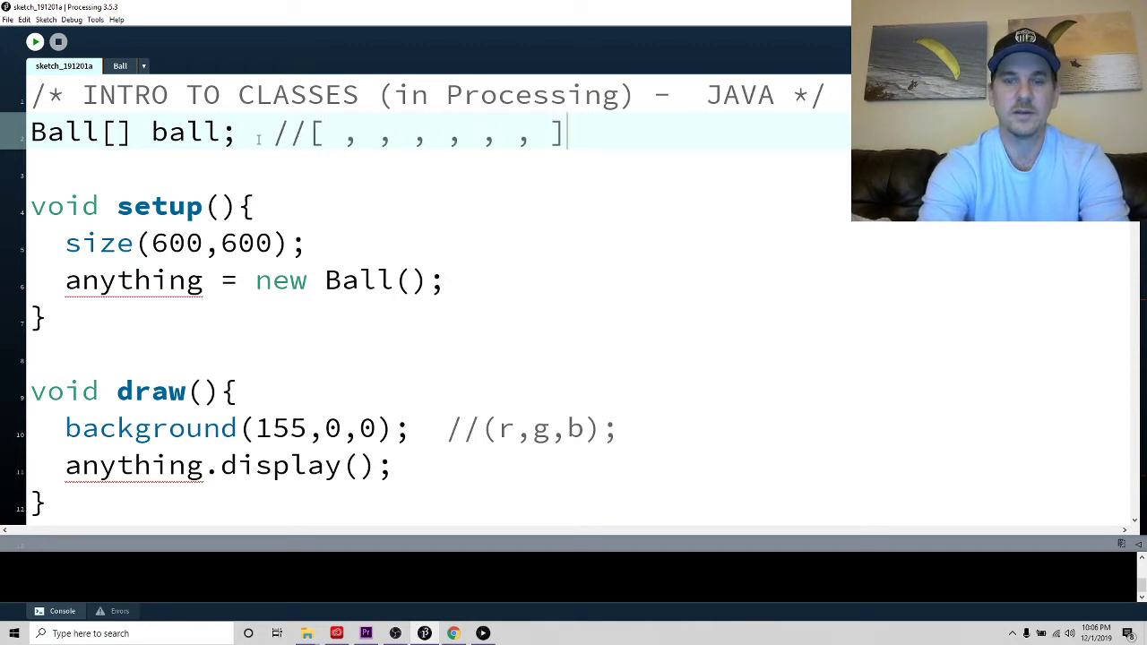
pyautogui.write('...')
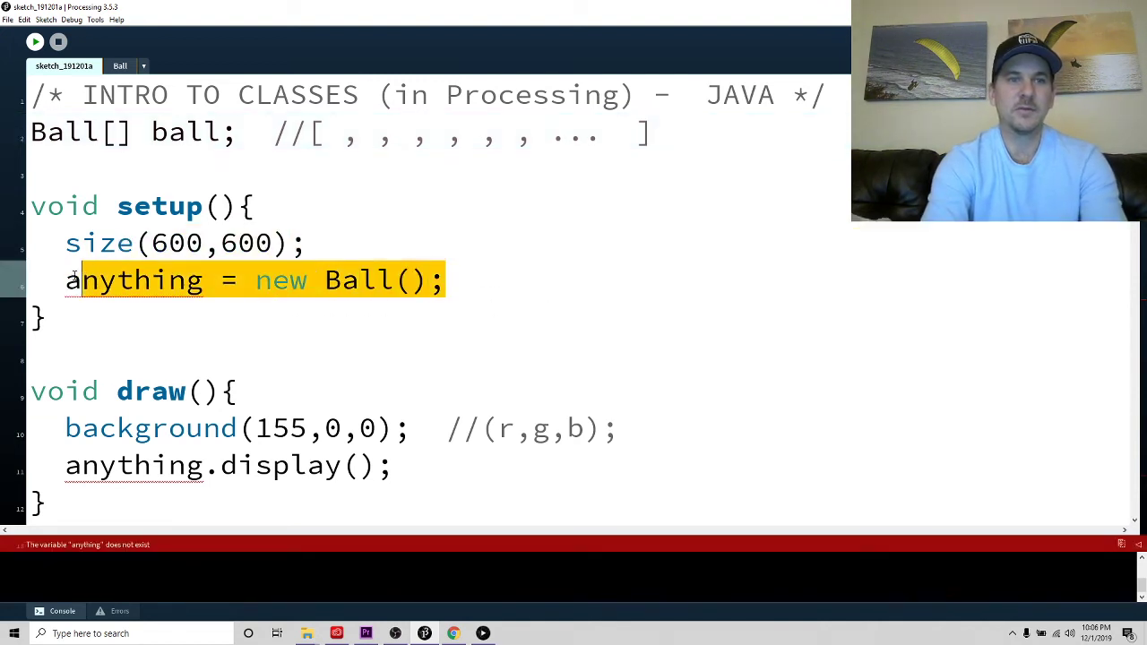
# Replace the setup line with ball = new Ball[10];
pyautogui.write('ab')
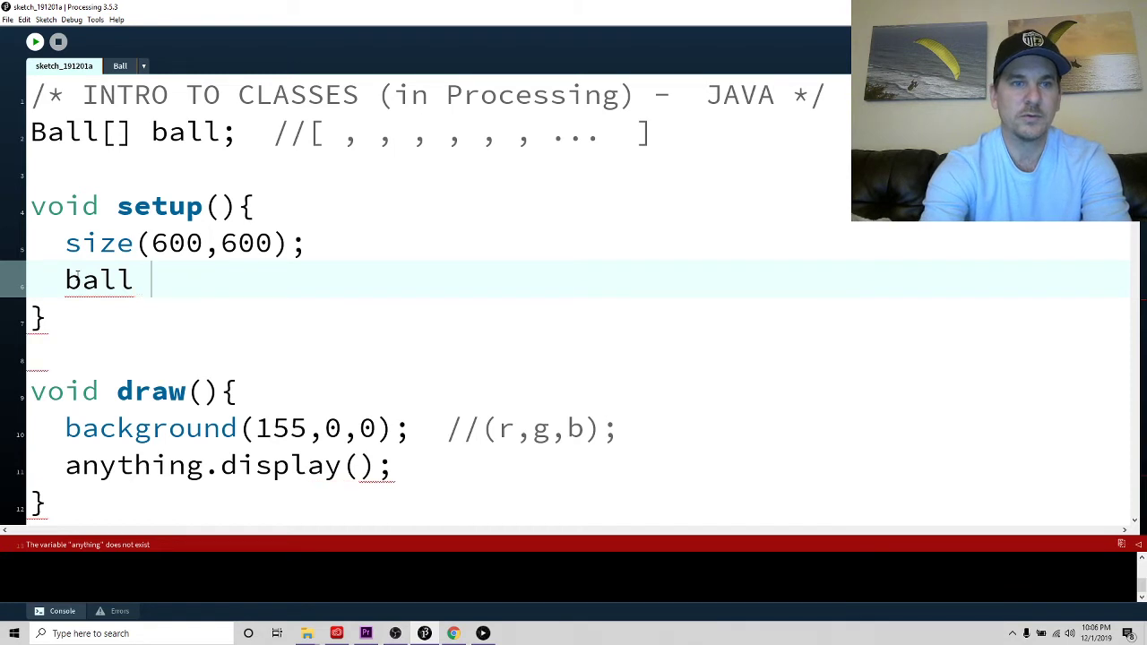
pyautogui.write('= new')
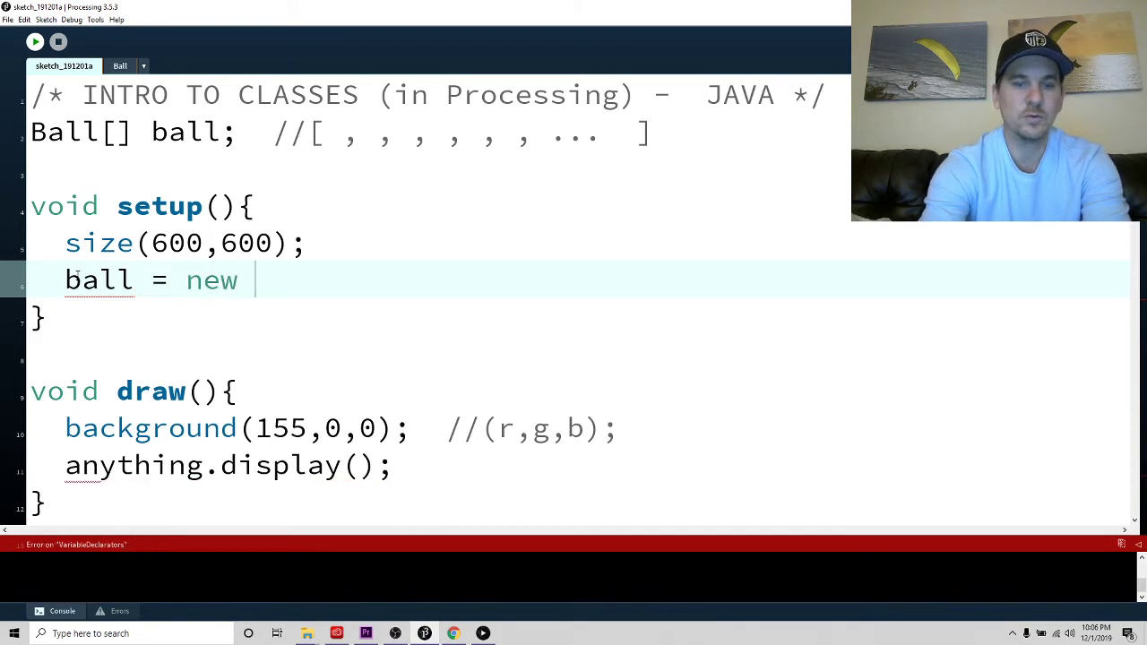
pyautogui.write('Ball[')
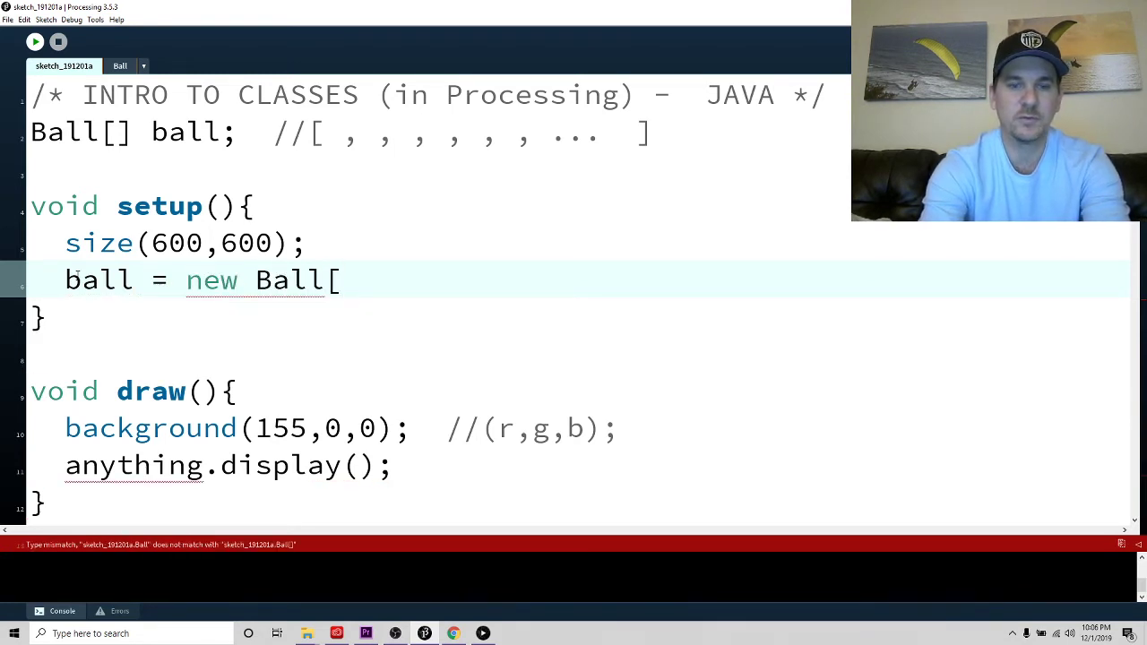
pyautogui.write('10')
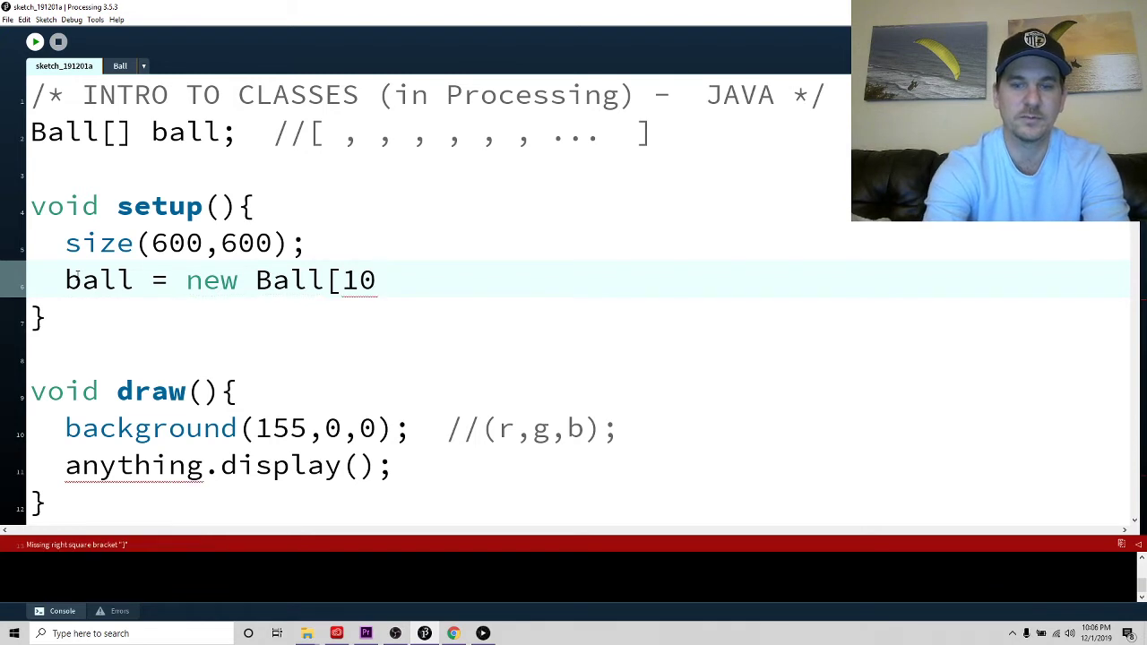
pyautogui.write('];')
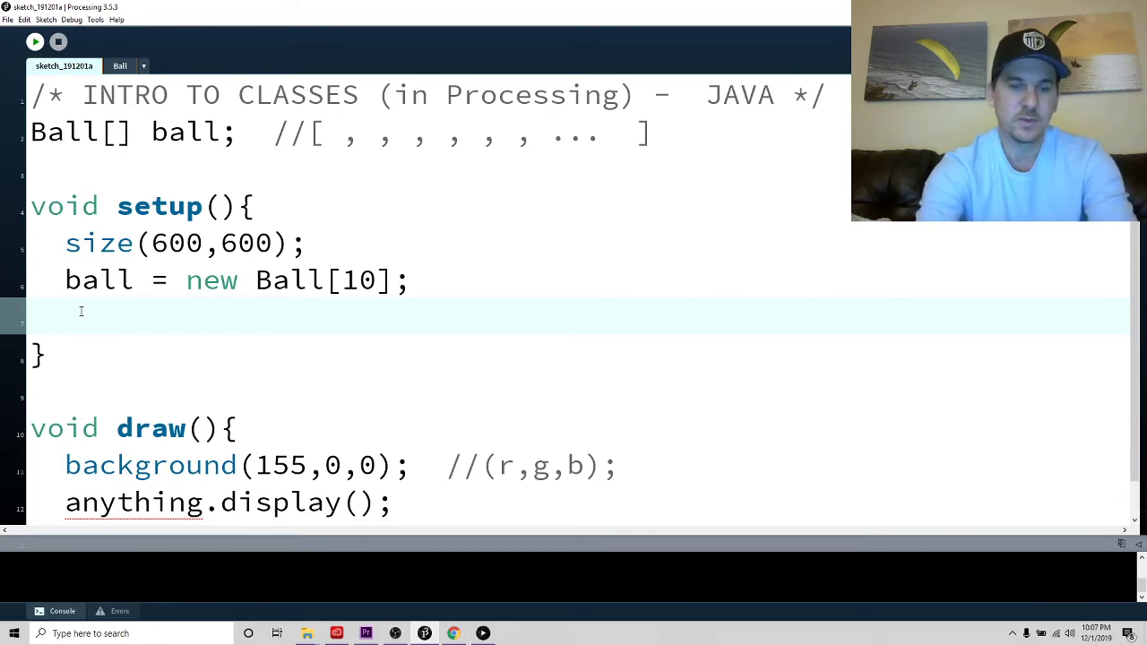
# Write the setup for loop header running i from 0 to ball.length
pyautogui.write('for( int')
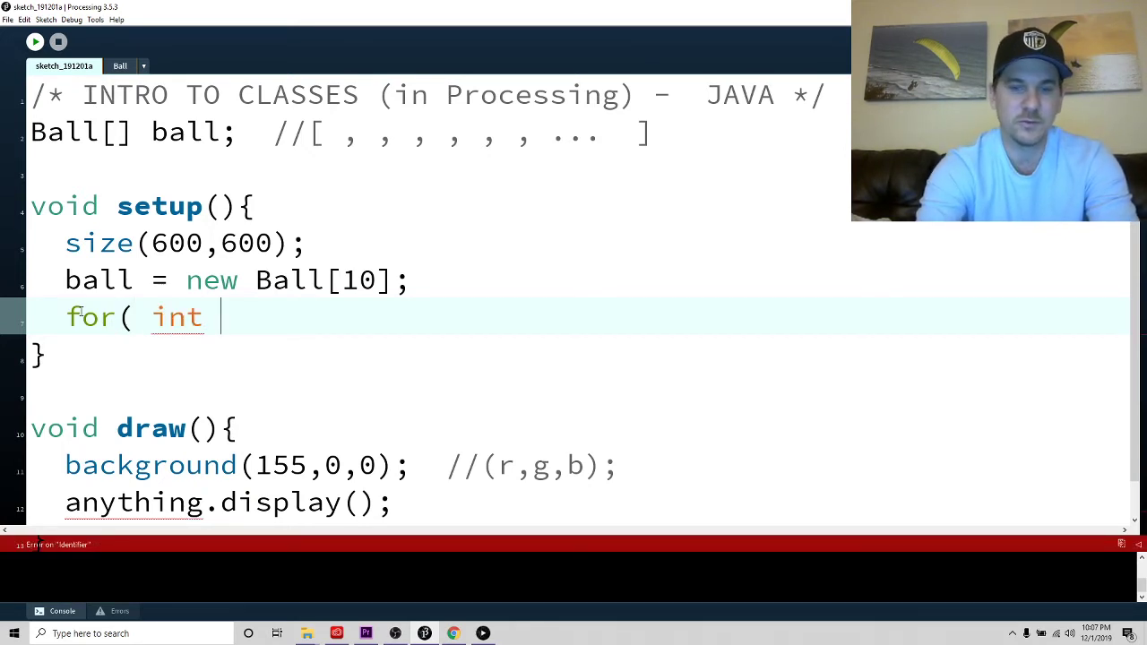
pyautogui.write('i = 0; i')
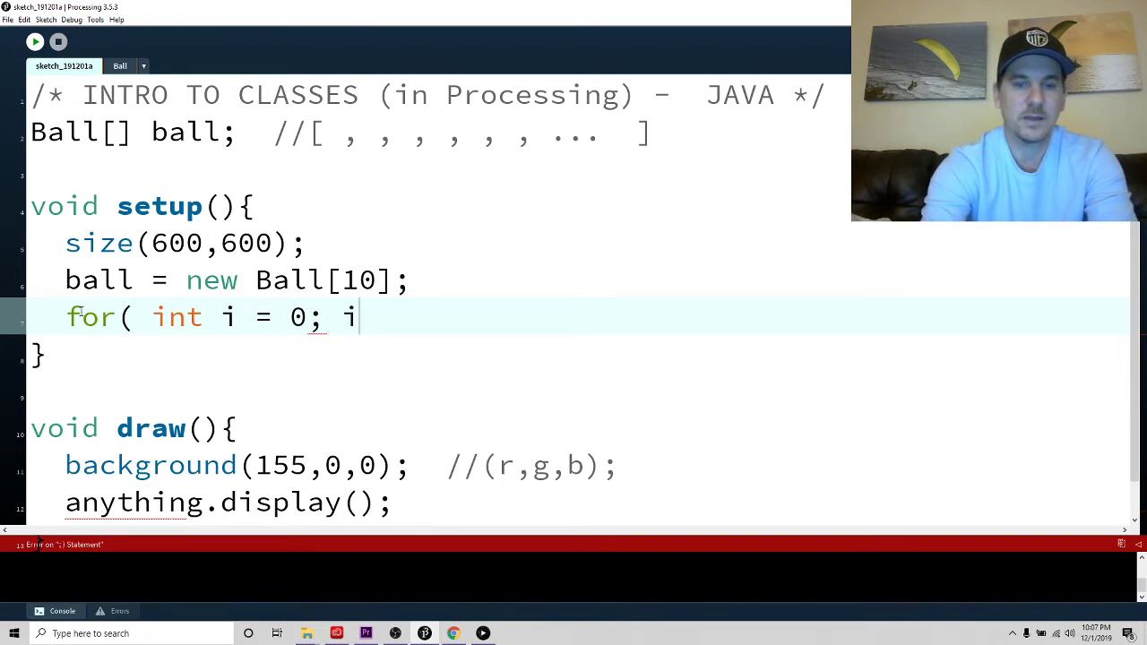
pyautogui.write('<')
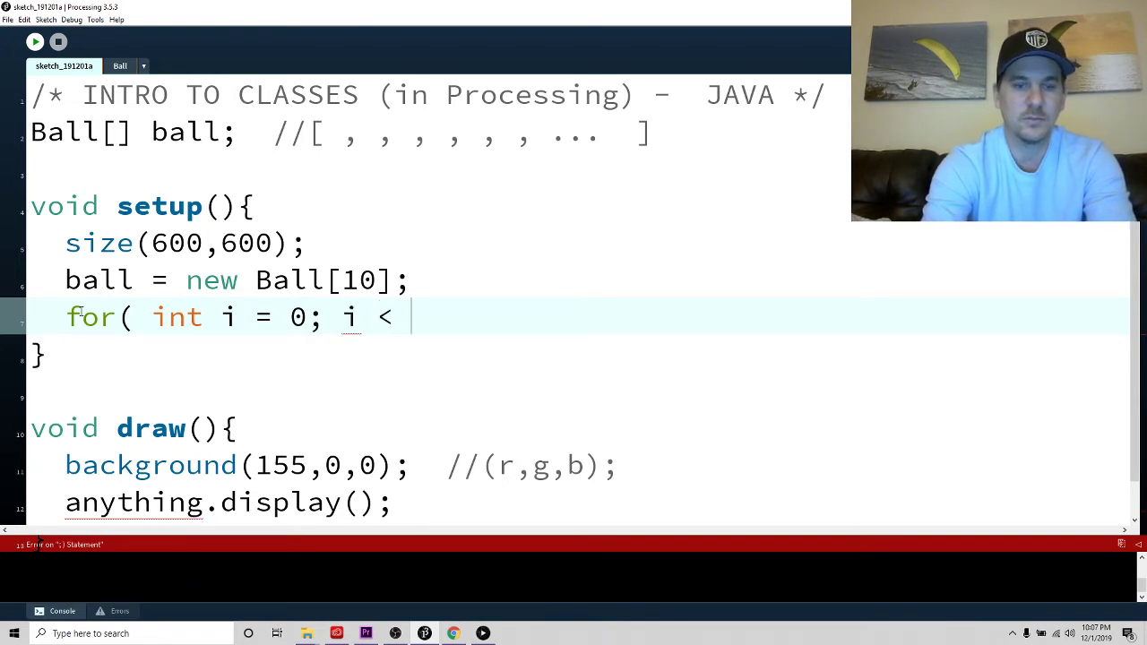
pyautogui.write('ball.len')
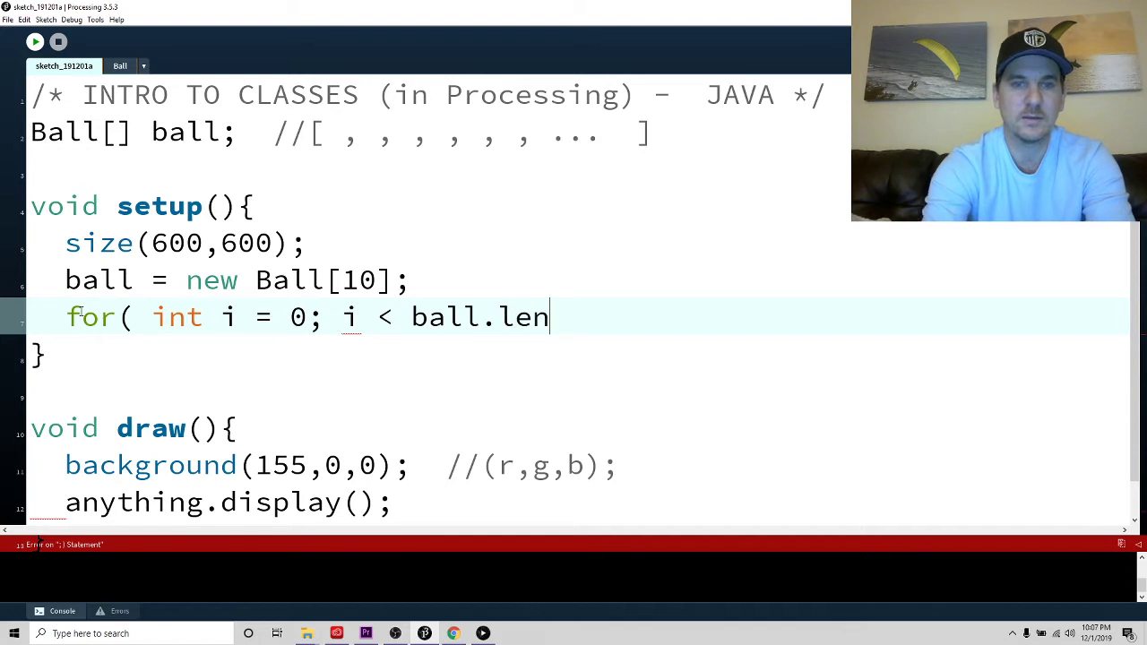
pyautogui.write('ght;')
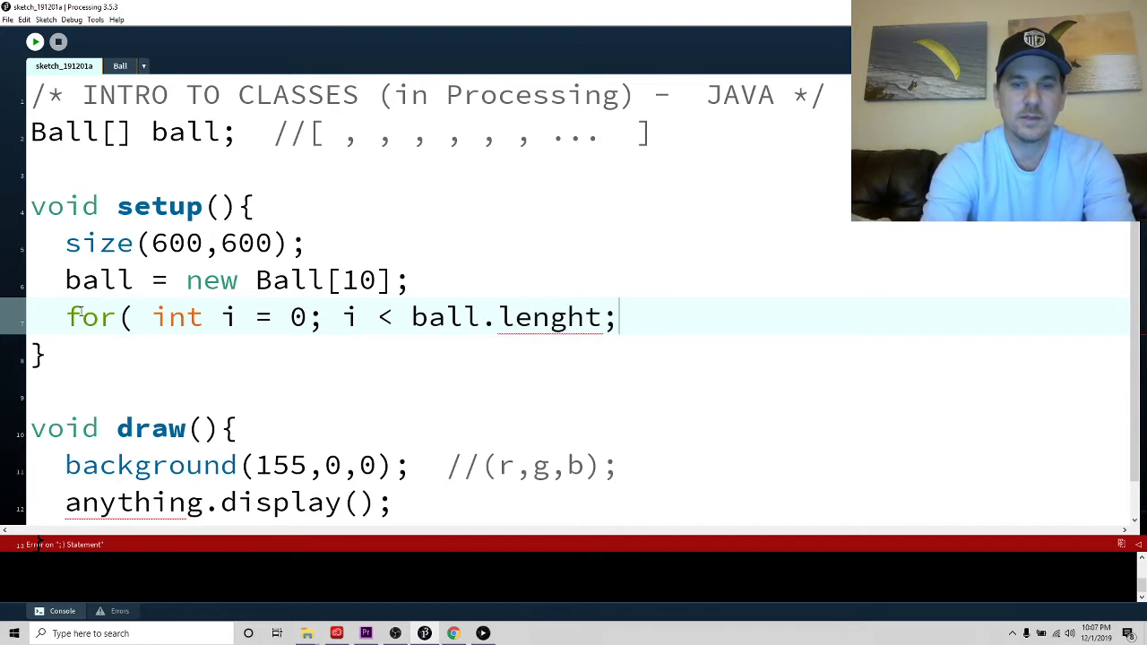
pyautogui.write('i++){')
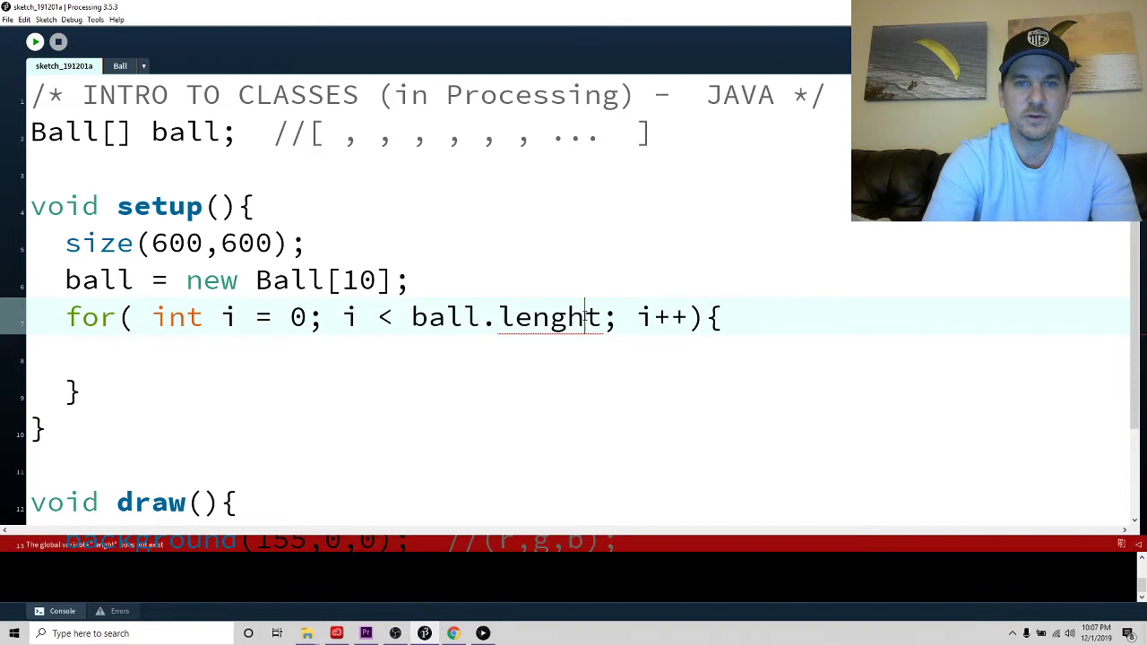
# Fix the 'lenght' typo and add ball[i] = new Ball(); inside the loop
pyautogui.write('length')
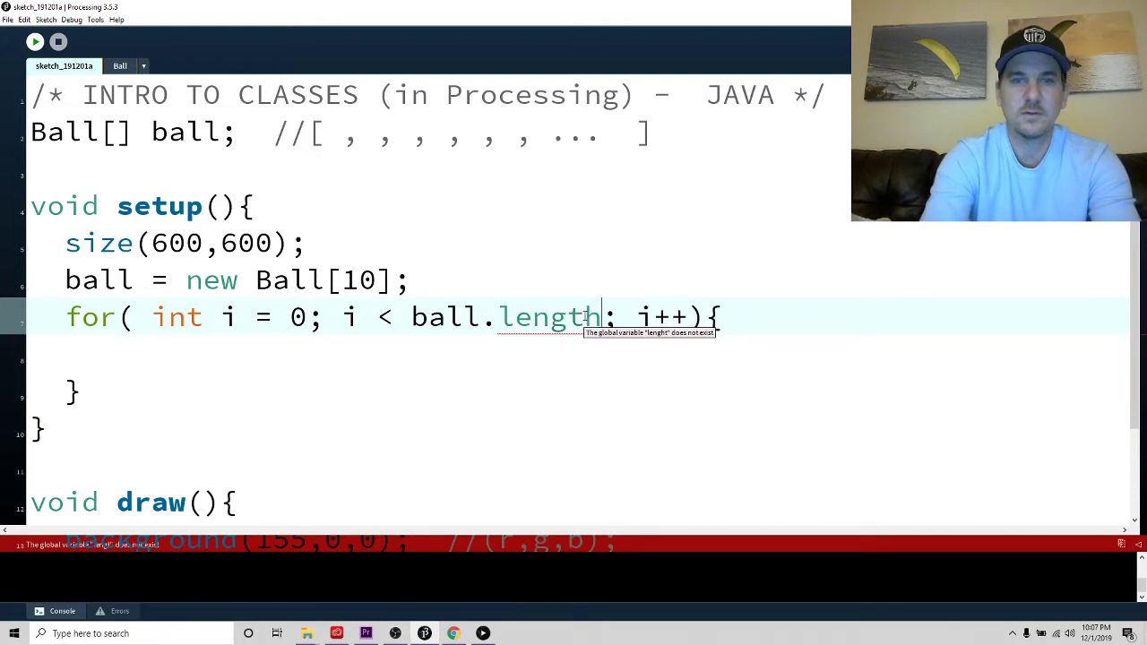
pyautogui.write('bal')
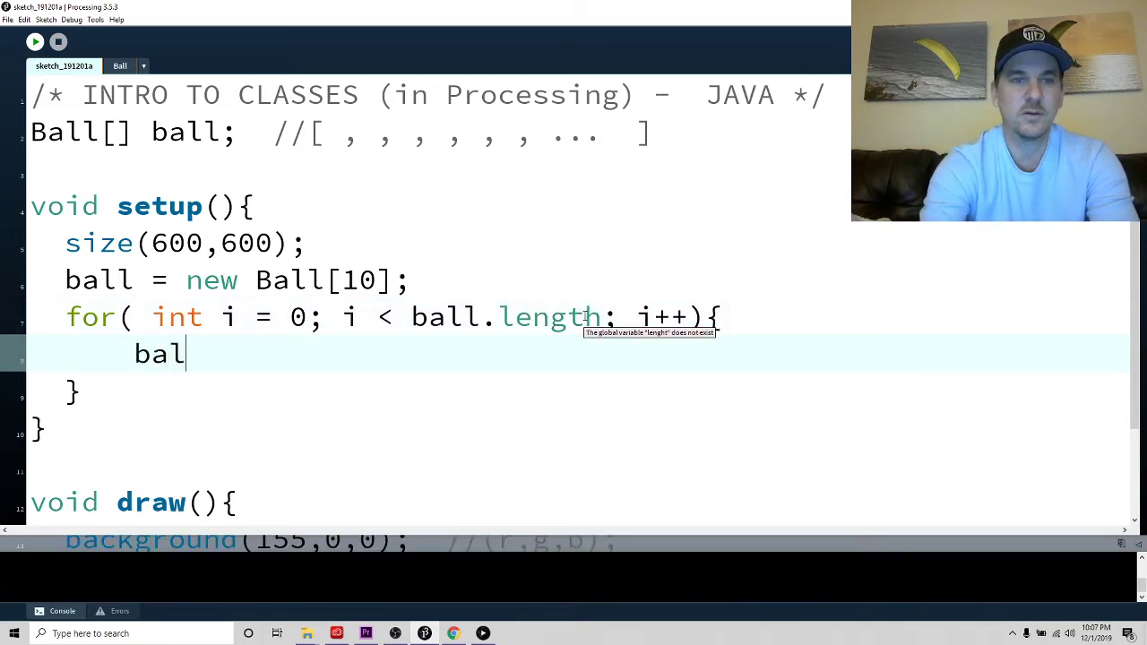
pyautogui.write('l[i]')
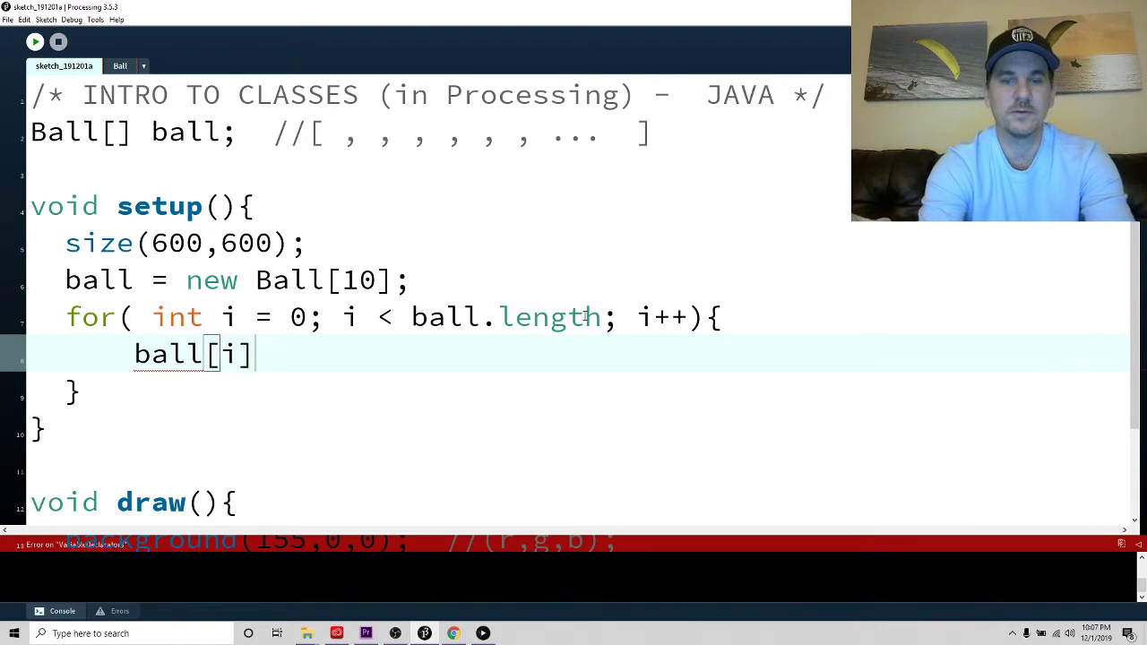
pyautogui.write('.length')
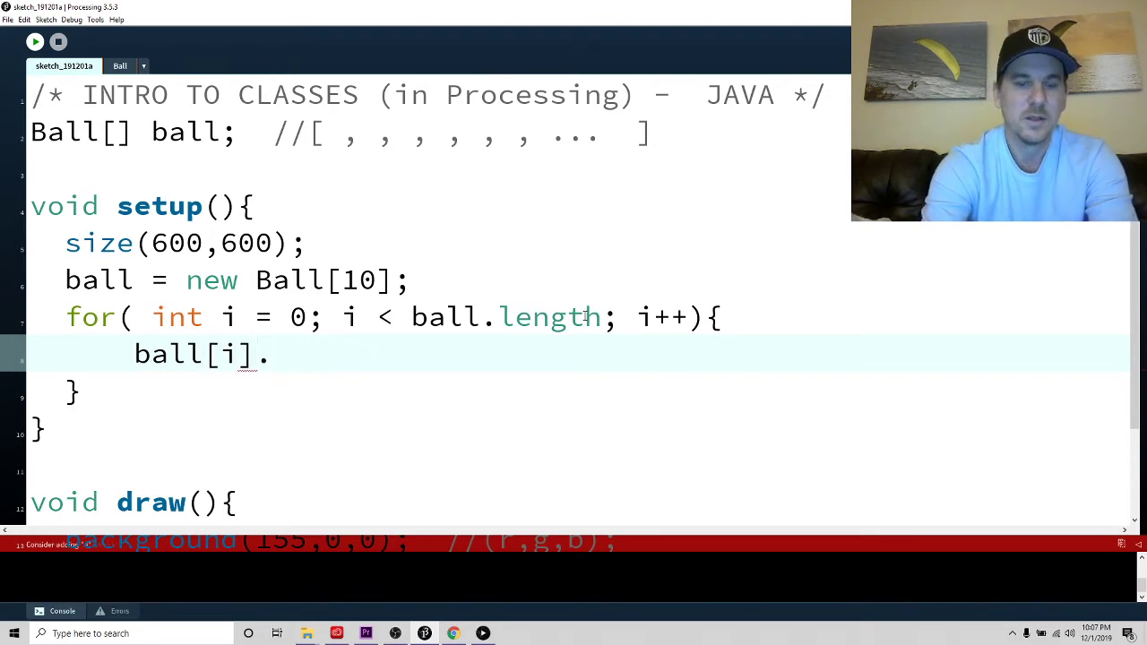
pyautogui.press('Backspace')
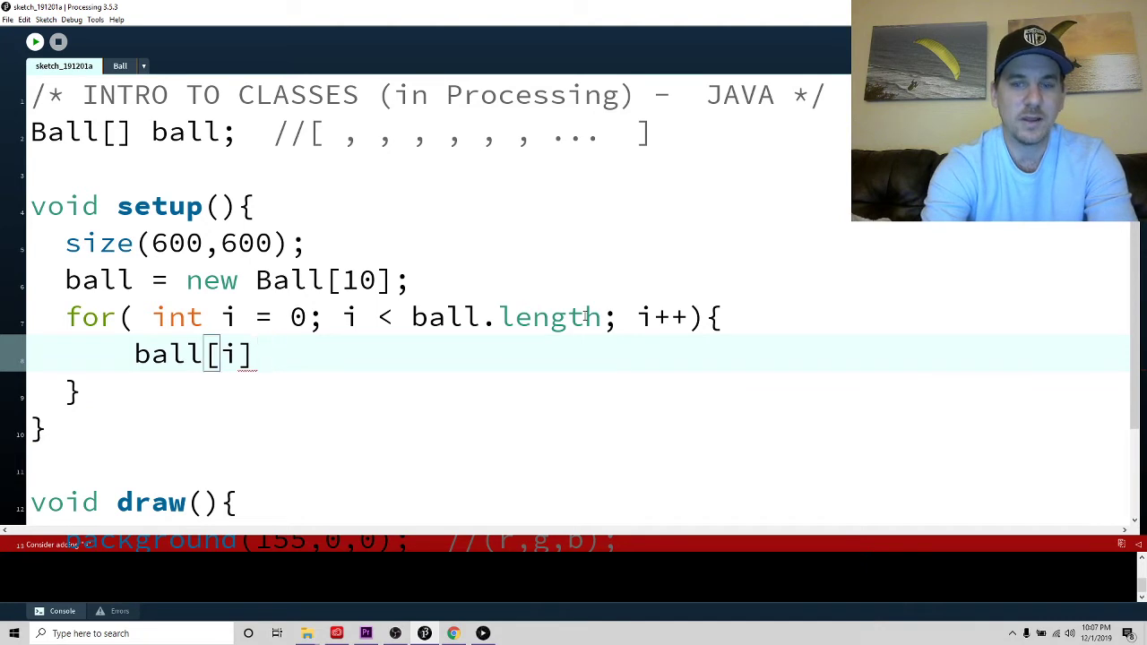
pyautogui.write('= new Ball(')
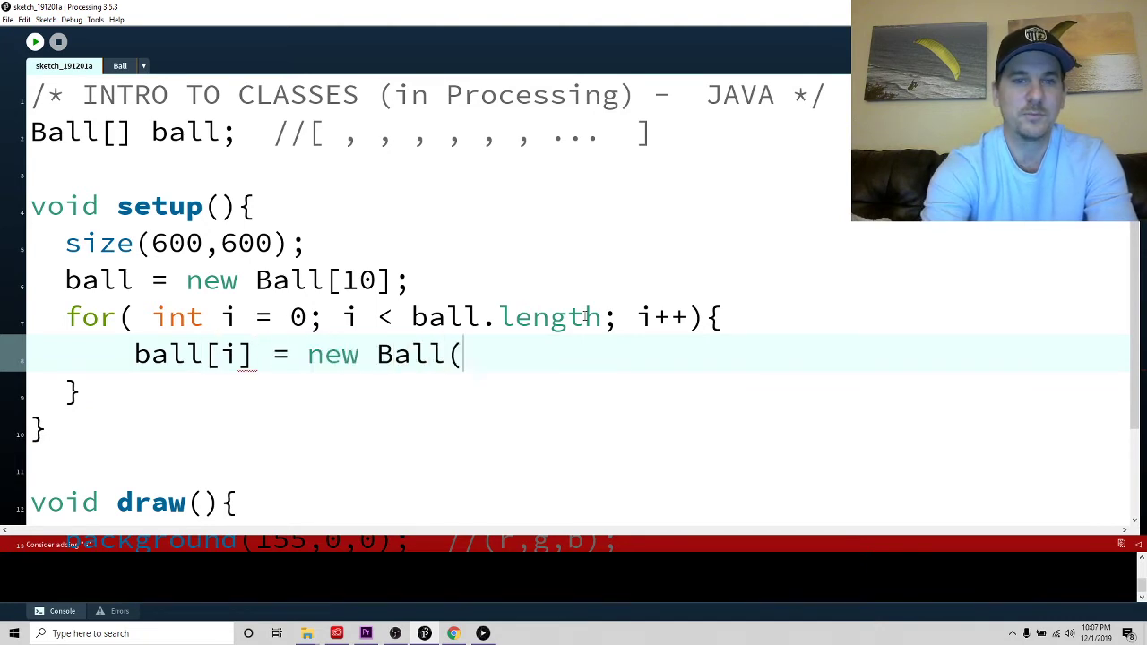
pyautogui.write(');')
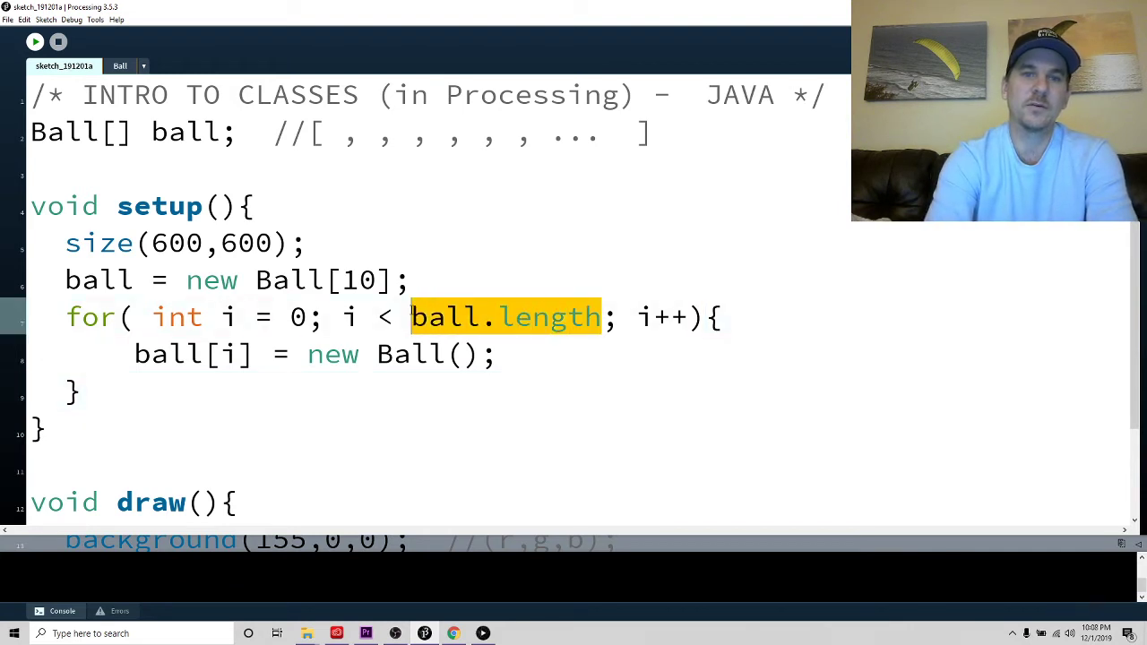
# Copy the loop into draw() calling ball[i].display(), then run to see ten white balls
pyautogui.doubleClick(358, 279)
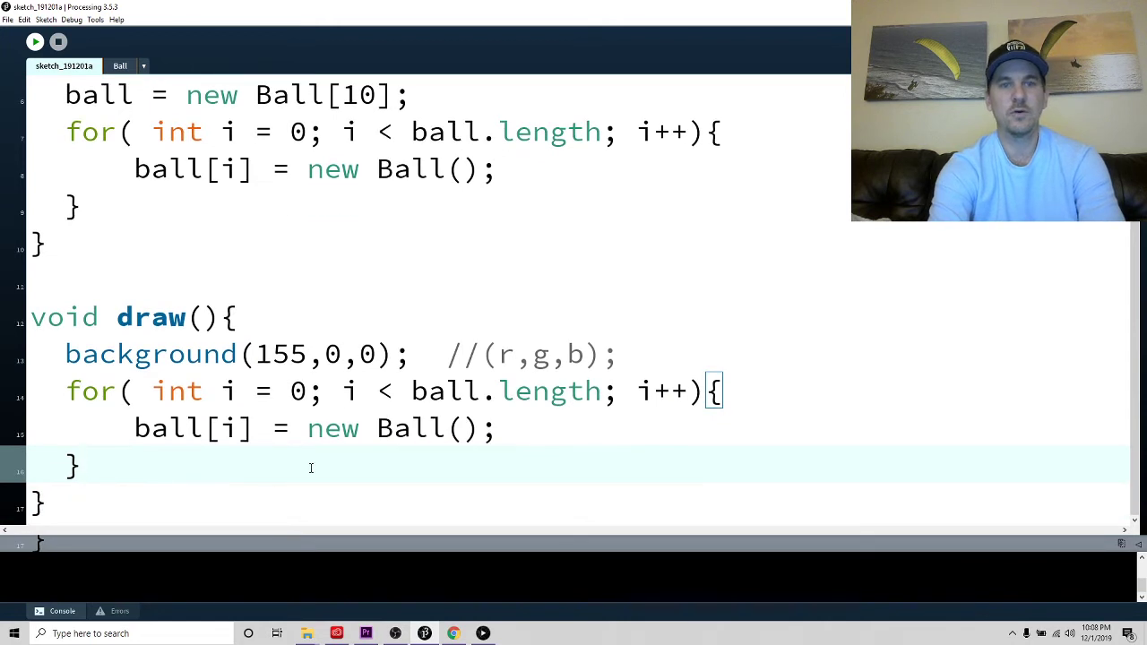
pyautogui.moveTo(260, 428); pyautogui.dragTo(480, 428)
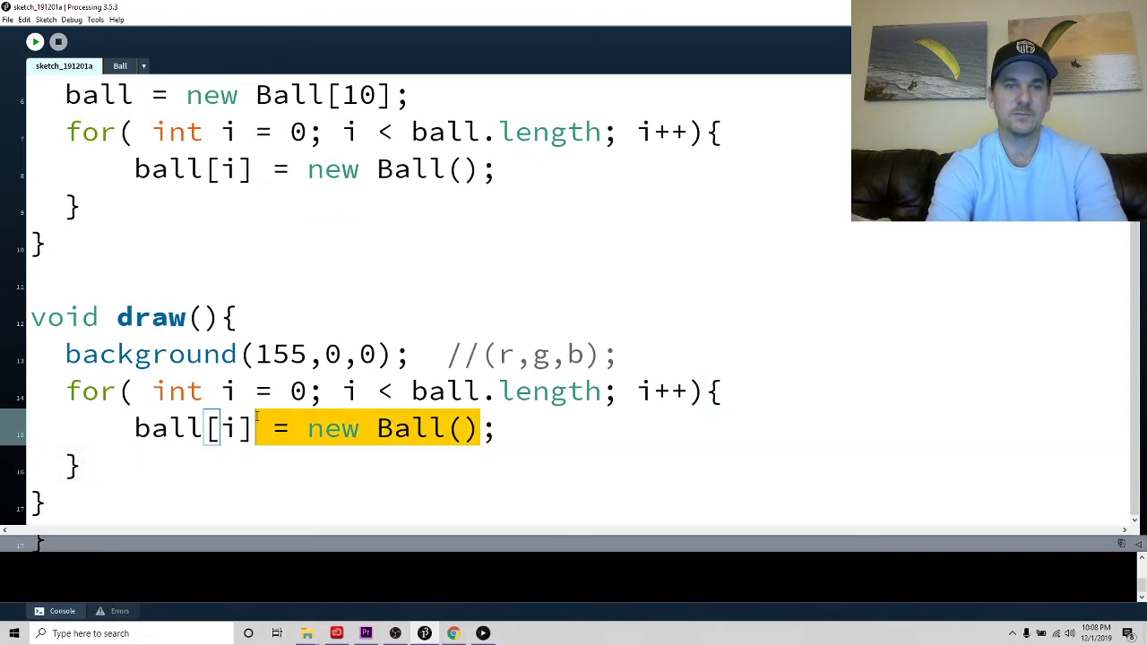
pyautogui.write('.diap')
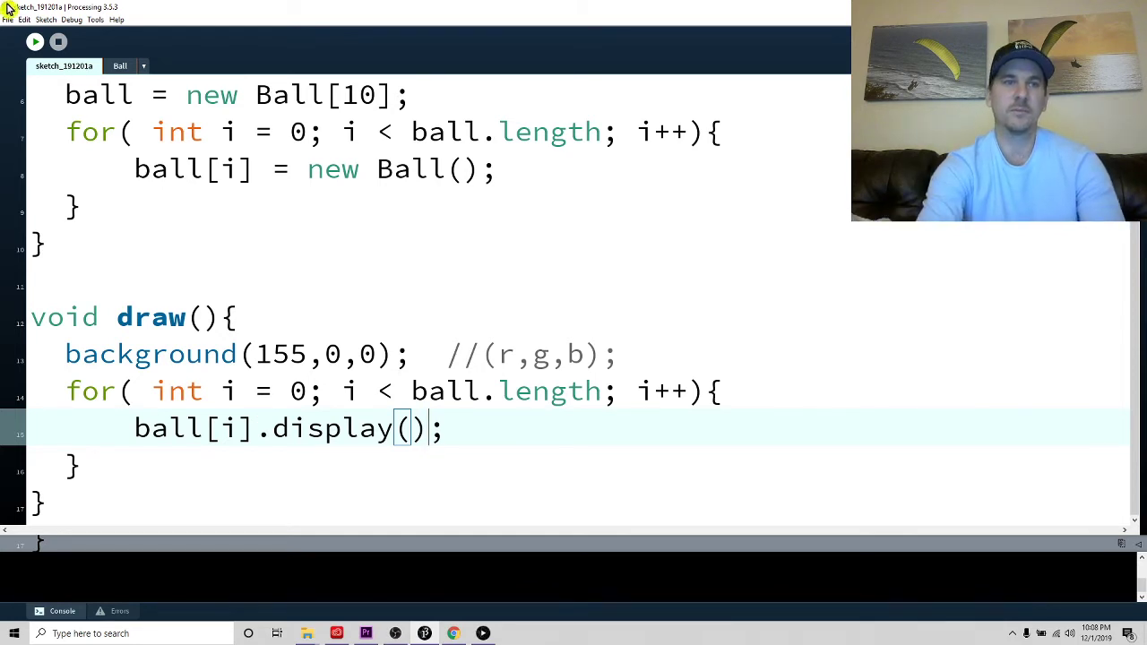
pyautogui.click(35, 41)
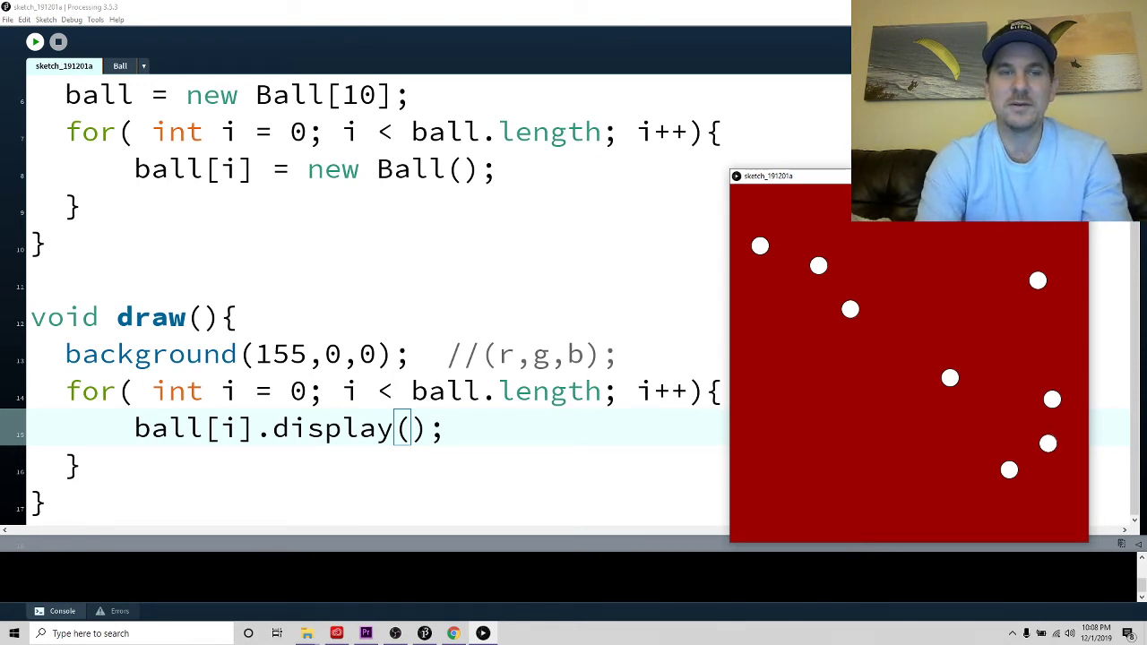
# Close the running sketch and switch back to the Ball class tab
pyautogui.click(120, 65)
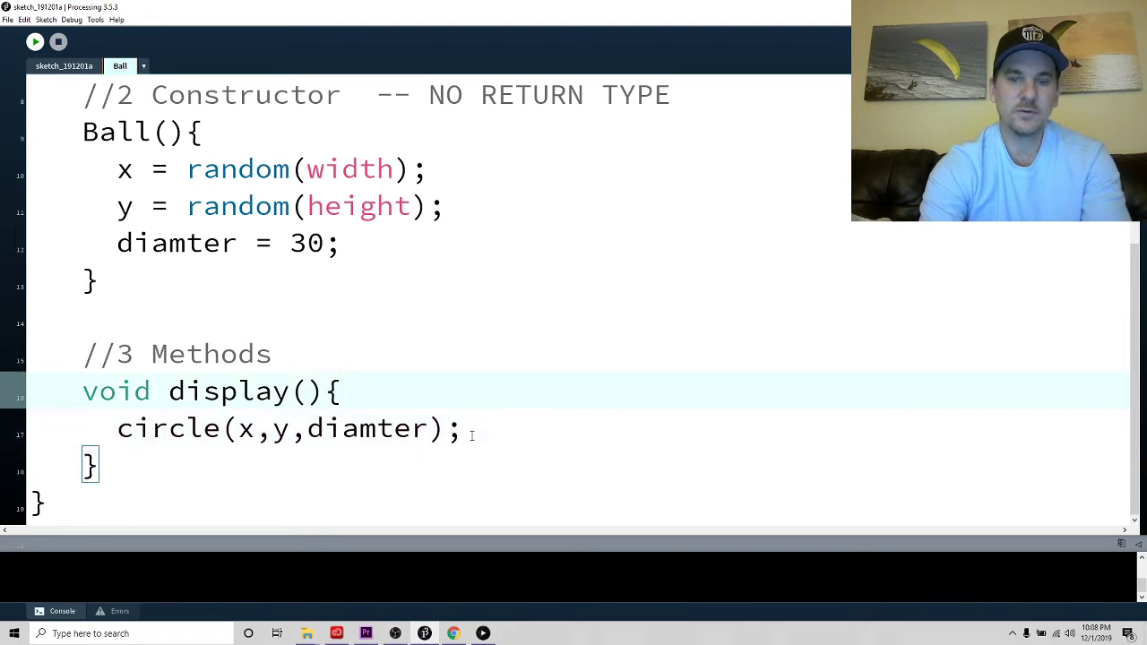
# Call update() inside display() and define update() with x += Vx and y += Vy
pyautogui.write('update')
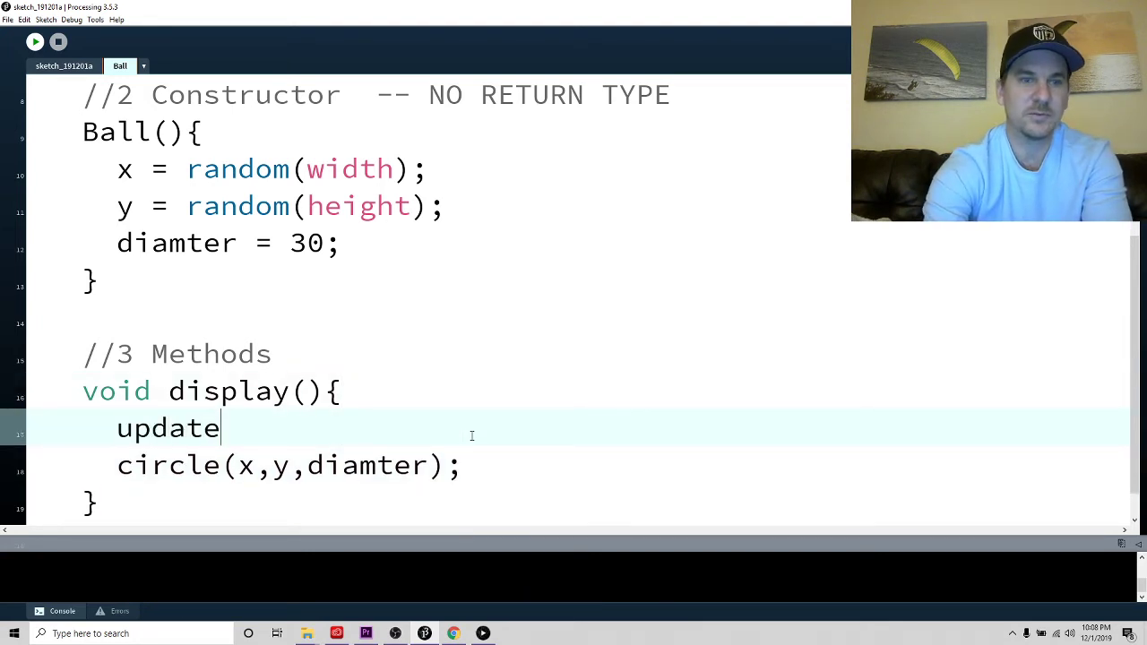
pyautogui.write('();')
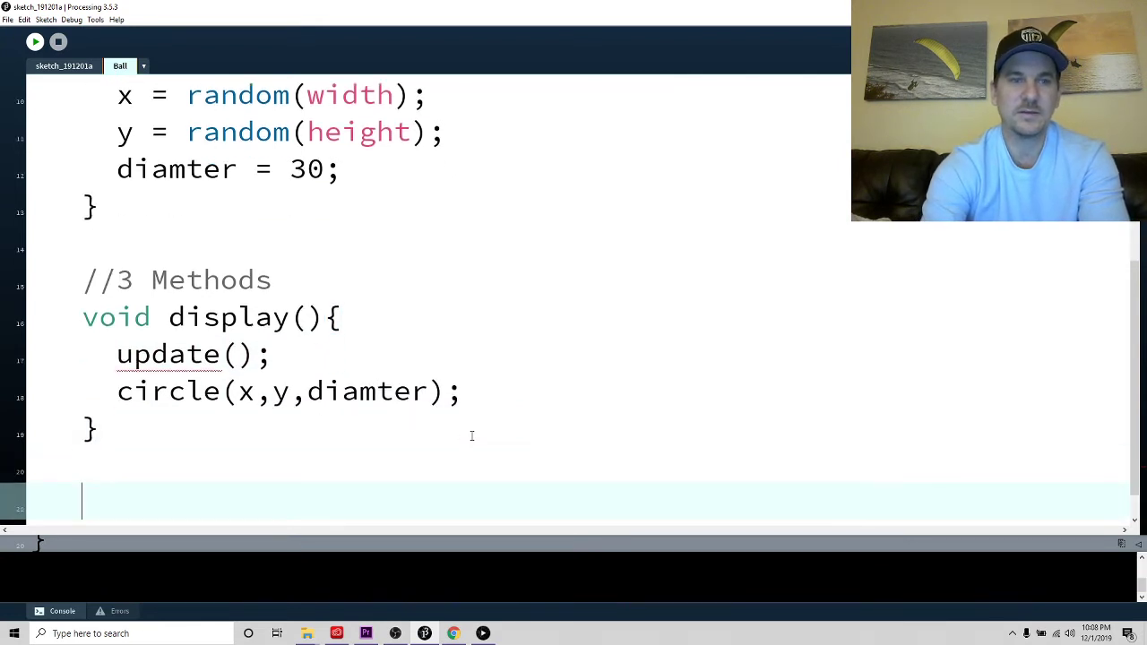
pyautogui.write('void up')
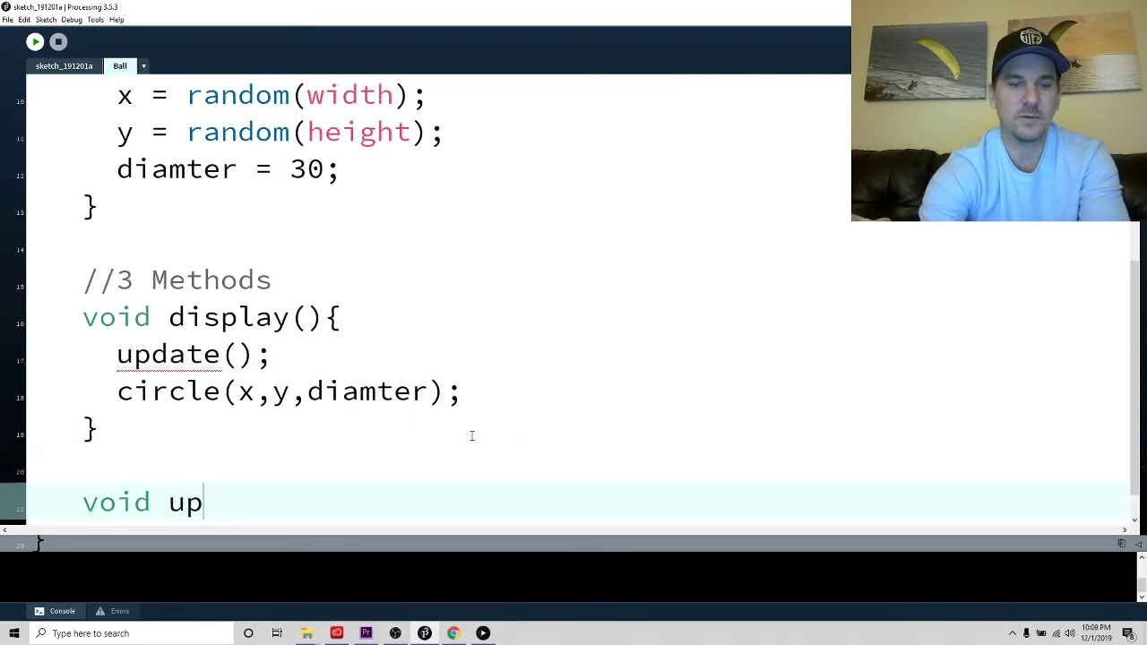
pyautogui.write('date')
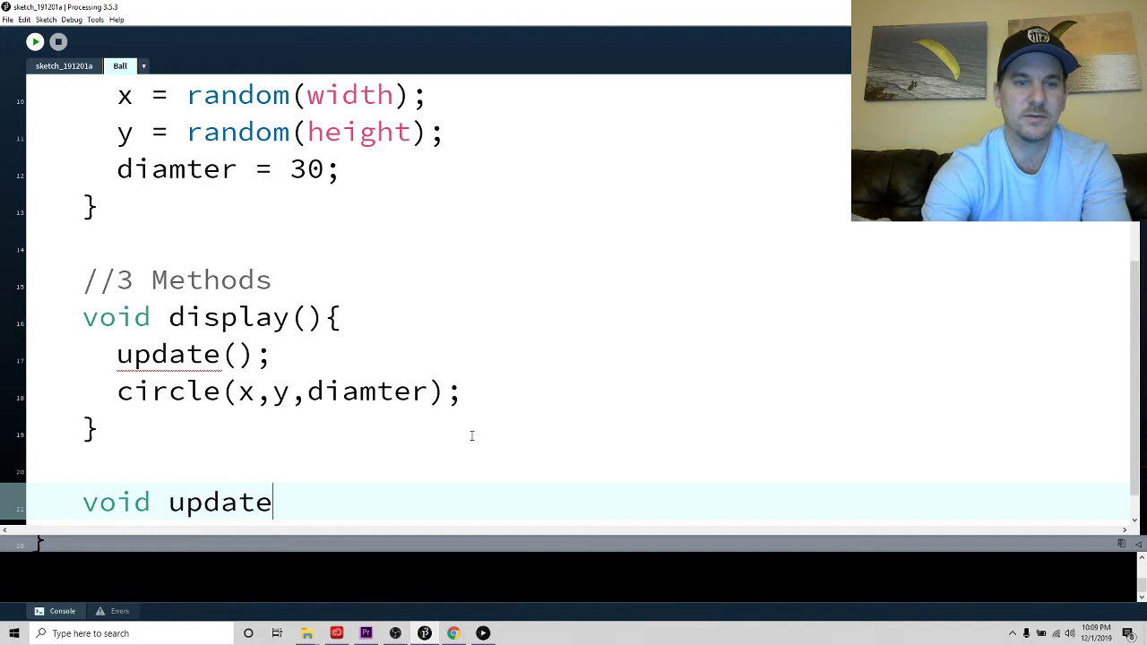
pyautogui.write('(){')
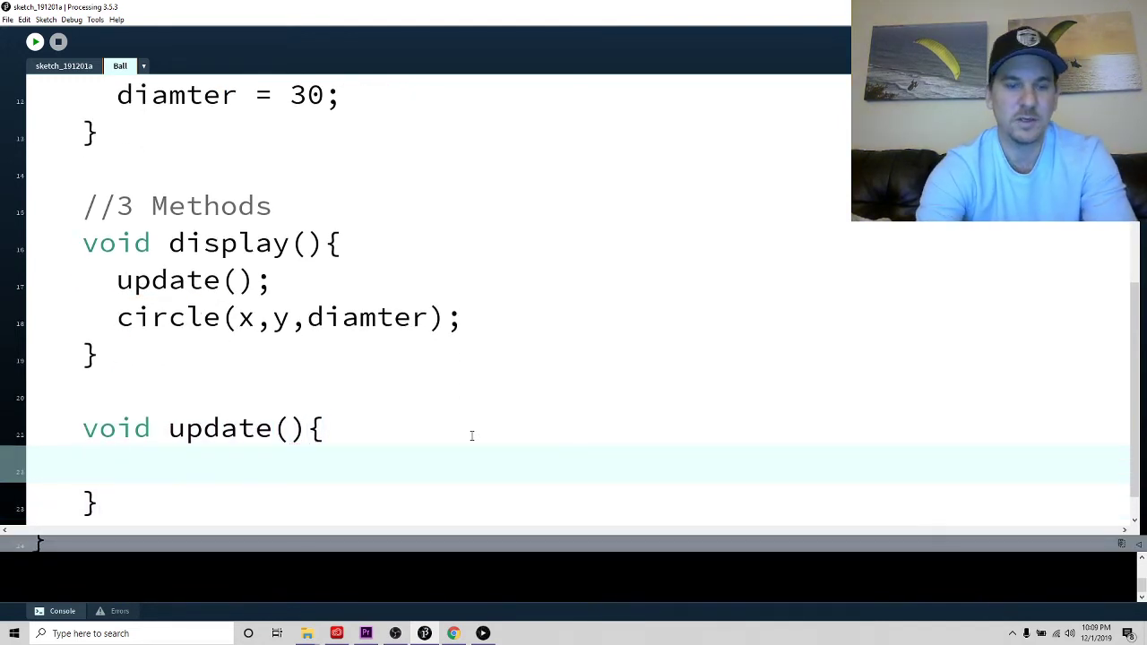
pyautogui.write('x')
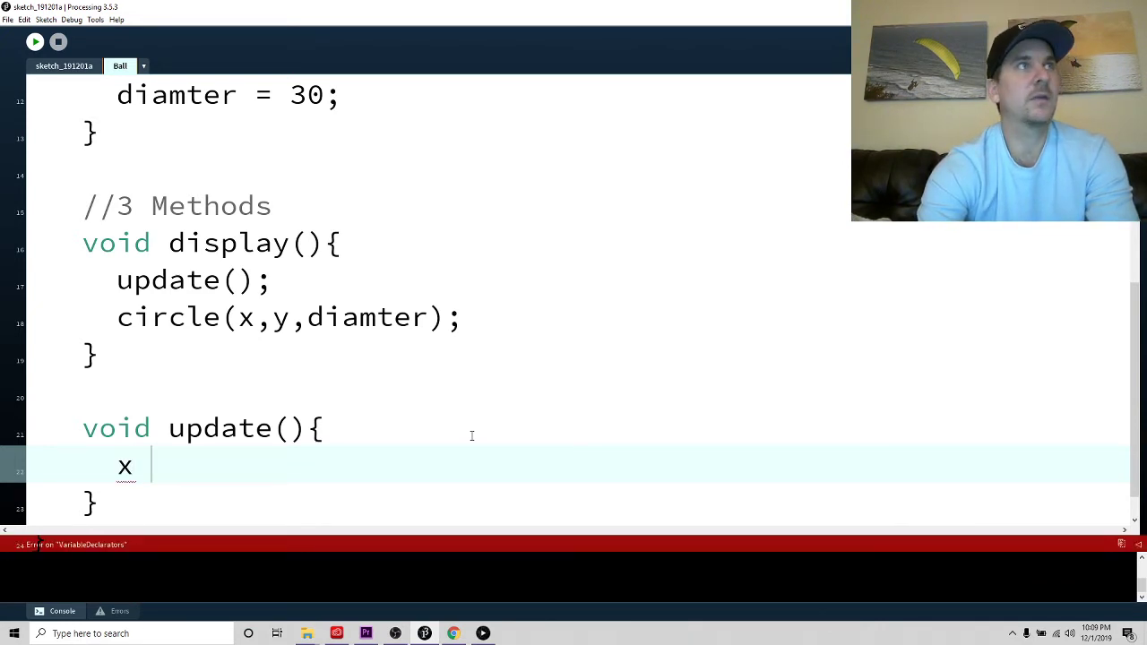
pyautogui.write('+= Vx')
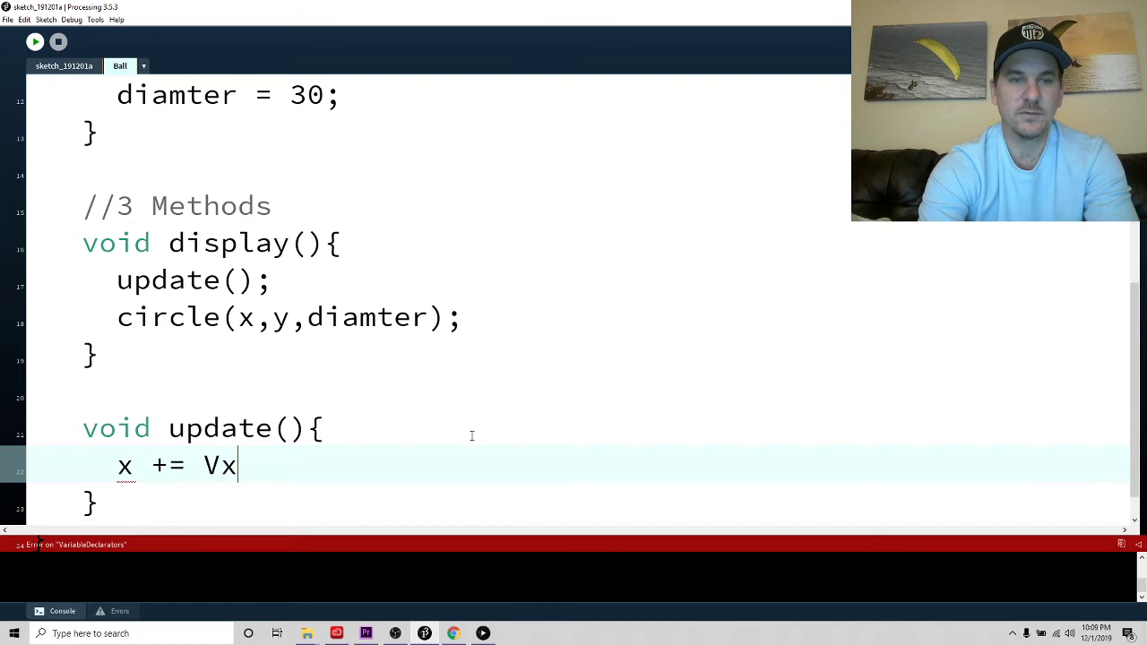
pyautogui.write(';')
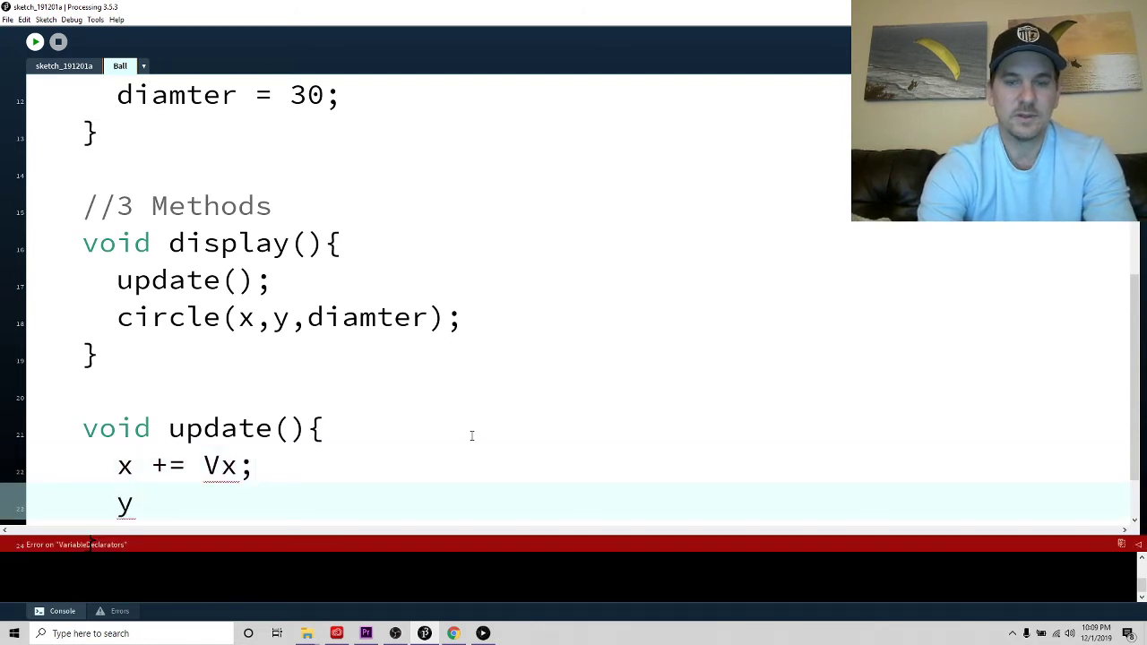
pyautogui.write('+= Vy;')
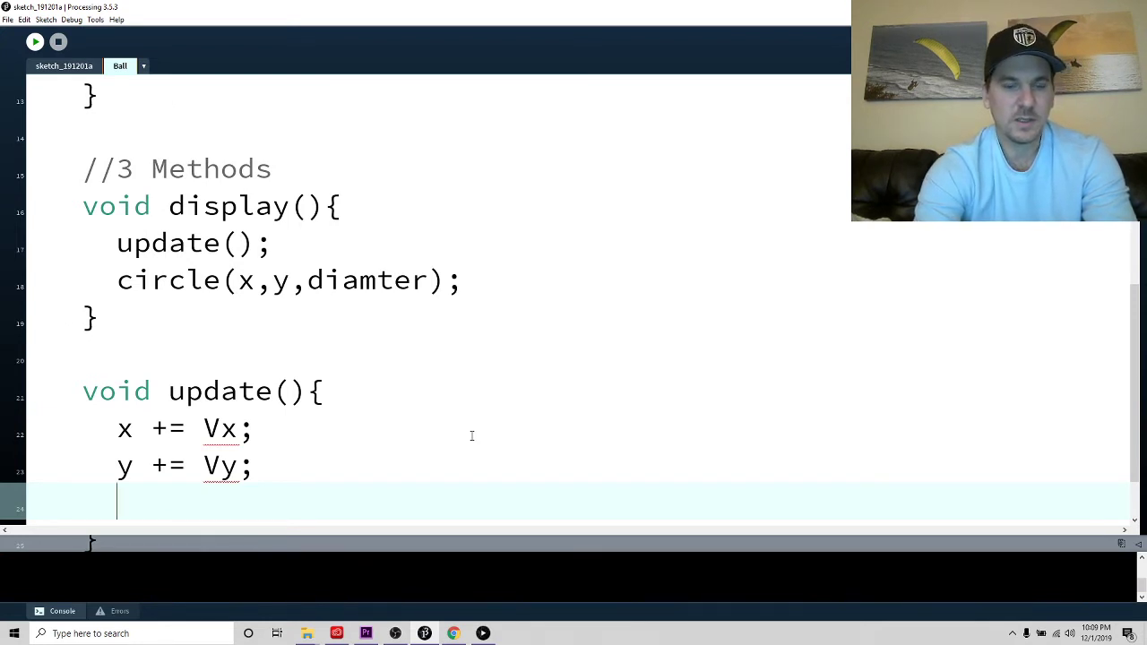
# Flip Vx with *= -1 when x goes past width or below 0
pyautogui.write('if( x >')
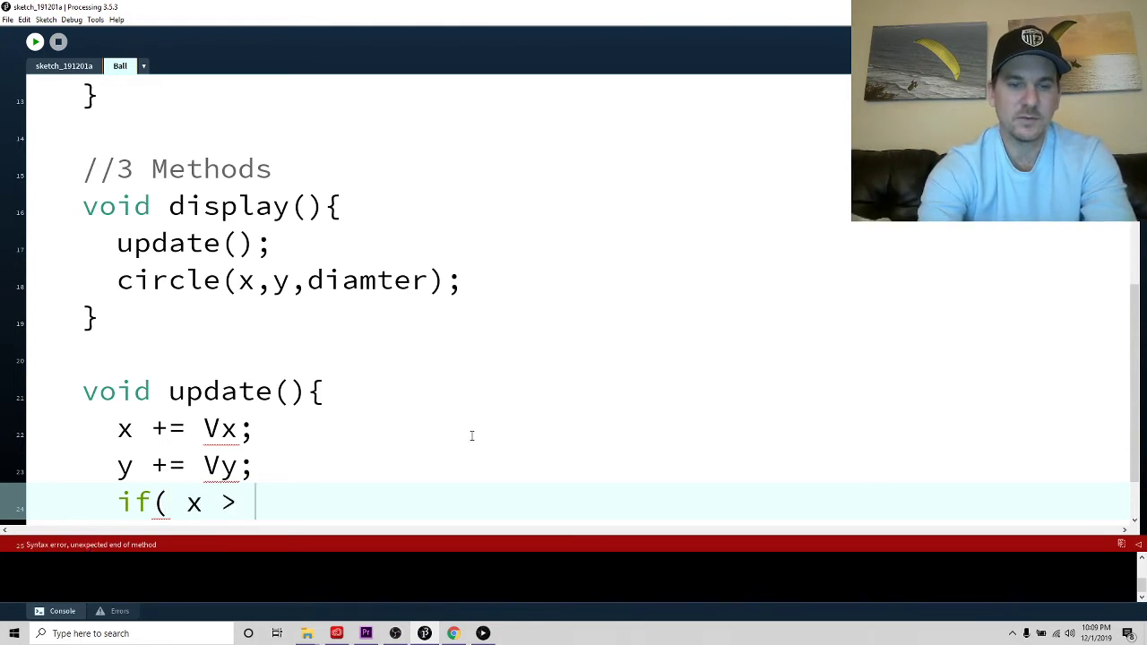
pyautogui.write('width || x')
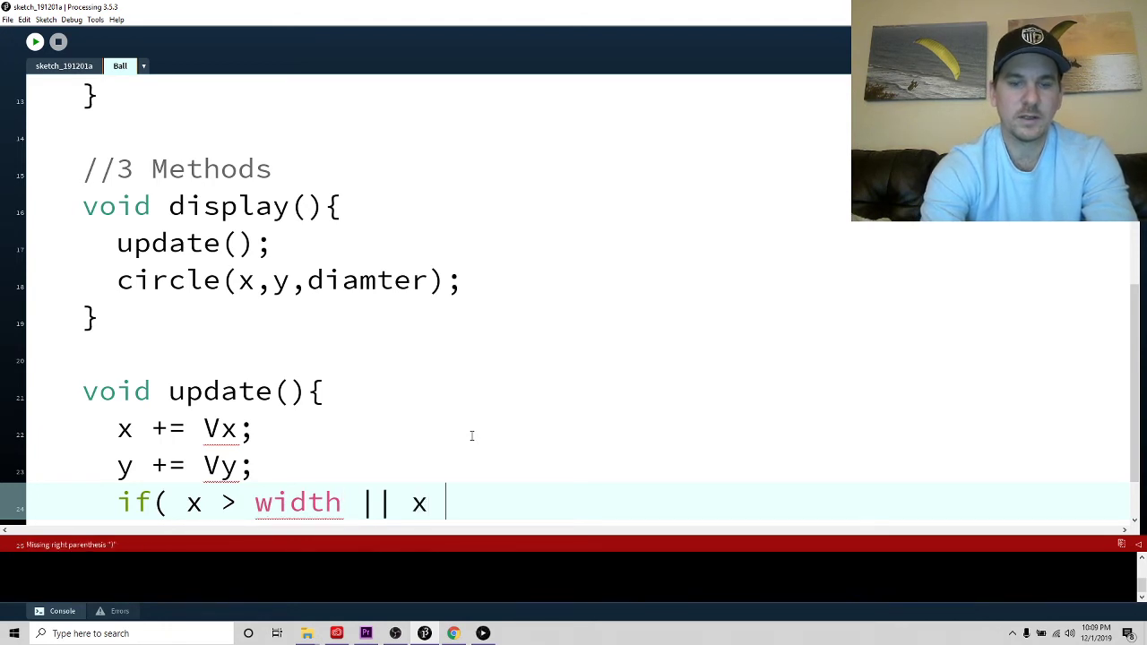
pyautogui.write('< 0)')
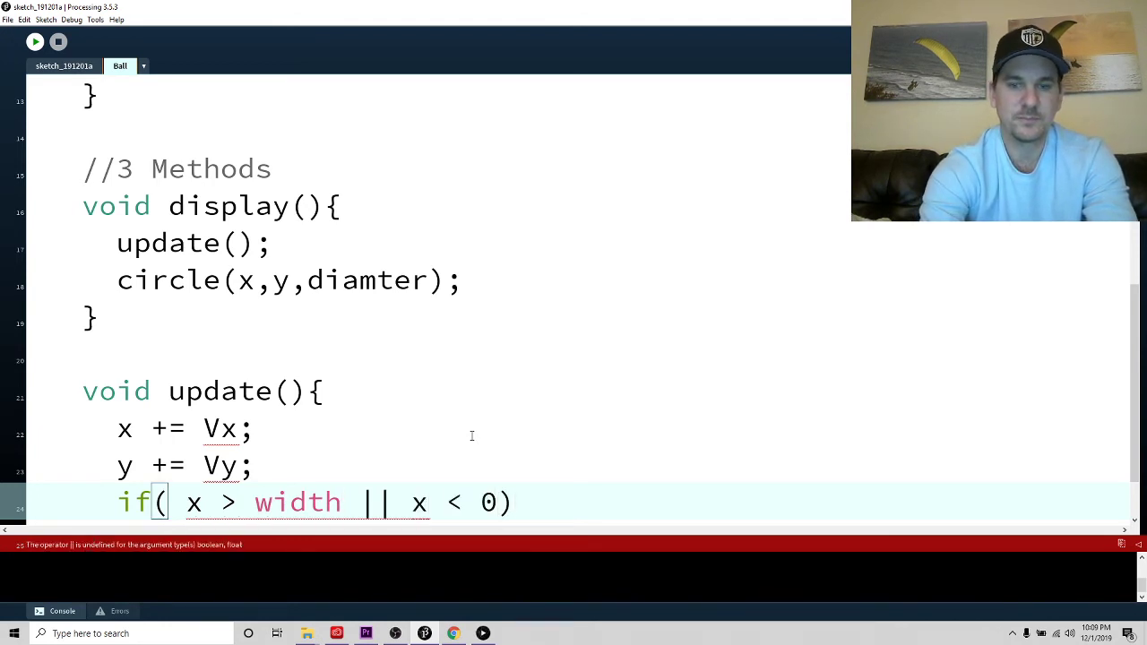
pyautogui.write('{')
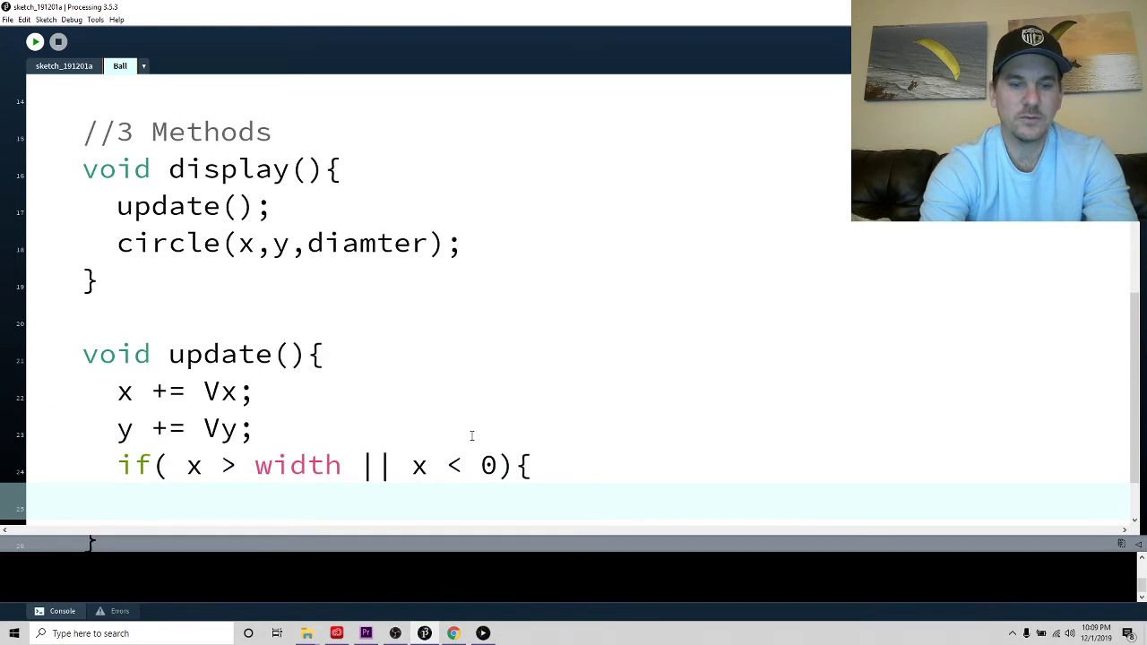
pyautogui.write('Vx')
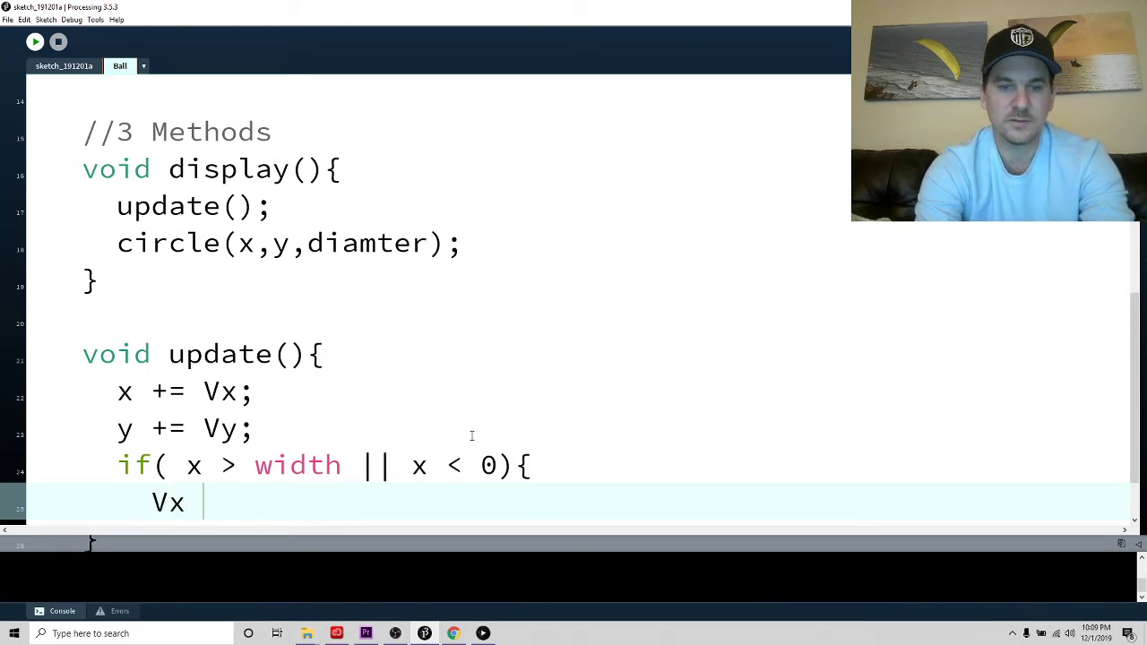
pyautogui.write('*= -1;')
pyautogui.write('}')
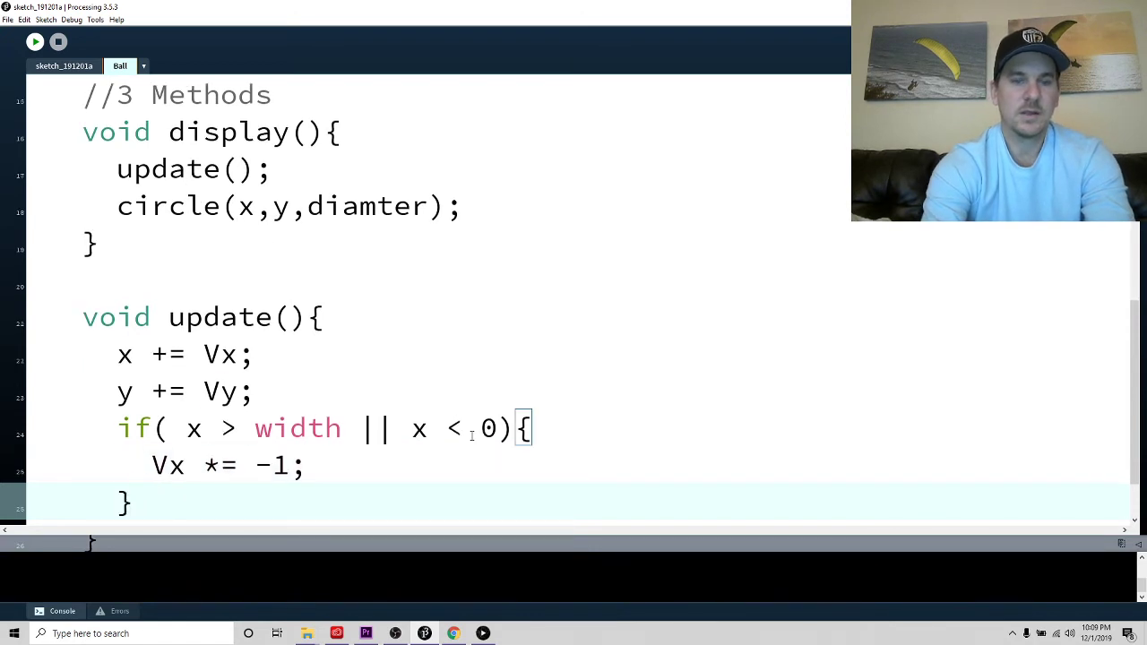
# Add a check flipping Vy when y goes past height or below 0
pyautogui.write('if')
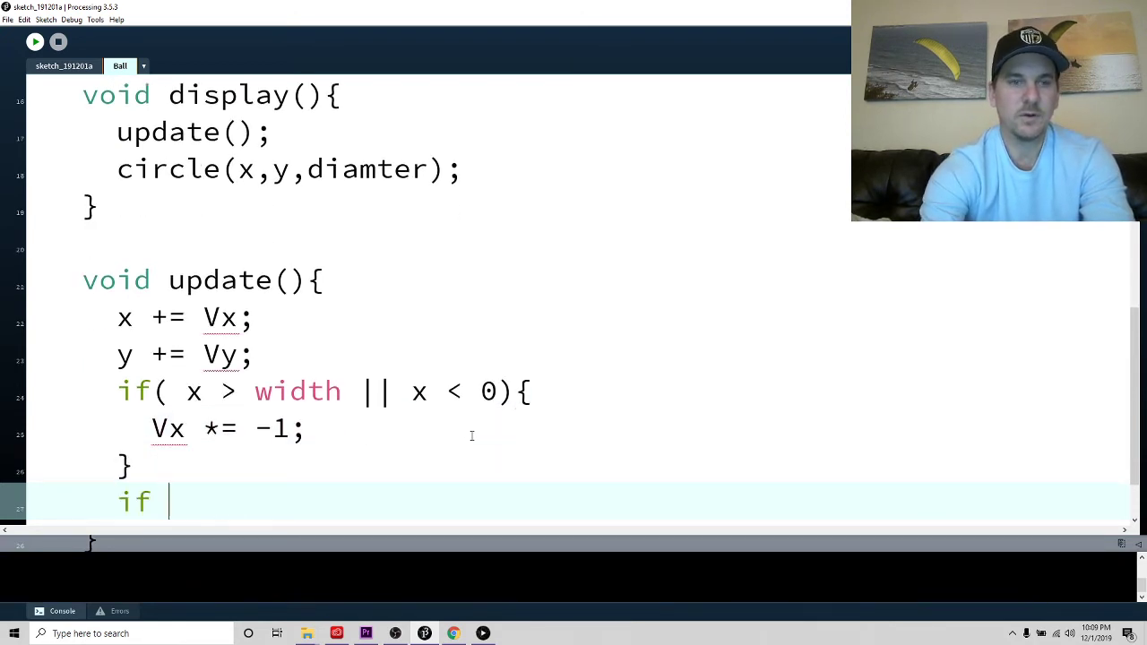
pyautogui.write('( y >')
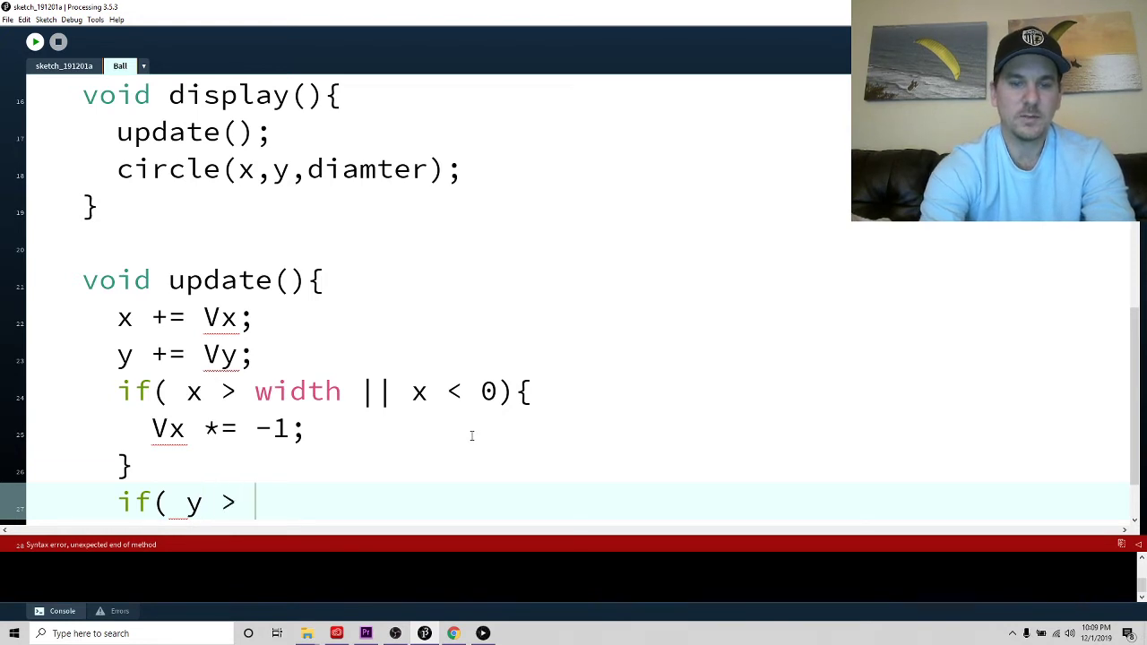
pyautogui.write('height || y <')
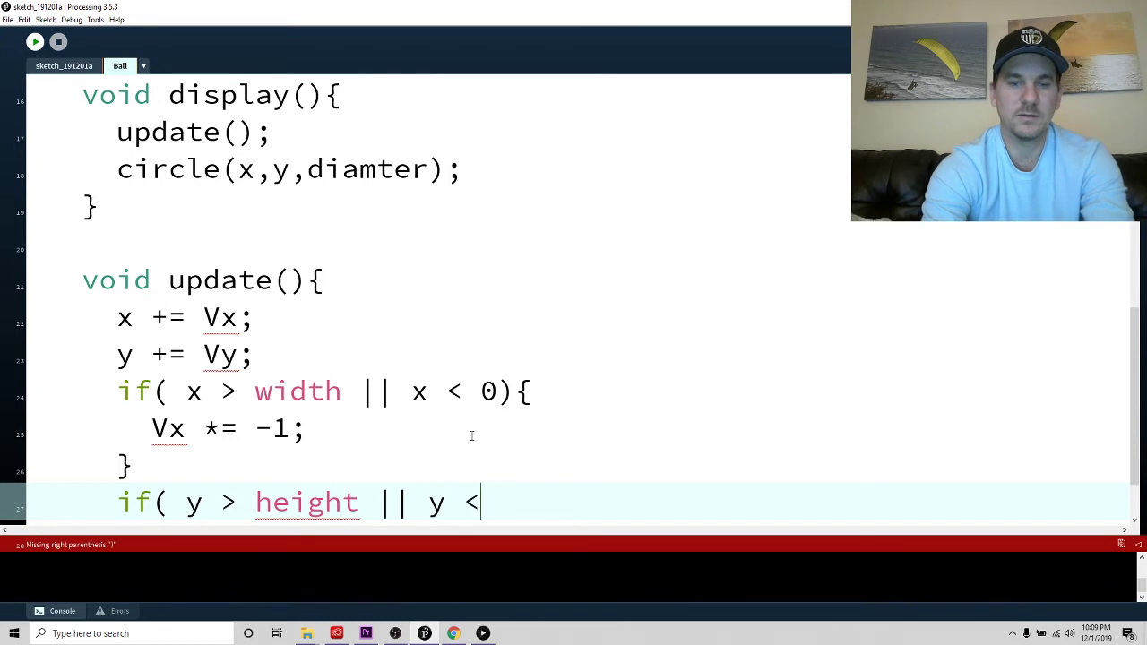
pyautogui.write('0){')
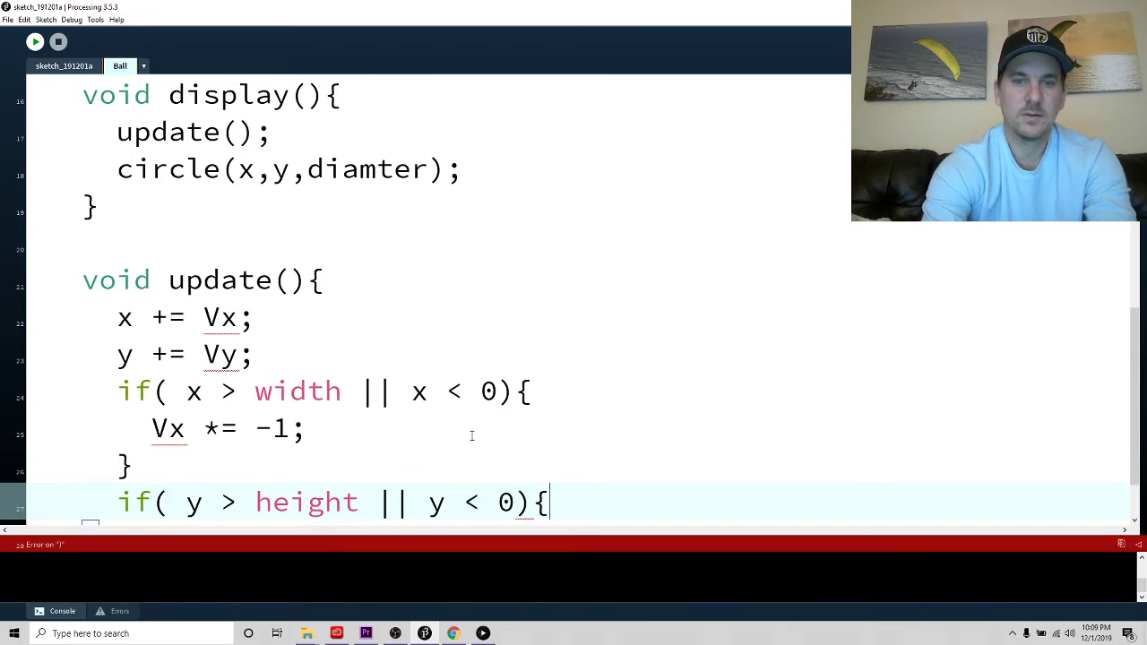
pyautogui.press('enter')
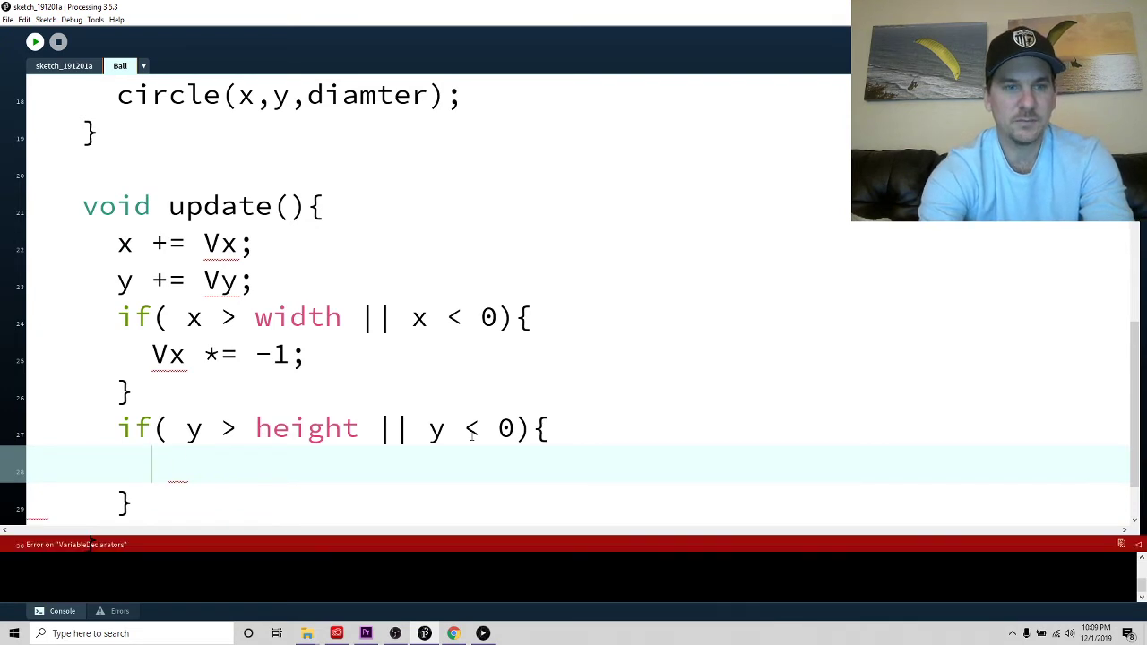
pyautogui.write('Vy *=')
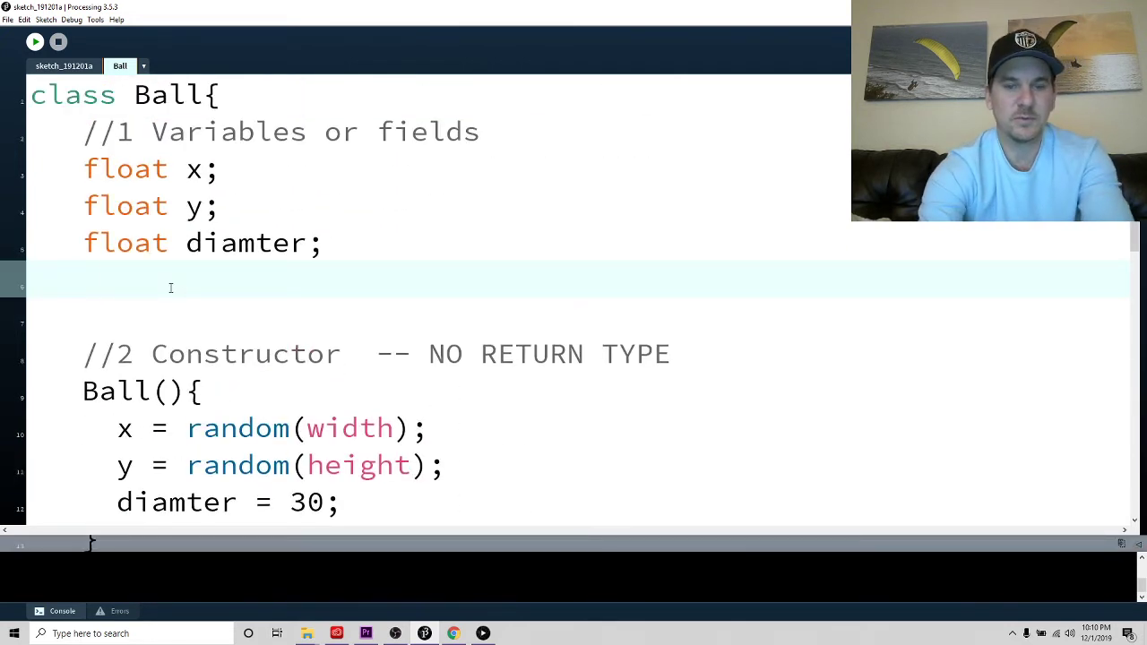
# Declare float Vx and Vy fields in the Ball class
pyautogui.write('float')
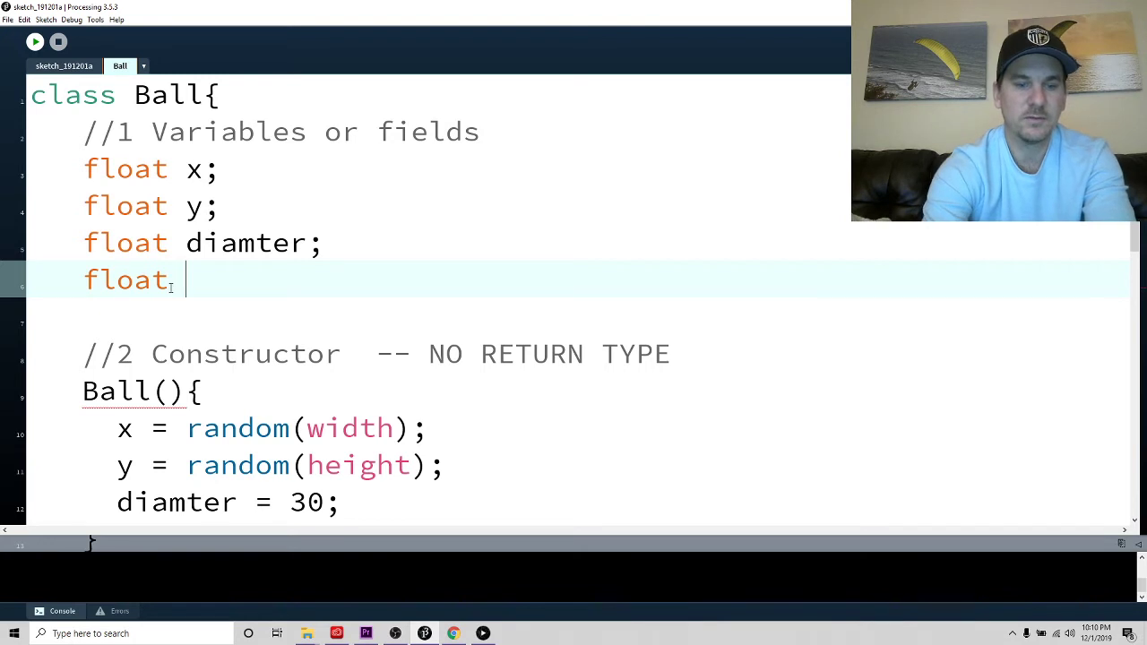
pyautogui.write('Vx;')
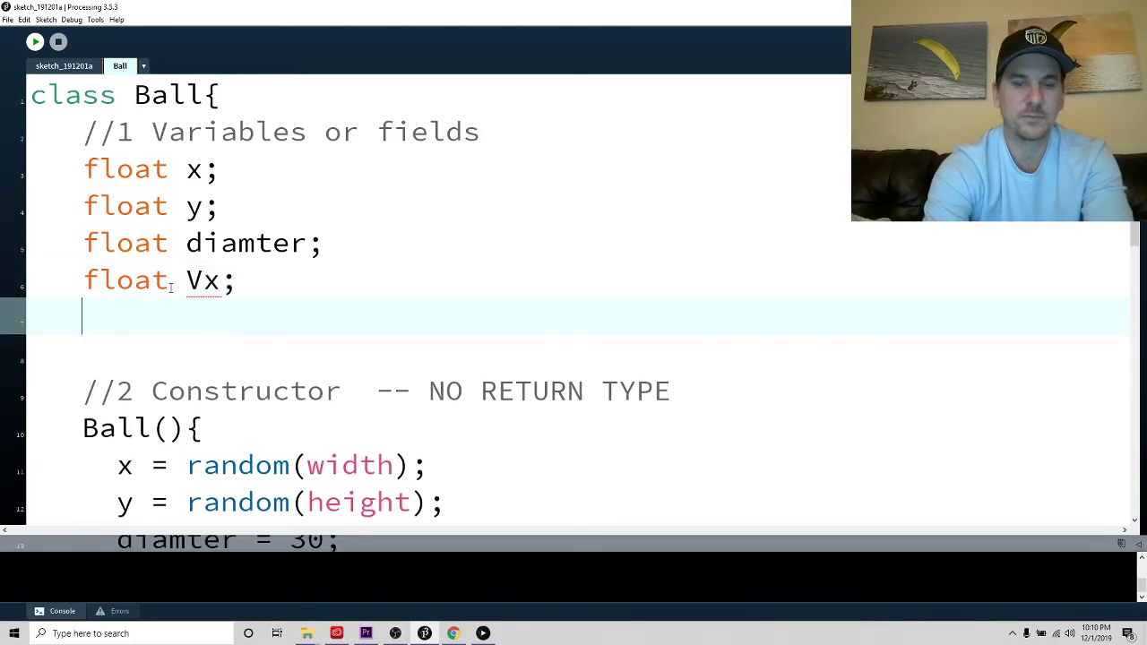
pyautogui.write('Float Vy')
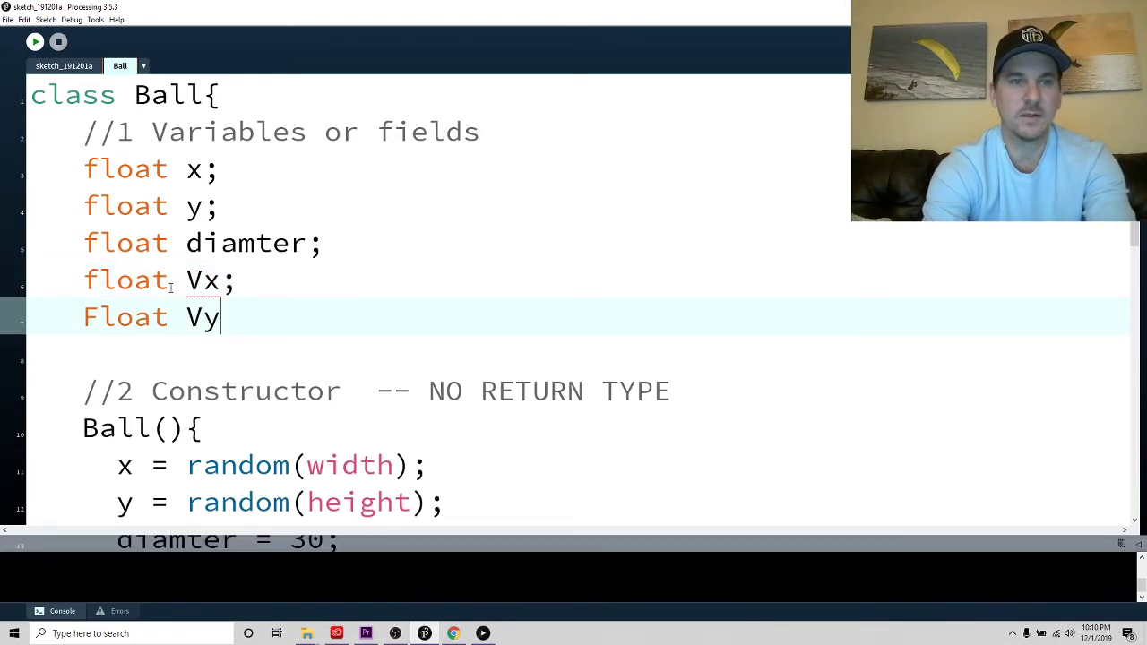
pyautogui.write(';')
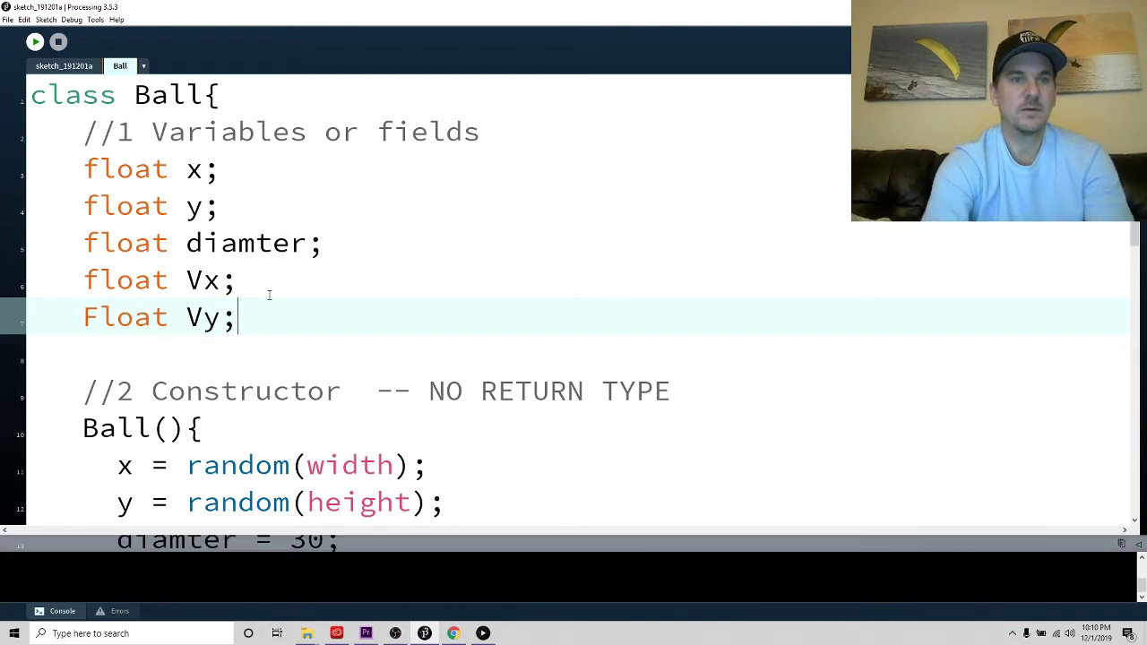
pyautogui.scroll(-3)
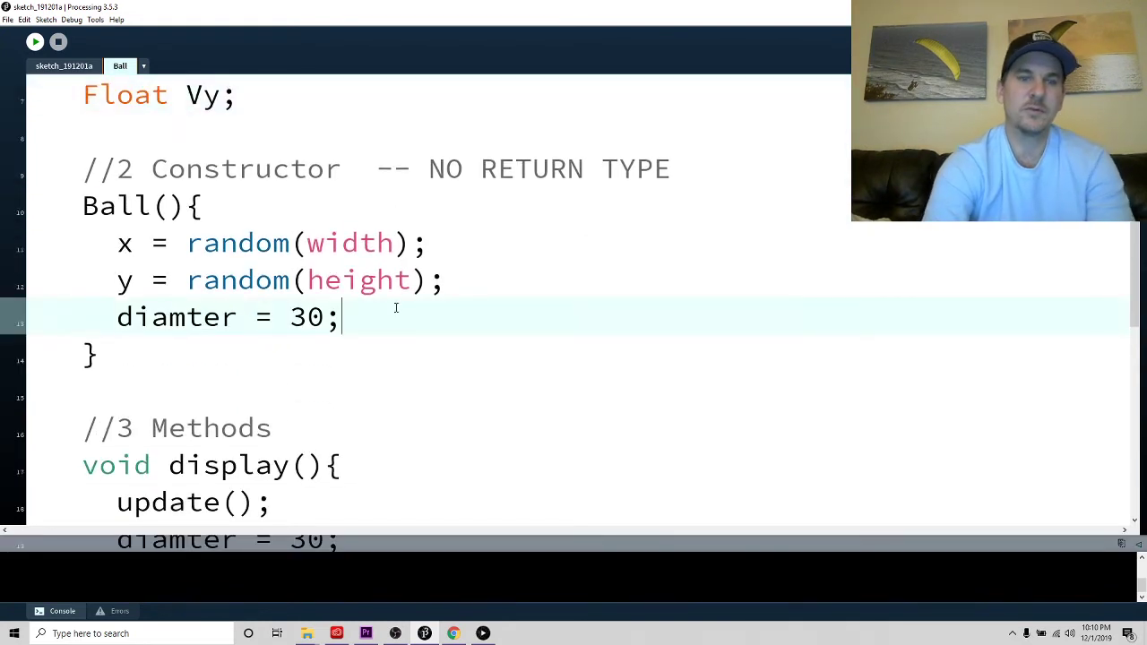
# Set Vx = random(-5,5) and Vy = random(-5,5) in the Ball() constructor
pyautogui.write('Vx =')
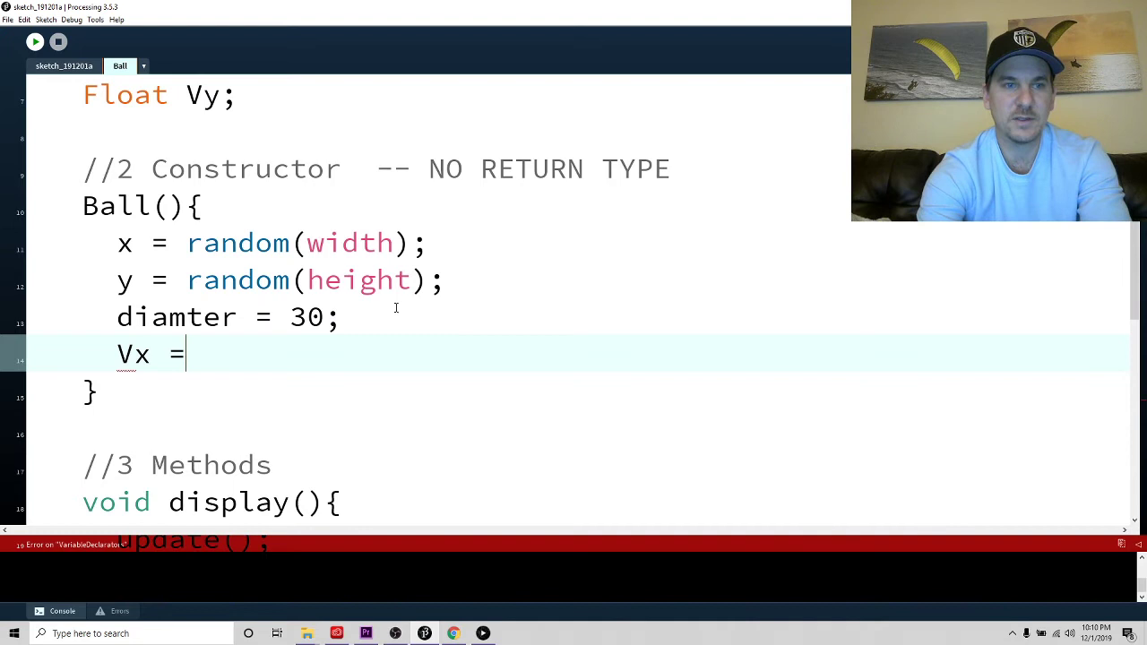
pyautogui.write('raN')
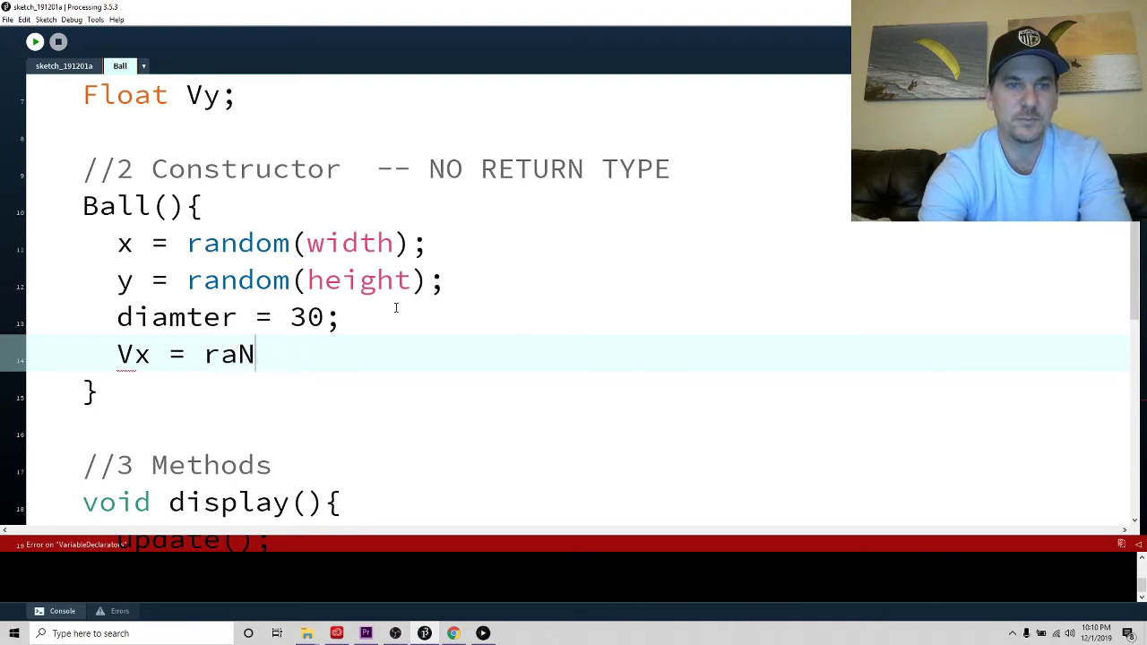
pyautogui.write('ndom(')
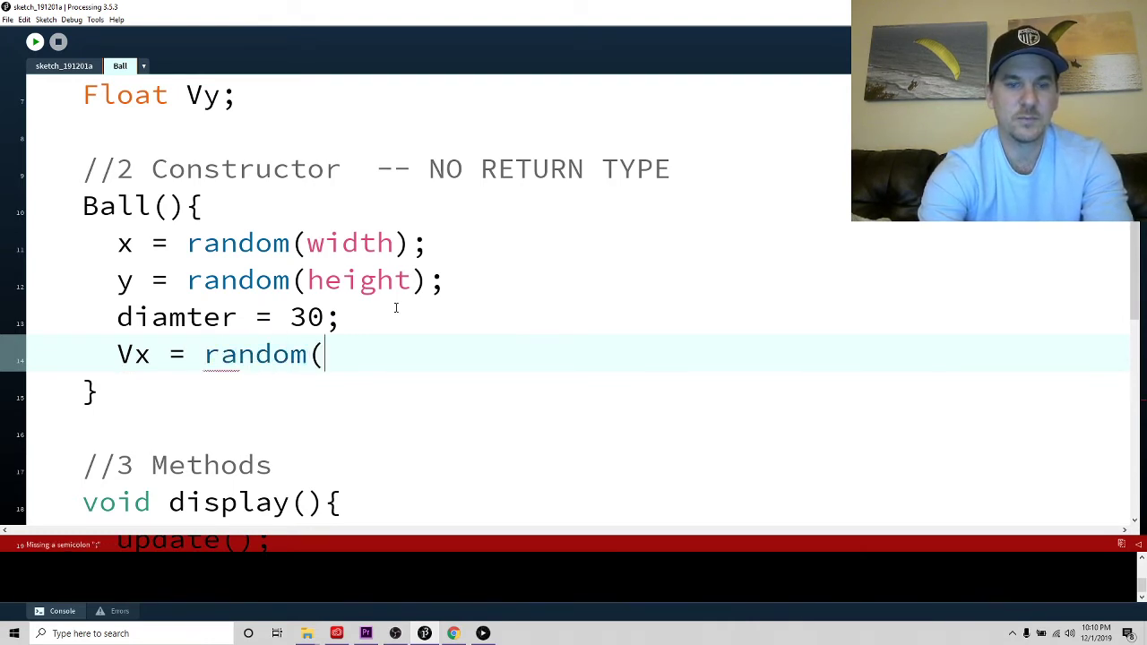
pyautogui.write('-5,5);')
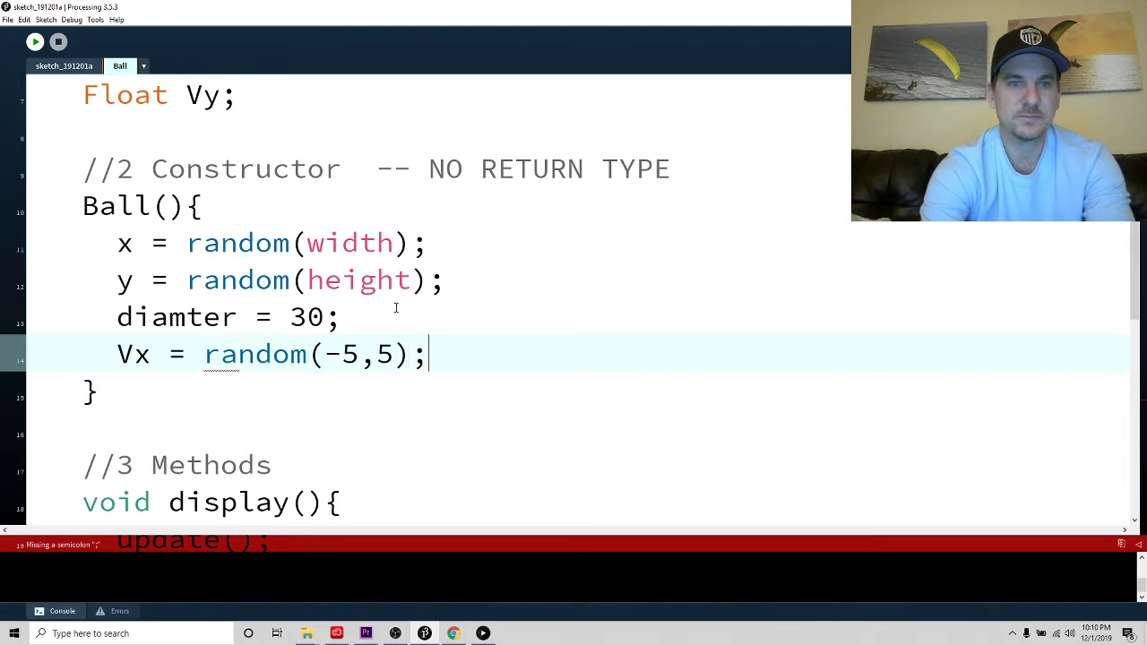
pyautogui.write('Vy =')
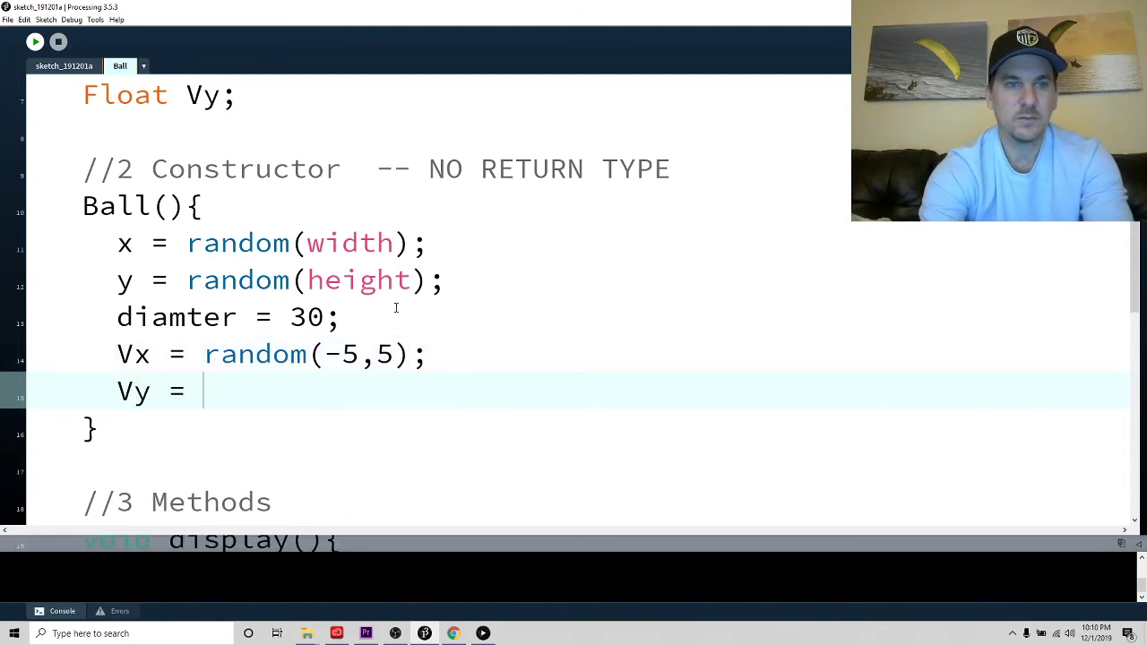
pyautogui.write('random(')
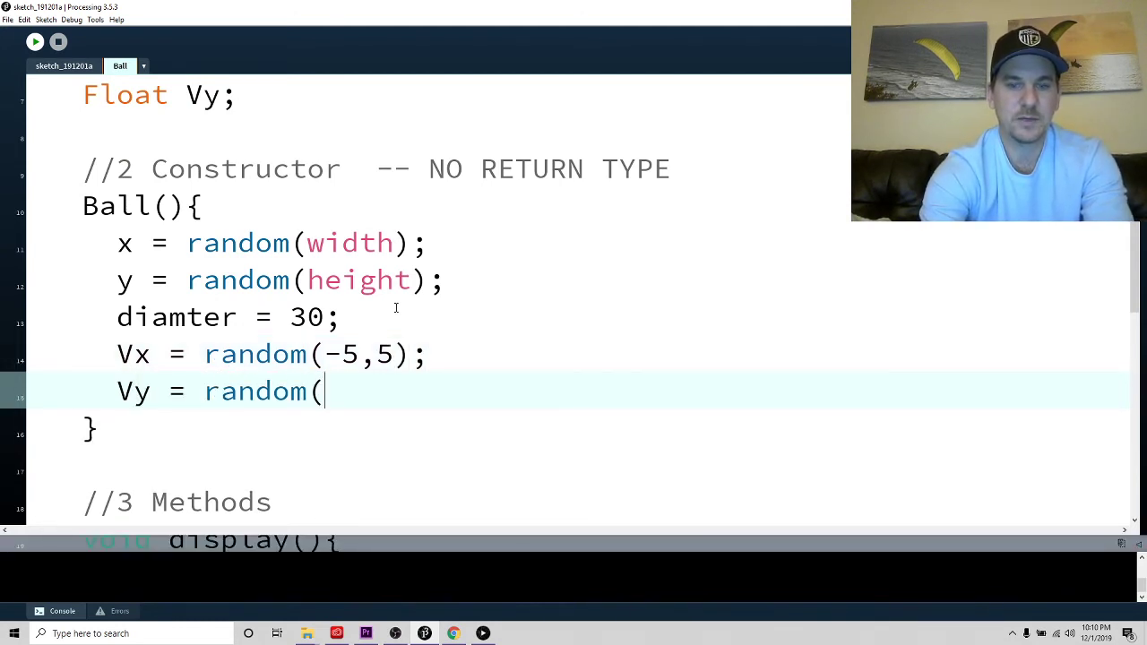
pyautogui.write('-5,5);')
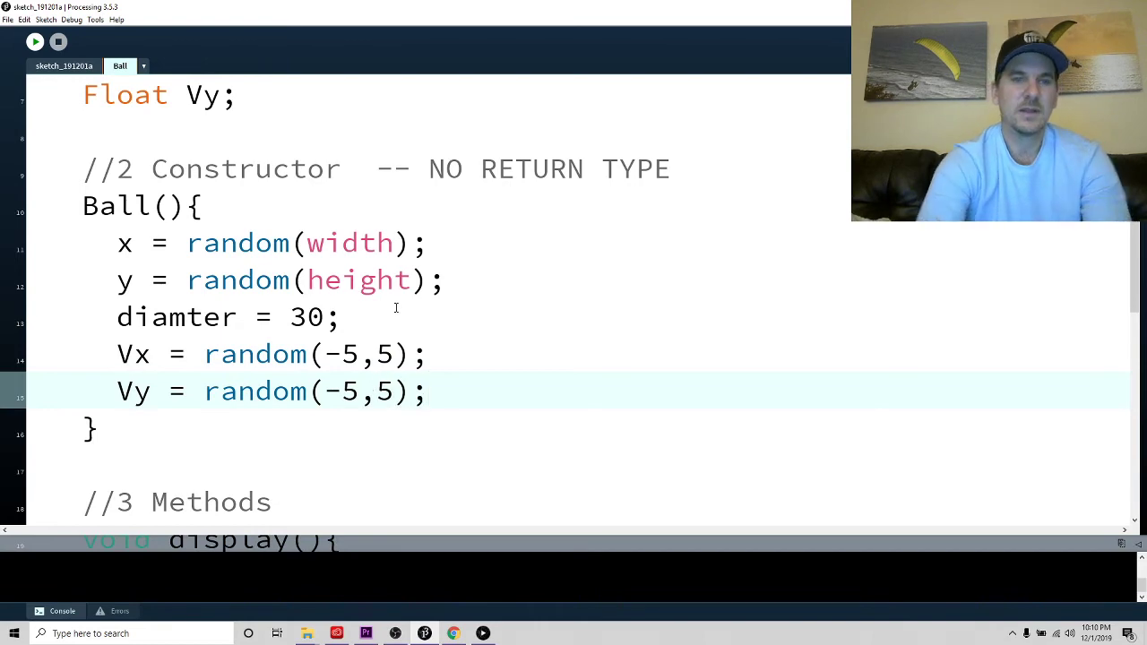
pyautogui.scroll(-3)
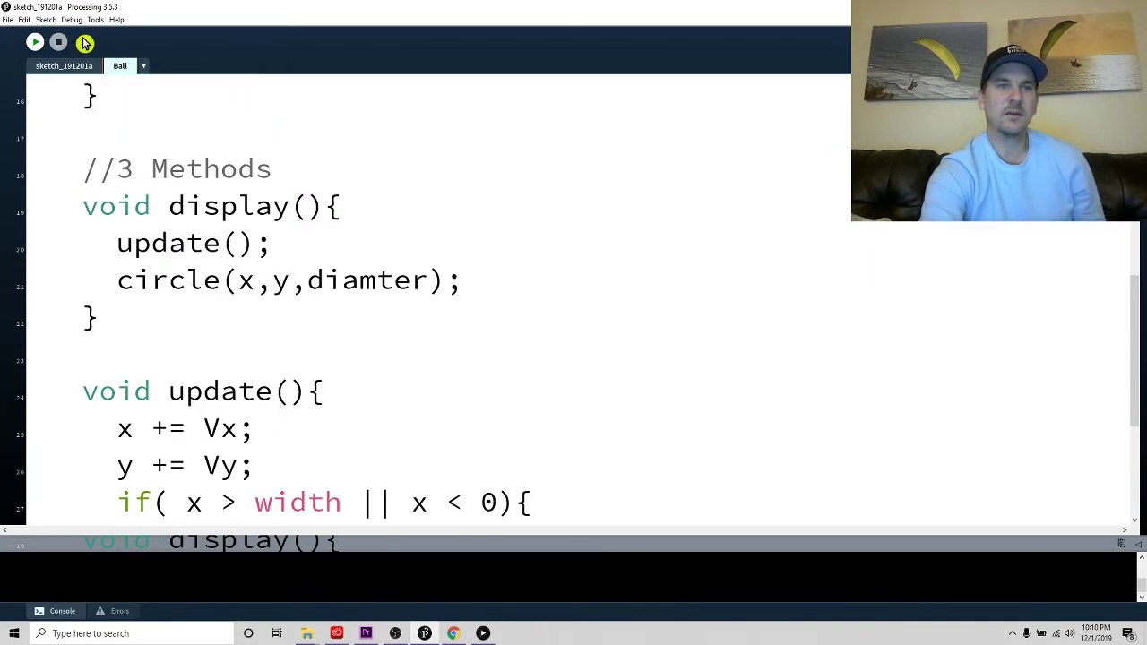
# Bring up the main sketch code, where setup allocates new Ball[100]
pyautogui.click(35, 41)
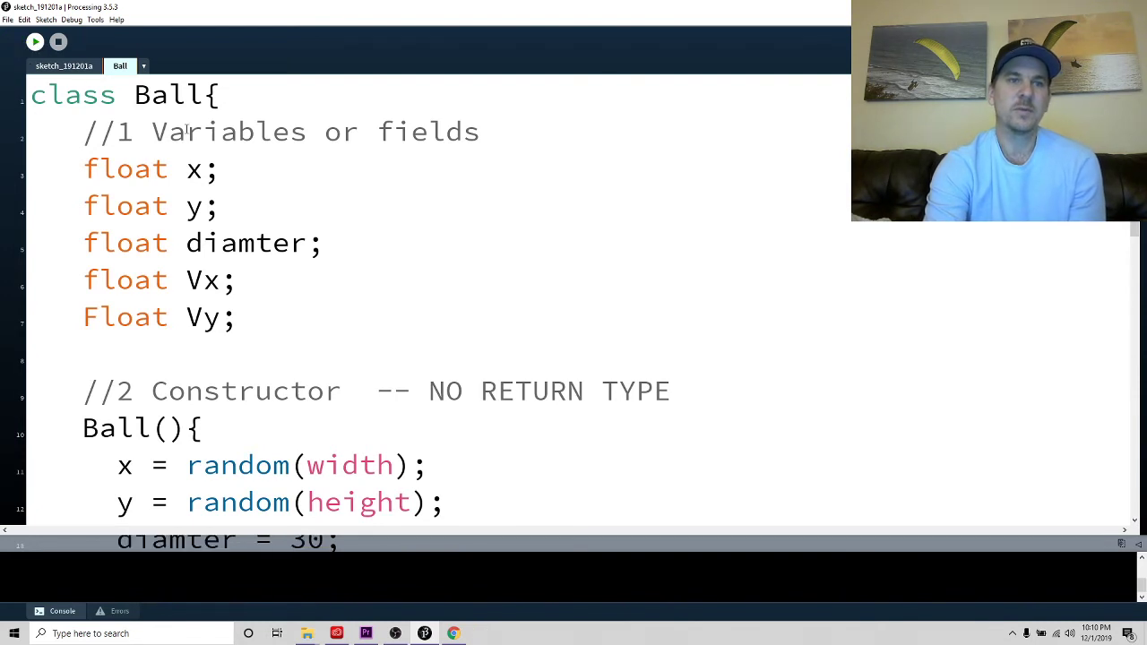
pyautogui.click(34, 41)
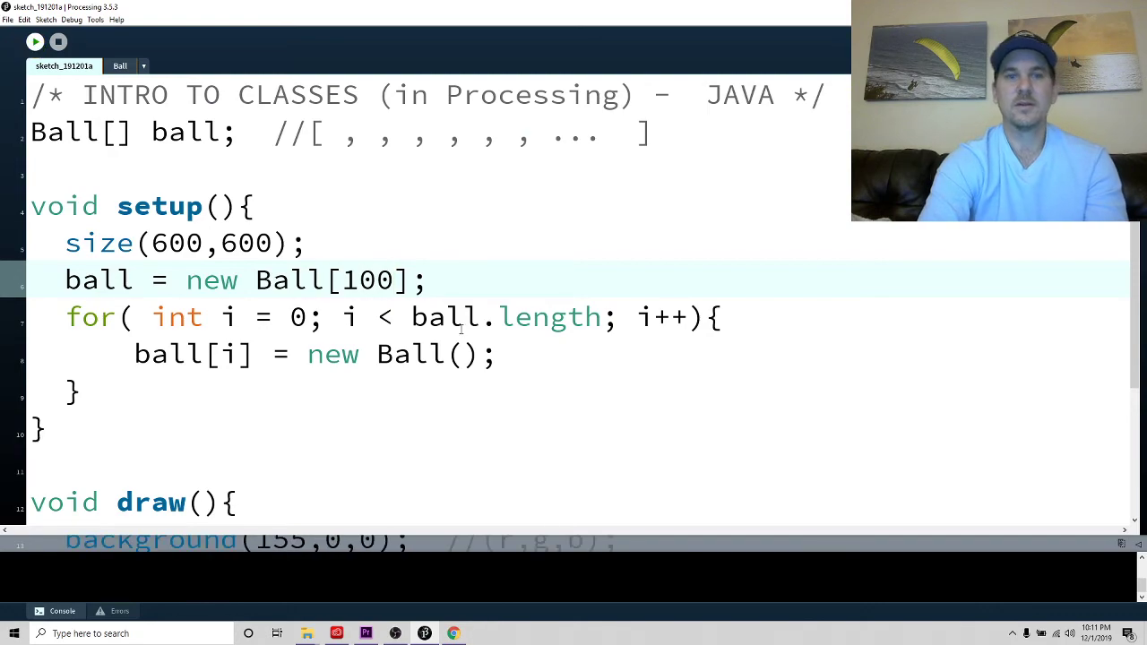
# Run the sketch to watch 100 white balls on red, then return to the Ball tab
pyautogui.click(35, 42)
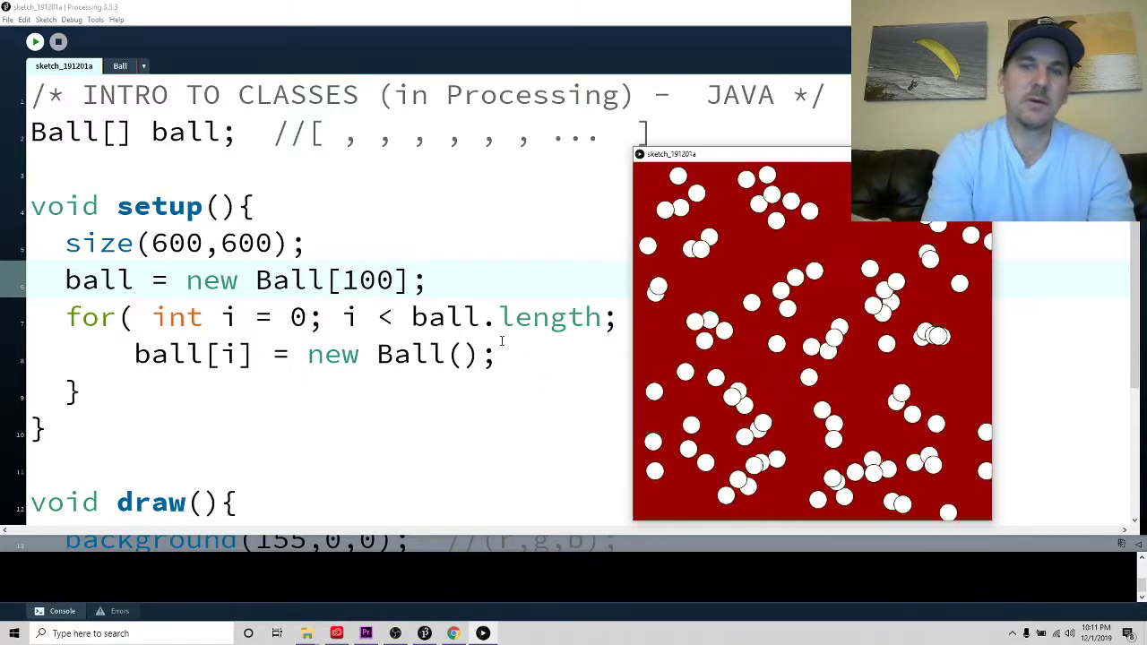
pyautogui.write('i++)')
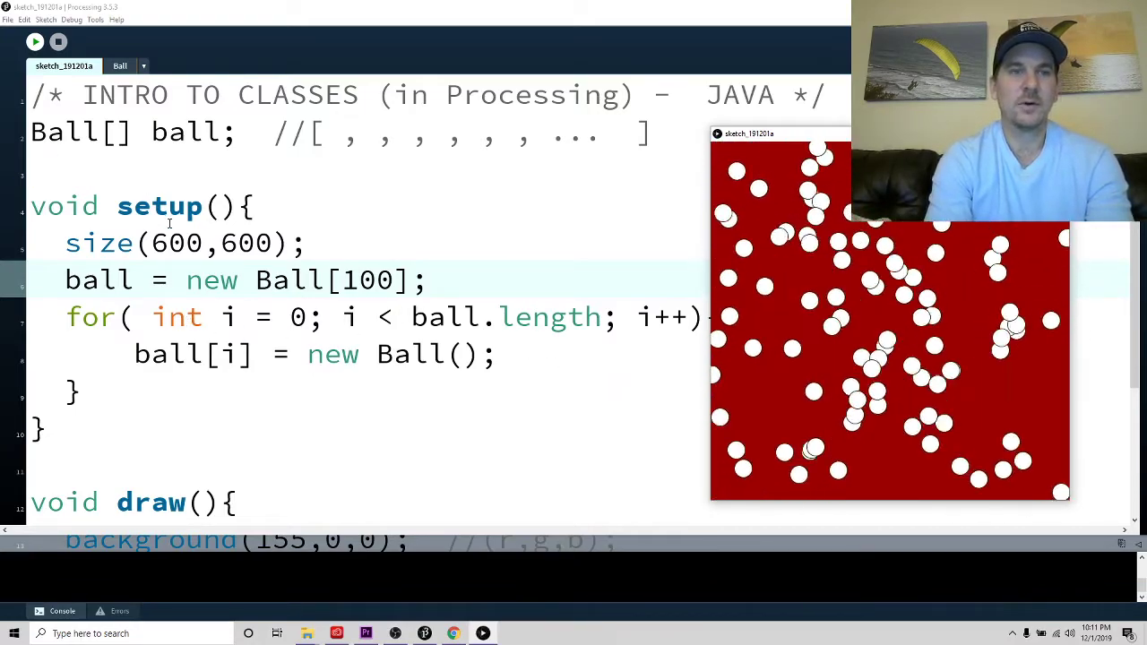
pyautogui.click(119, 66)
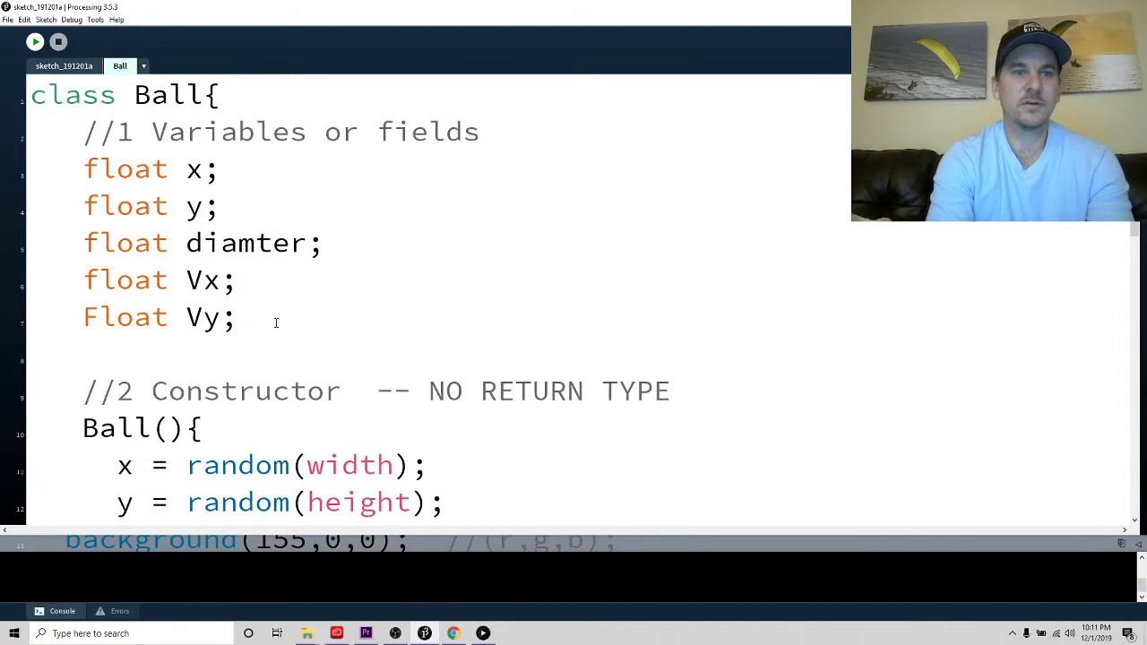
# Declare float r, g, b, o fields with the comment '// o = opacity'
pyautogui.scroll(-3)
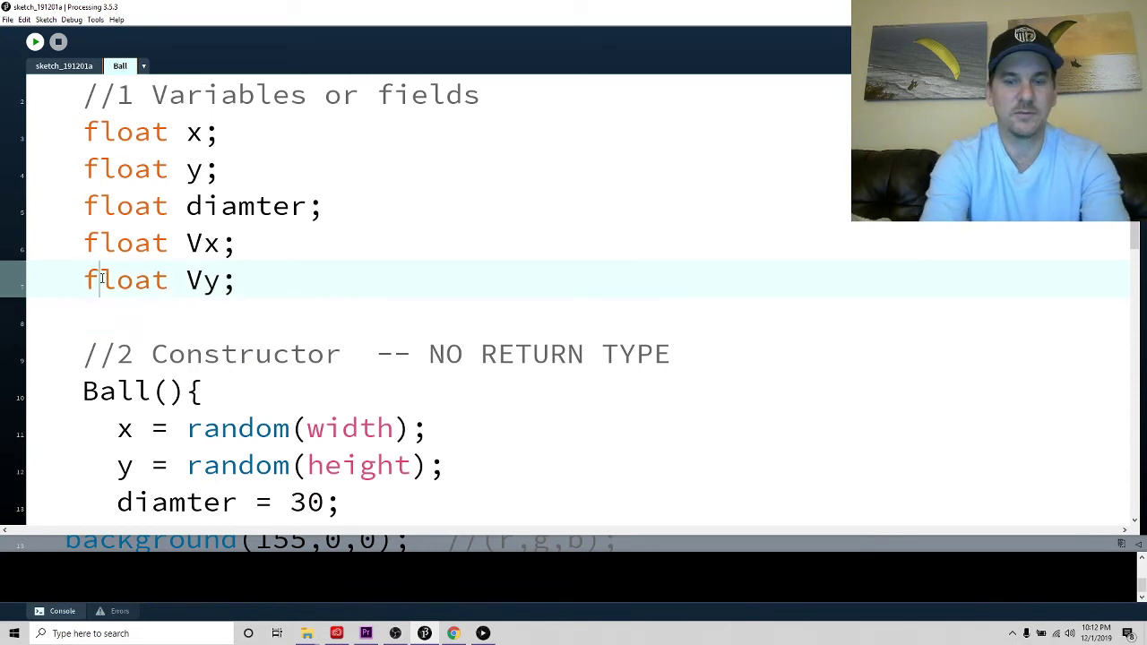
pyautogui.write('float')
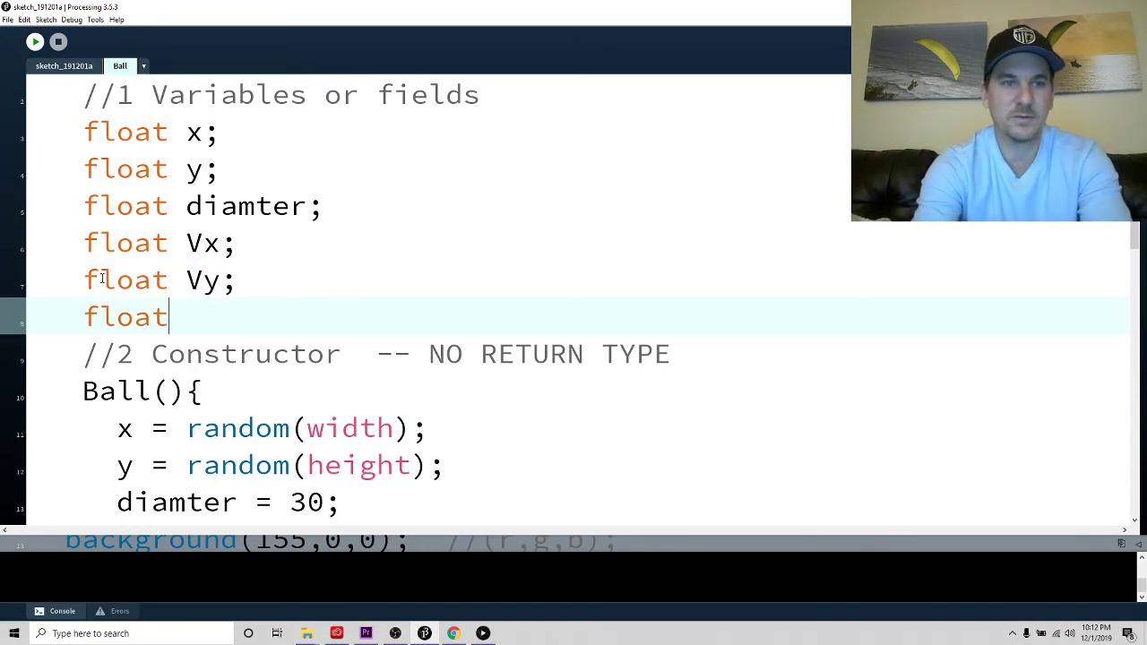
pyautogui.write('r, g')
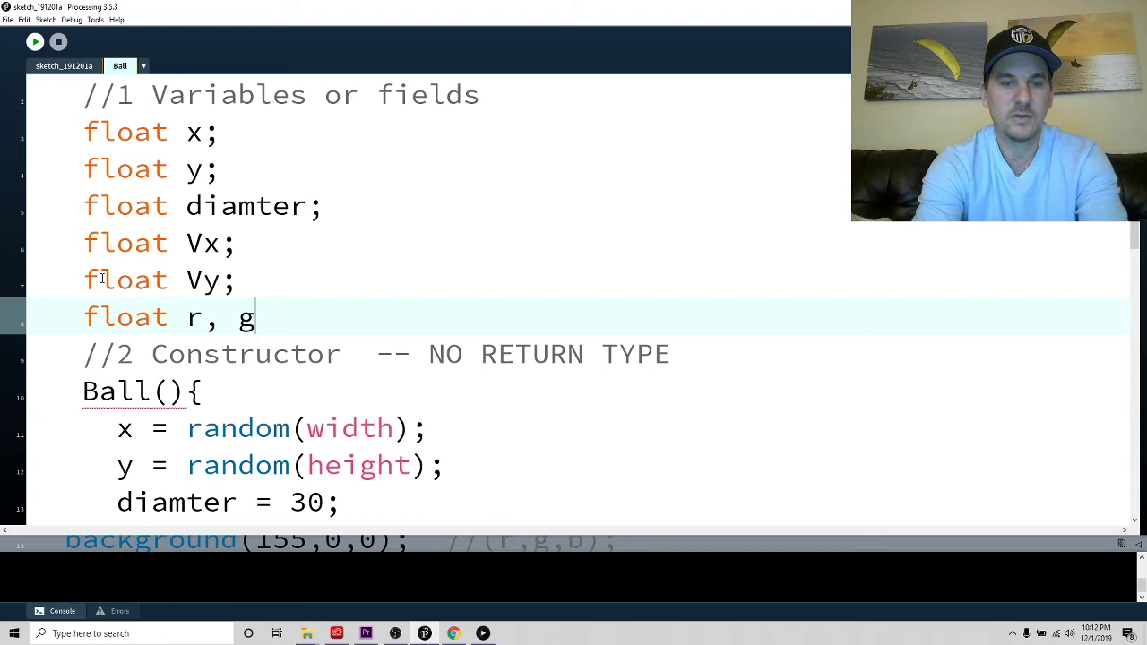
pyautogui.write(', b,')
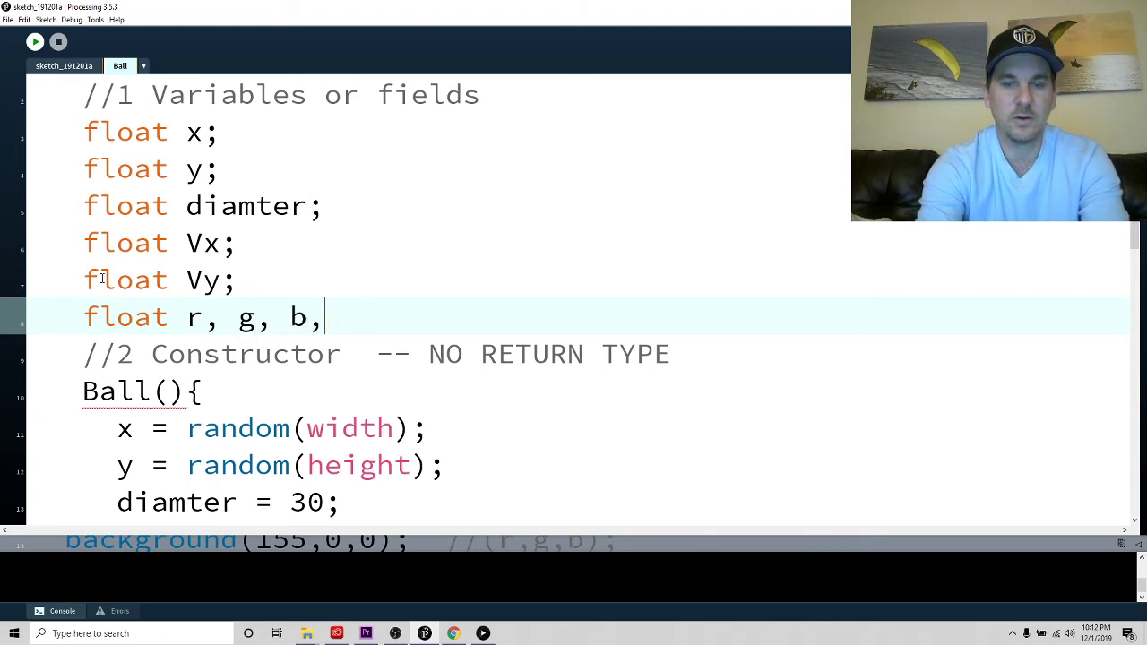
pyautogui.write('o;')
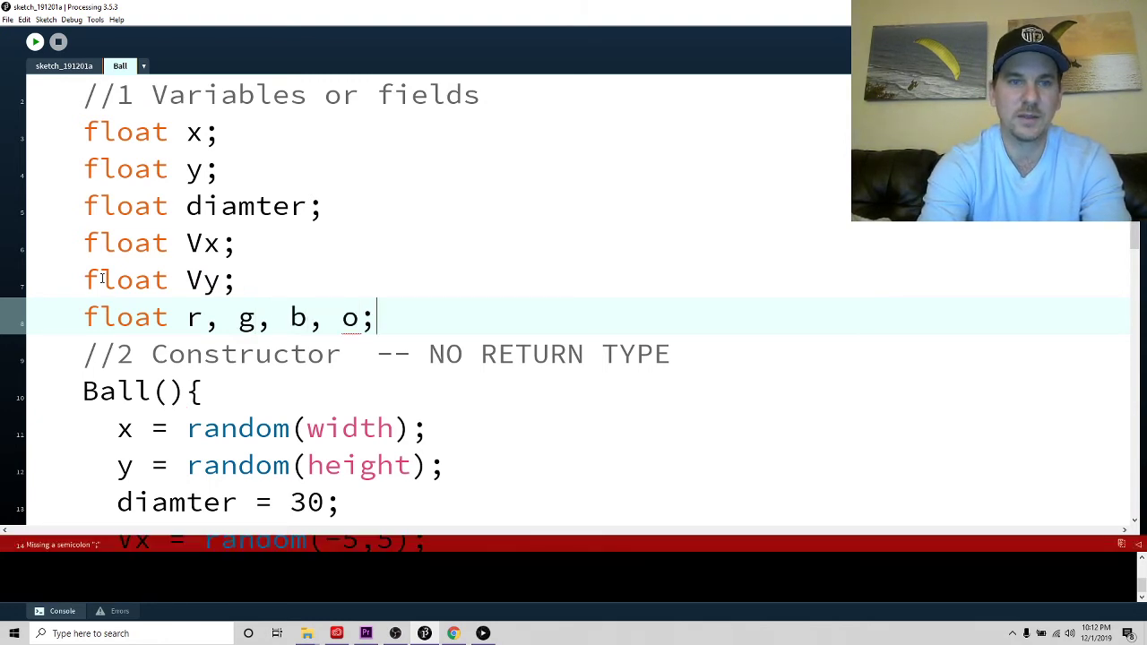
pyautogui.write('(')
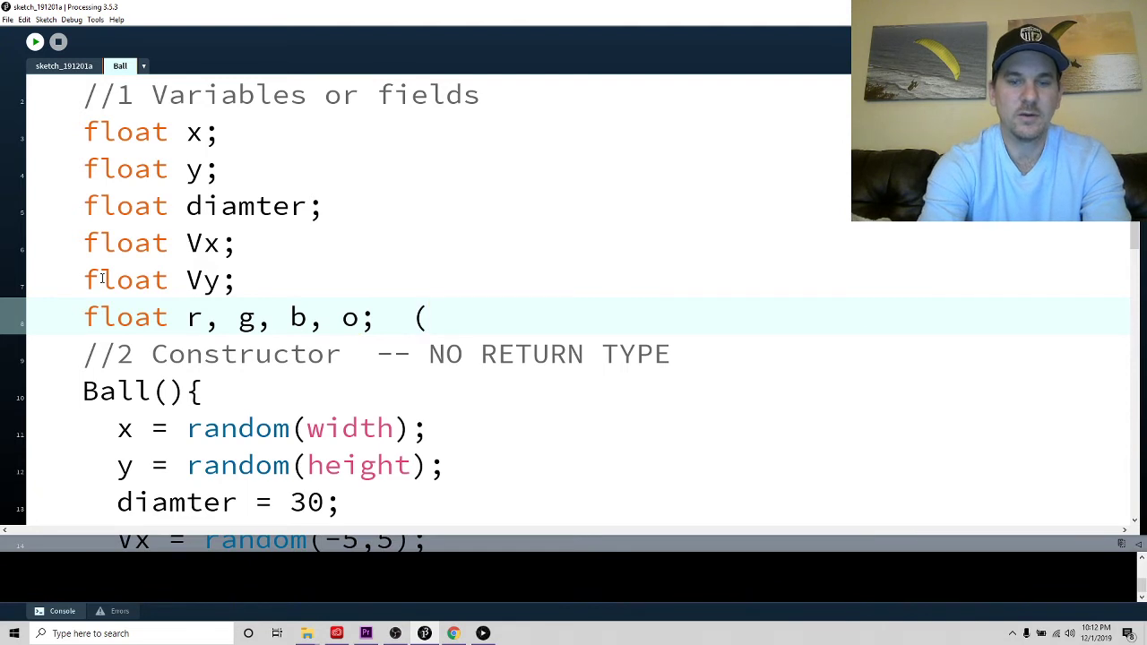
pyautogui.write('// o')
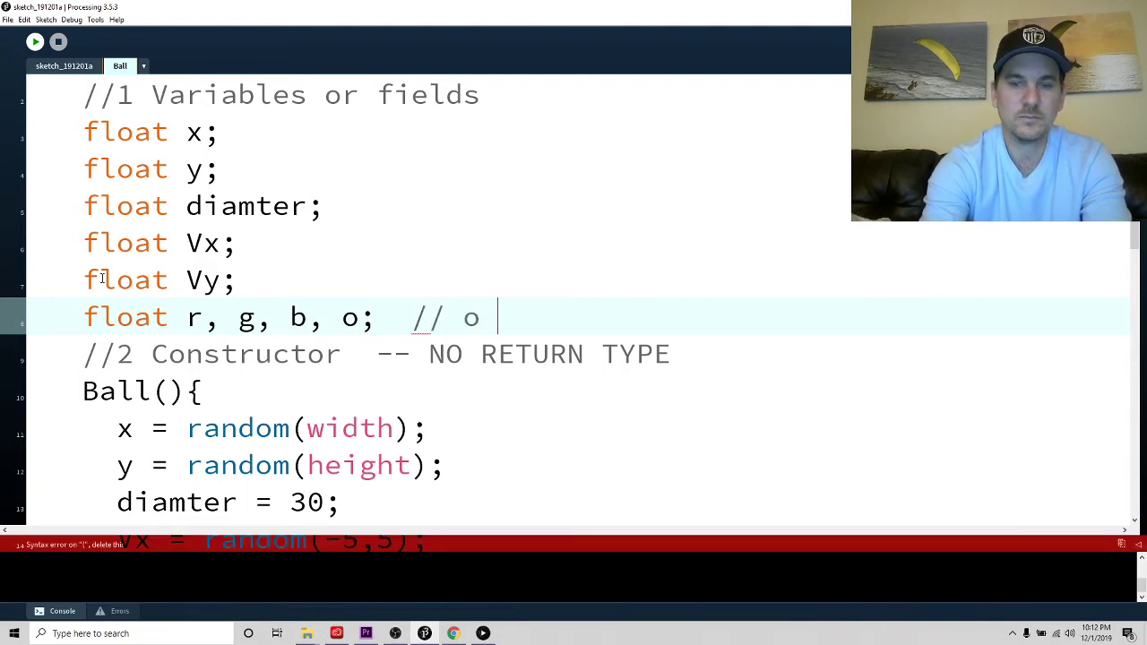
pyautogui.write('= opcai')
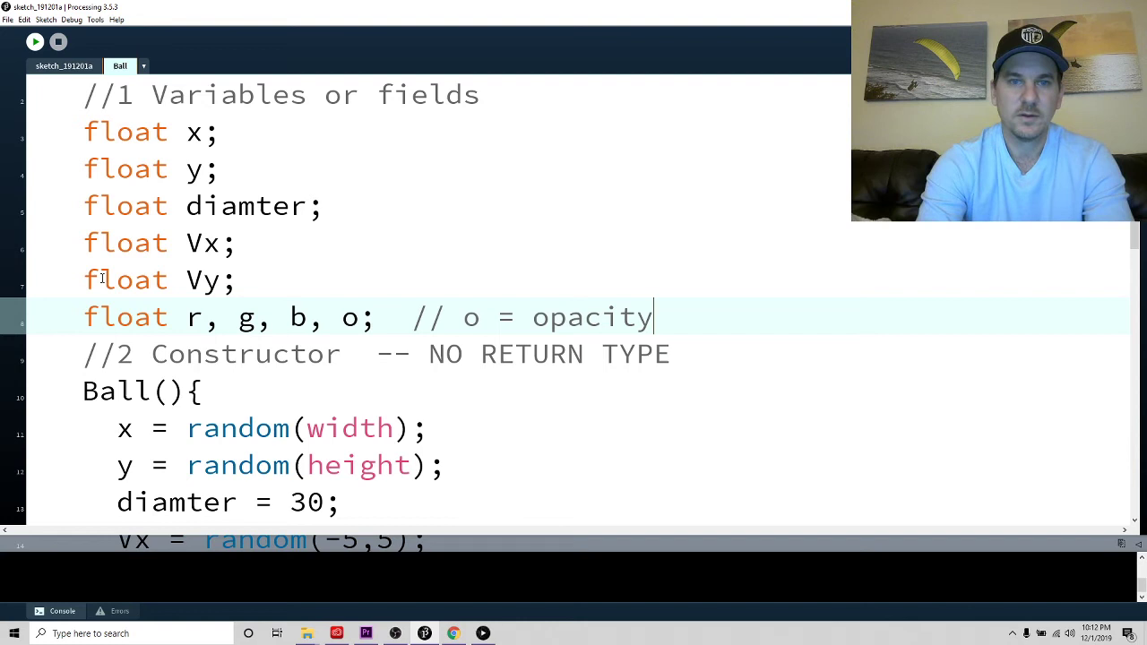
pyautogui.scroll(-3)
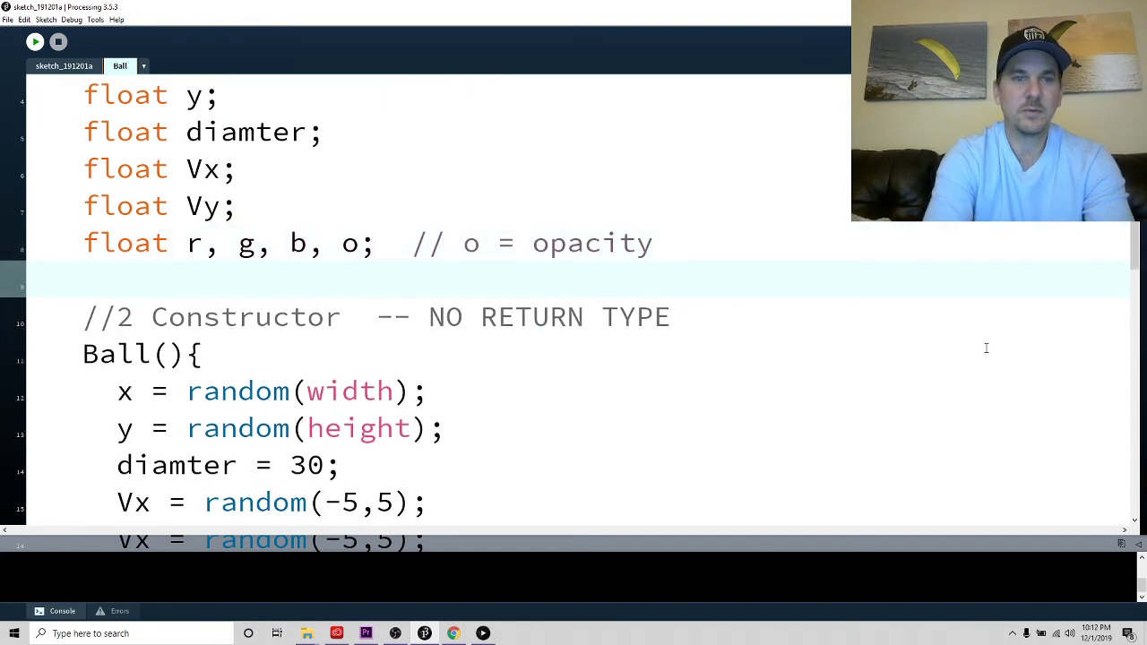
pyautogui.click(428, 502)
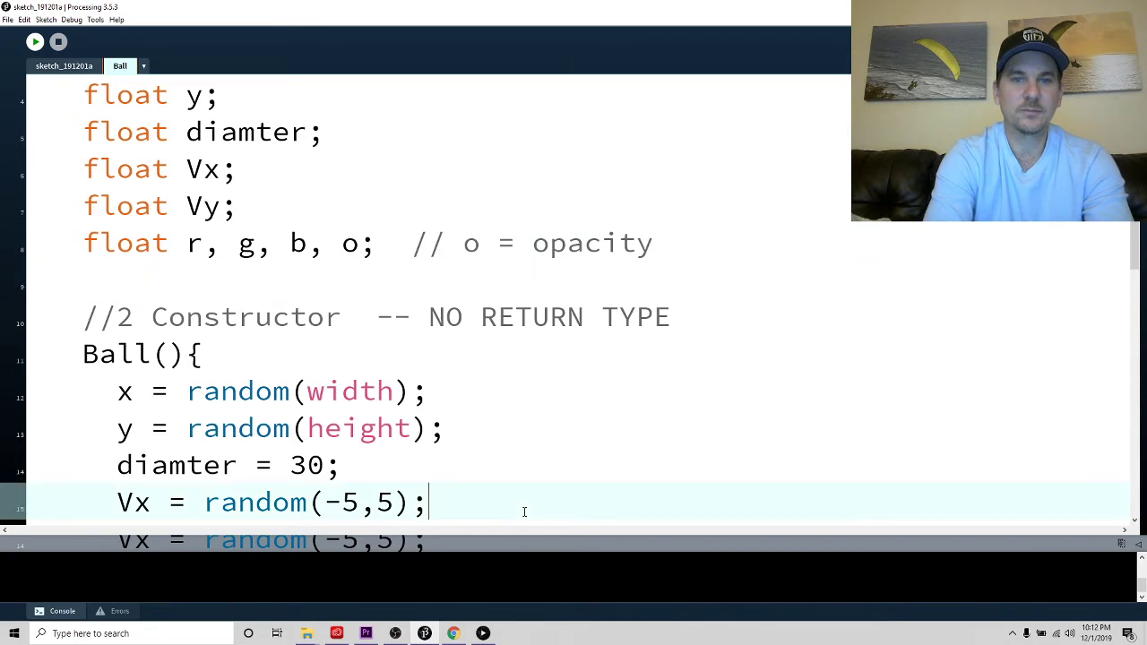
# Add fill(r,g,b,o); above circle(x,y,diamter) in display() and run the sketch
pyautogui.scroll(-3)
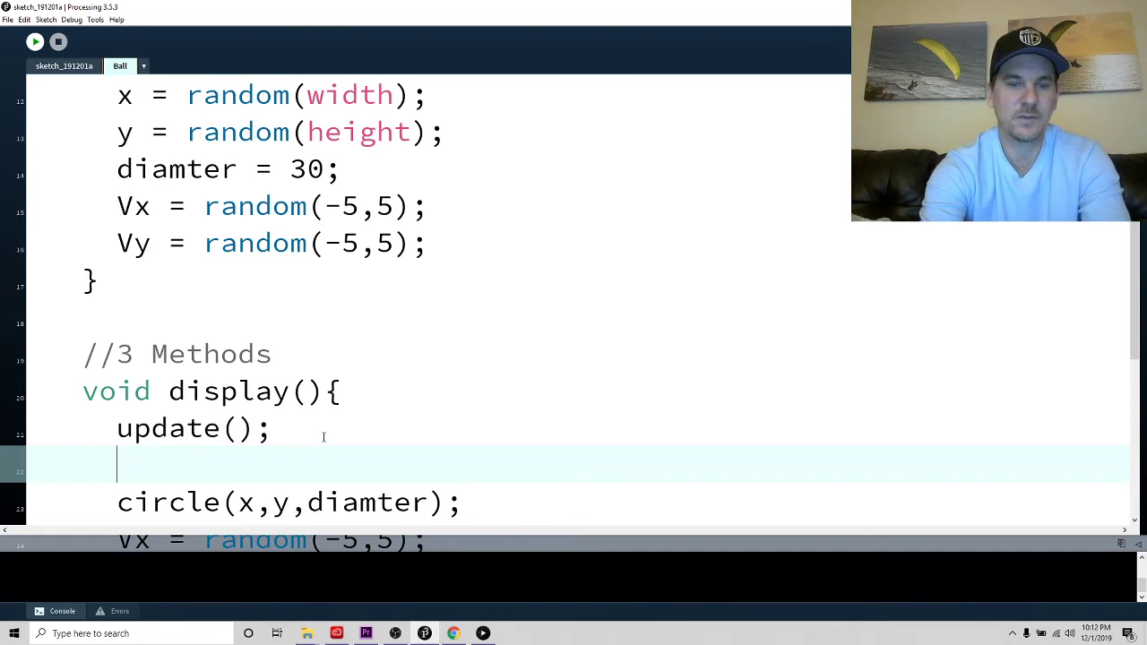
pyautogui.write('fill')
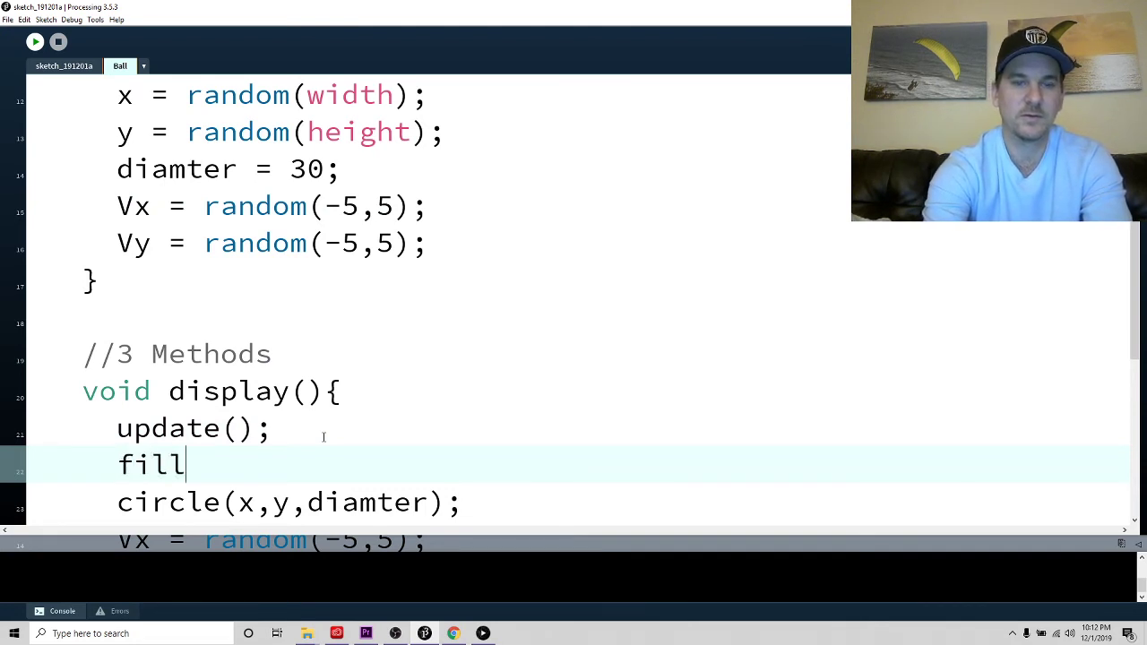
pyautogui.write('(')
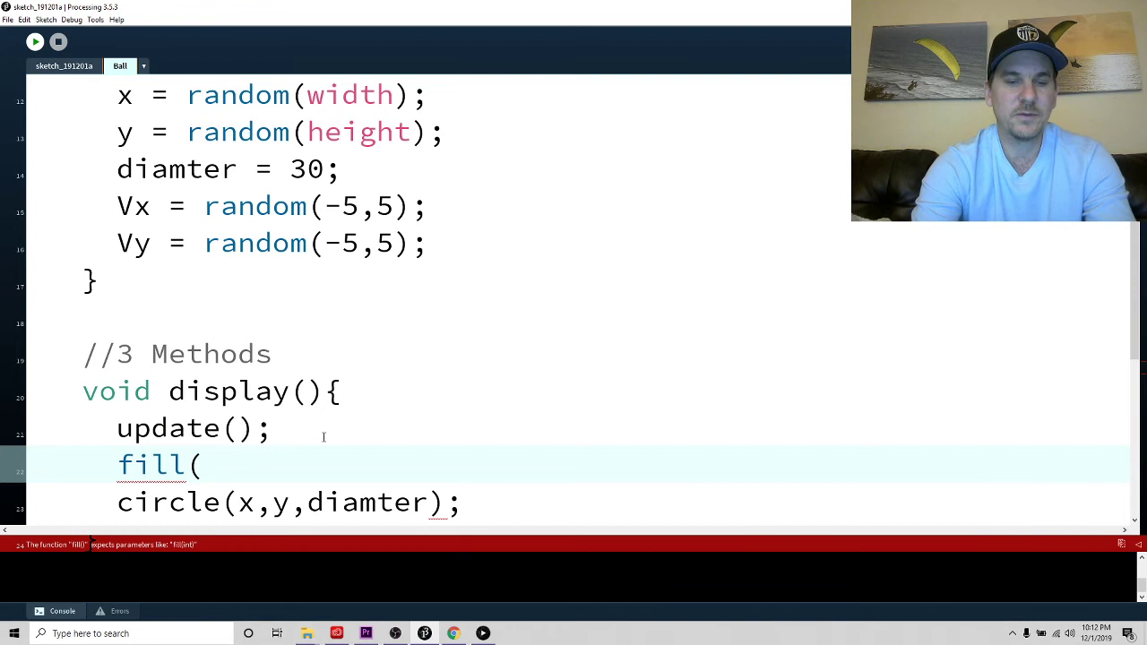
pyautogui.write('r,g')
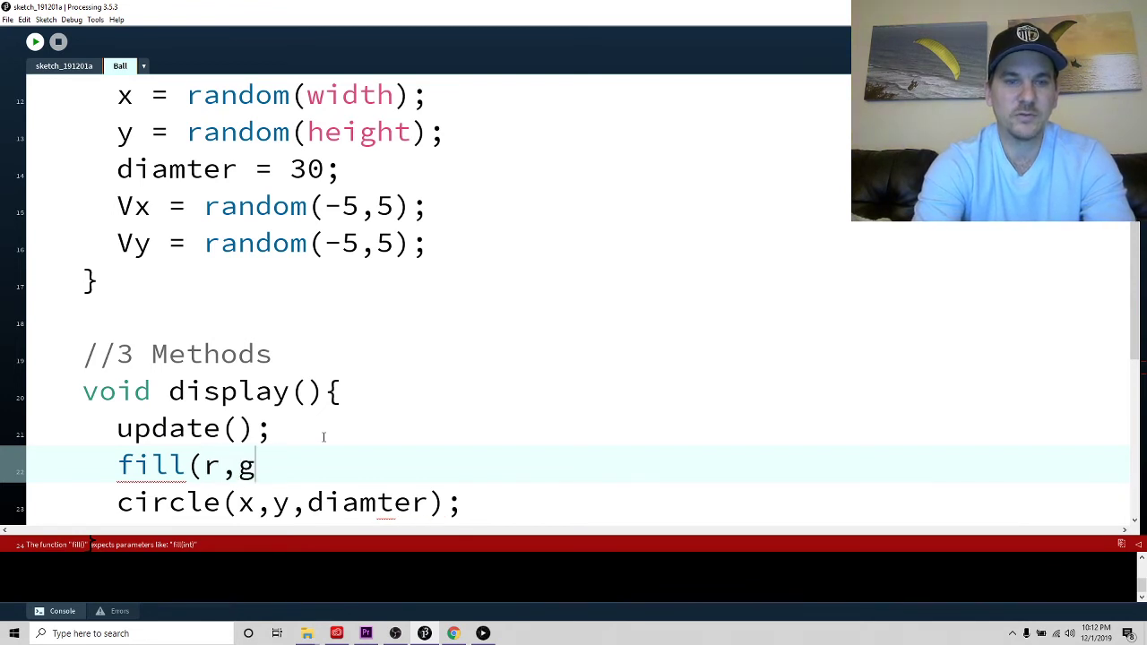
pyautogui.write('b,')
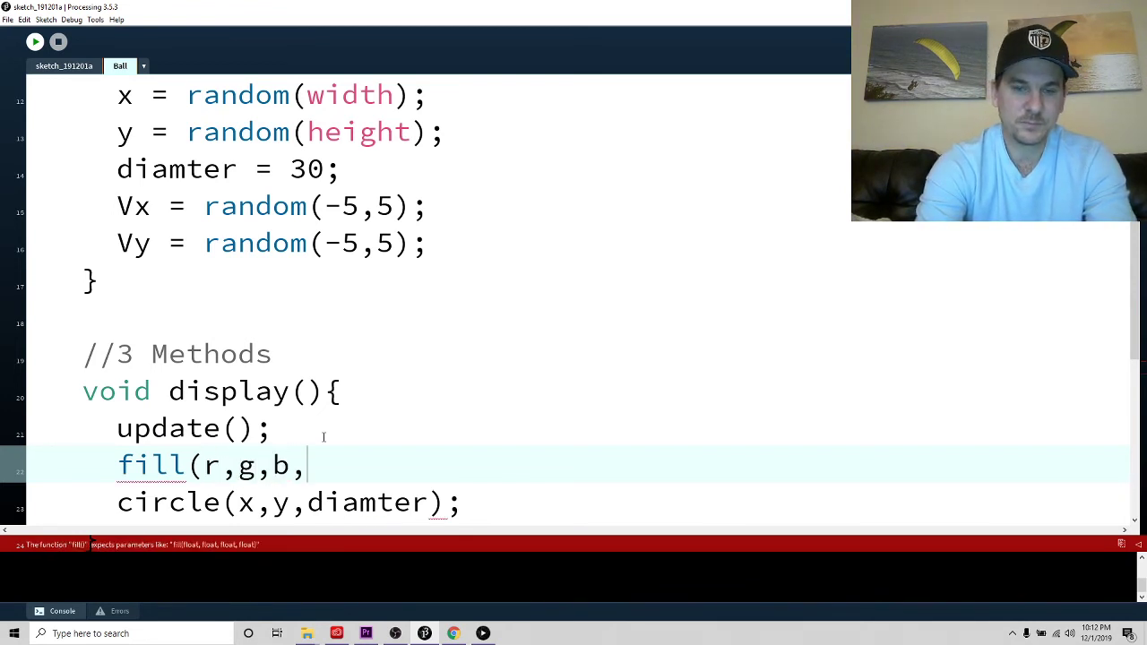
pyautogui.write("o);'")
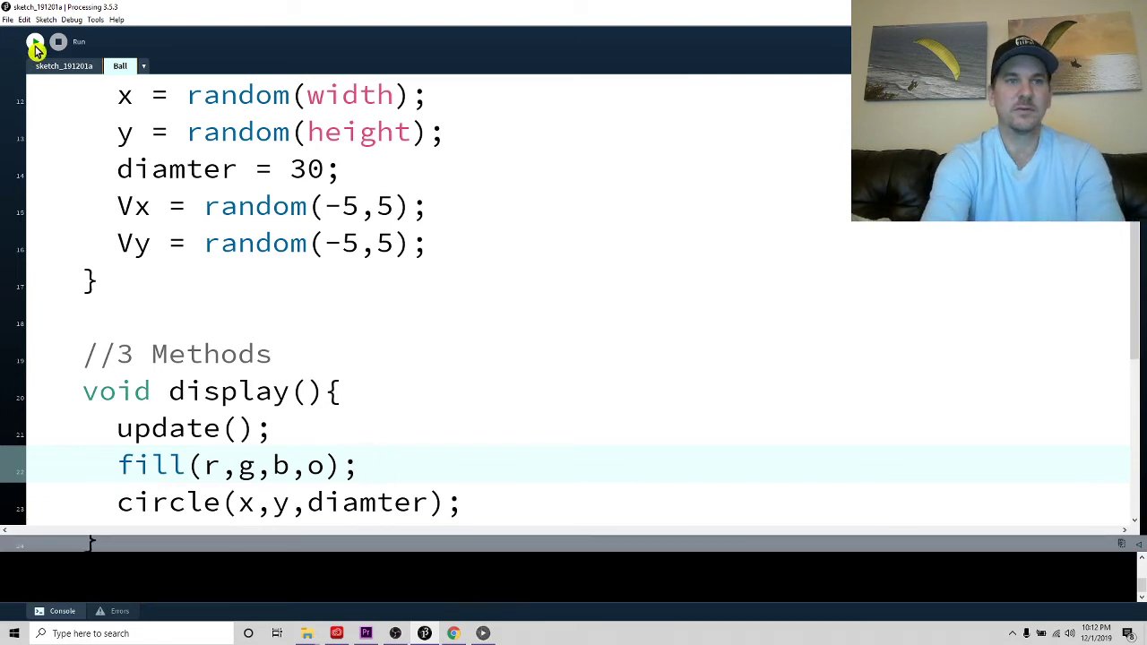
pyautogui.click(35, 41)
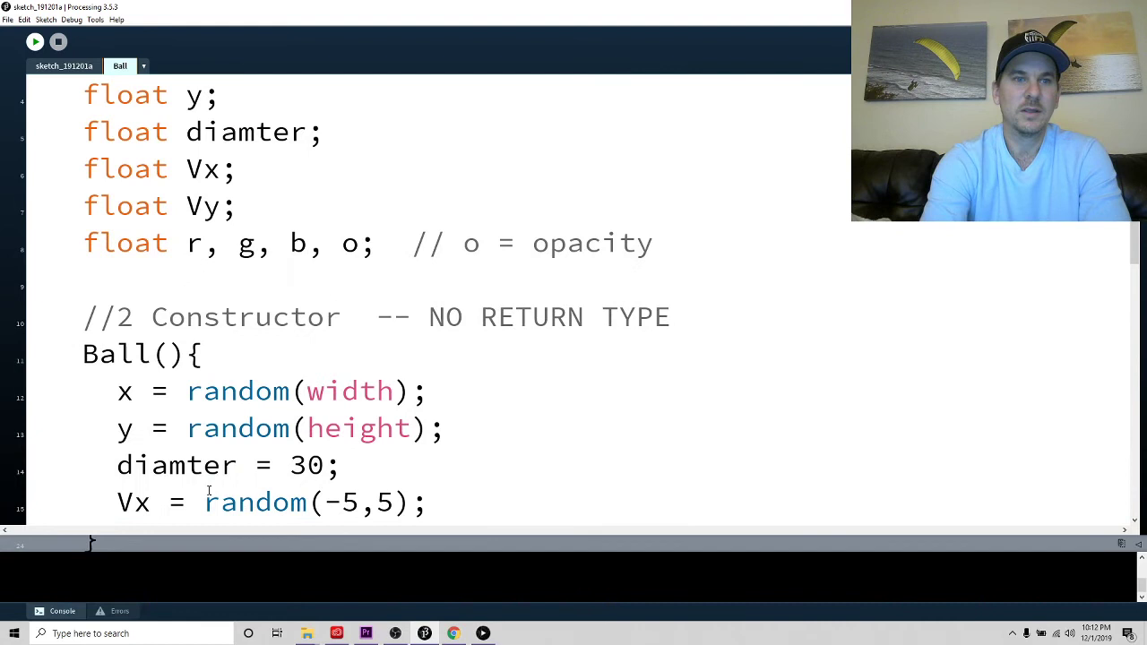
# After the Vy line, add r, g, b and o = random(255); assignments
pyautogui.write('Vy = random(-5,5);')
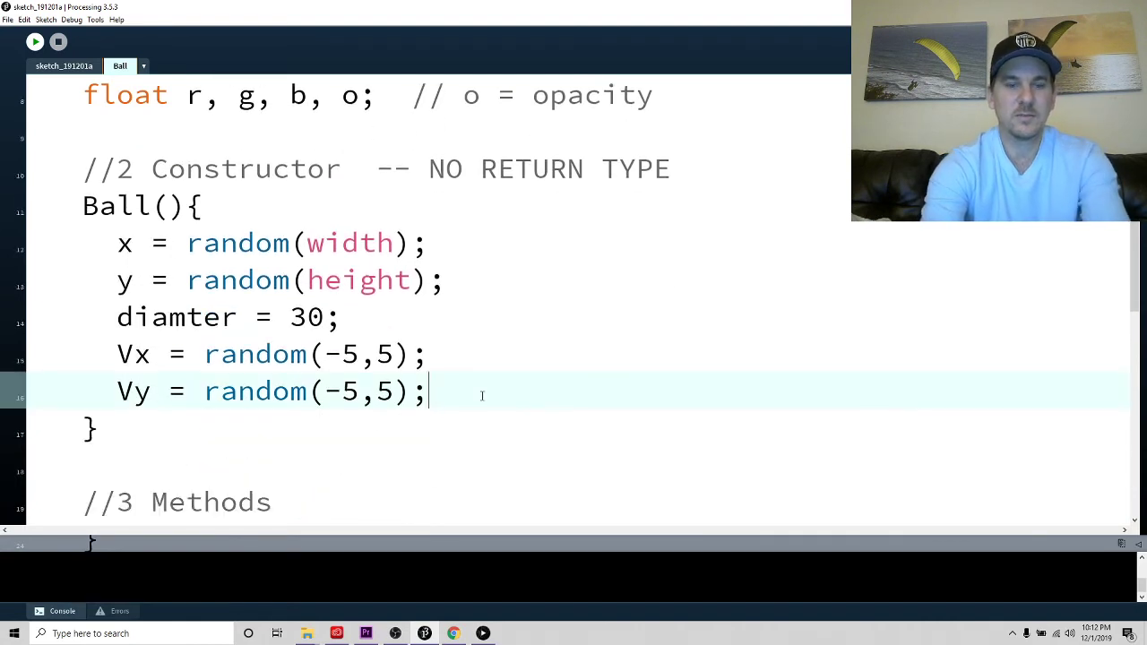
pyautogui.write('r =')
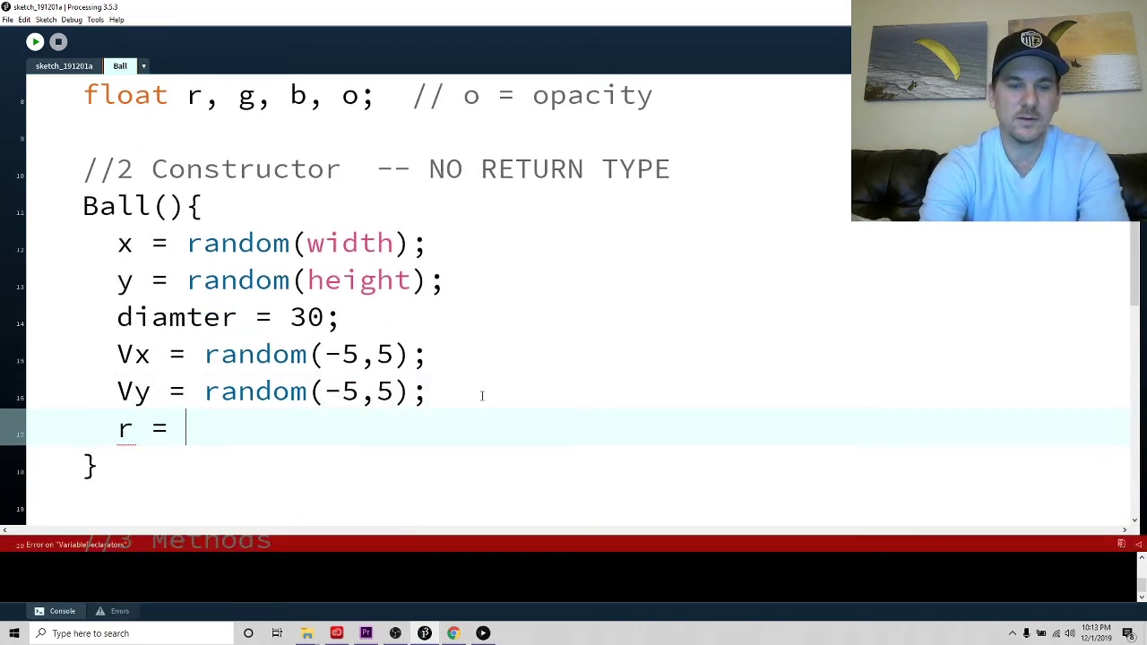
pyautogui.write('ran')
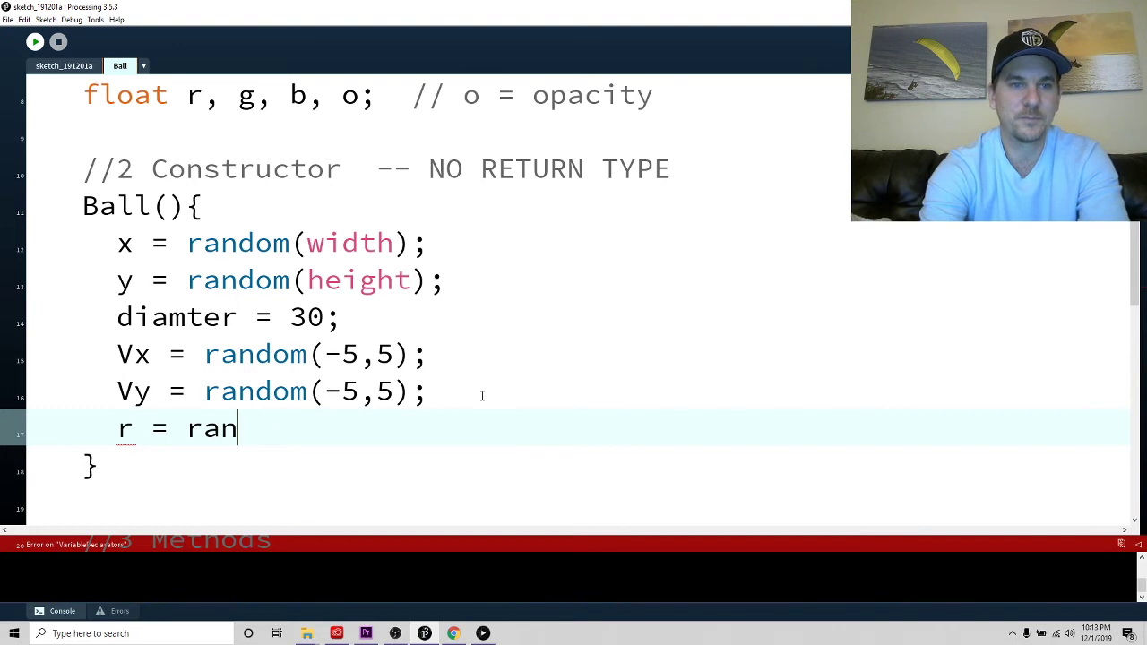
pyautogui.write('dom(255);')
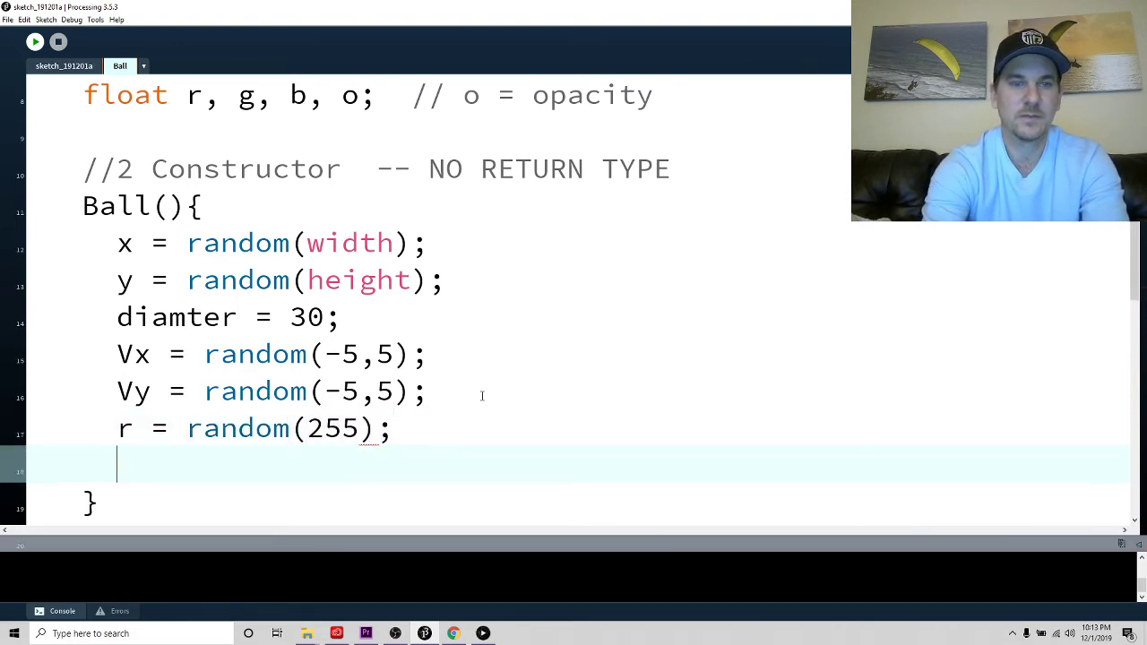
pyautogui.write('g = ra')
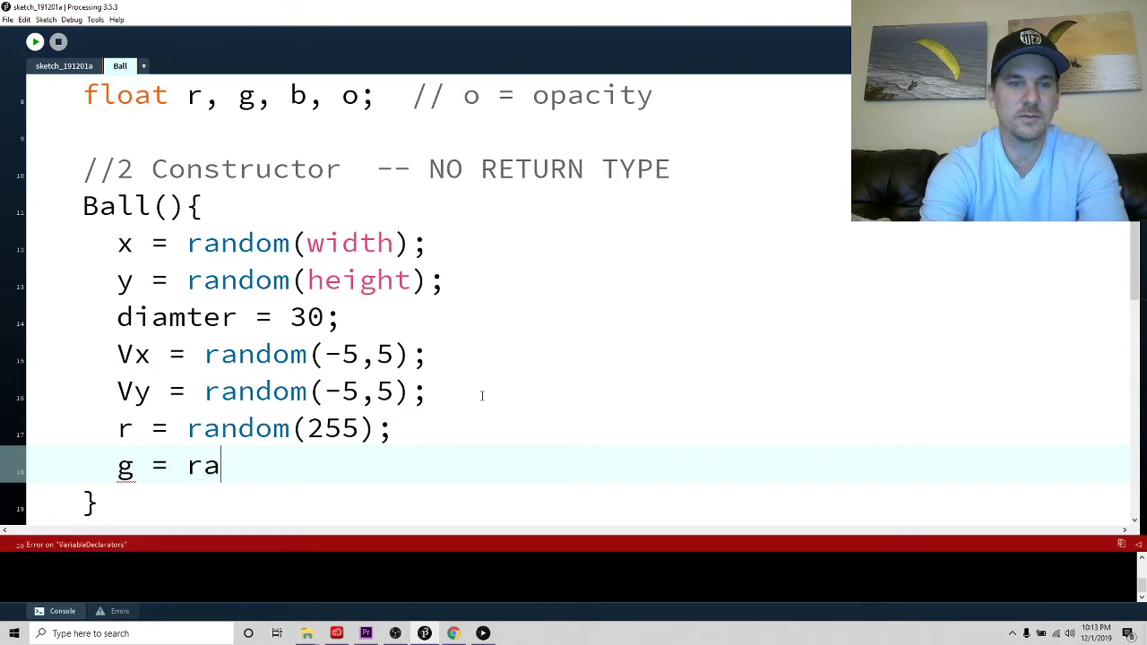
pyautogui.write('ndo')
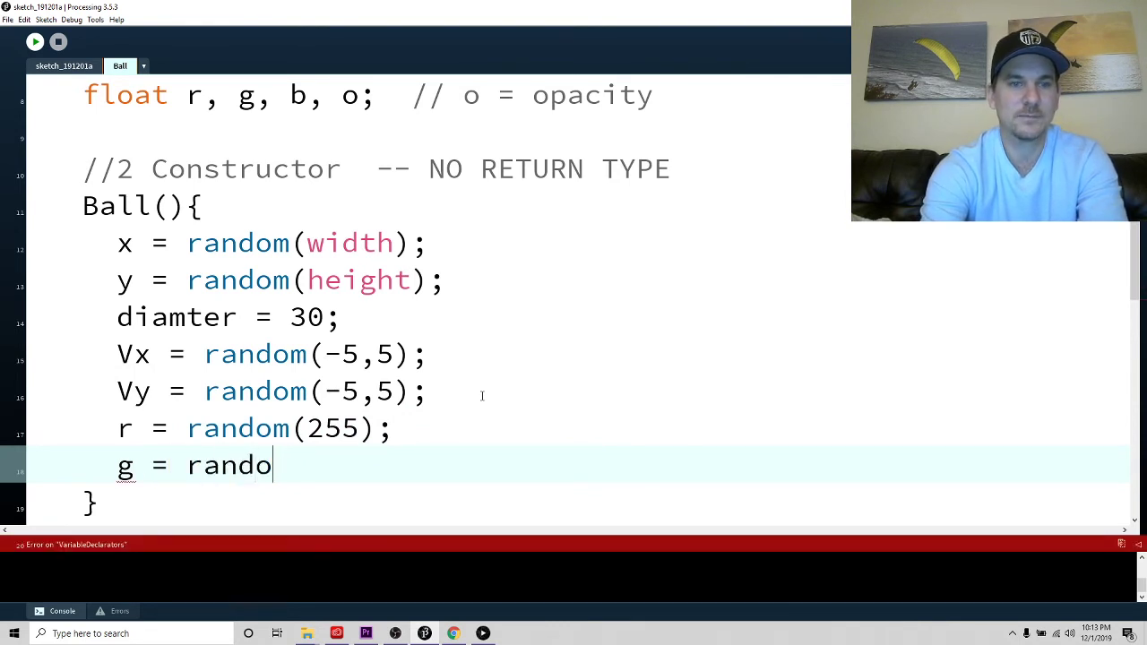
pyautogui.write('m(255);')
pyautogui.write('b =')
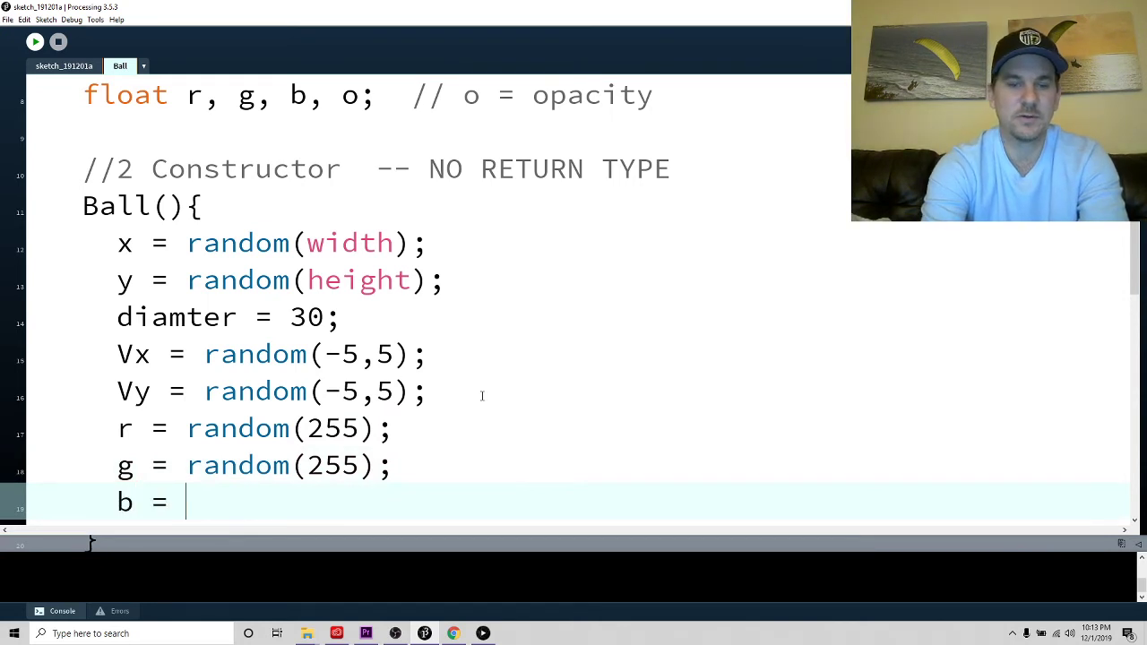
pyautogui.write('random(255')
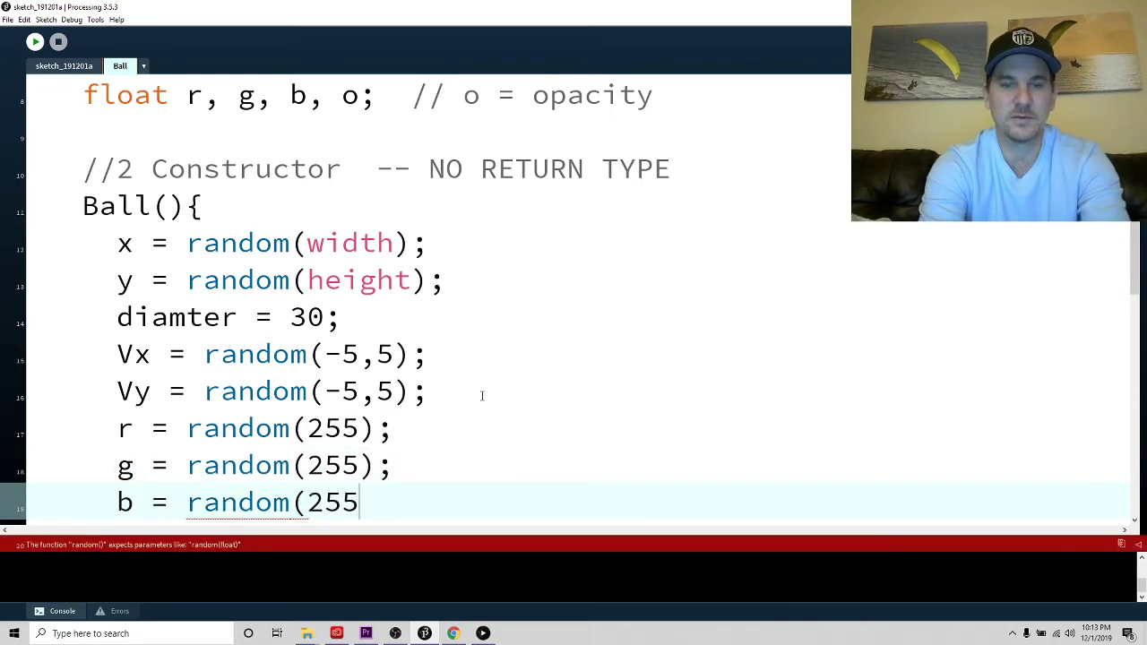
pyautogui.write(');')
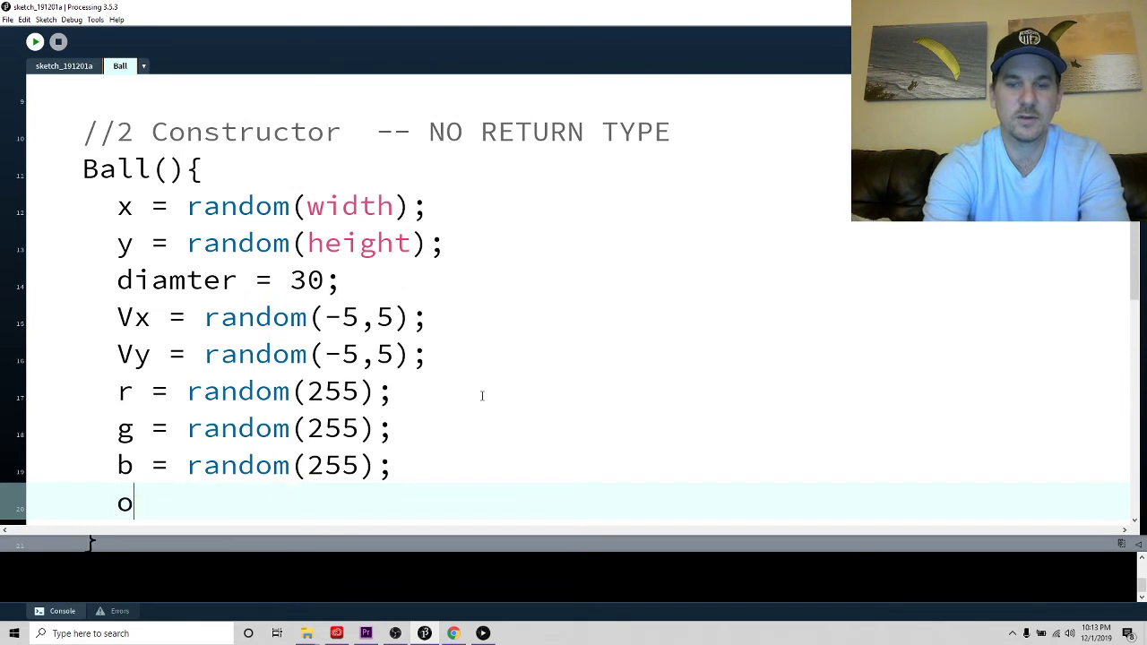
pyautogui.write('= random(')
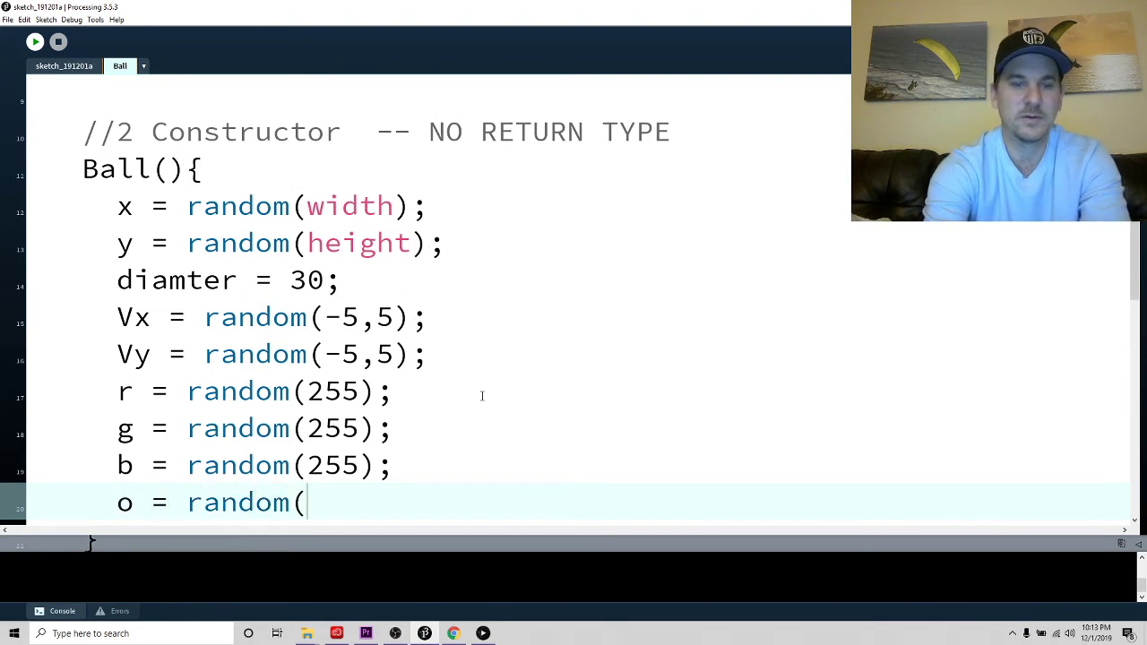
pyautogui.write('255);')
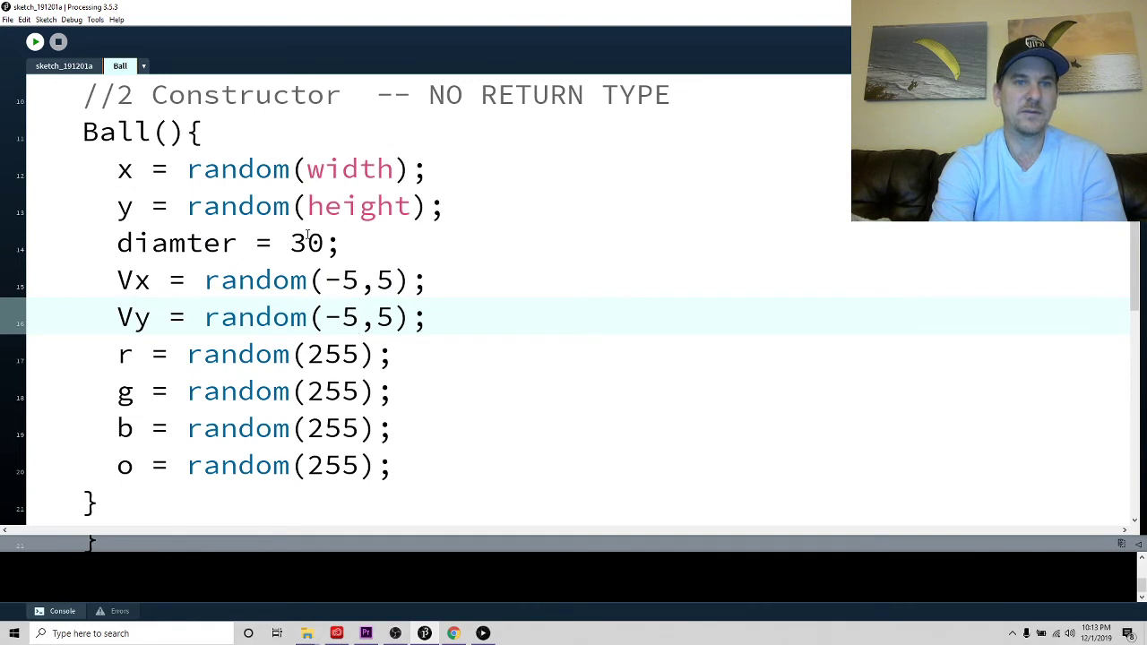
# Change diamter = 30; to diamter = random(20) + 30; in the constructor
pyautogui.write('random(10) +')
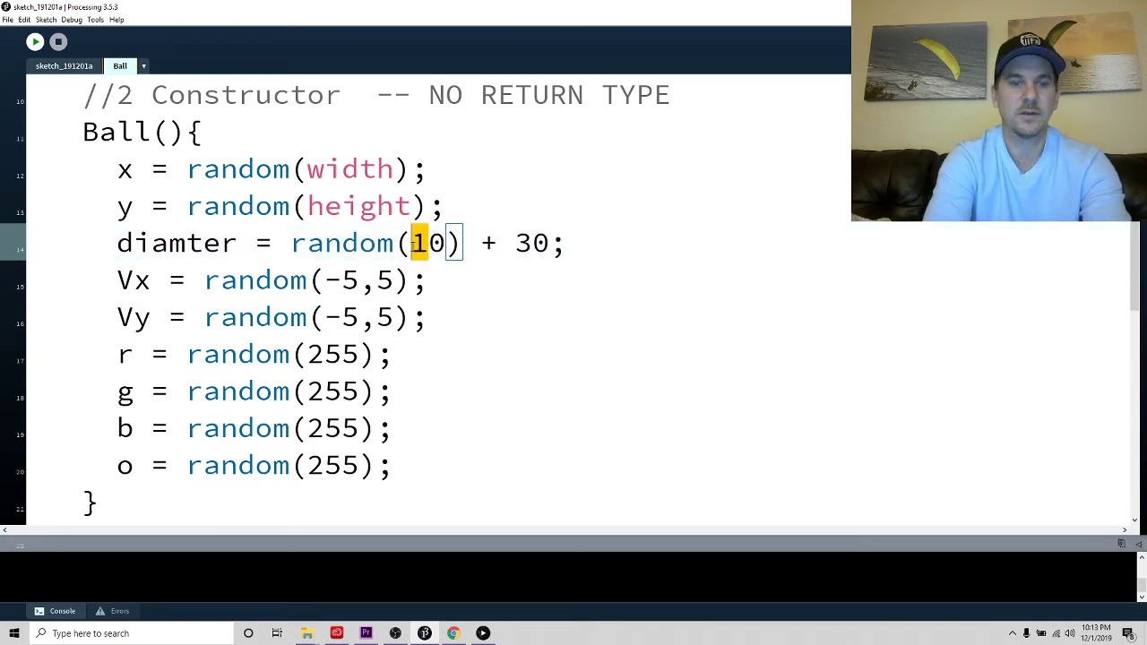
pyautogui.write('2')
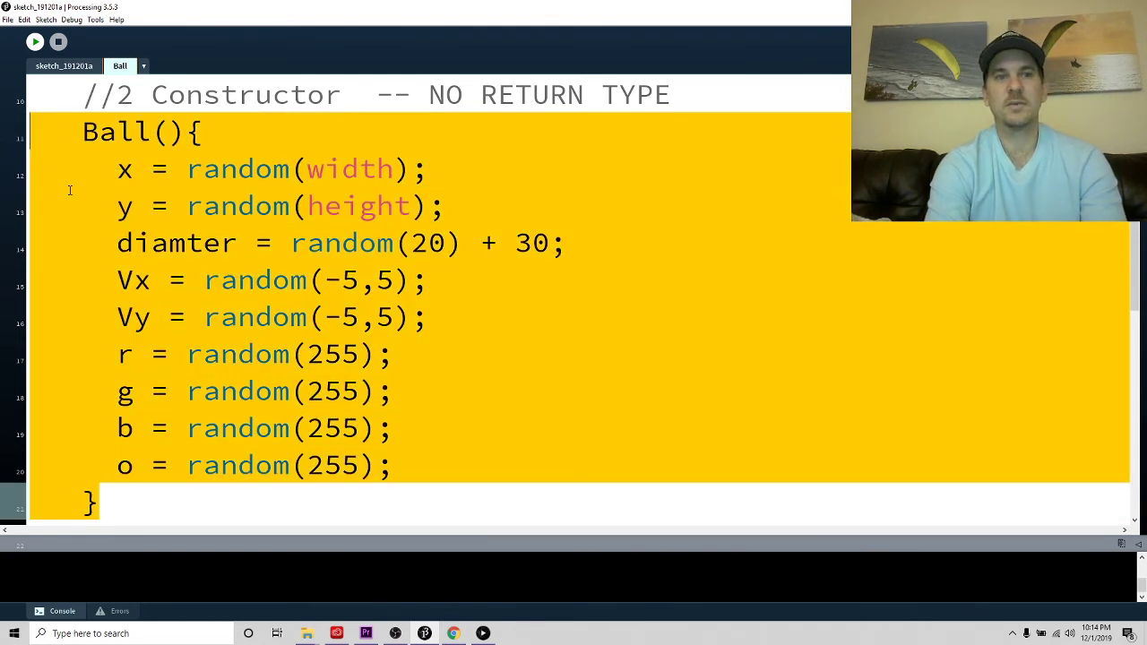
# Paste a copy of the constructor below the original, giving it an int num parameter
pyautogui.scroll(-3)
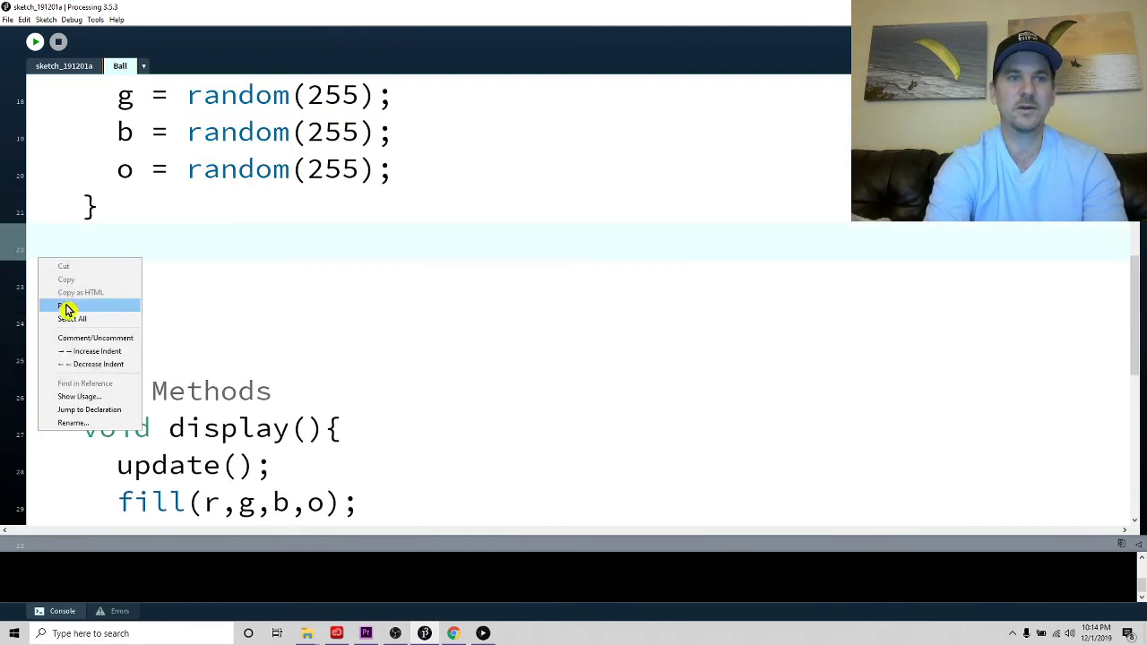
pyautogui.click(65, 305)
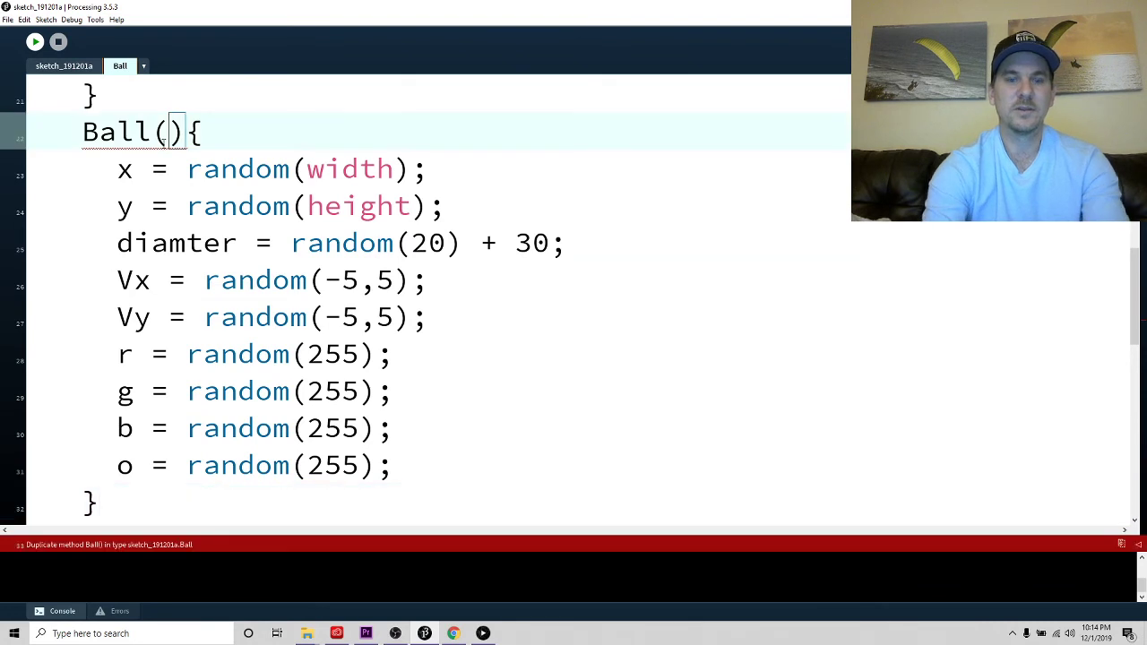
pyautogui.write('int')
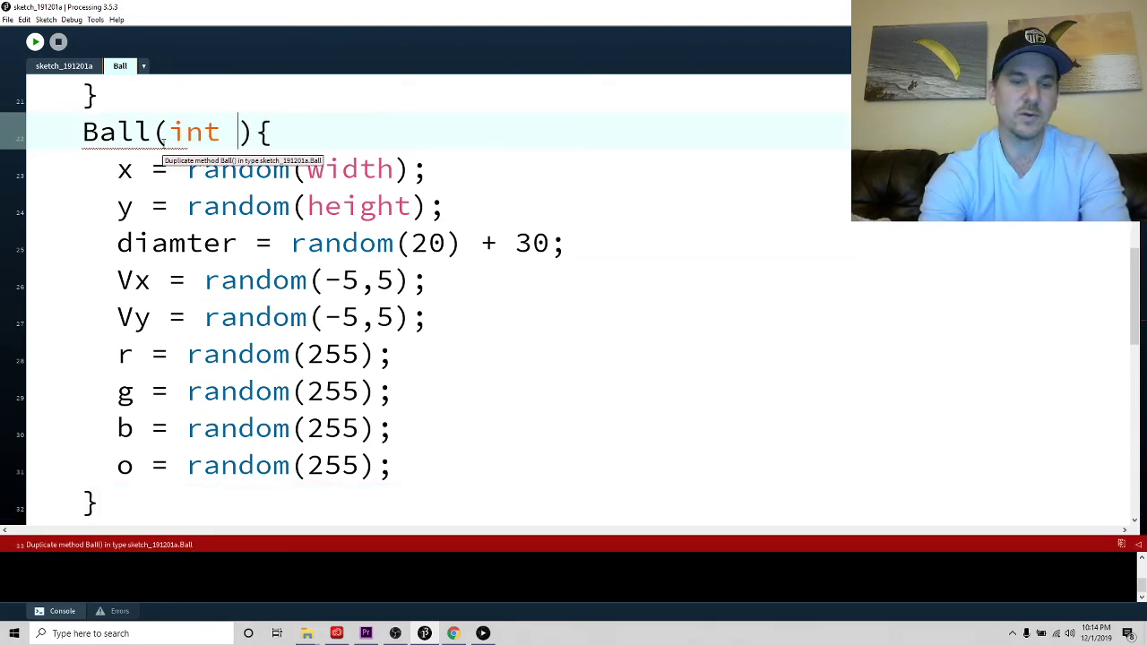
pyautogui.write('num')
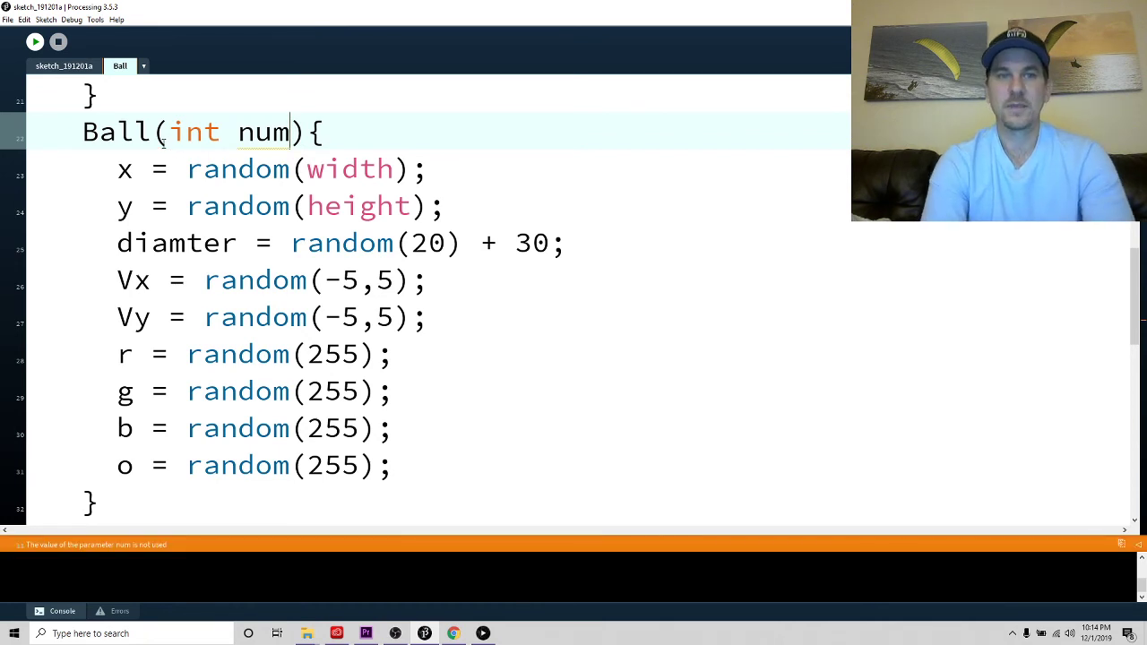
pyautogui.moveTo(410, 428)
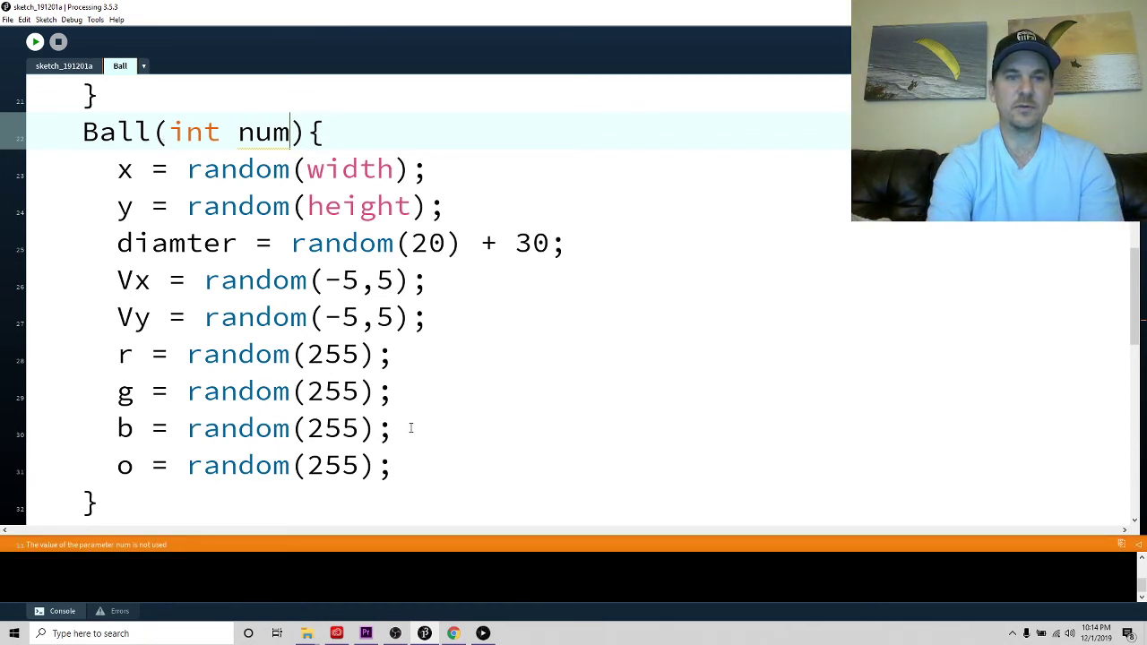
pyautogui.moveTo(103, 354); pyautogui.dragTo(390, 466)
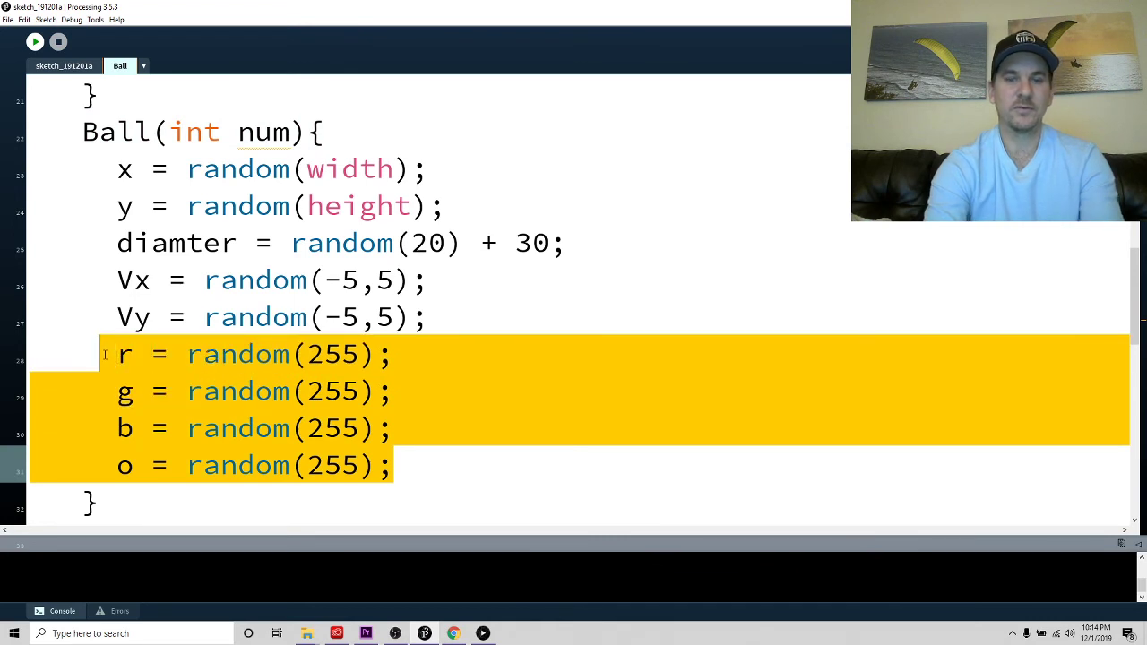
# Replace the random colours with if(num % 2 == 0){ r = 255; } else { b = 255; }
pyautogui.press('Delete')
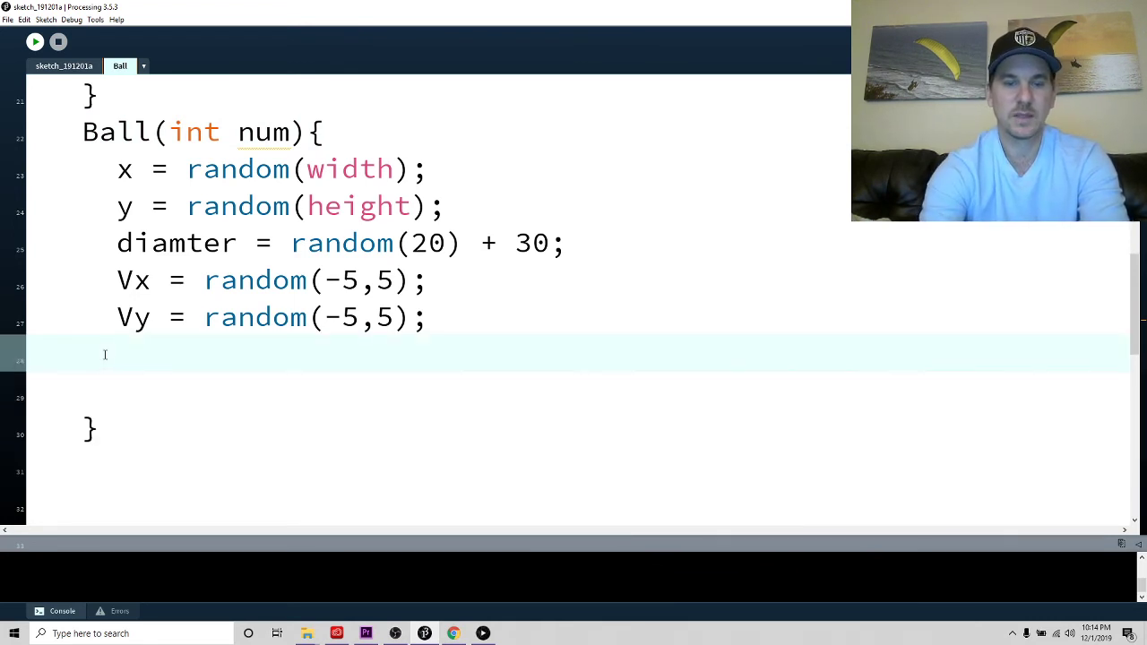
pyautogui.write('if(')
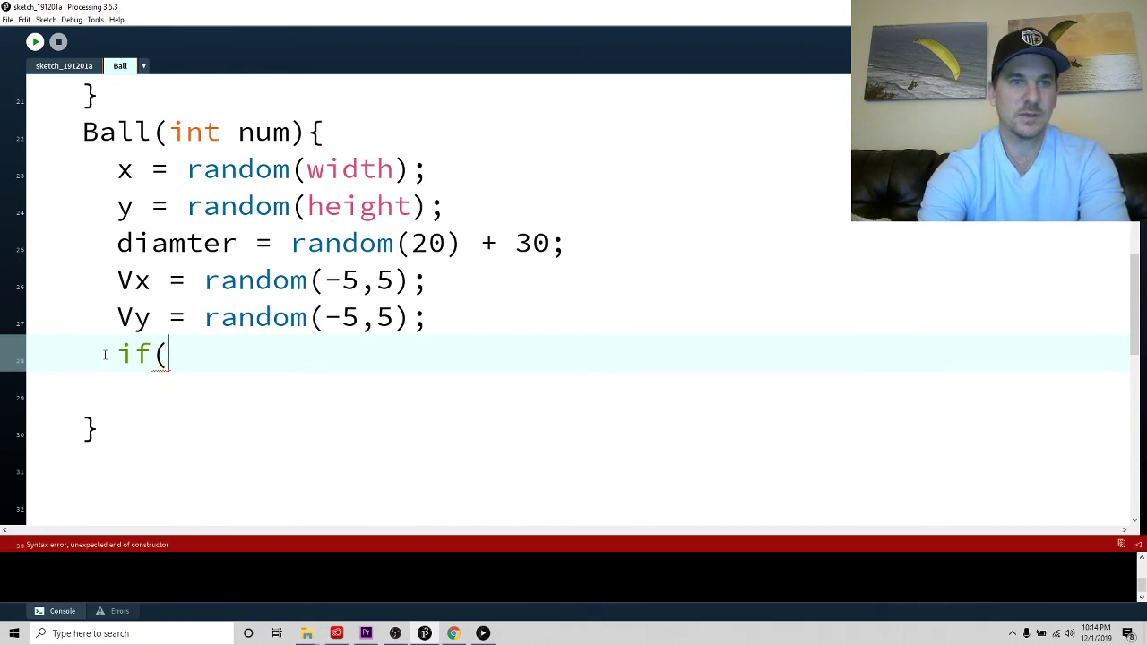
pyautogui.write('num %')
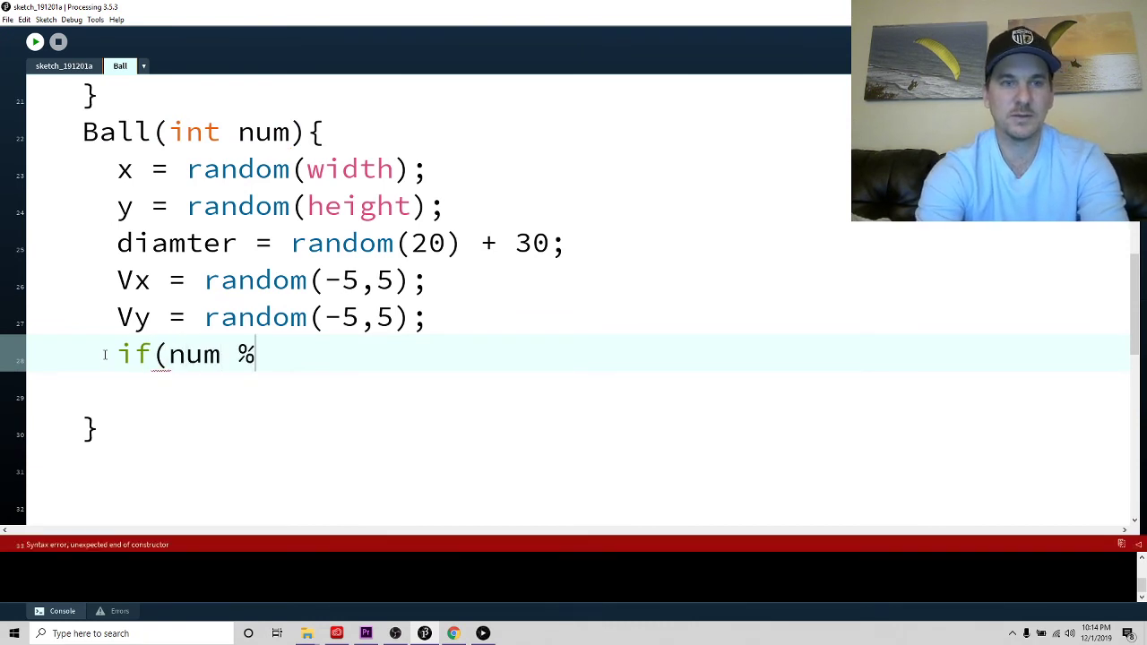
pyautogui.write('2 ==')
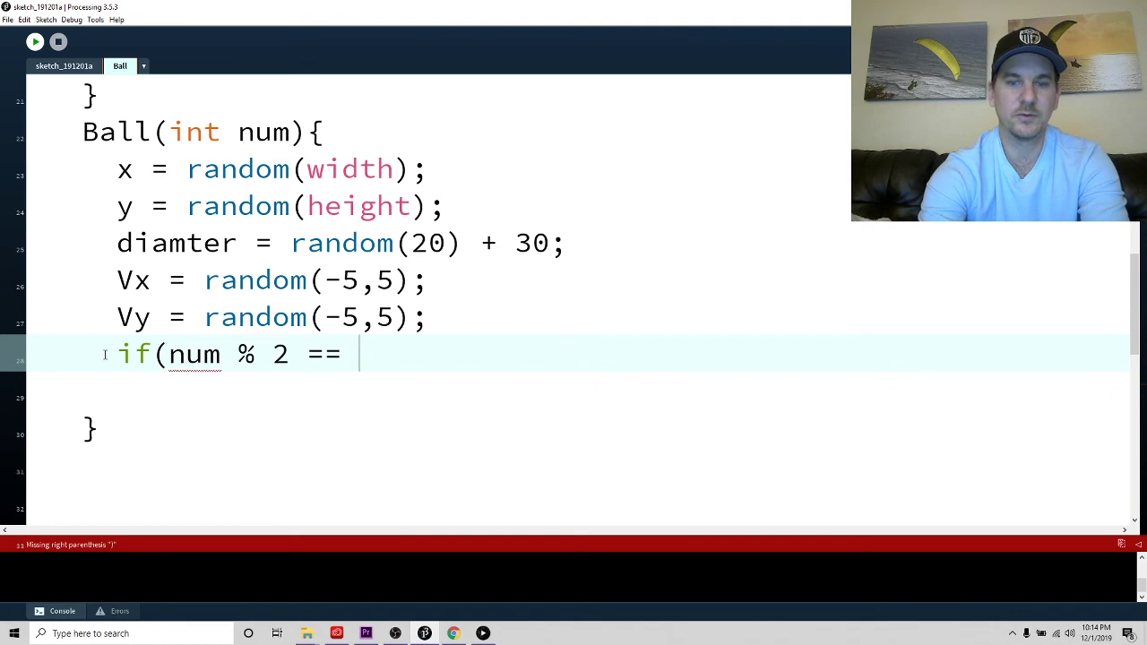
pyautogui.write('0)')
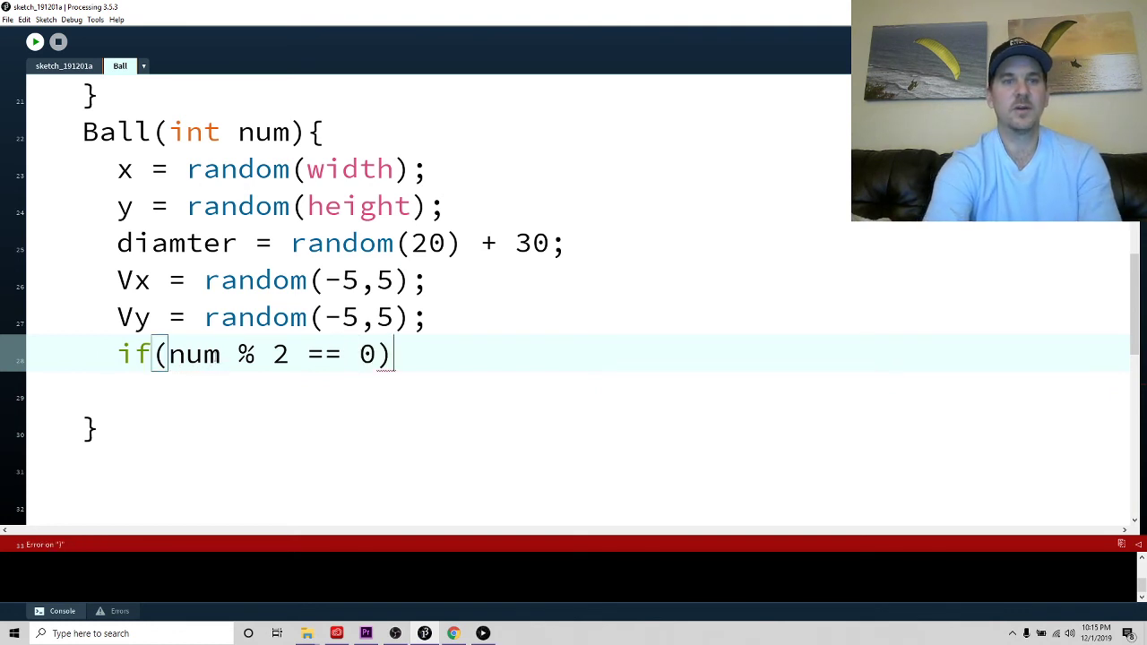
pyautogui.moveTo(232, 353); pyautogui.dragTo(292, 353)
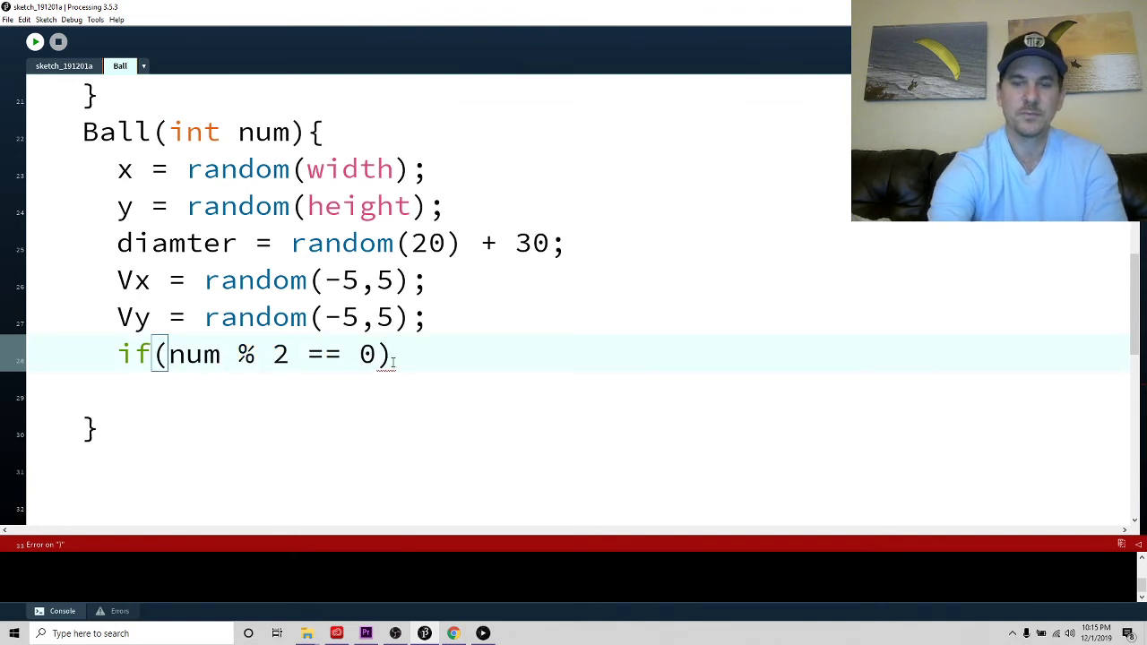
pyautogui.write('{')
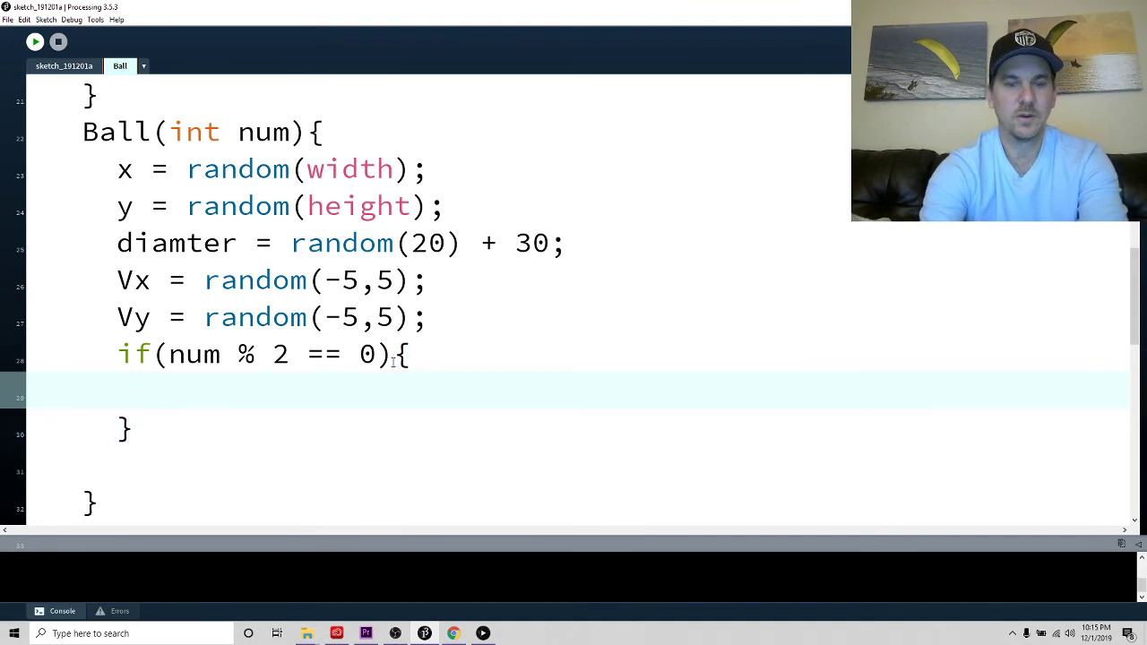
pyautogui.write('r = 255;')
pyautogui.click(578, 428)
pyautogui.write(' else')
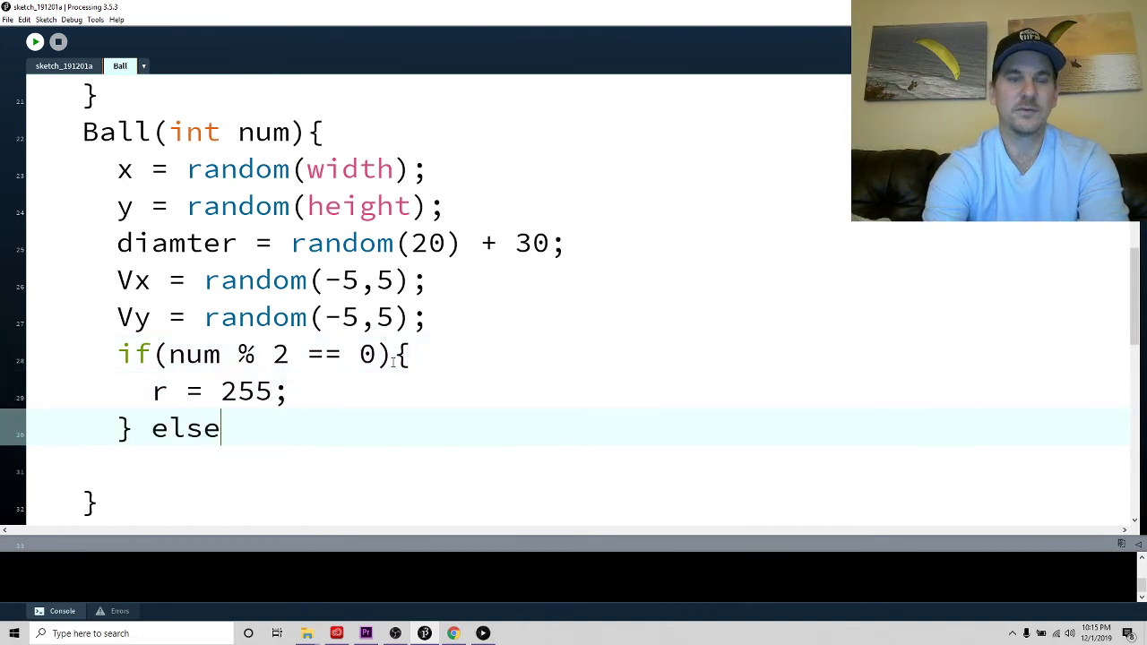
pyautogui.write('{')
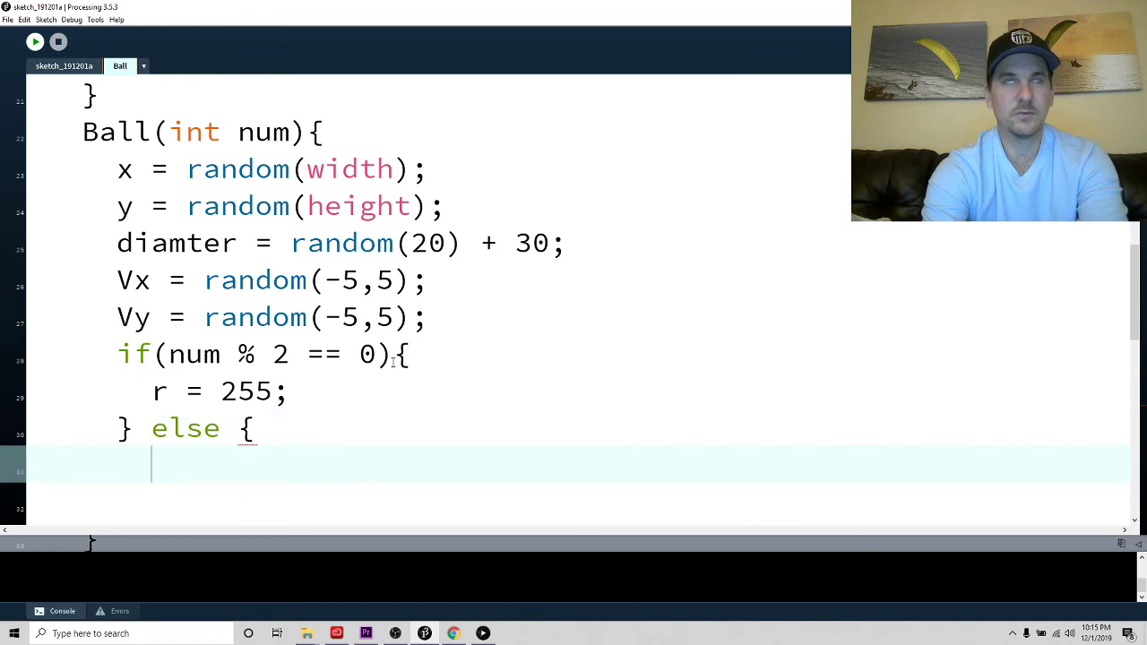
pyautogui.write('b = 25')
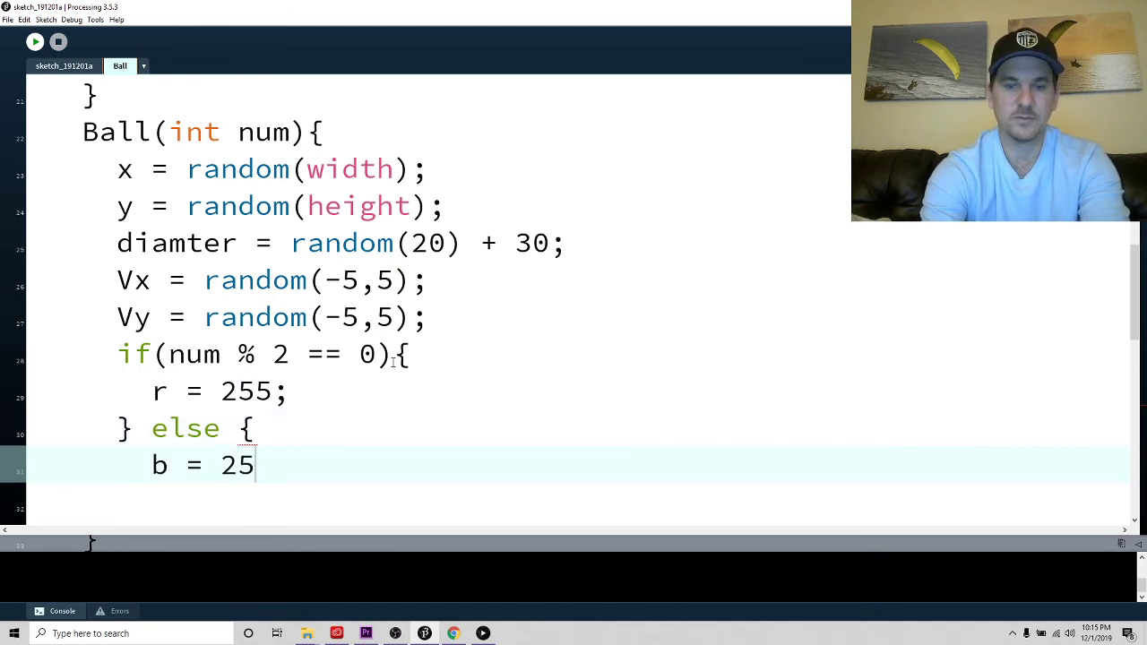
pyautogui.write('5;')
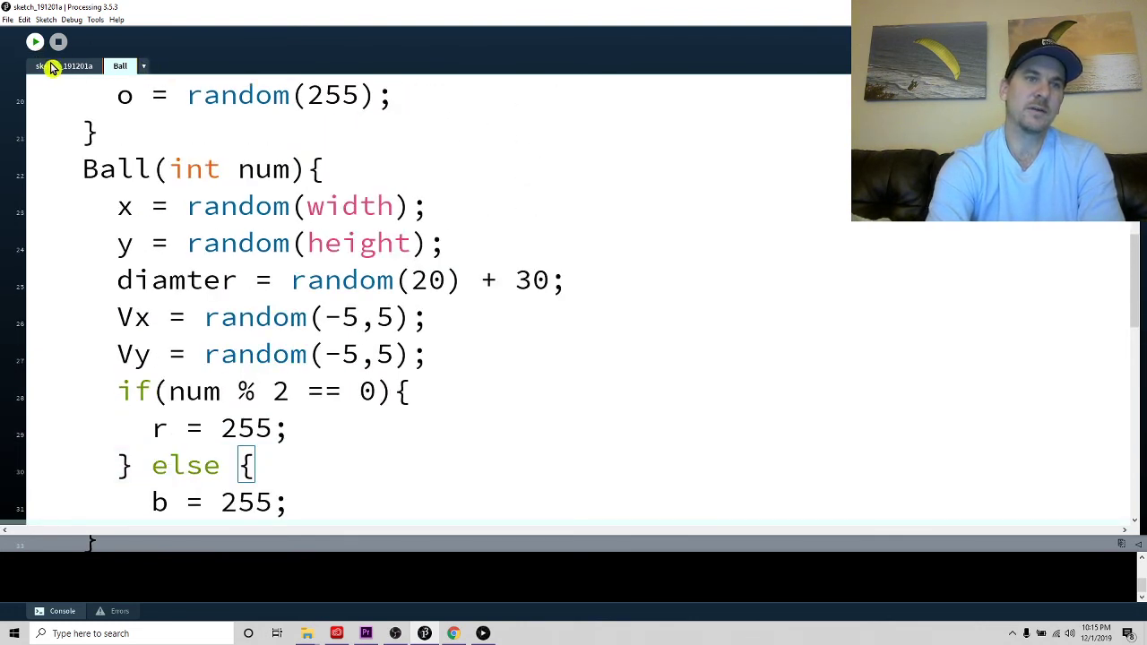
# In the main sketch, change new Ball() to new Ball(2) and test-run it
pyautogui.click(64, 65)
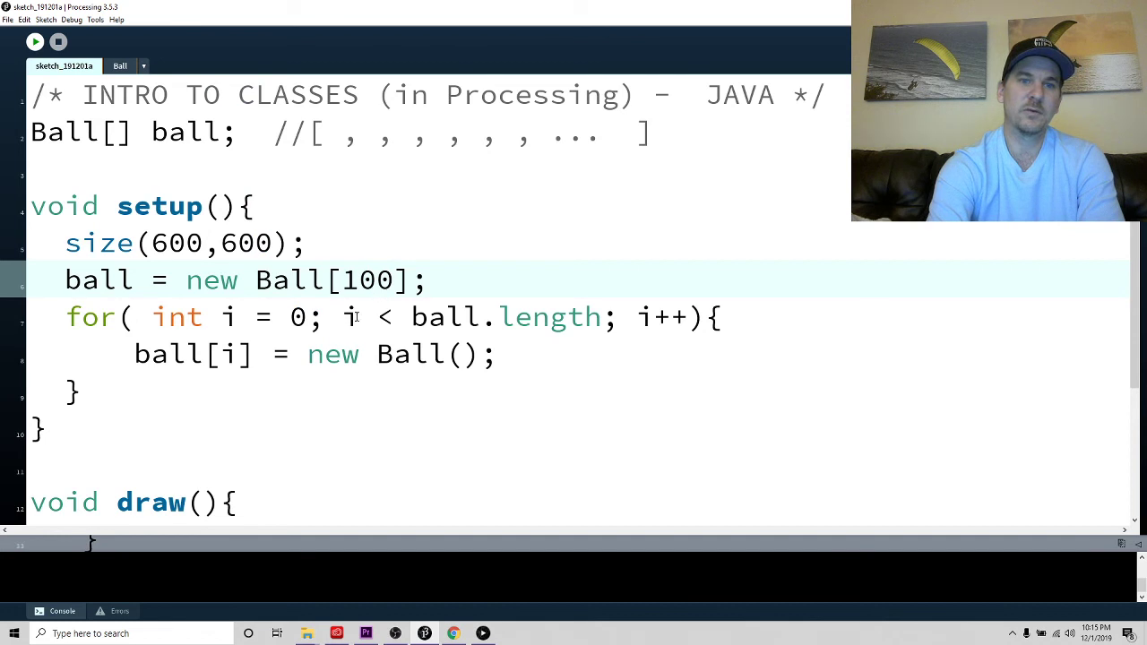
pyautogui.click(467, 353)
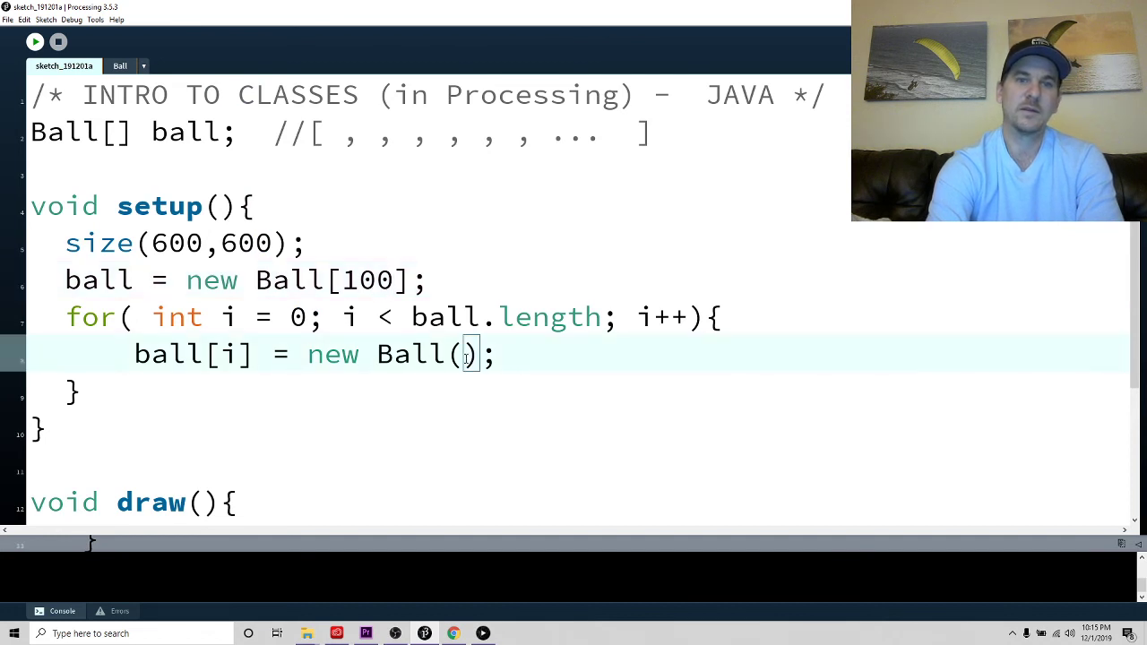
pyautogui.click(119, 65)
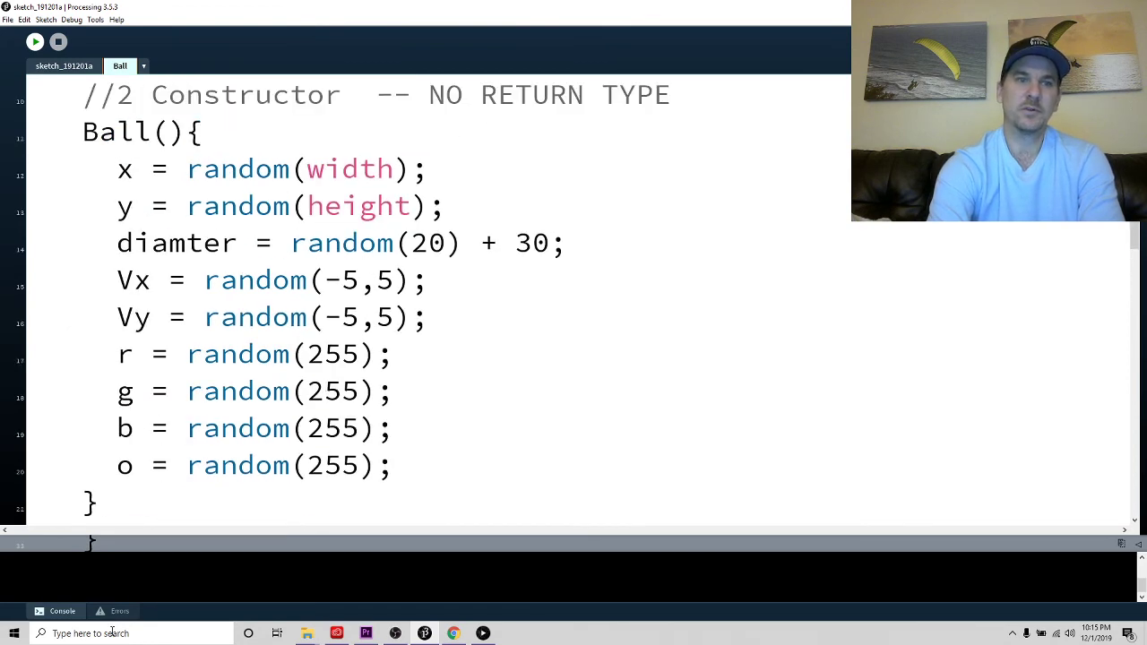
pyautogui.scroll(-3)
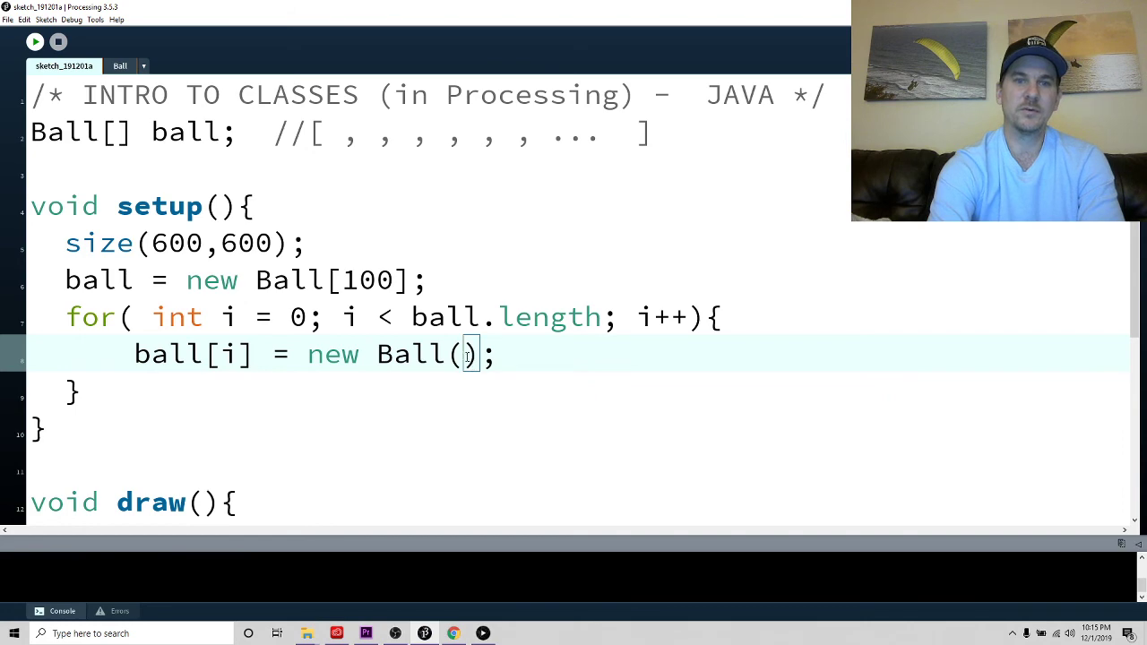
pyautogui.write('2')
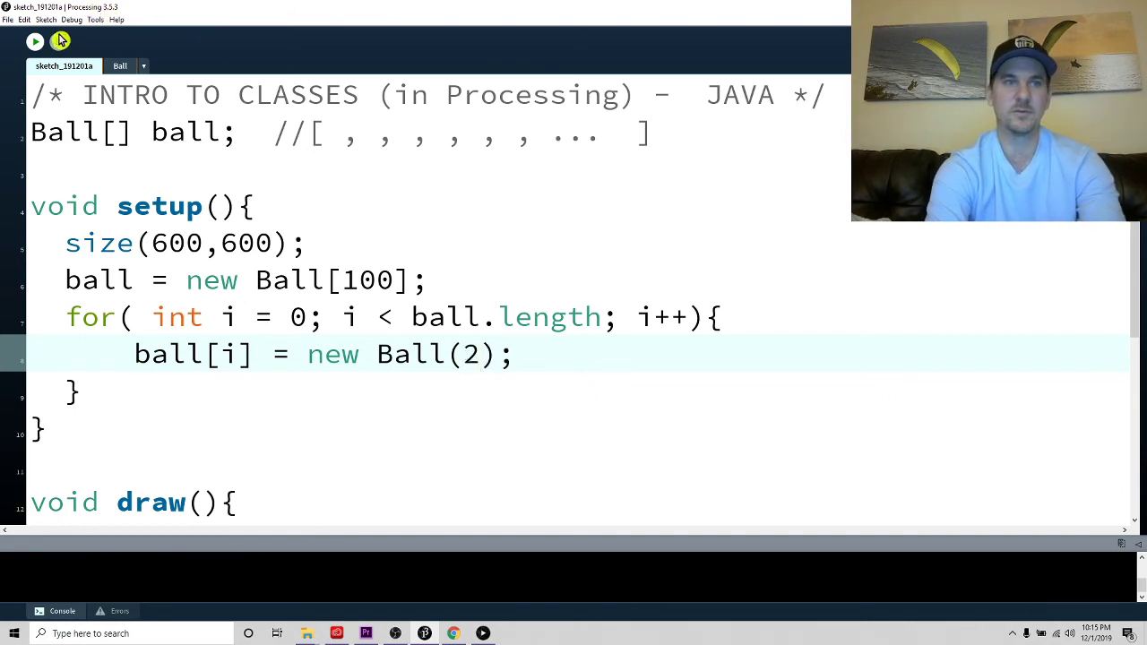
pyautogui.click(35, 41)
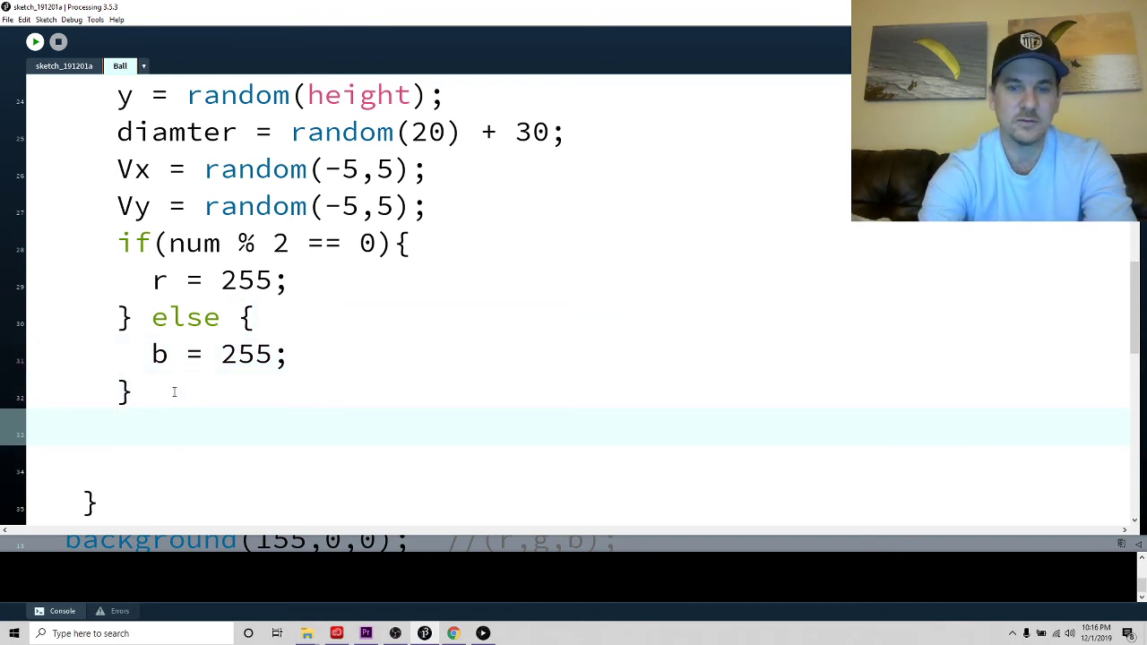
# Set o = 255; after the if/else in Ball(int num) and run the sketch
pyautogui.write('o = r')
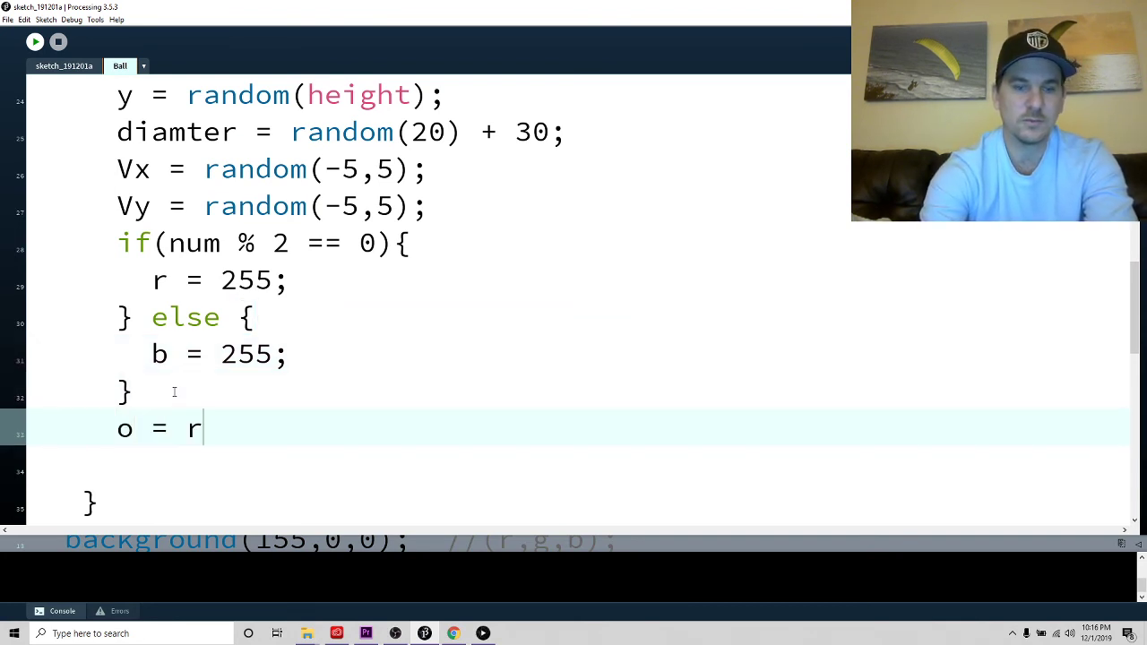
pyautogui.write('andom(2565)')
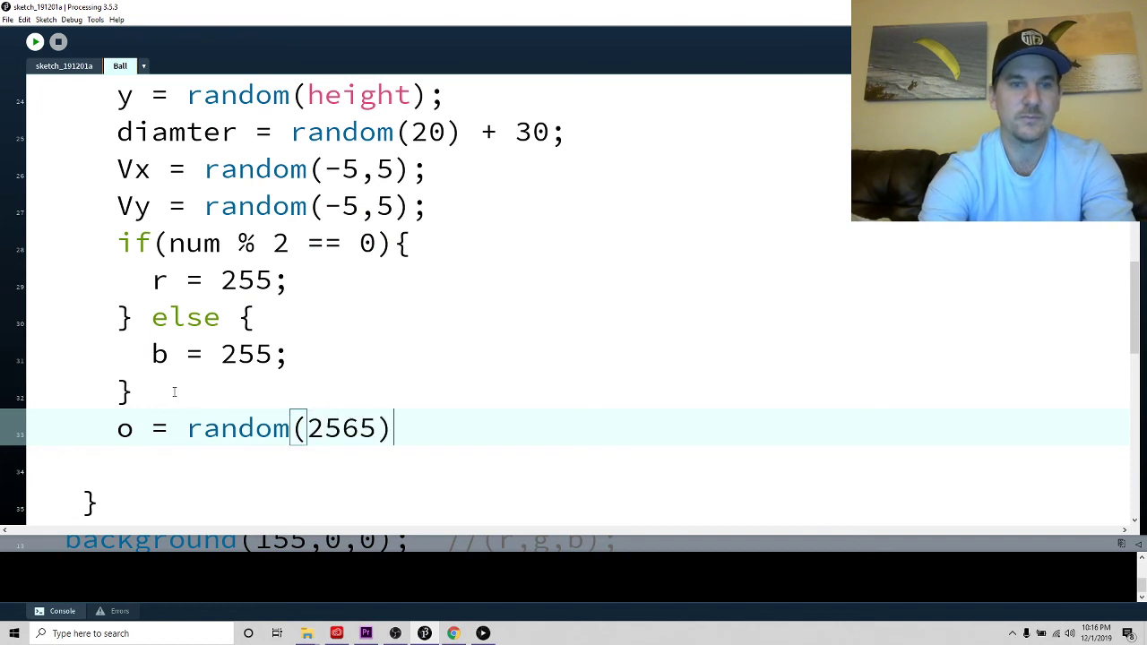
pyautogui.press('ctrl+shift+k')
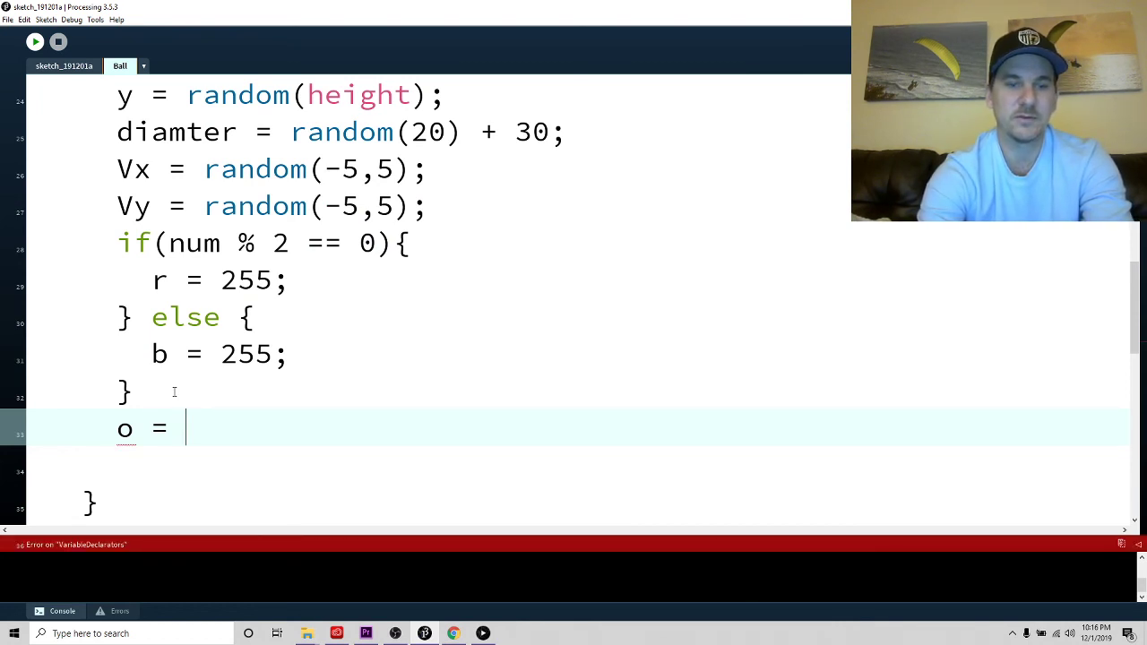
pyautogui.write('255;')
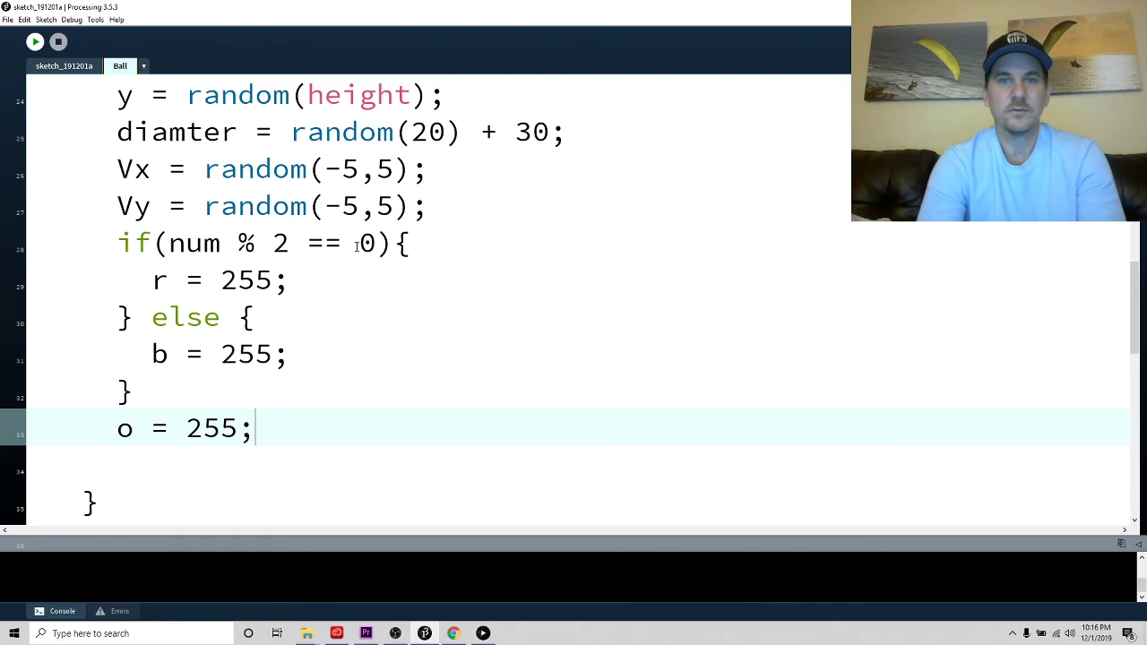
pyautogui.moveTo(9, 206)
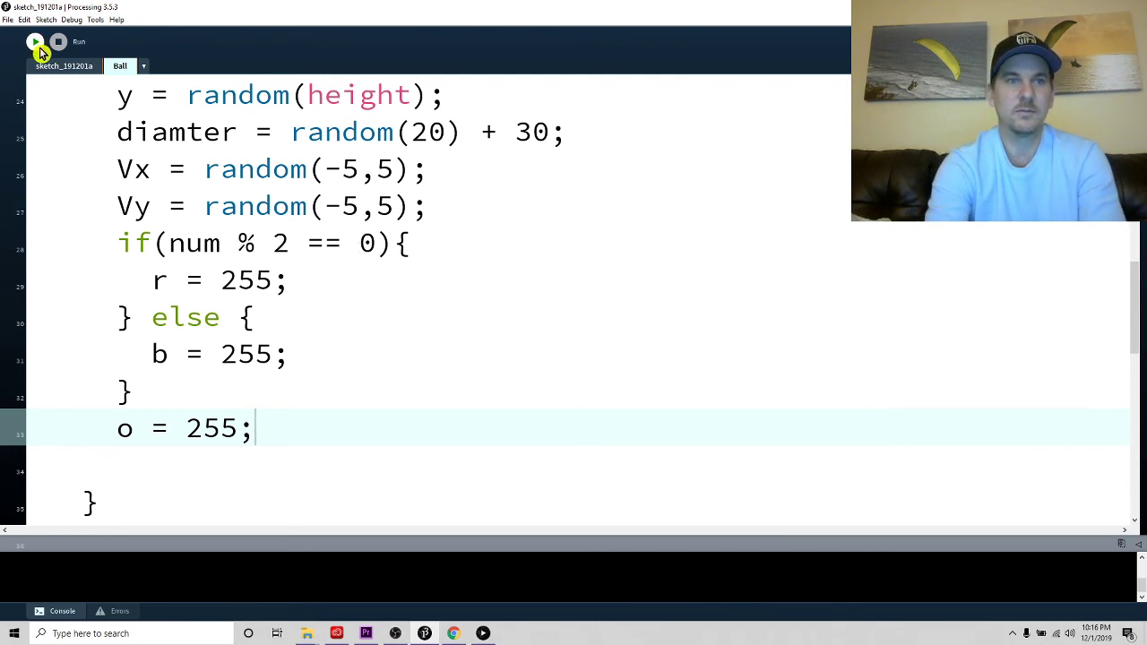
pyautogui.click(35, 41)
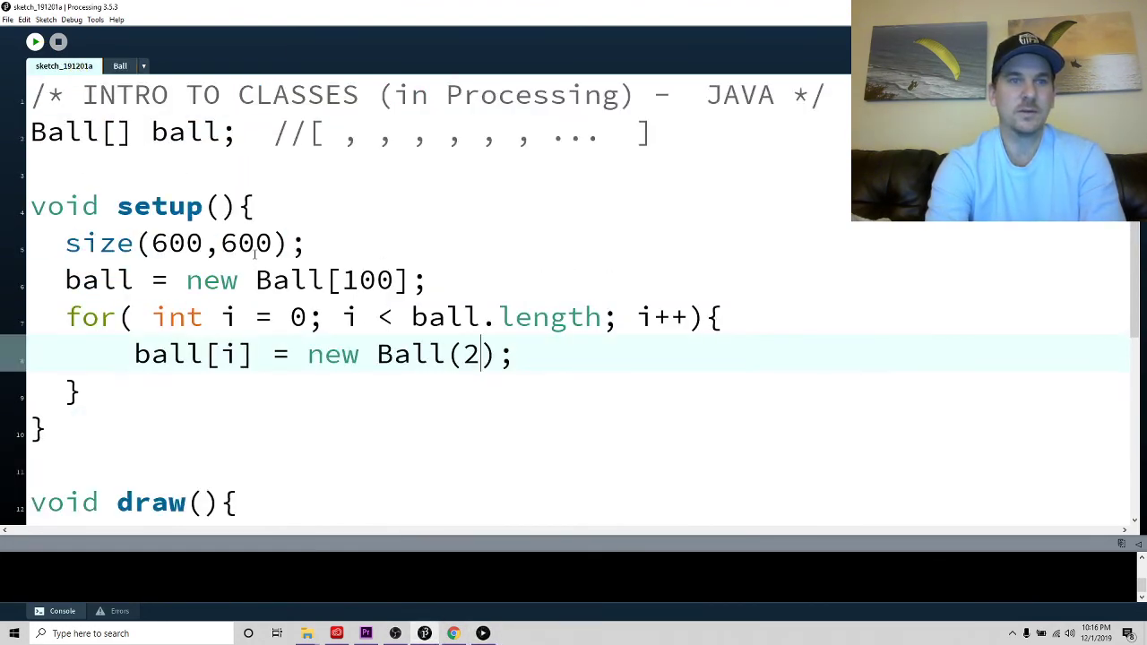
# Change new Ball(2) to new Ball(3) and run the sketch
pyautogui.doubleClick(471, 353)
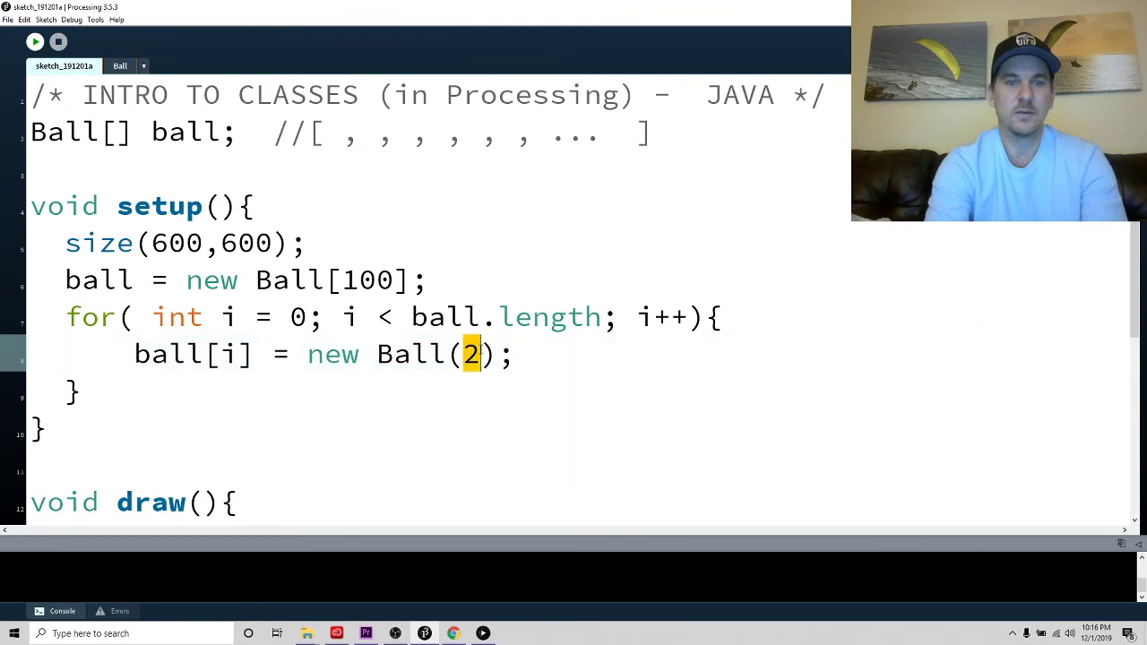
pyautogui.write('3')
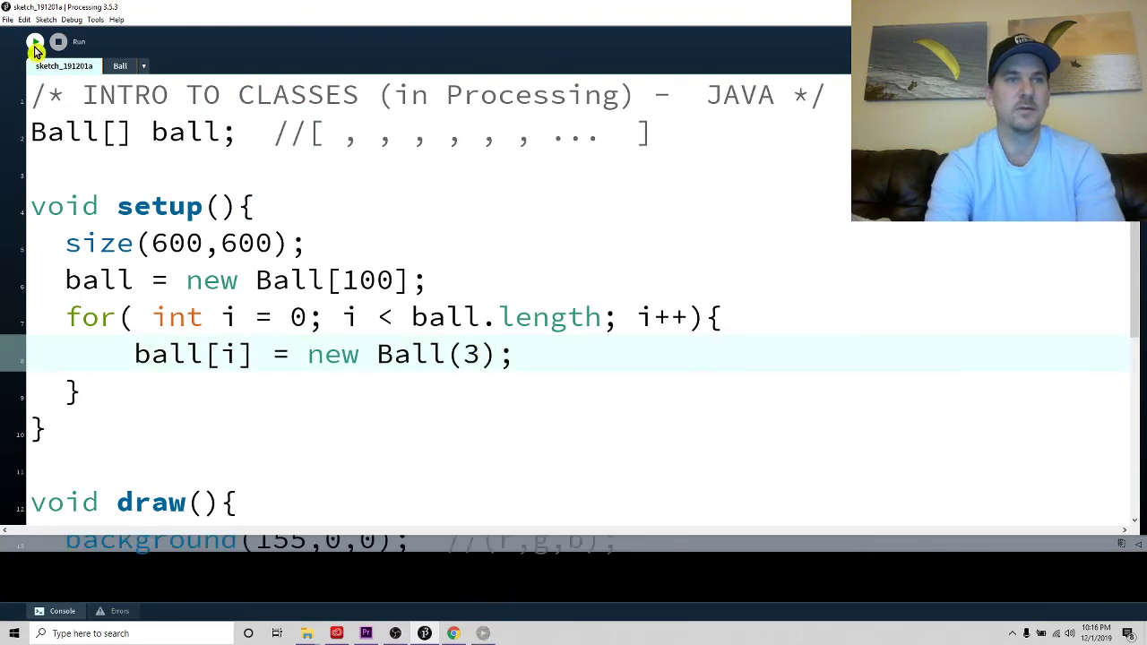
pyautogui.click(35, 41)
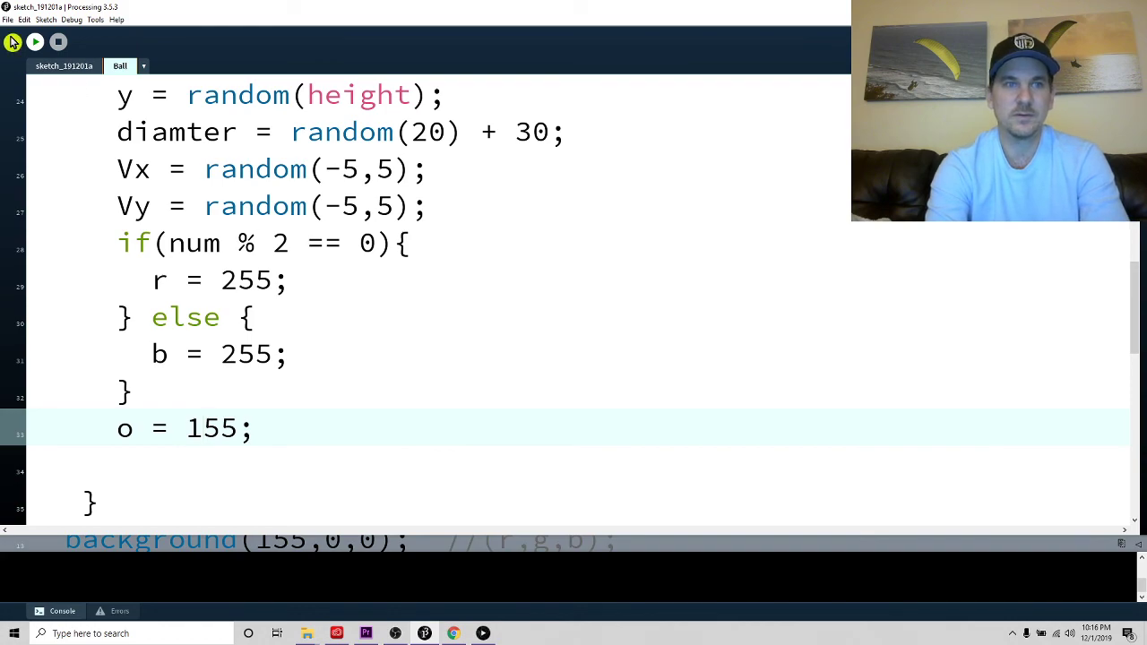
# Run the sketch to view the balls at 155 opacity
pyautogui.click(35, 42)
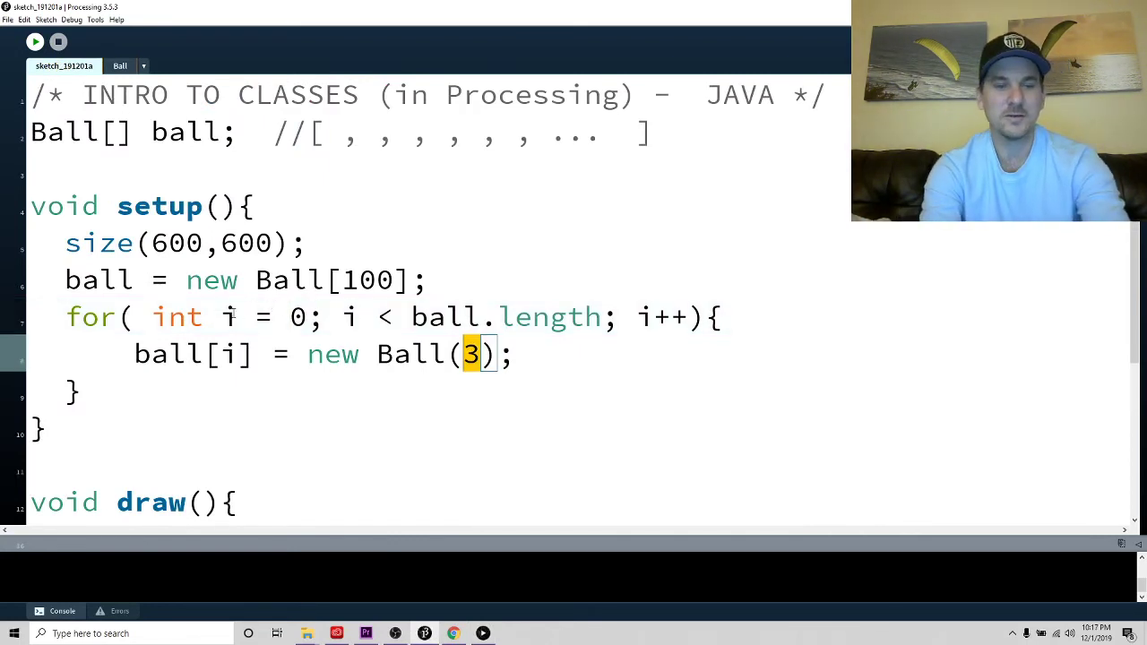
# Change the constructor argument to i, giving new Ball(i), and run the sketch
pyautogui.write('1')
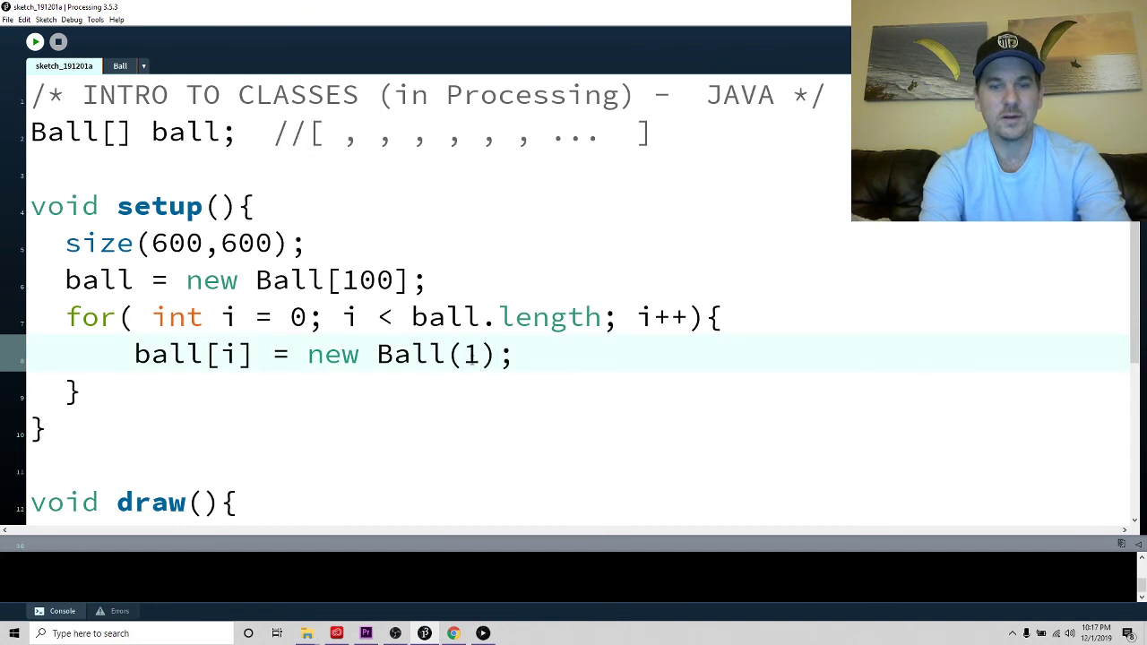
pyautogui.write('i')
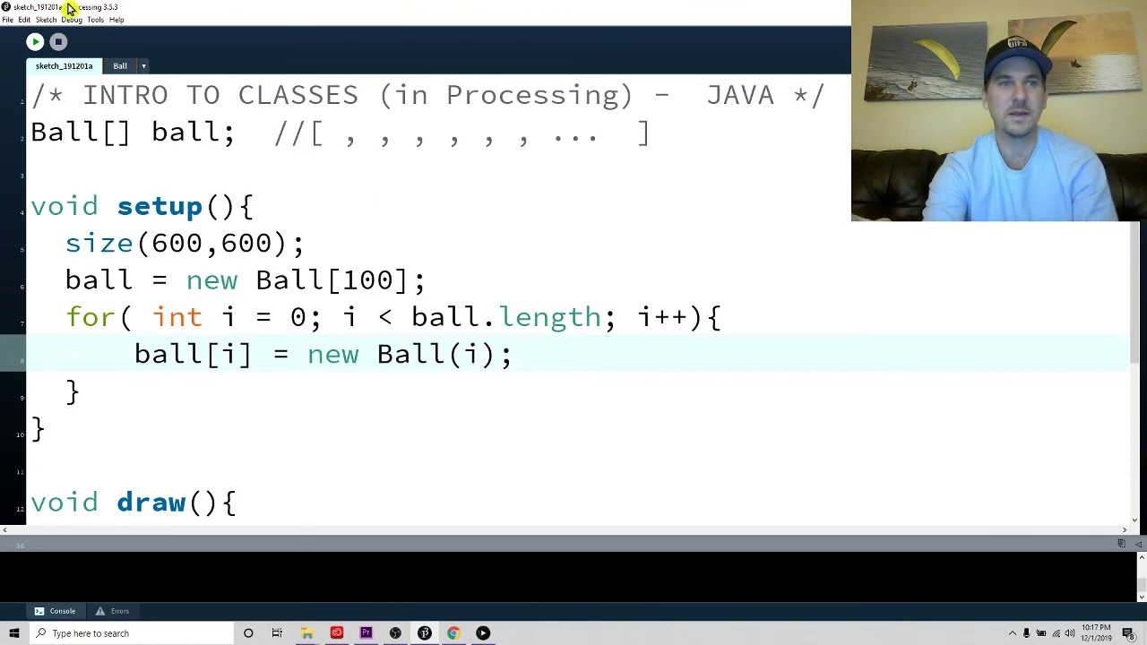
pyautogui.click(35, 41)
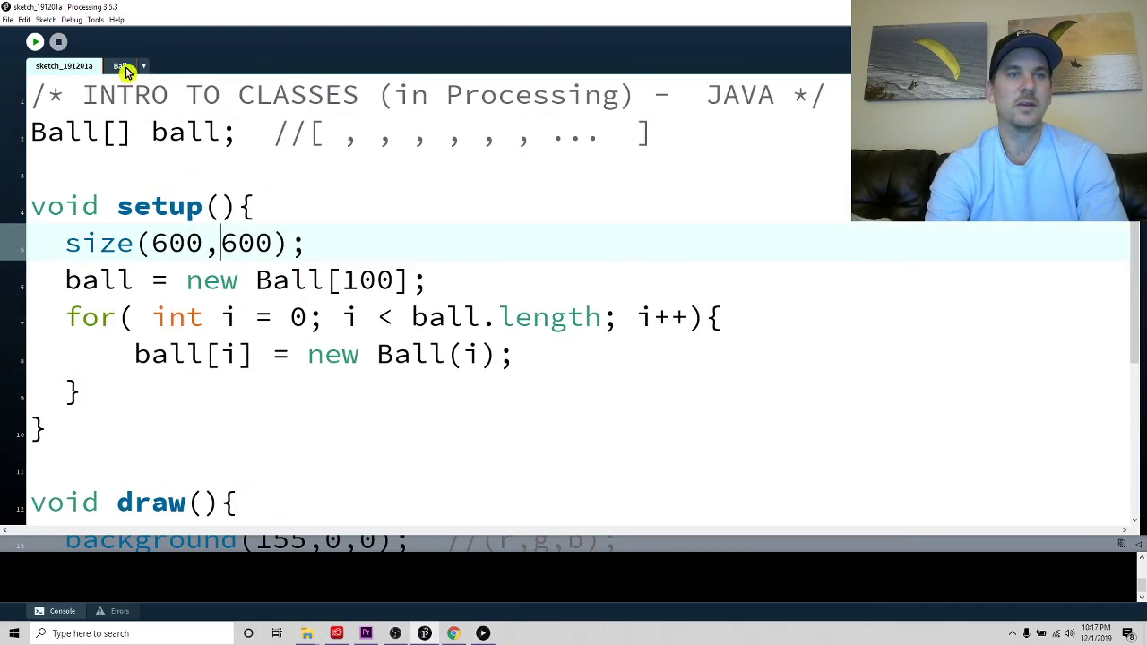
pyautogui.click(120, 65)
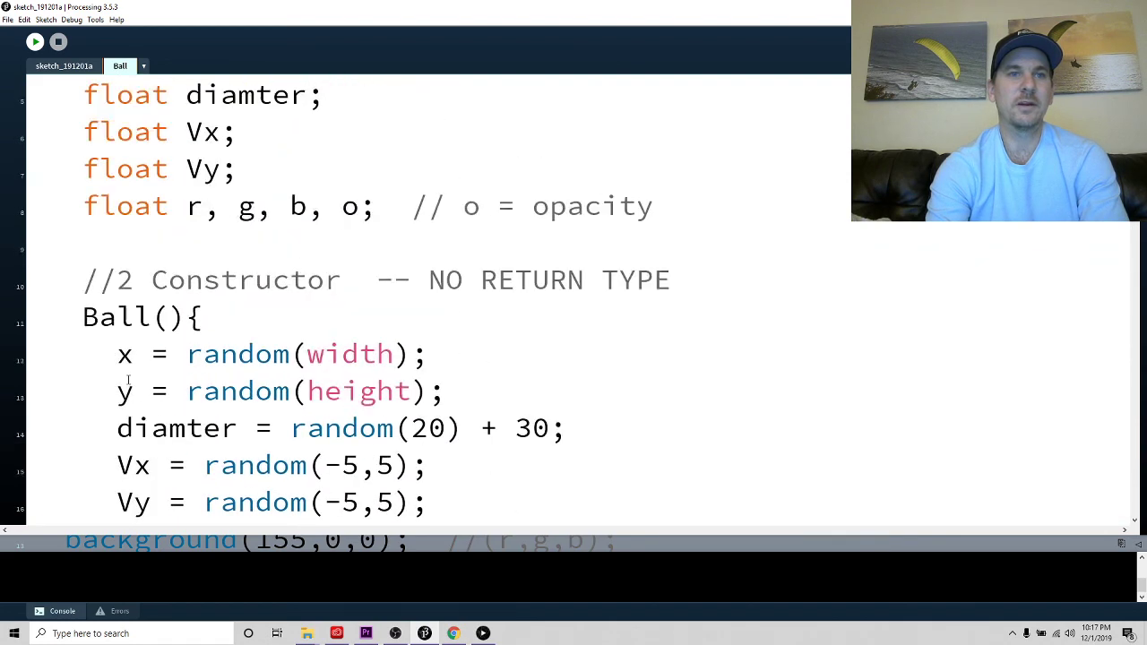